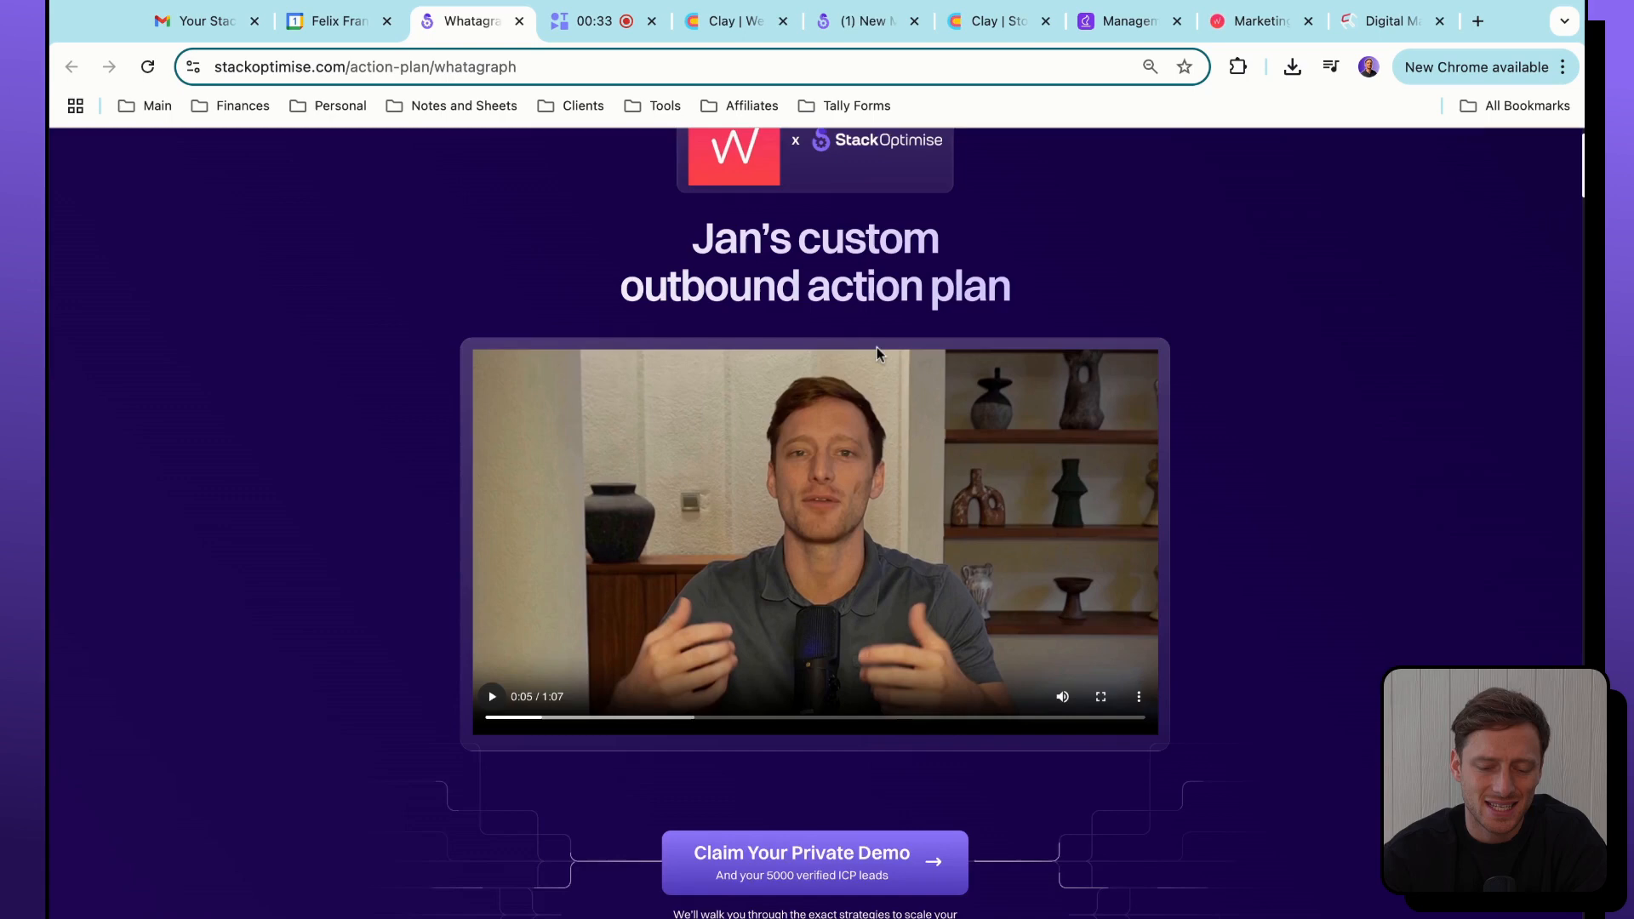
Return to the top of the Whatagraph action plan and play Jan's personalised intro video.
scroll(up, 3)
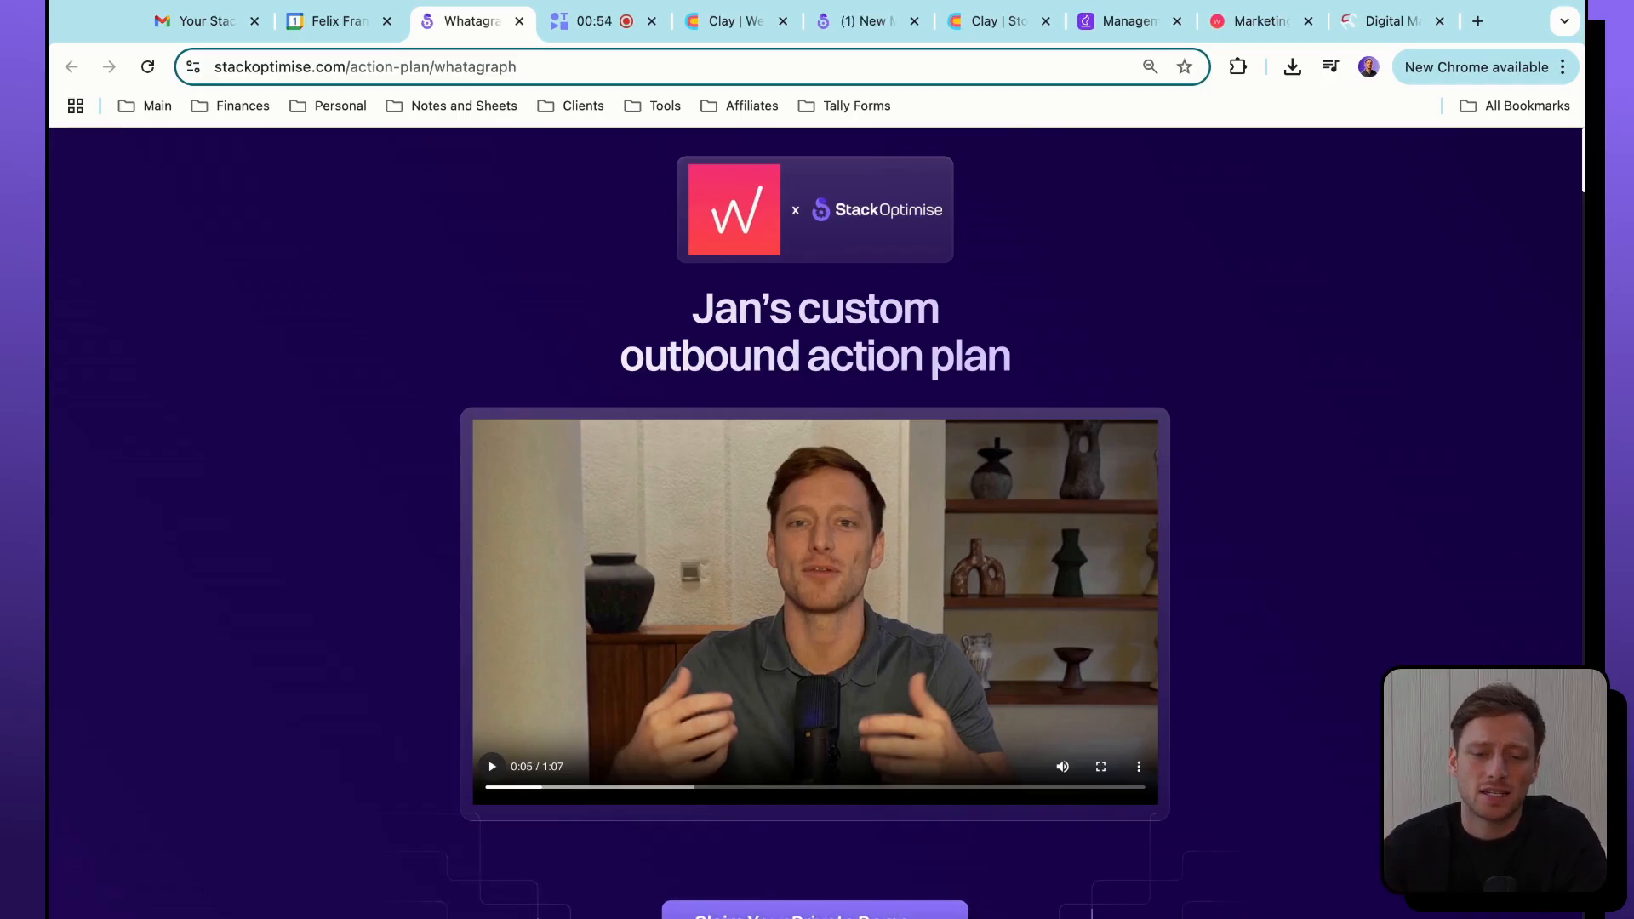
mouse_move(789, 284)
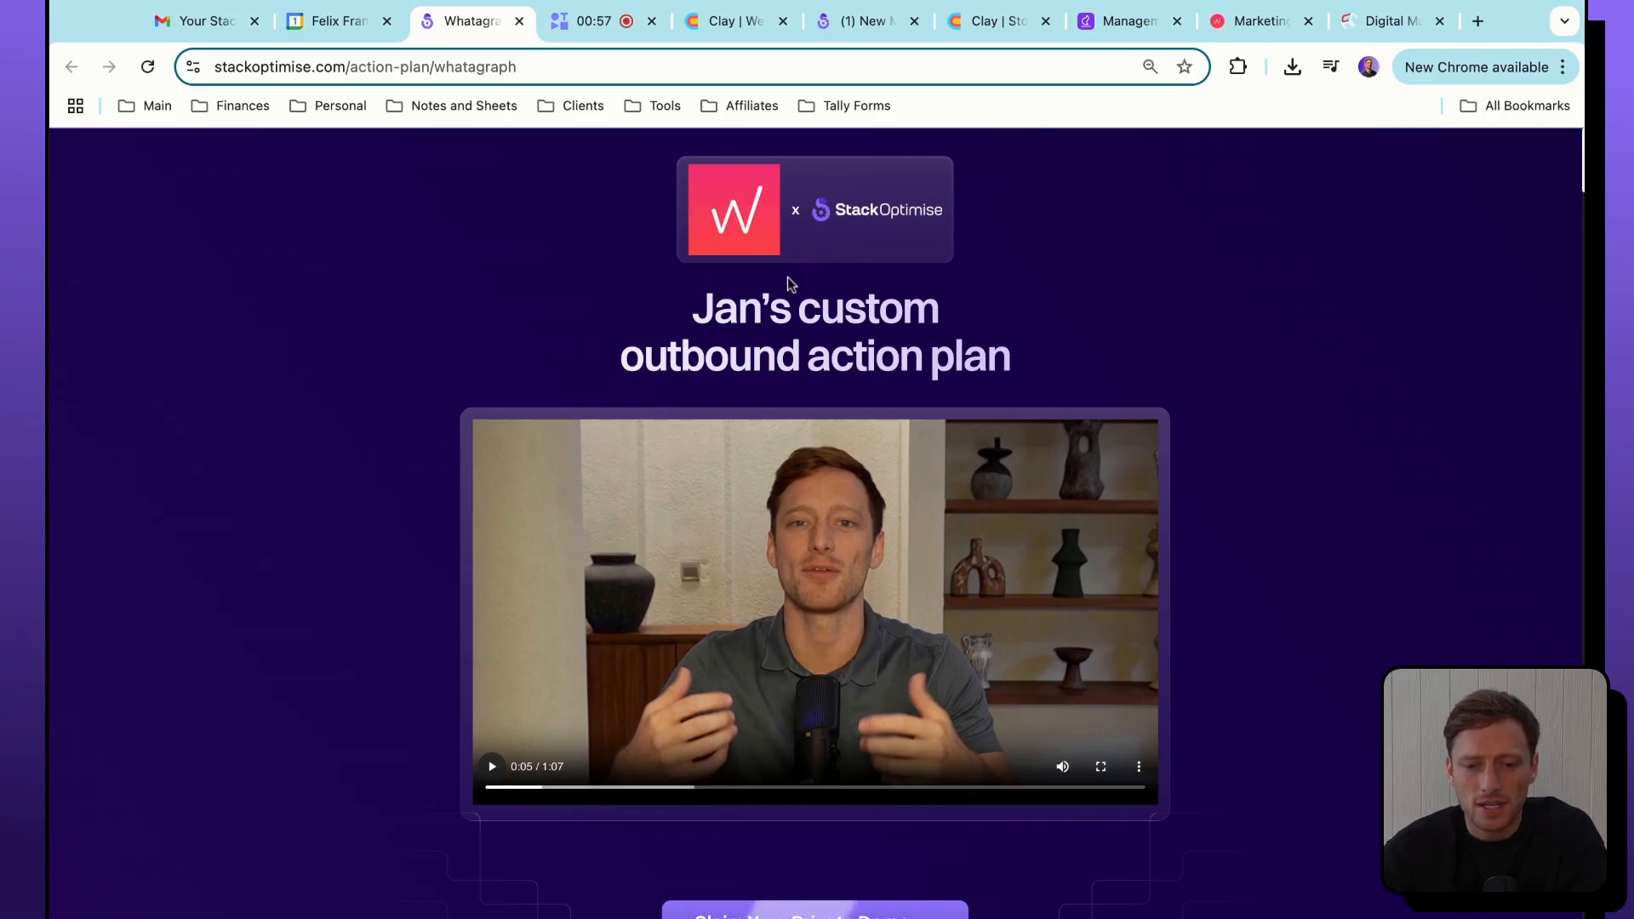
mouse_move(726, 204)
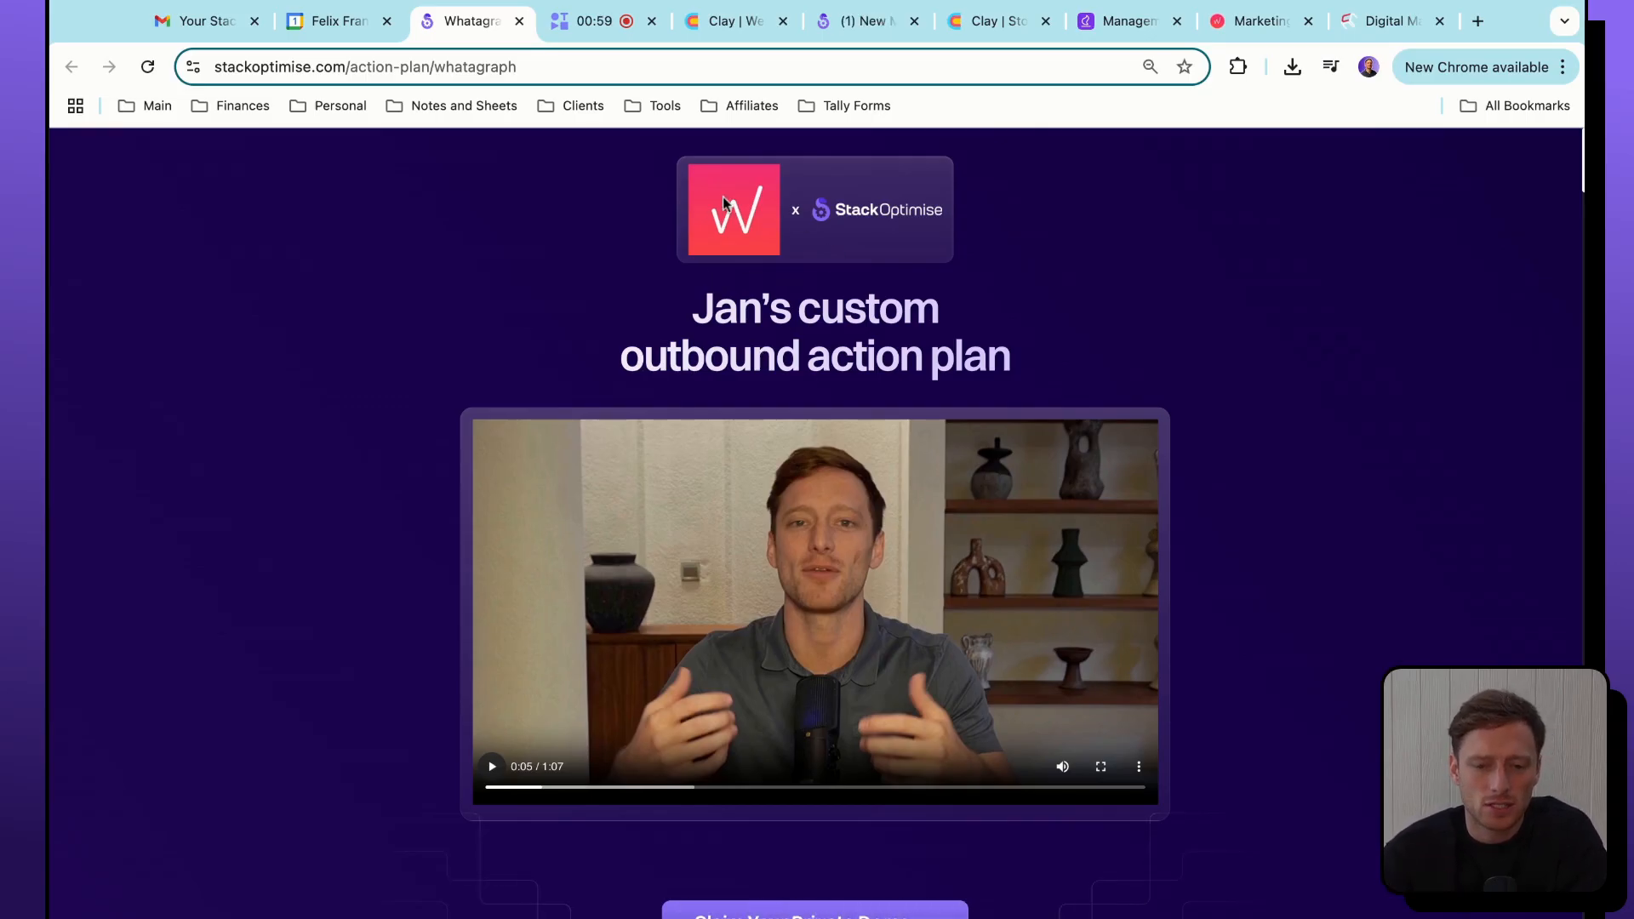
mouse_move(894, 217)
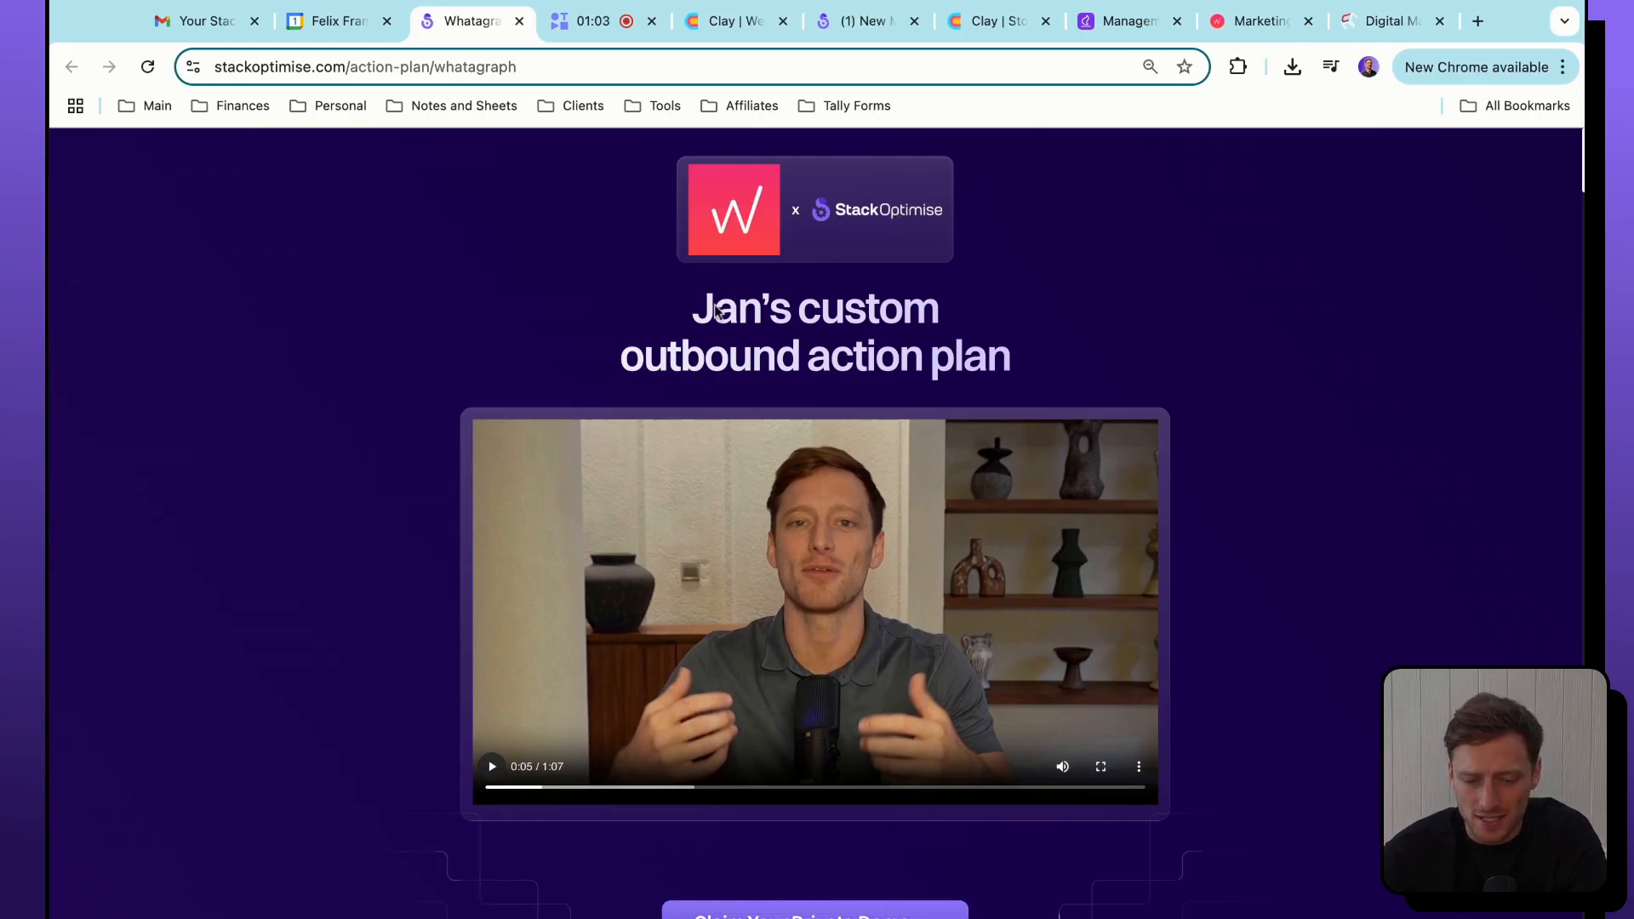
mouse_move(839, 320)
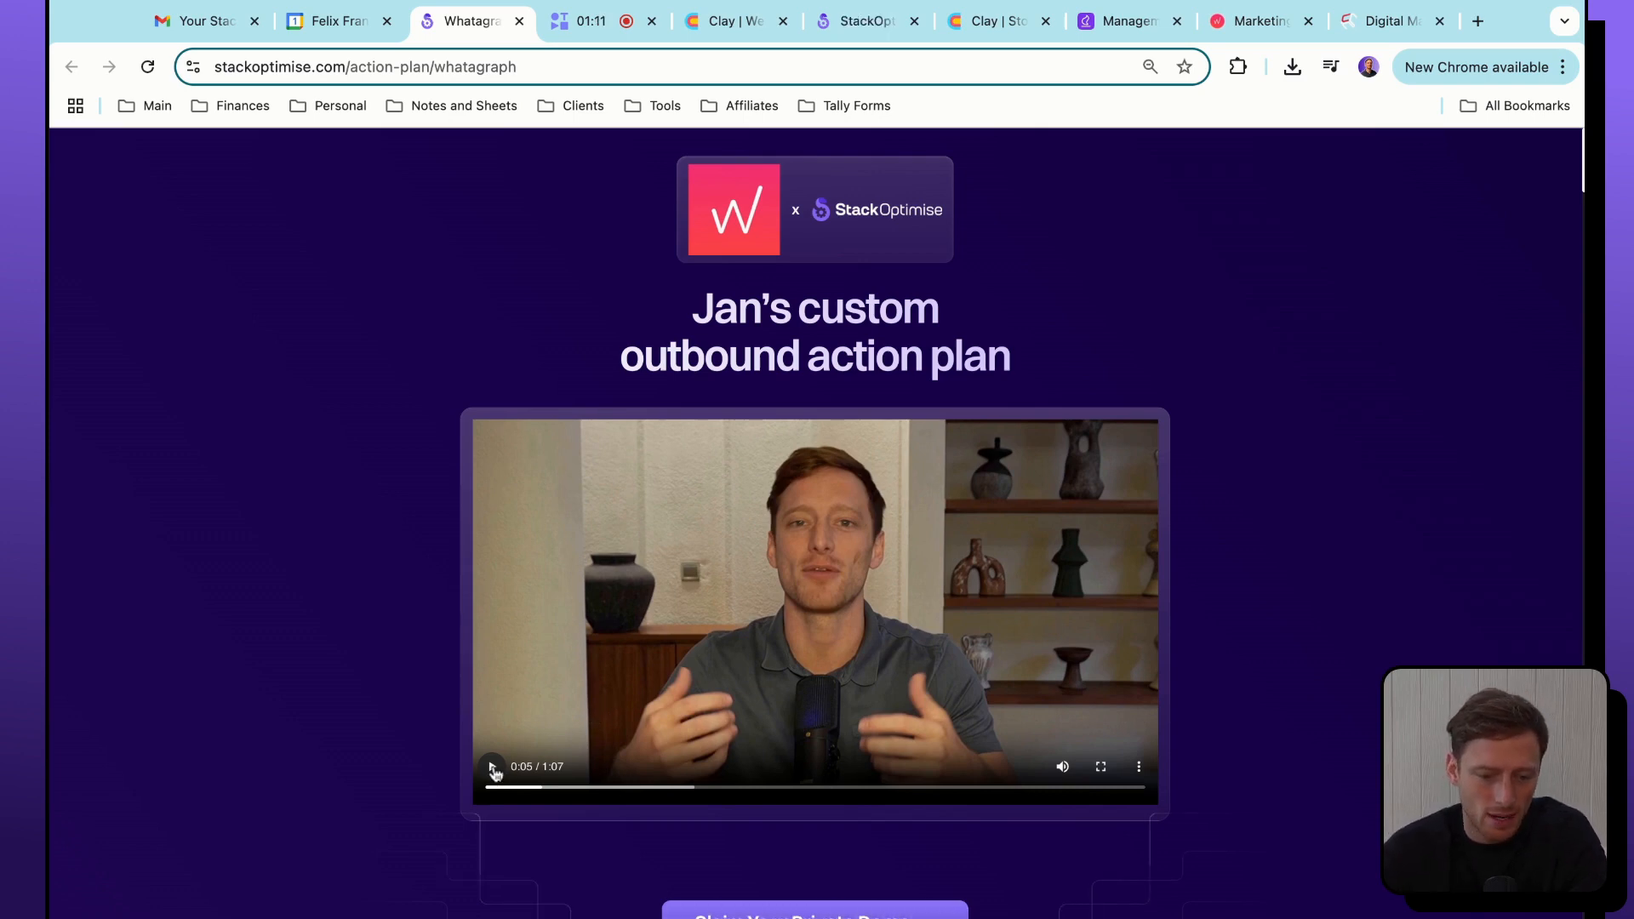
click(491, 766)
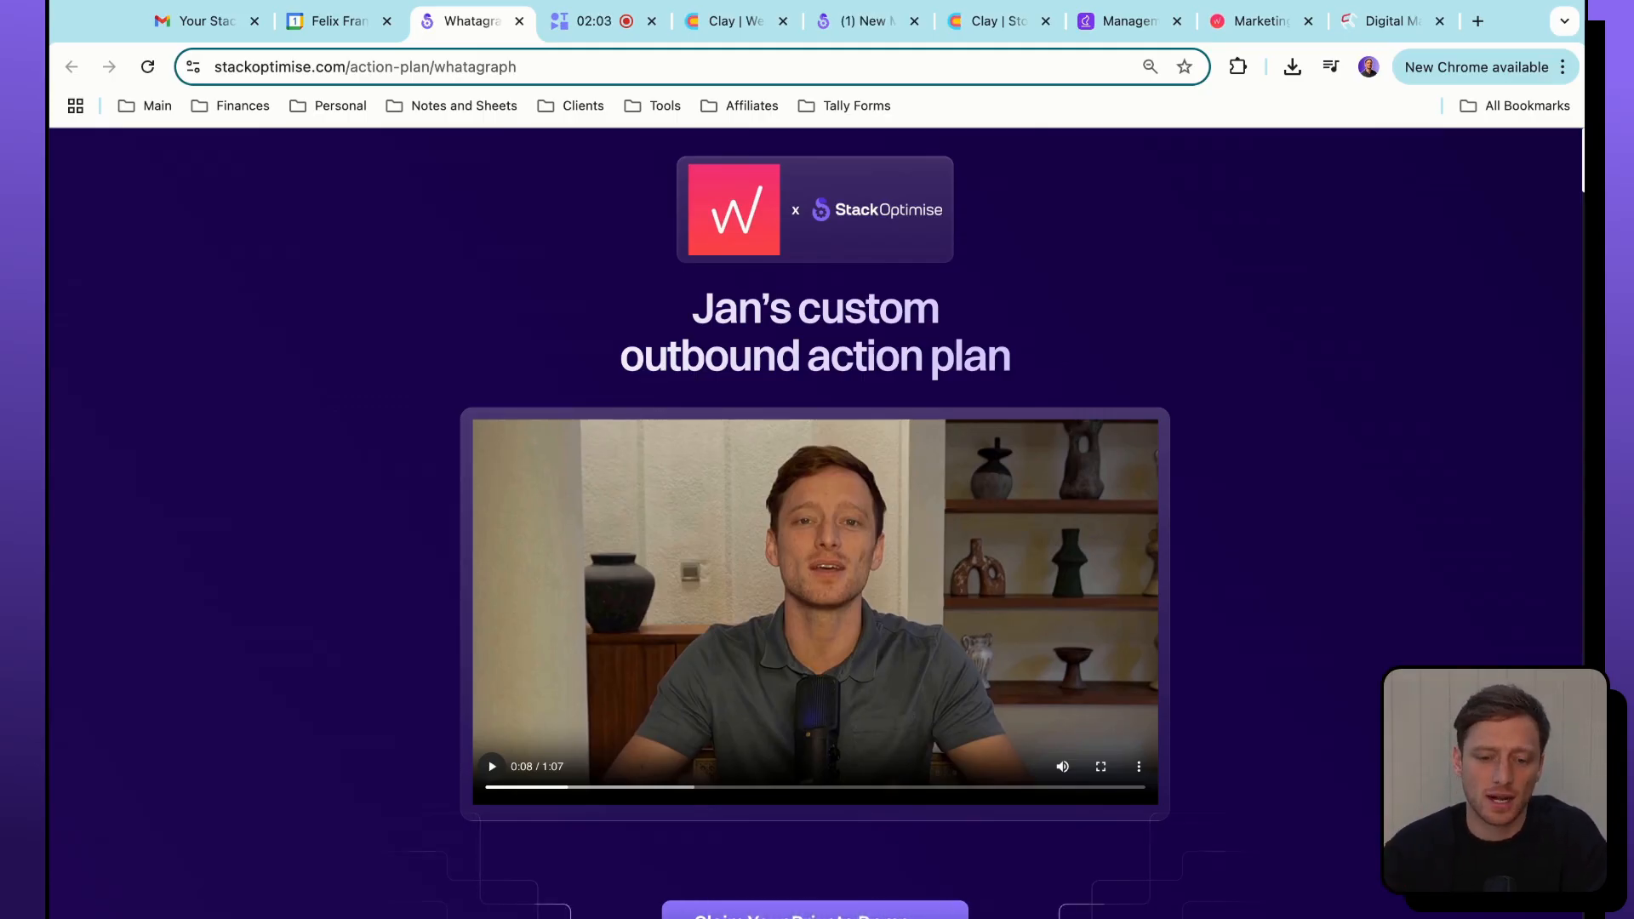
Scroll past the Company Profile cards to the Campaign Strategy heading and Triggers card.
scroll(down, 3)
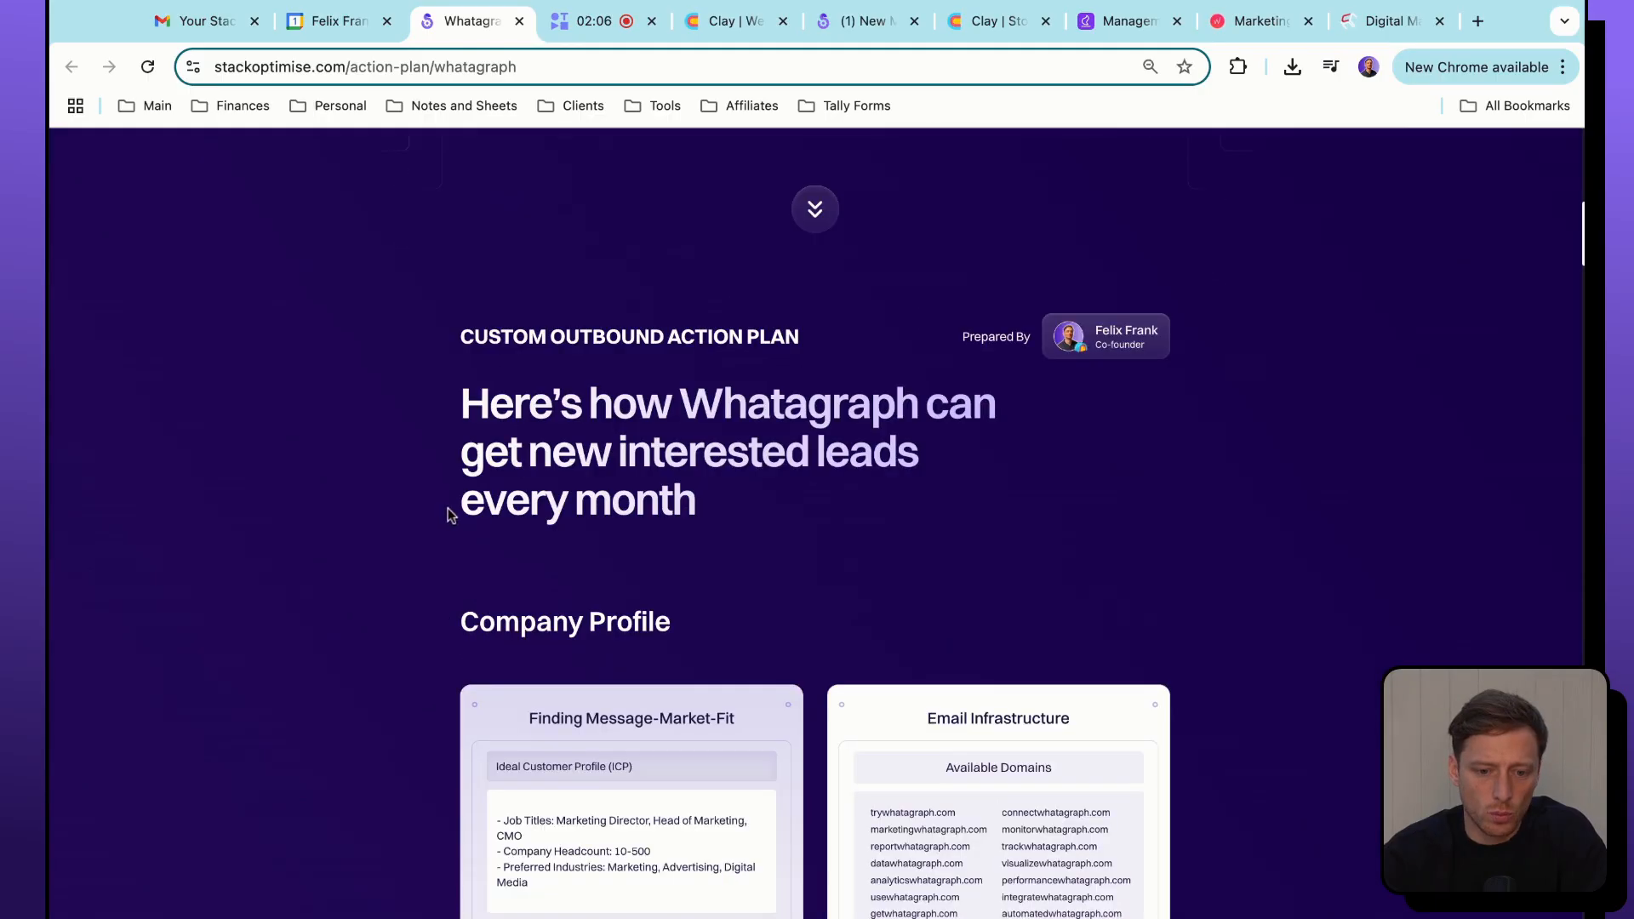
scroll(down, 3)
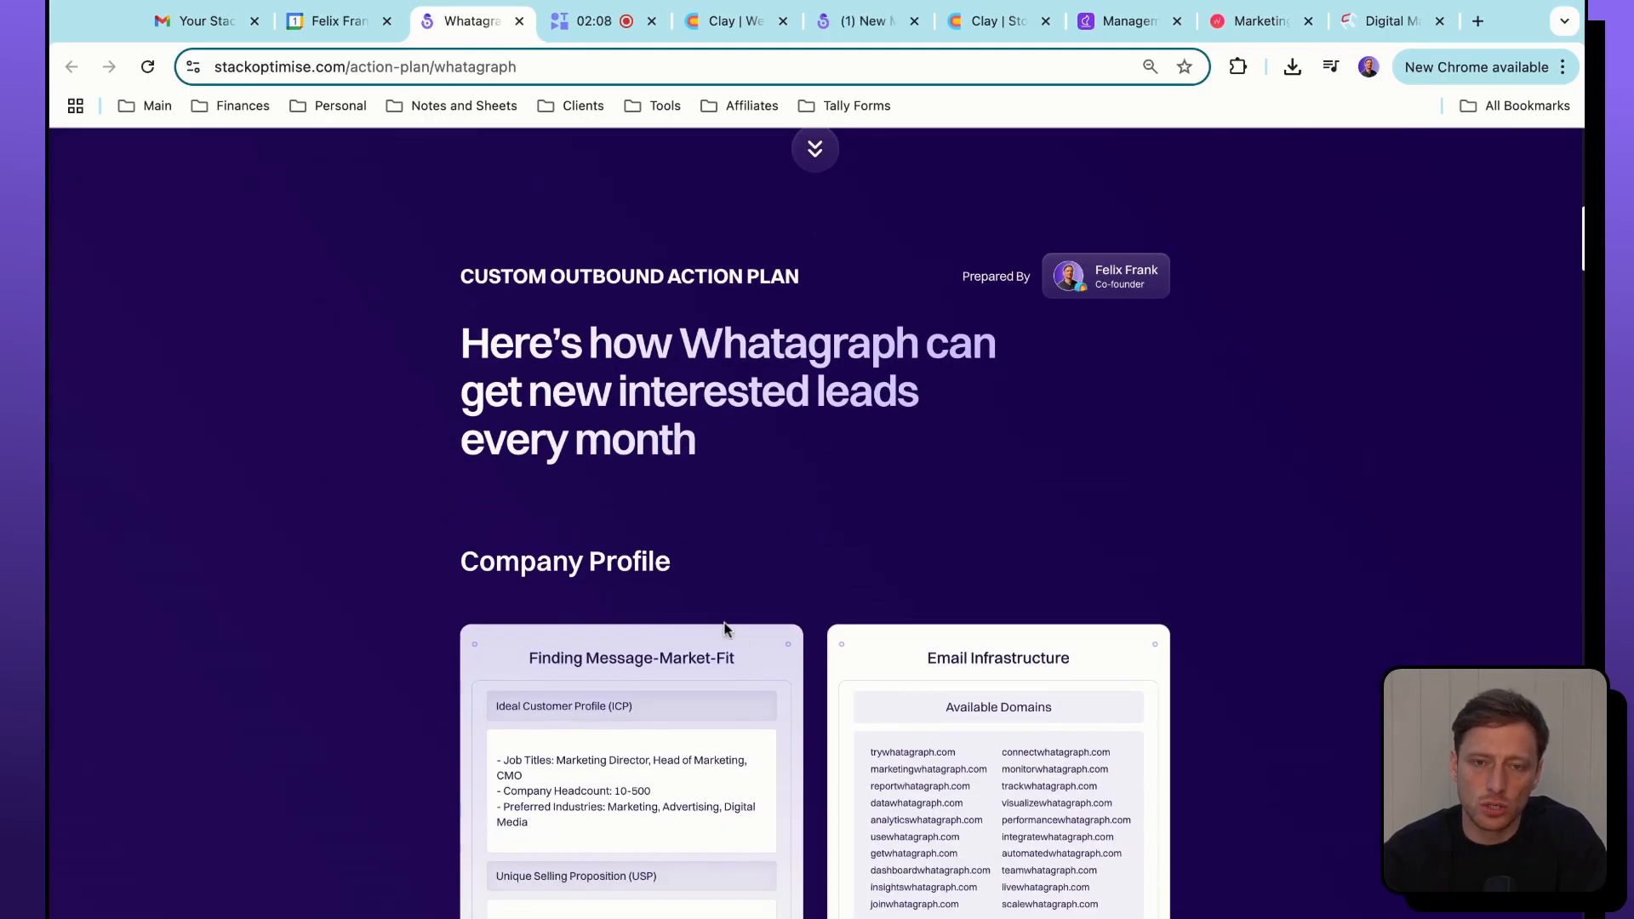
scroll(down, 3)
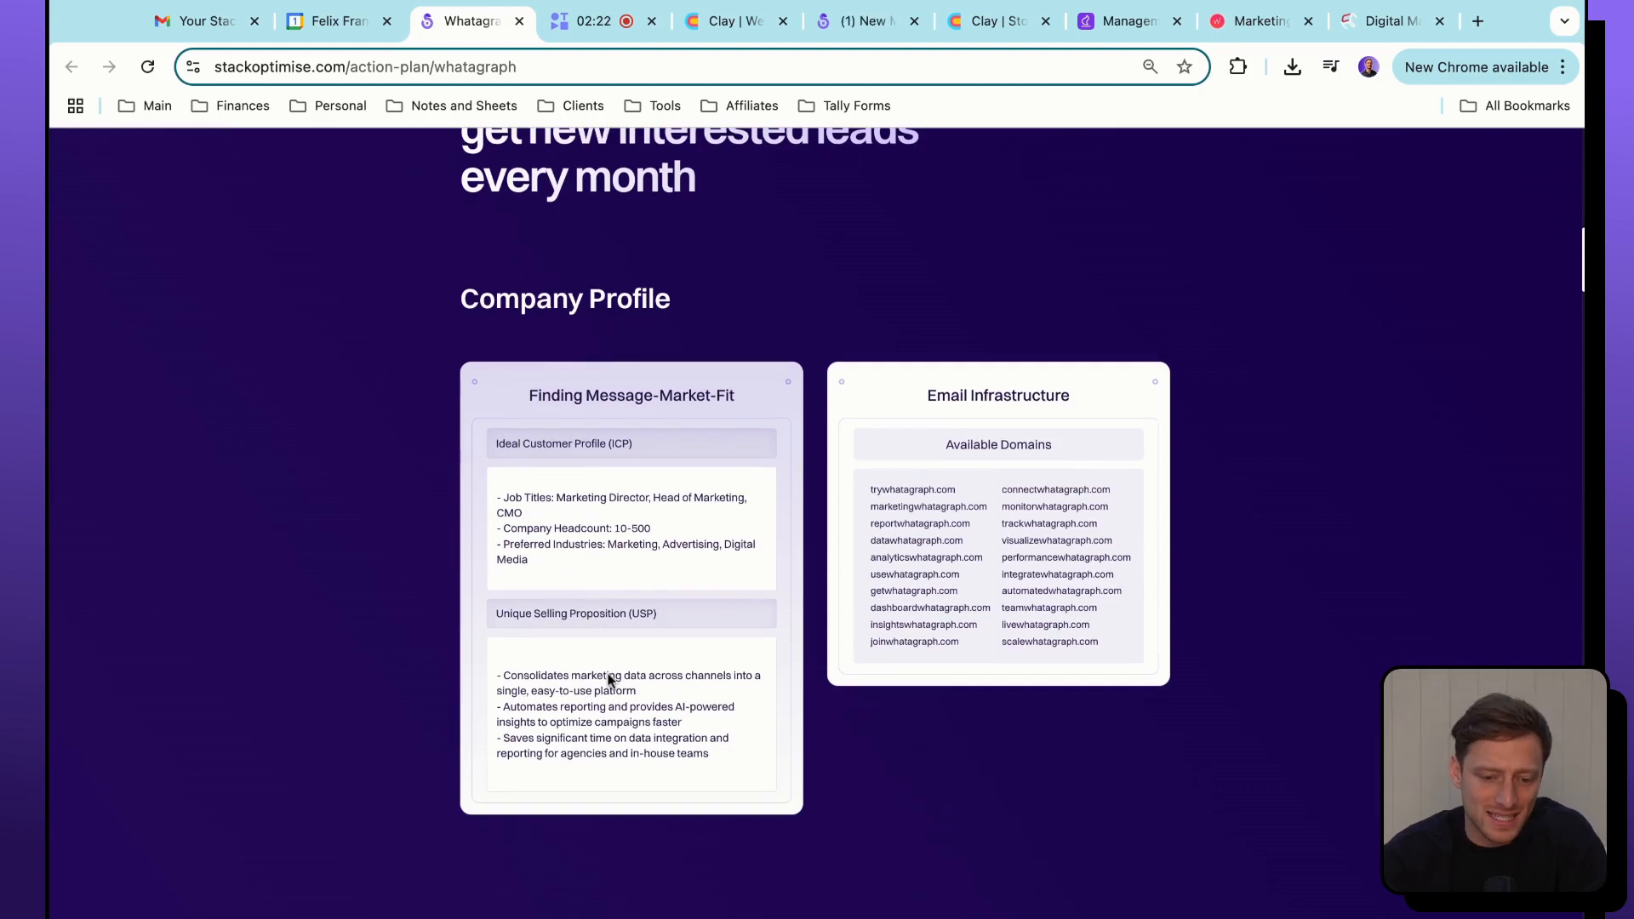
mouse_move(1031, 510)
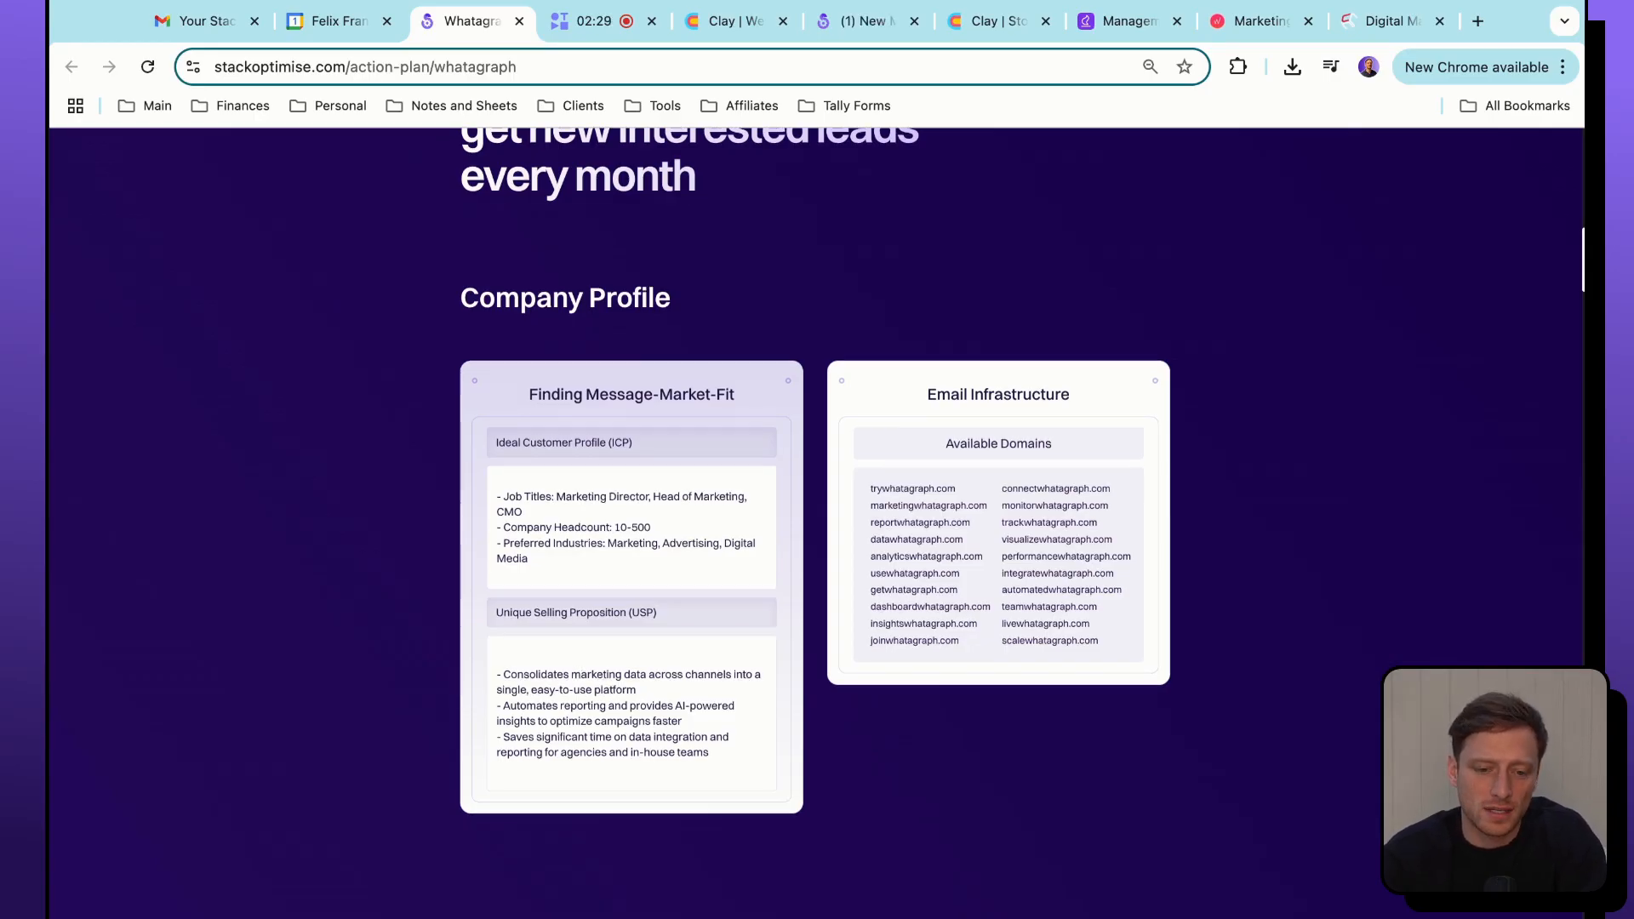
scroll(down, 3)
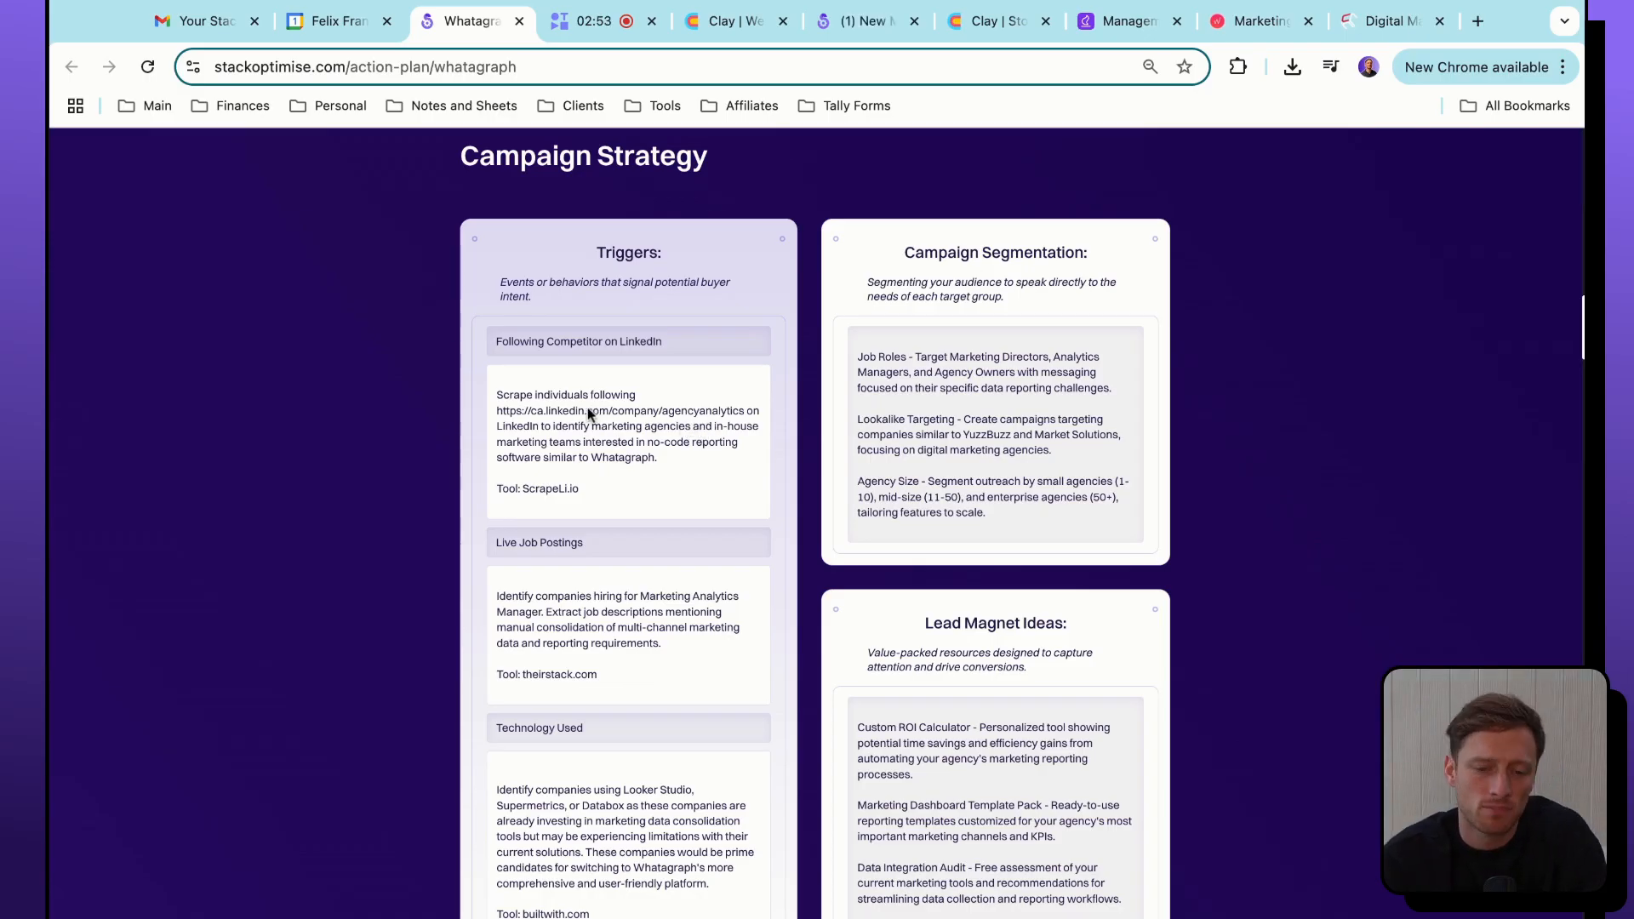
Scroll through Triggers, Campaign Segmentation and Lead Magnet Ideas to the Email Sequence's first email.
scroll(down, 3)
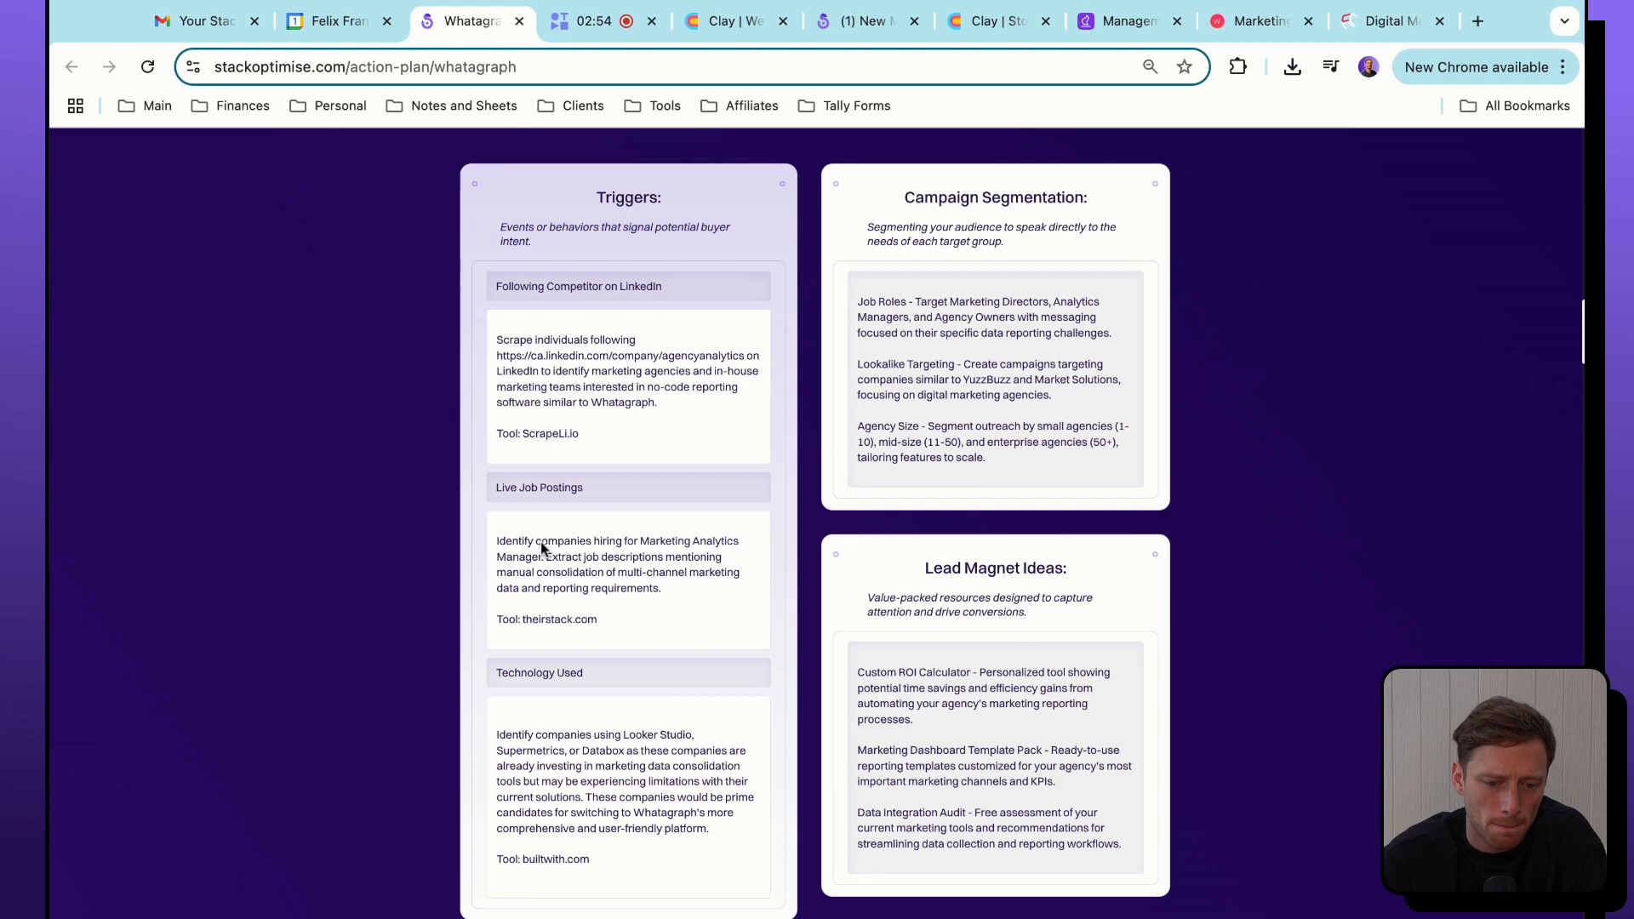
scroll(up, 3)
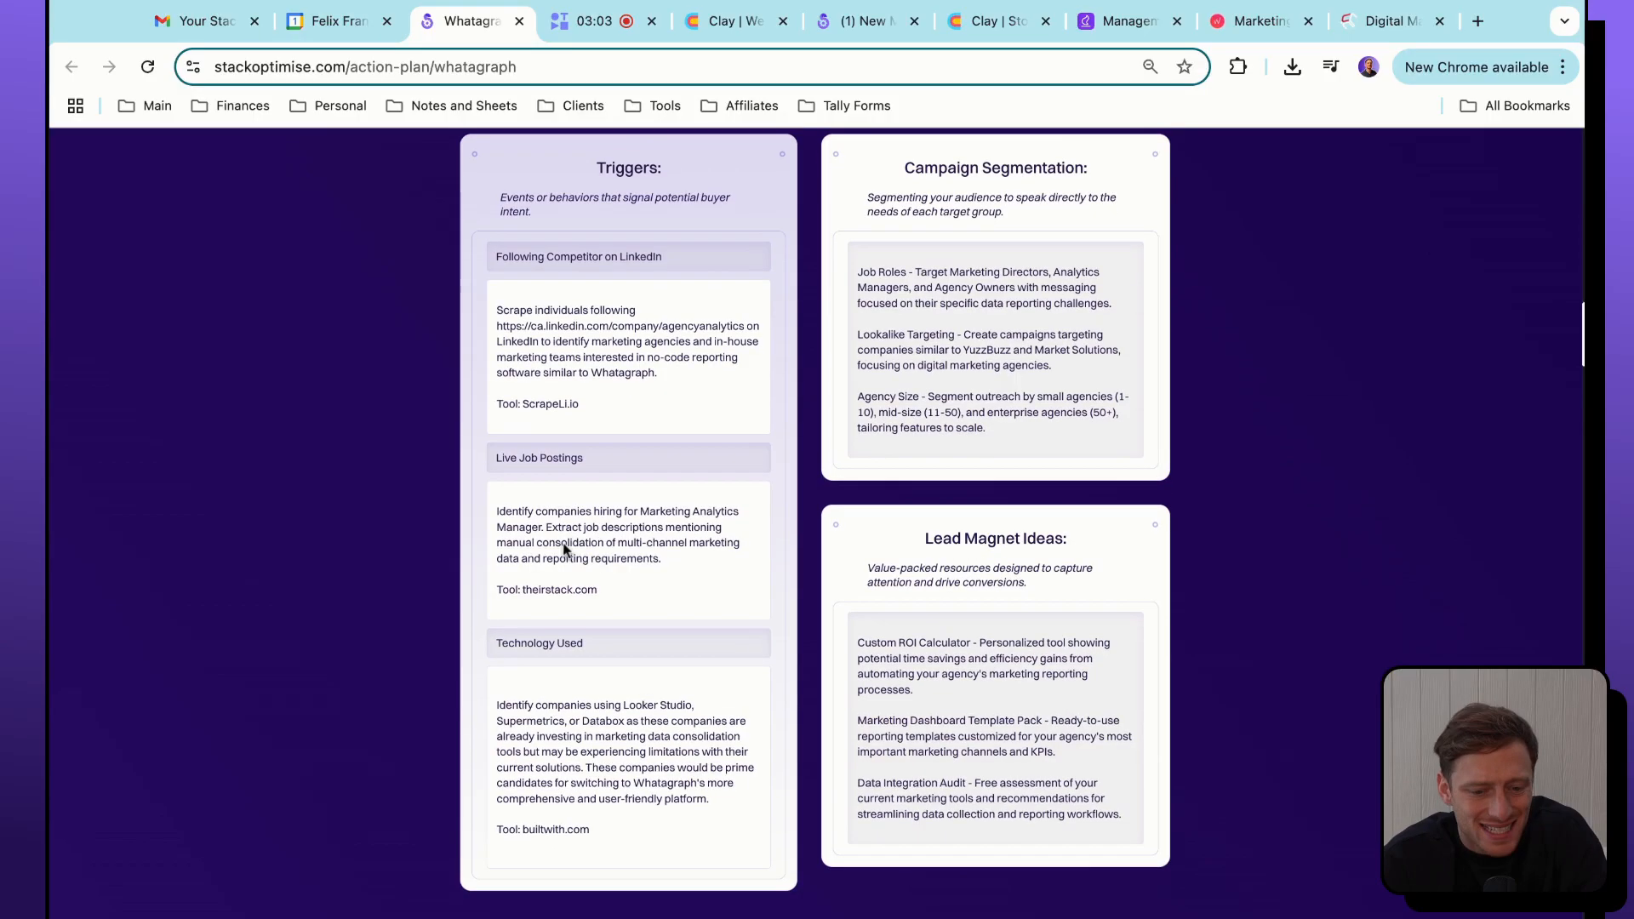
scroll(down, 3)
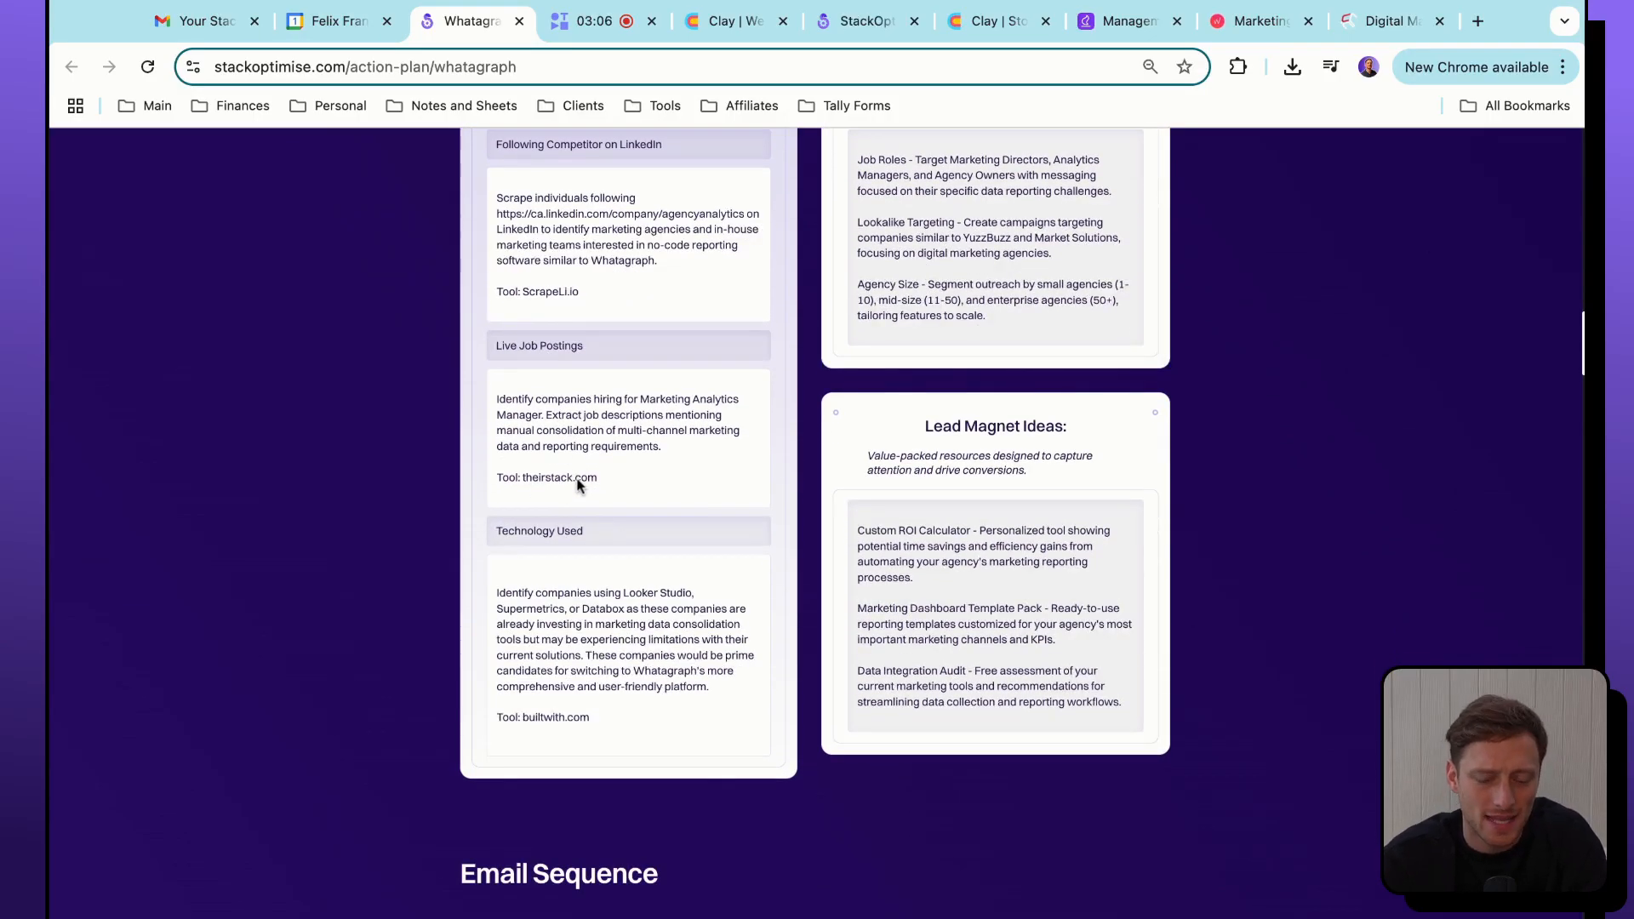
scroll(down, 3)
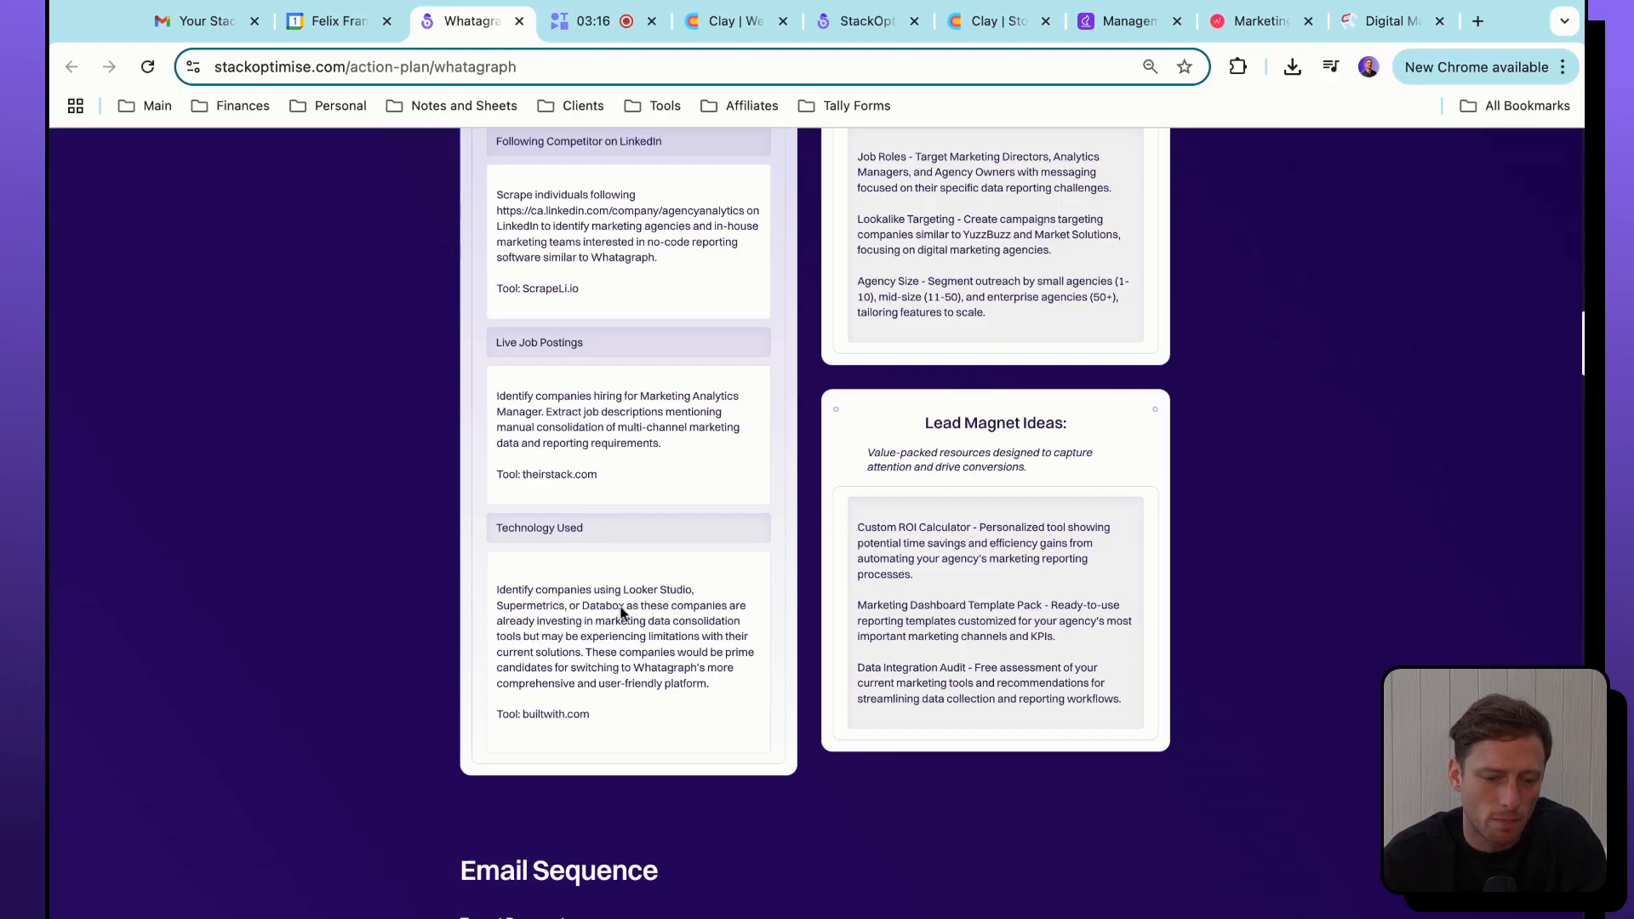
scroll(up, 3)
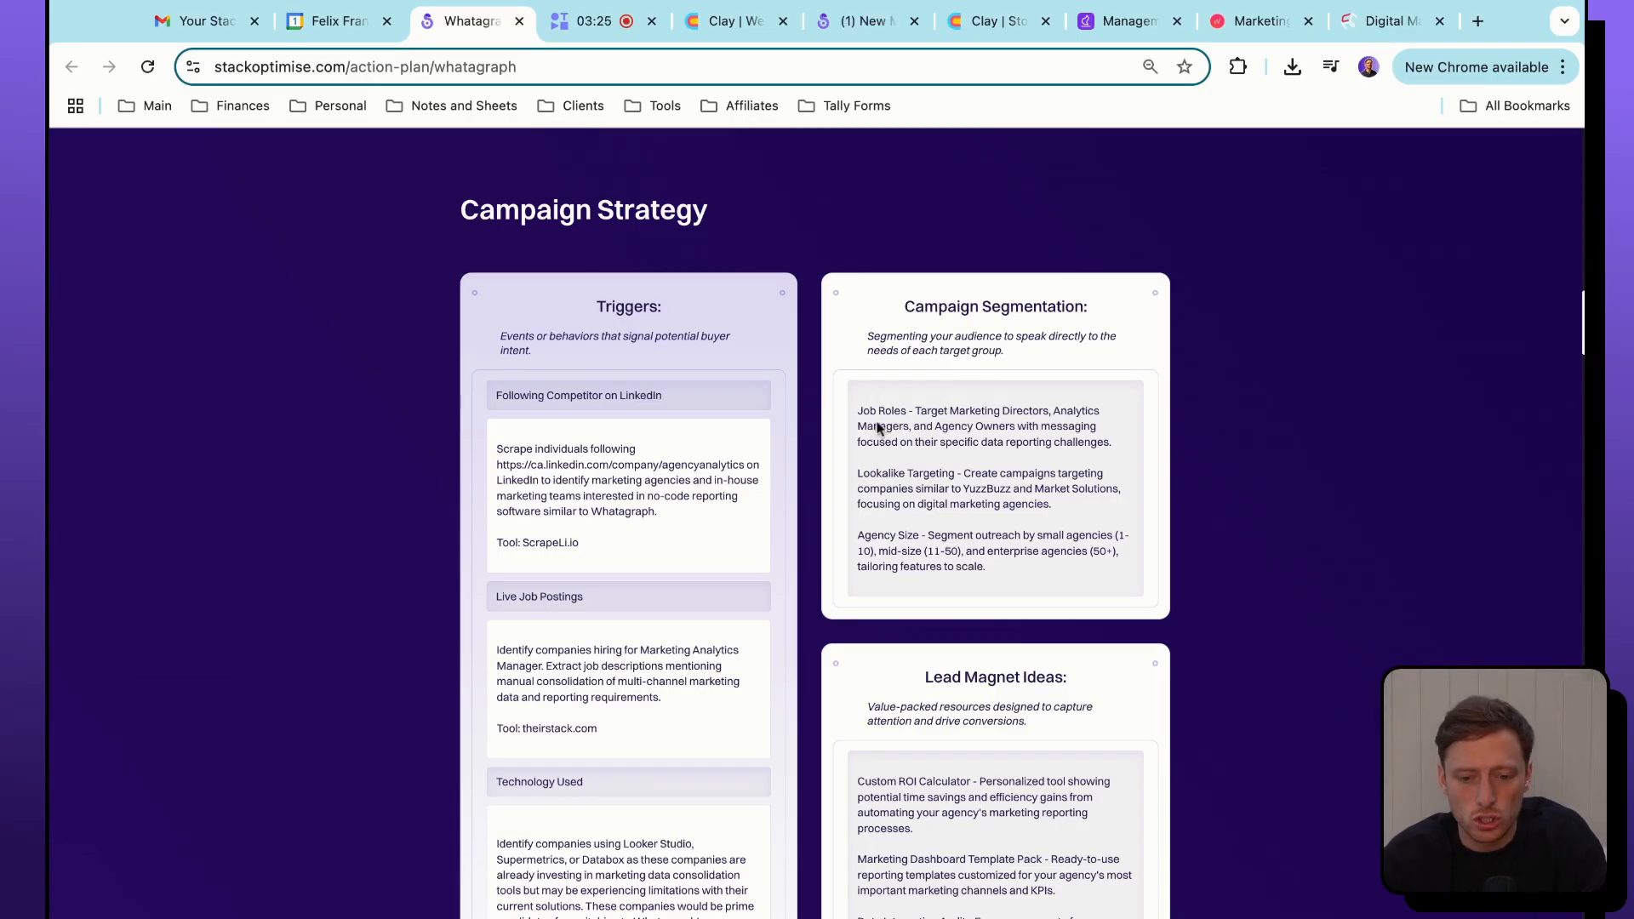
scroll(down, 3)
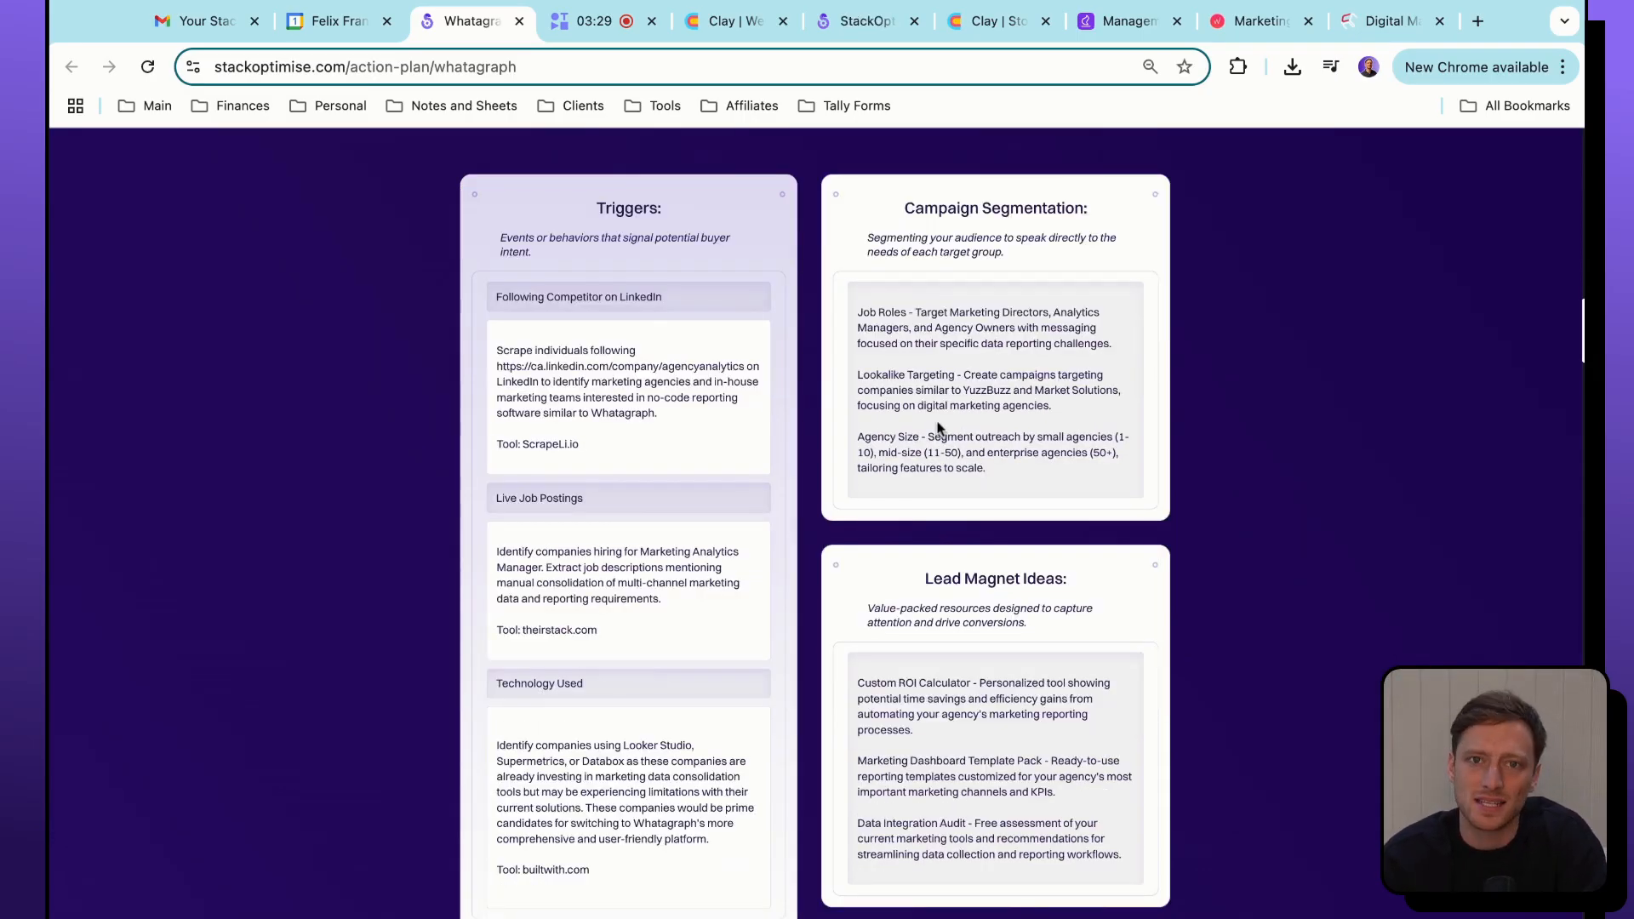
scroll(down, 3)
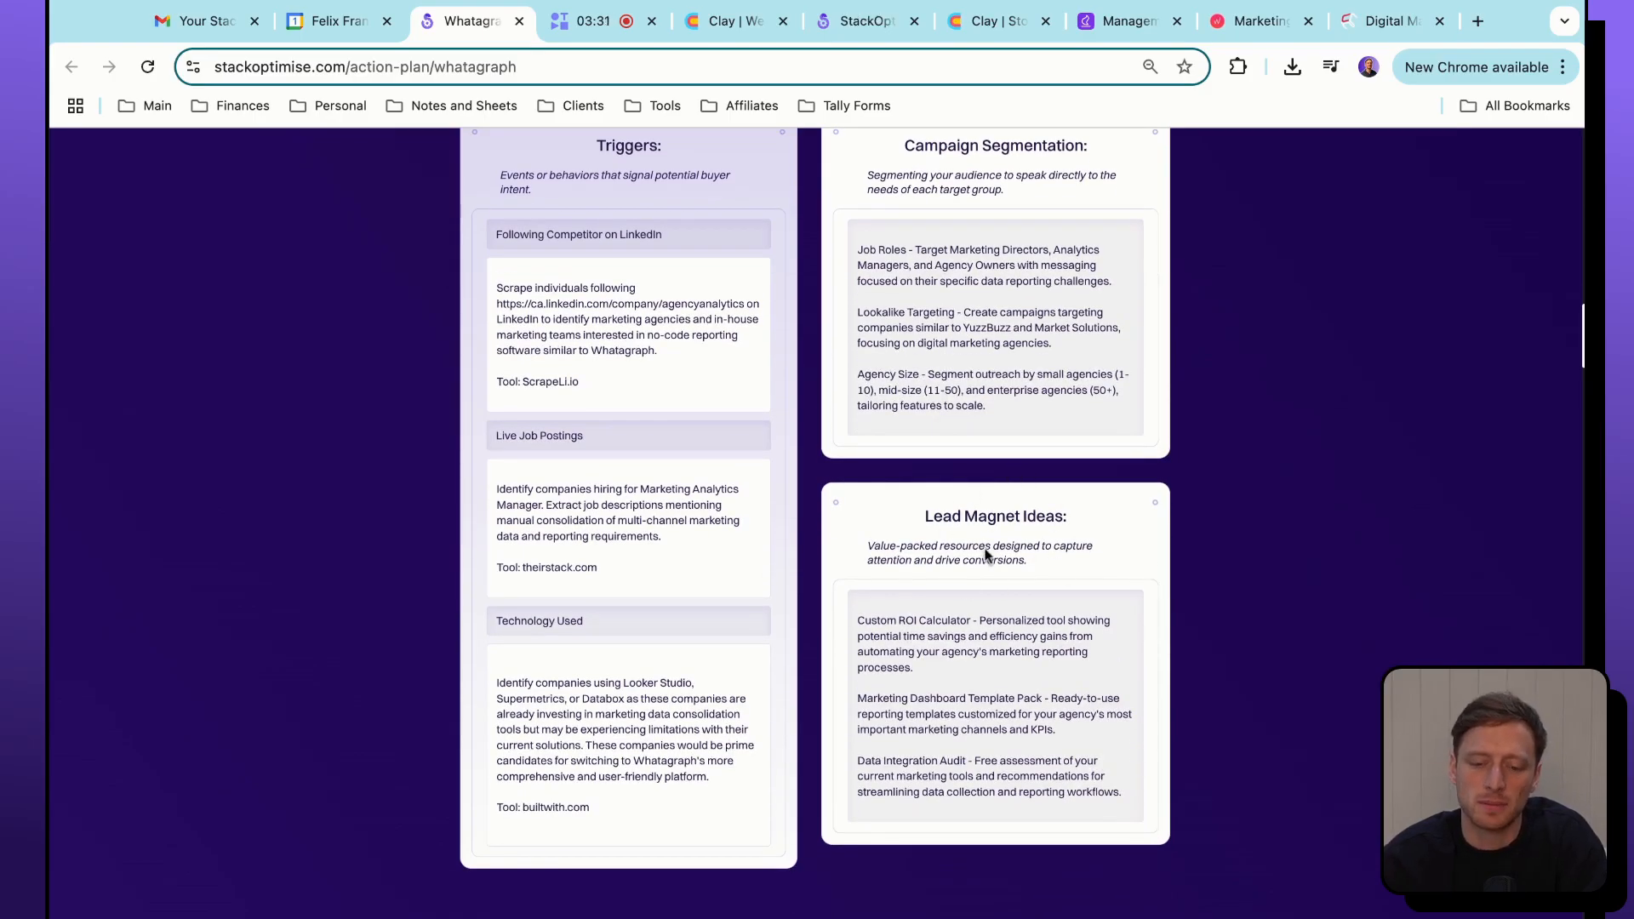
mouse_move(959, 595)
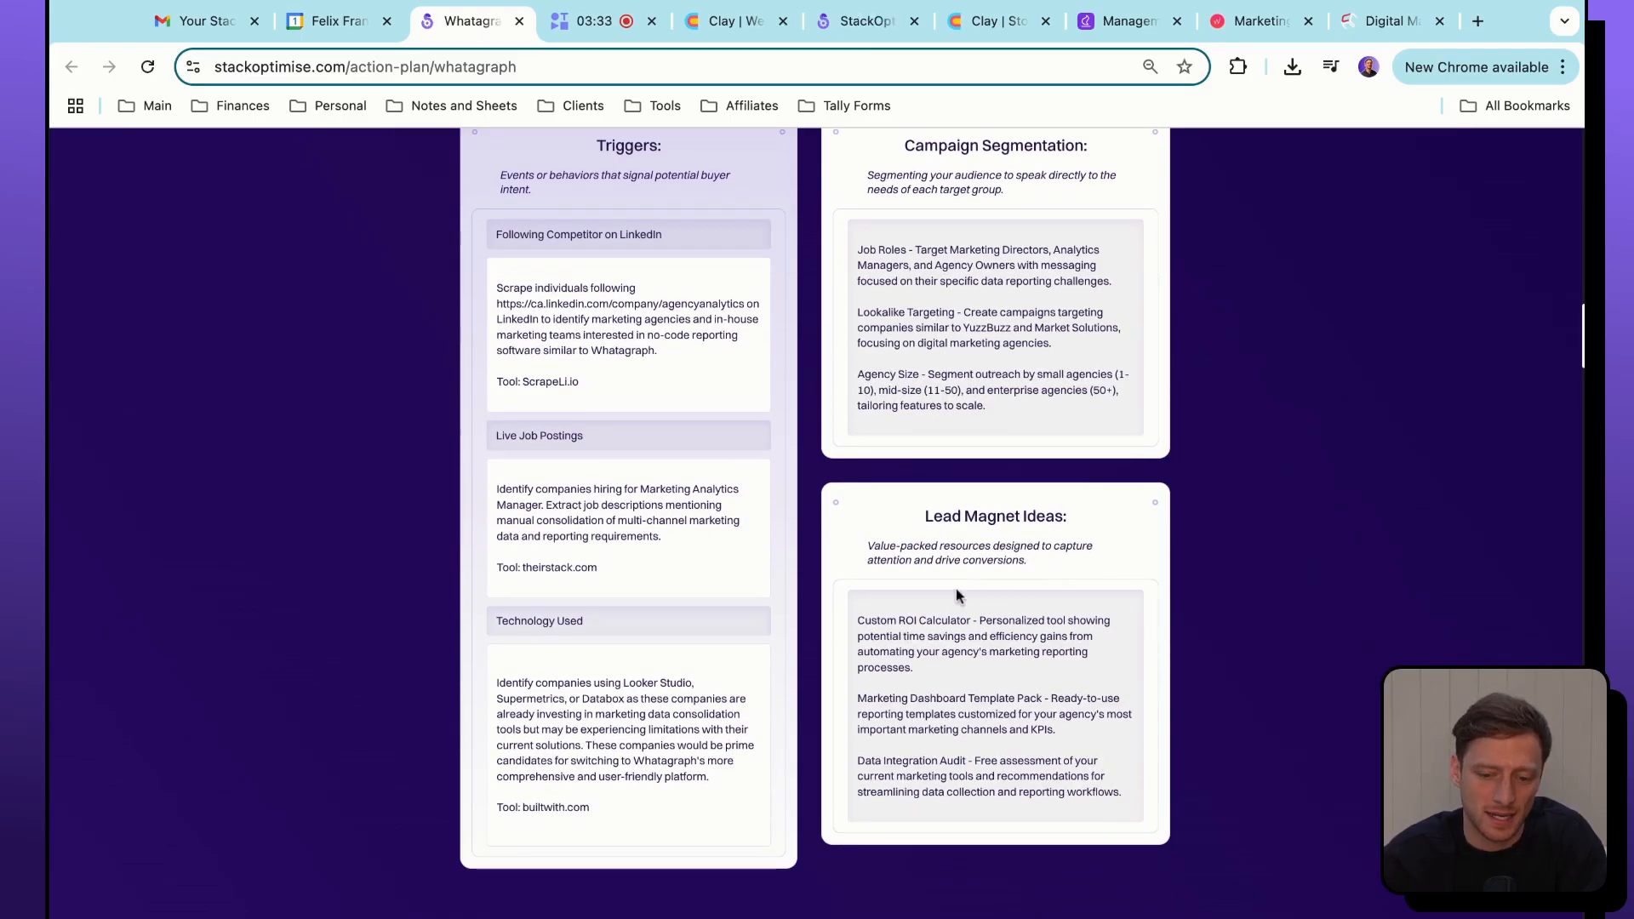
scroll(down, 3)
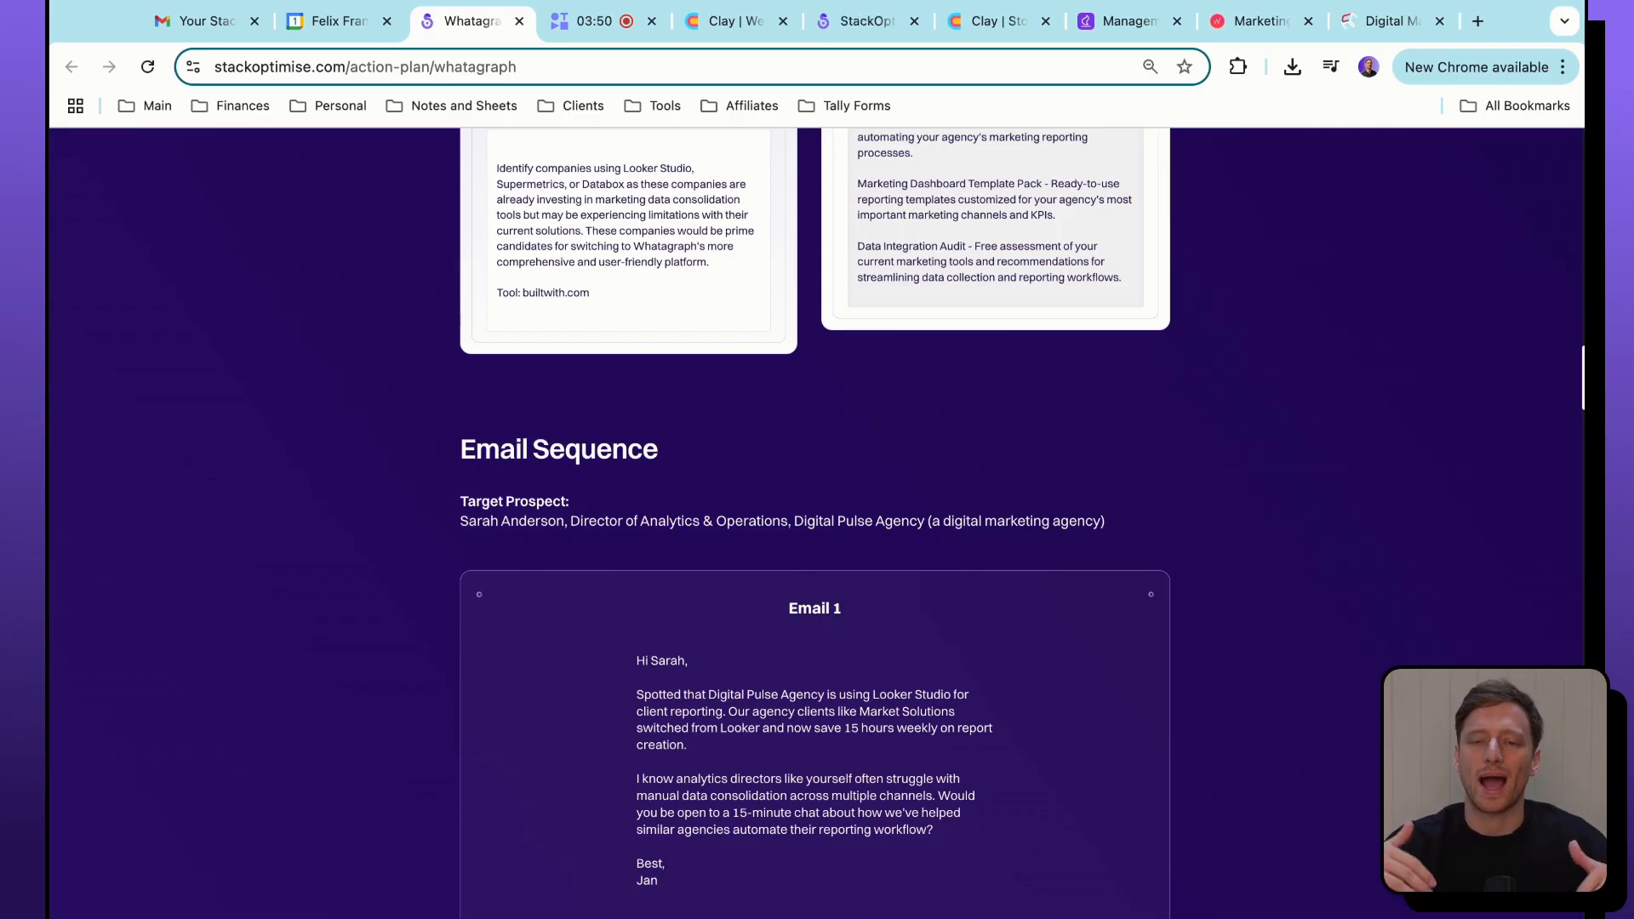
Scroll through the outreach emails and Expected Results sections of the action plan.
scroll(down, 3)
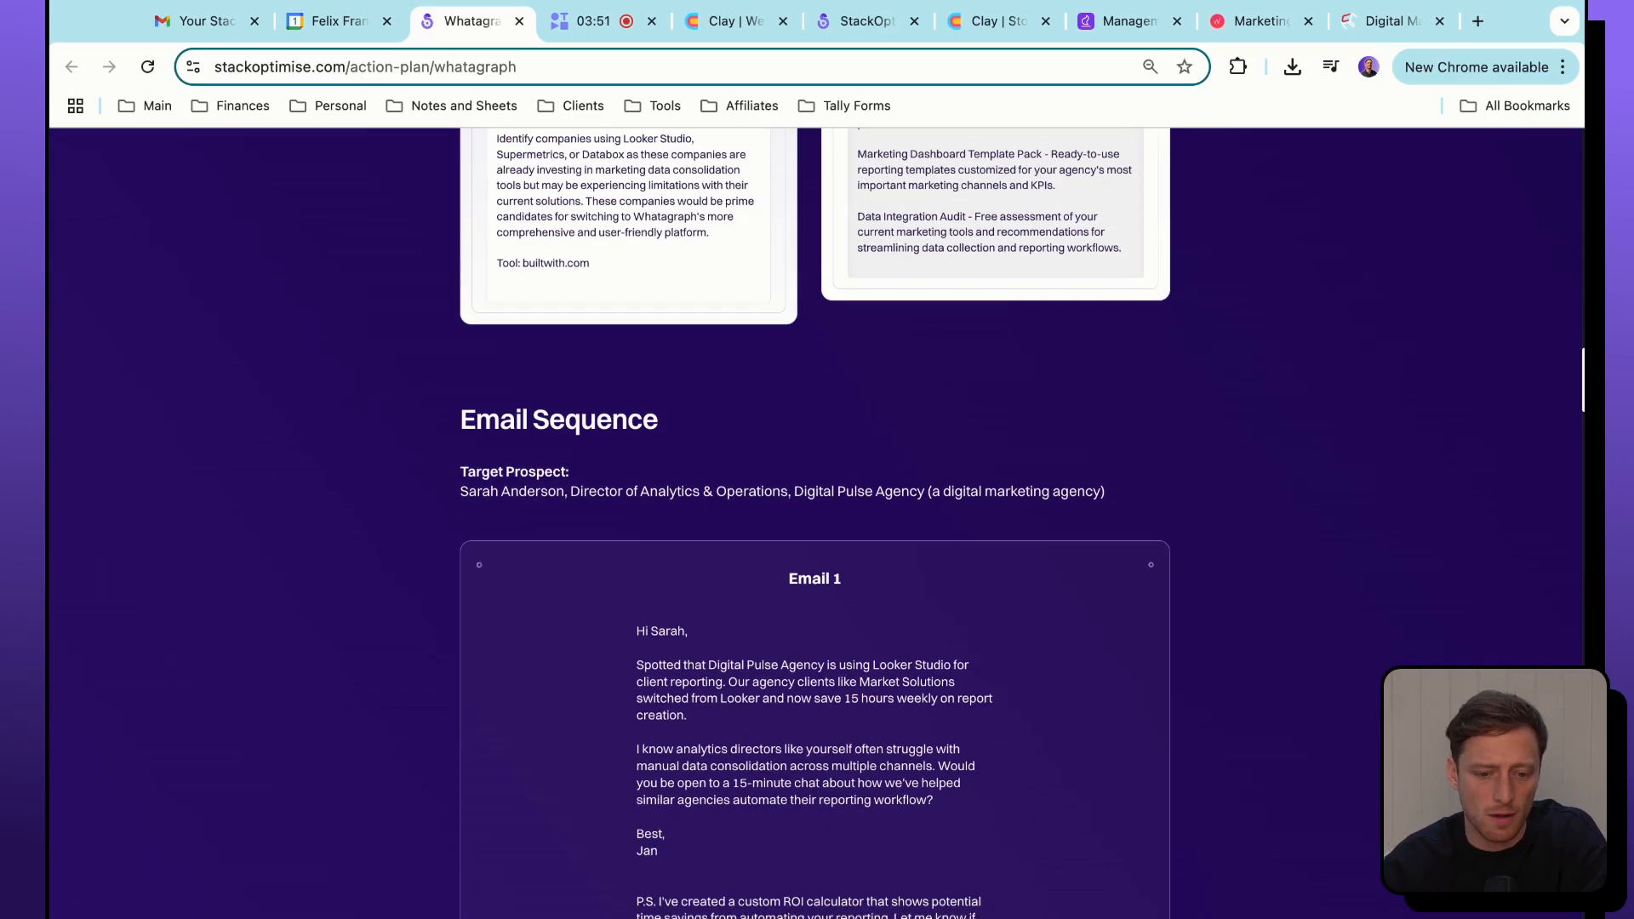
scroll(down, 3)
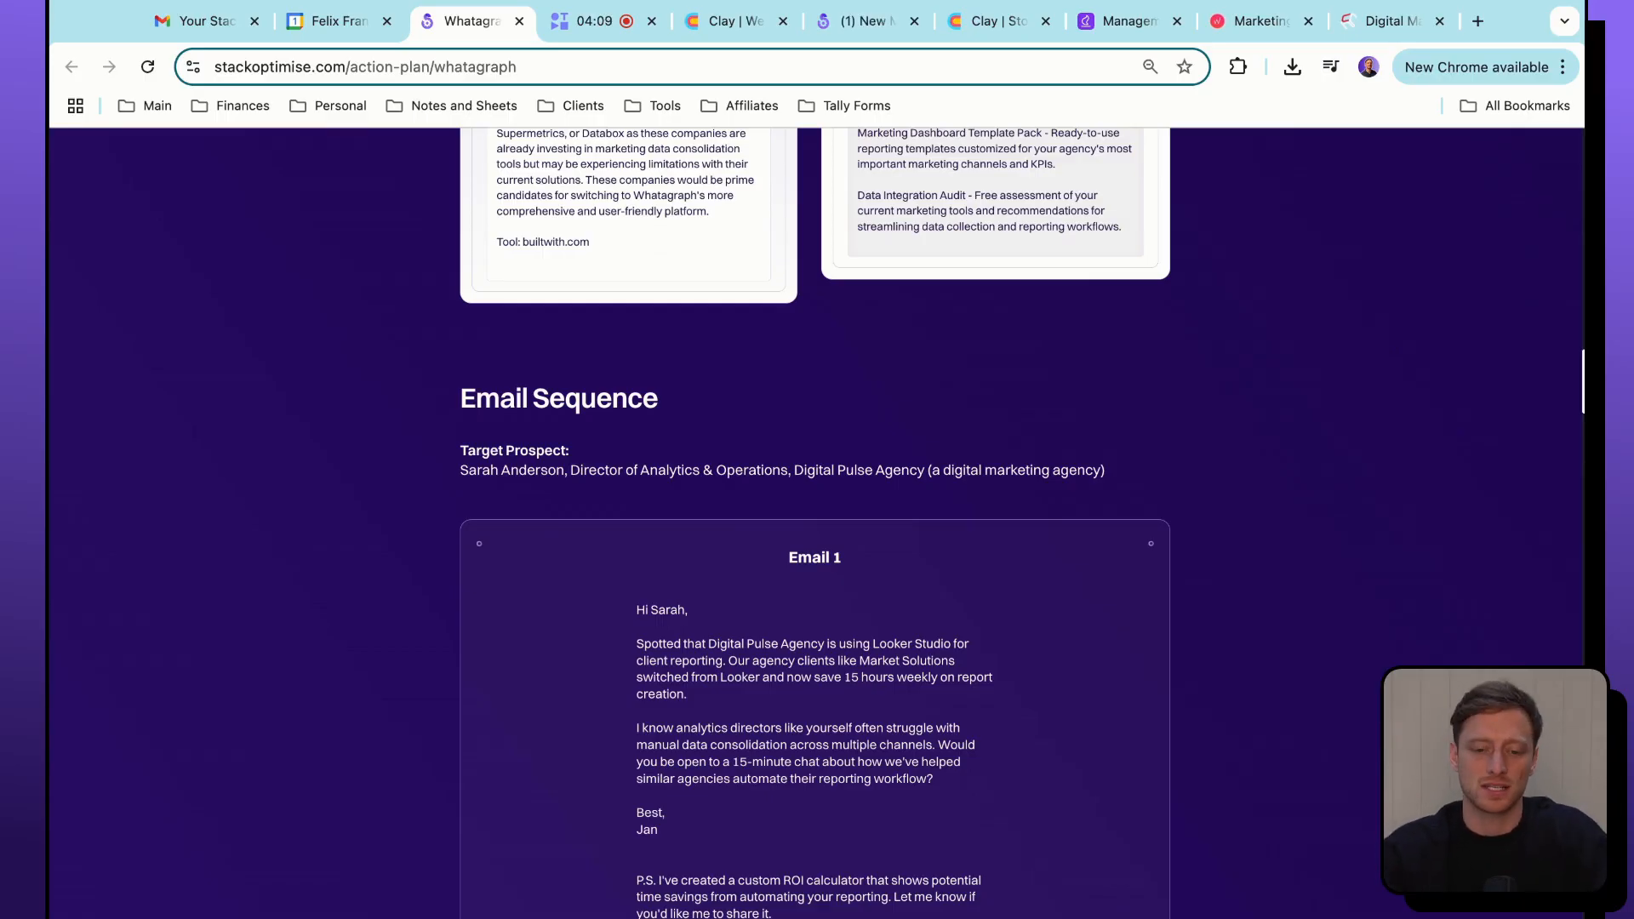
scroll(down, 3)
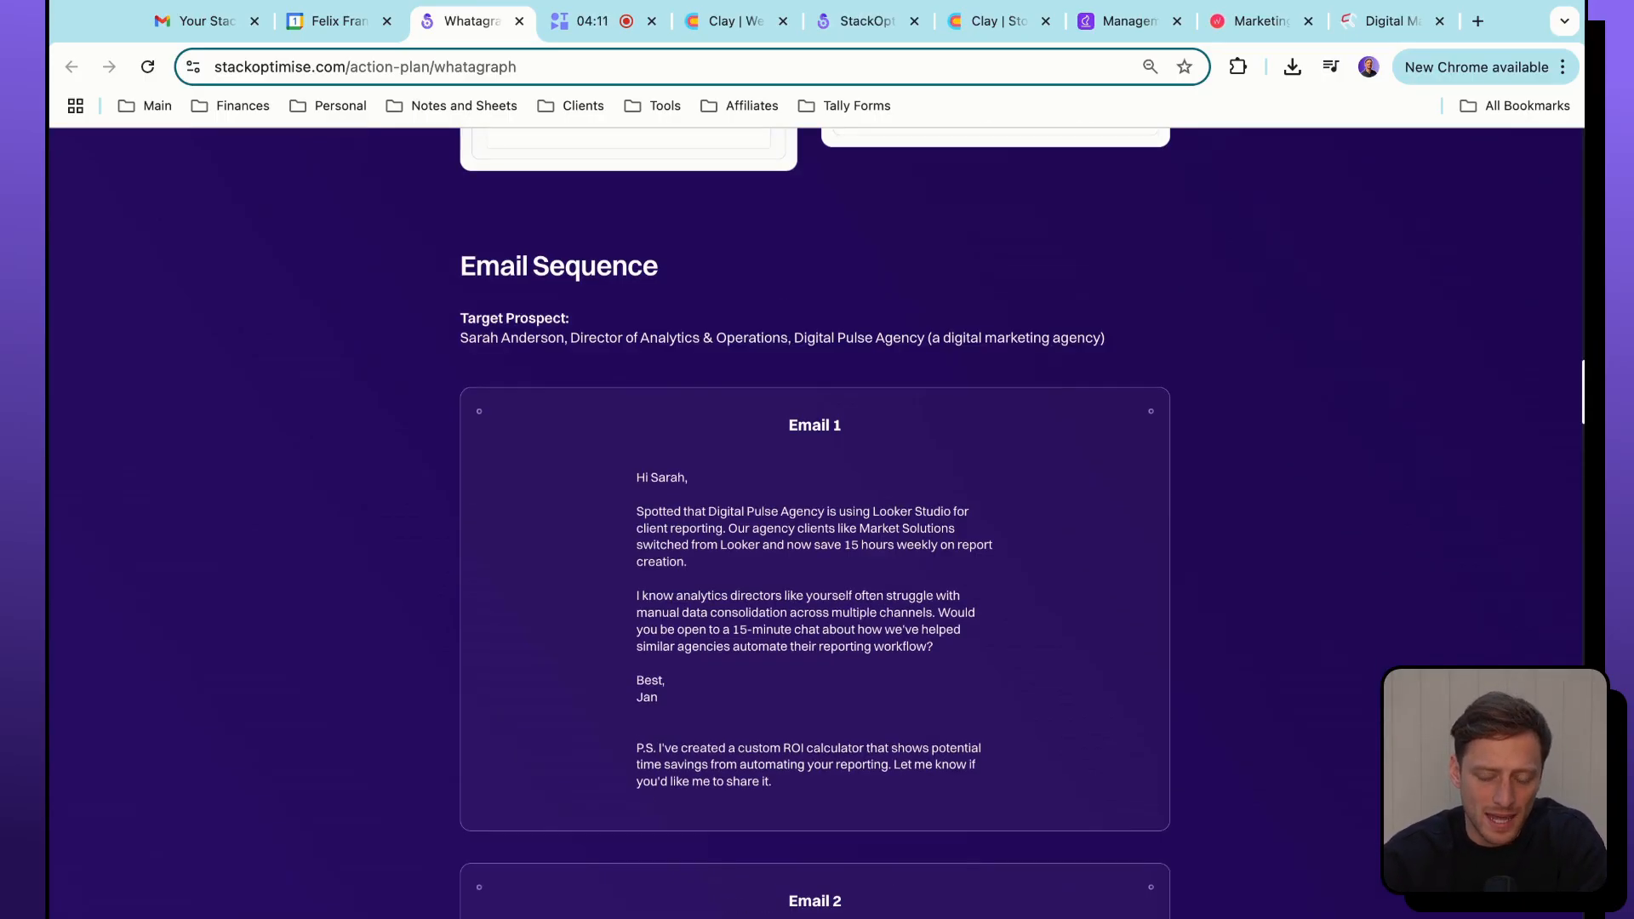
scroll(down, 3)
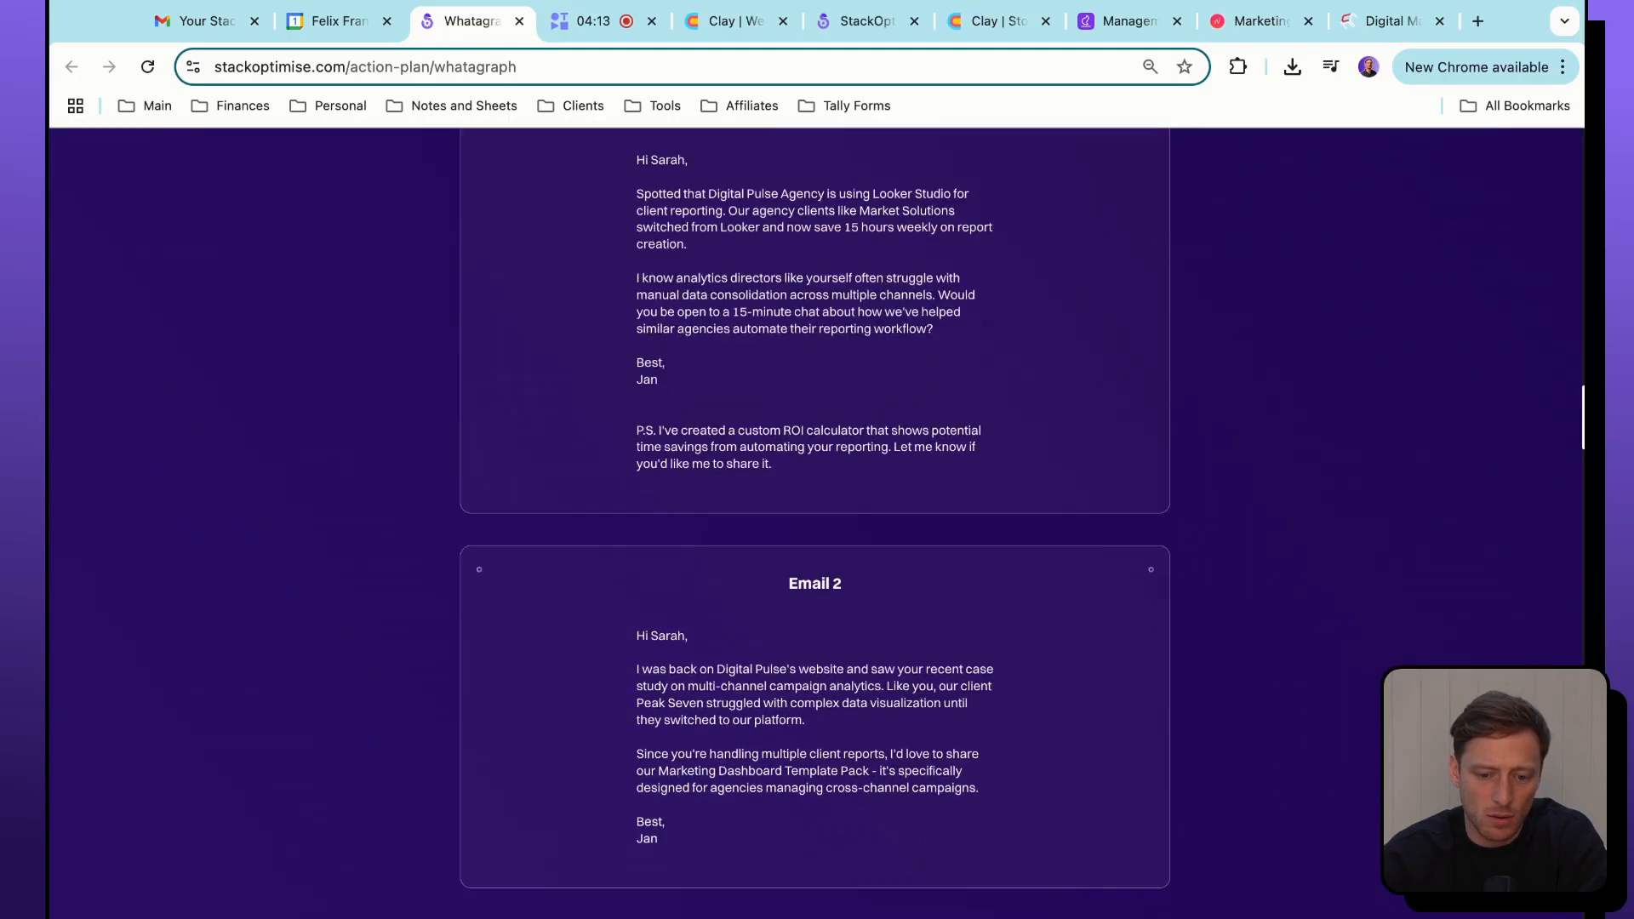
scroll(down, 3)
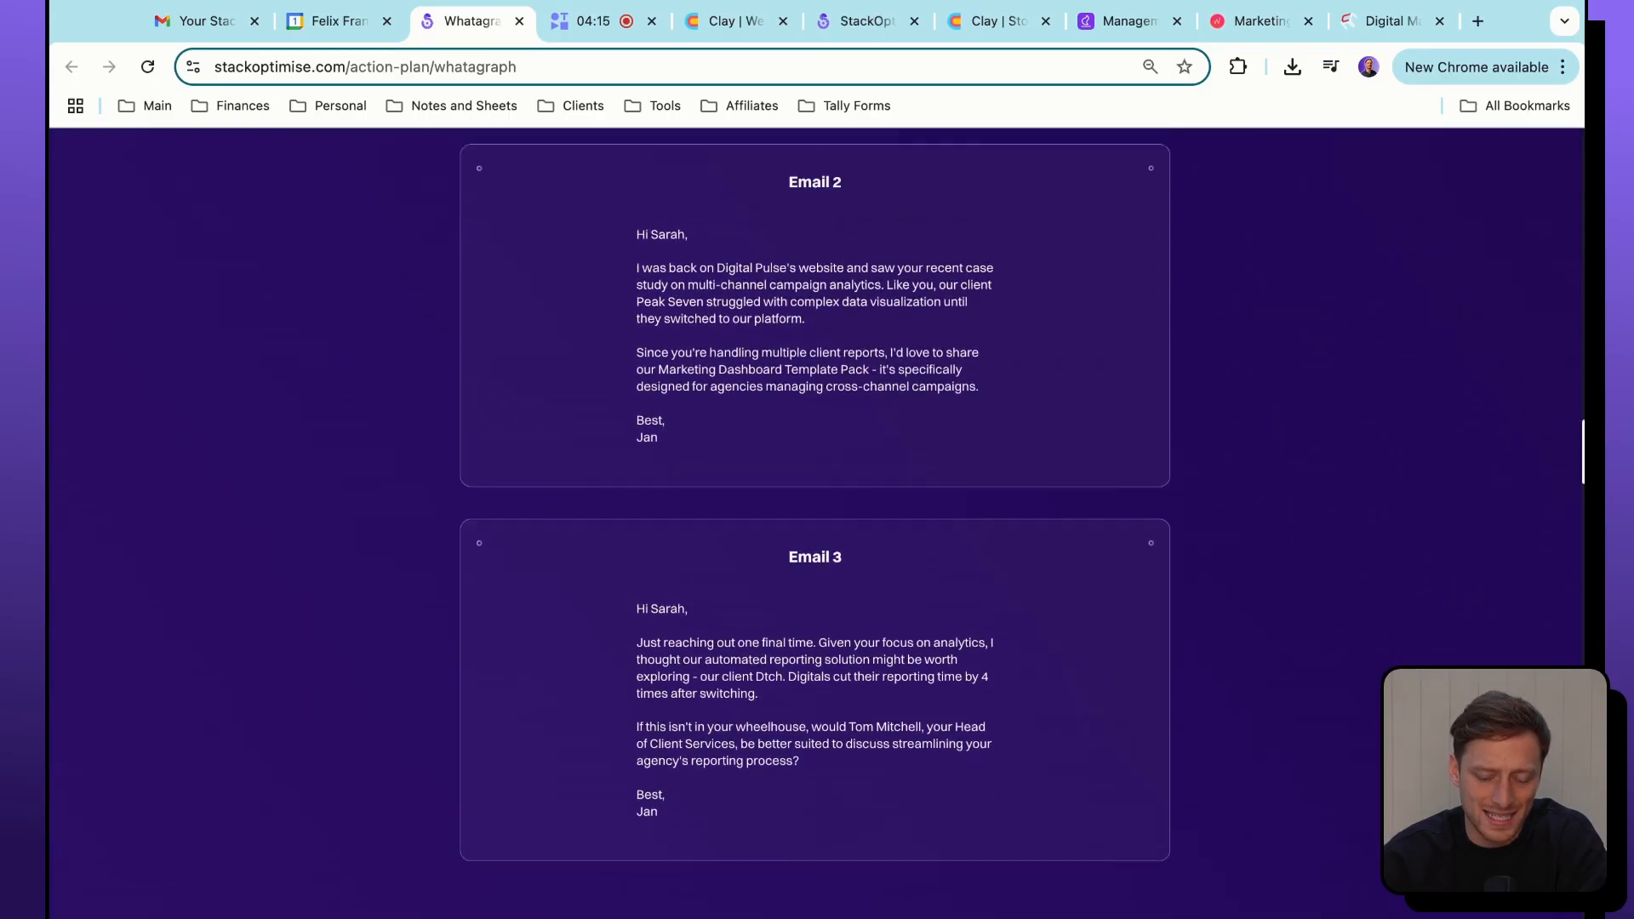
scroll(up, 3)
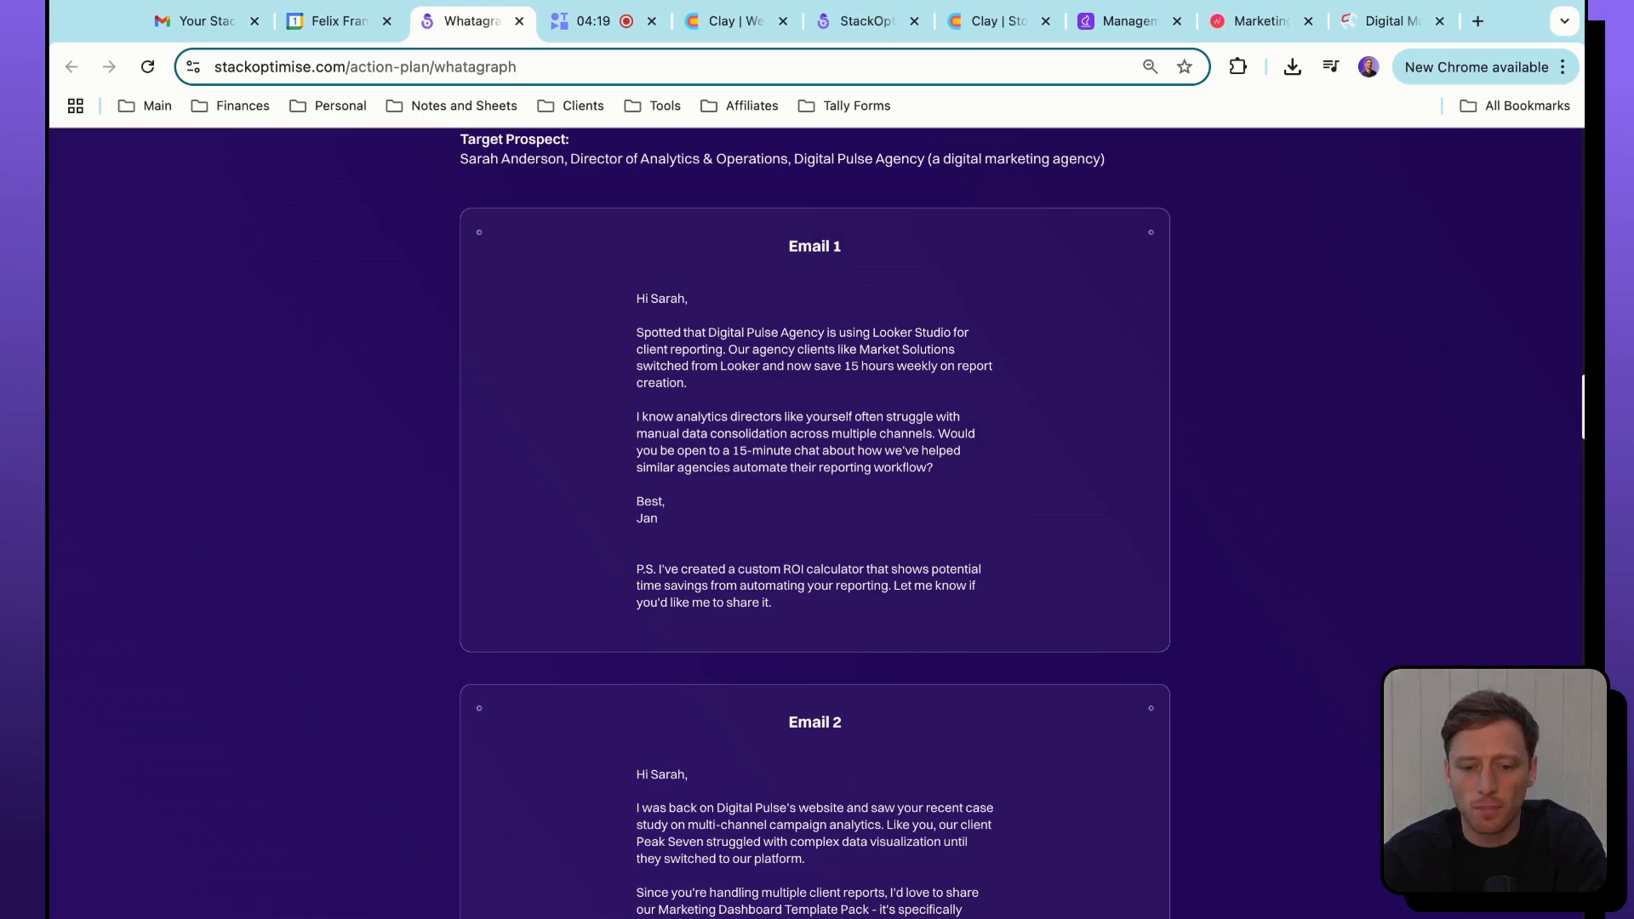
scroll(down, 3)
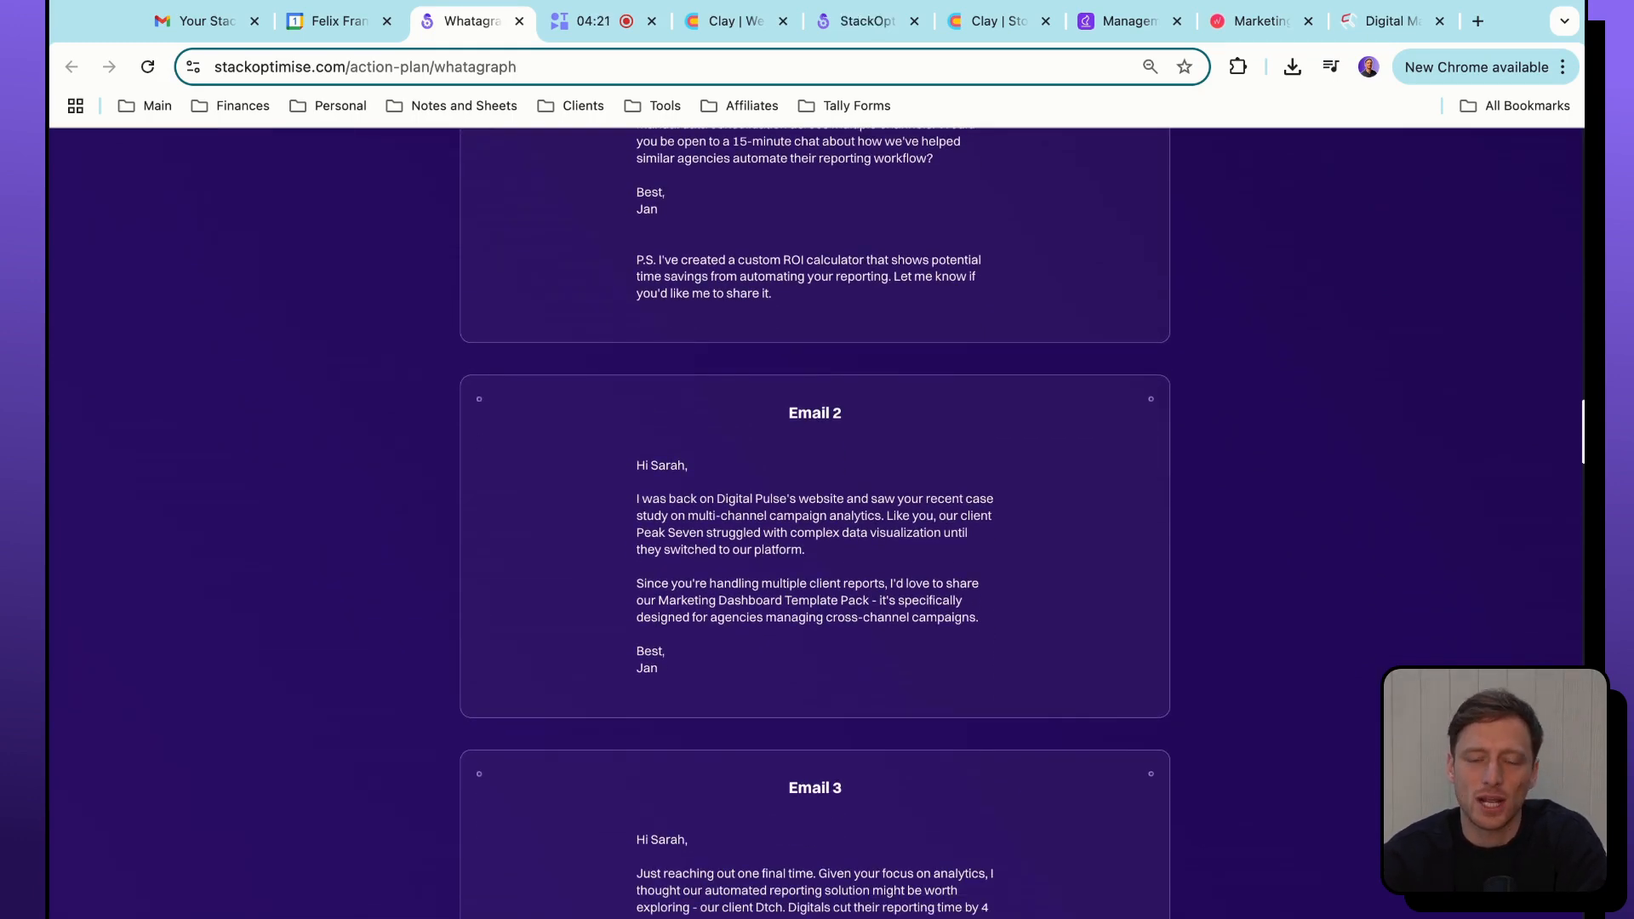
scroll(down, 3)
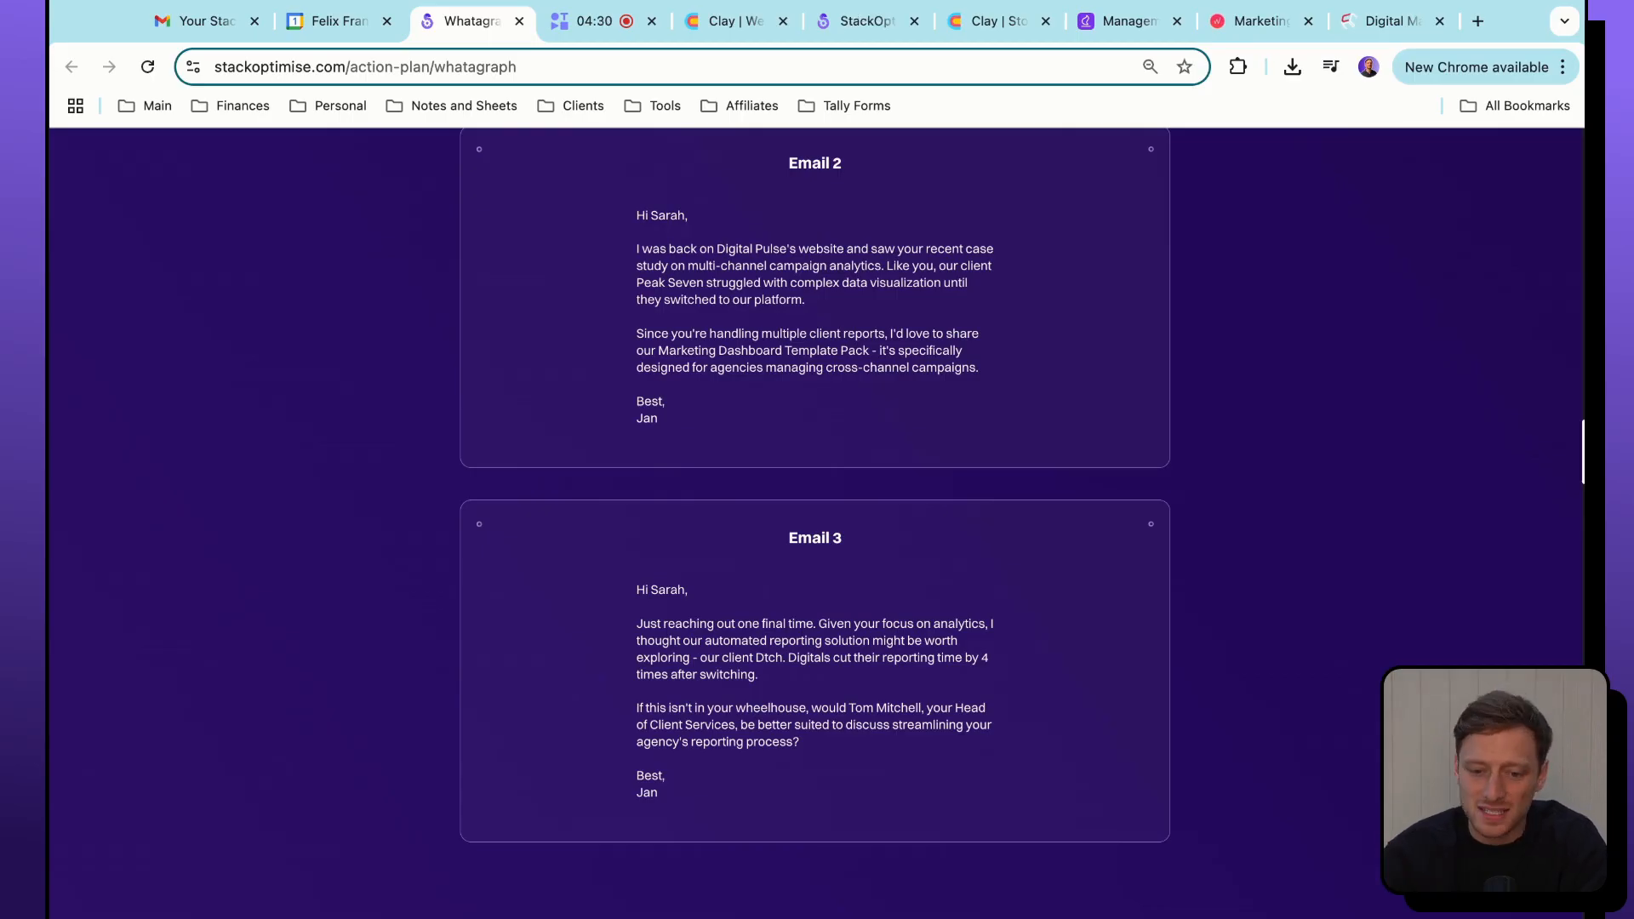
scroll(up, 3)
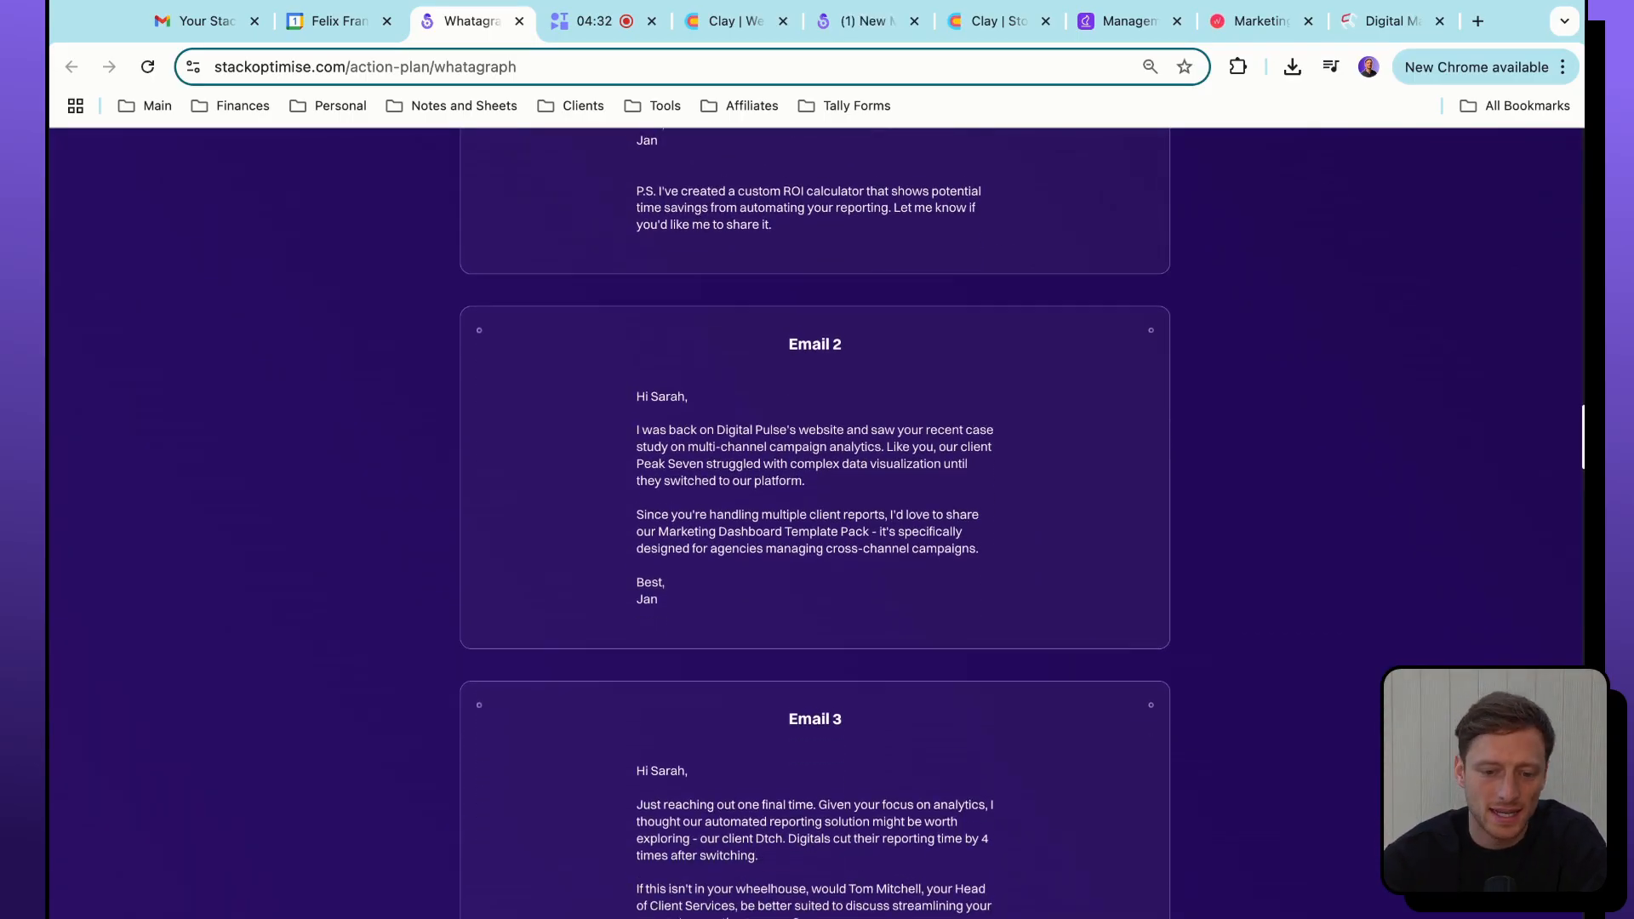
scroll(down, 3)
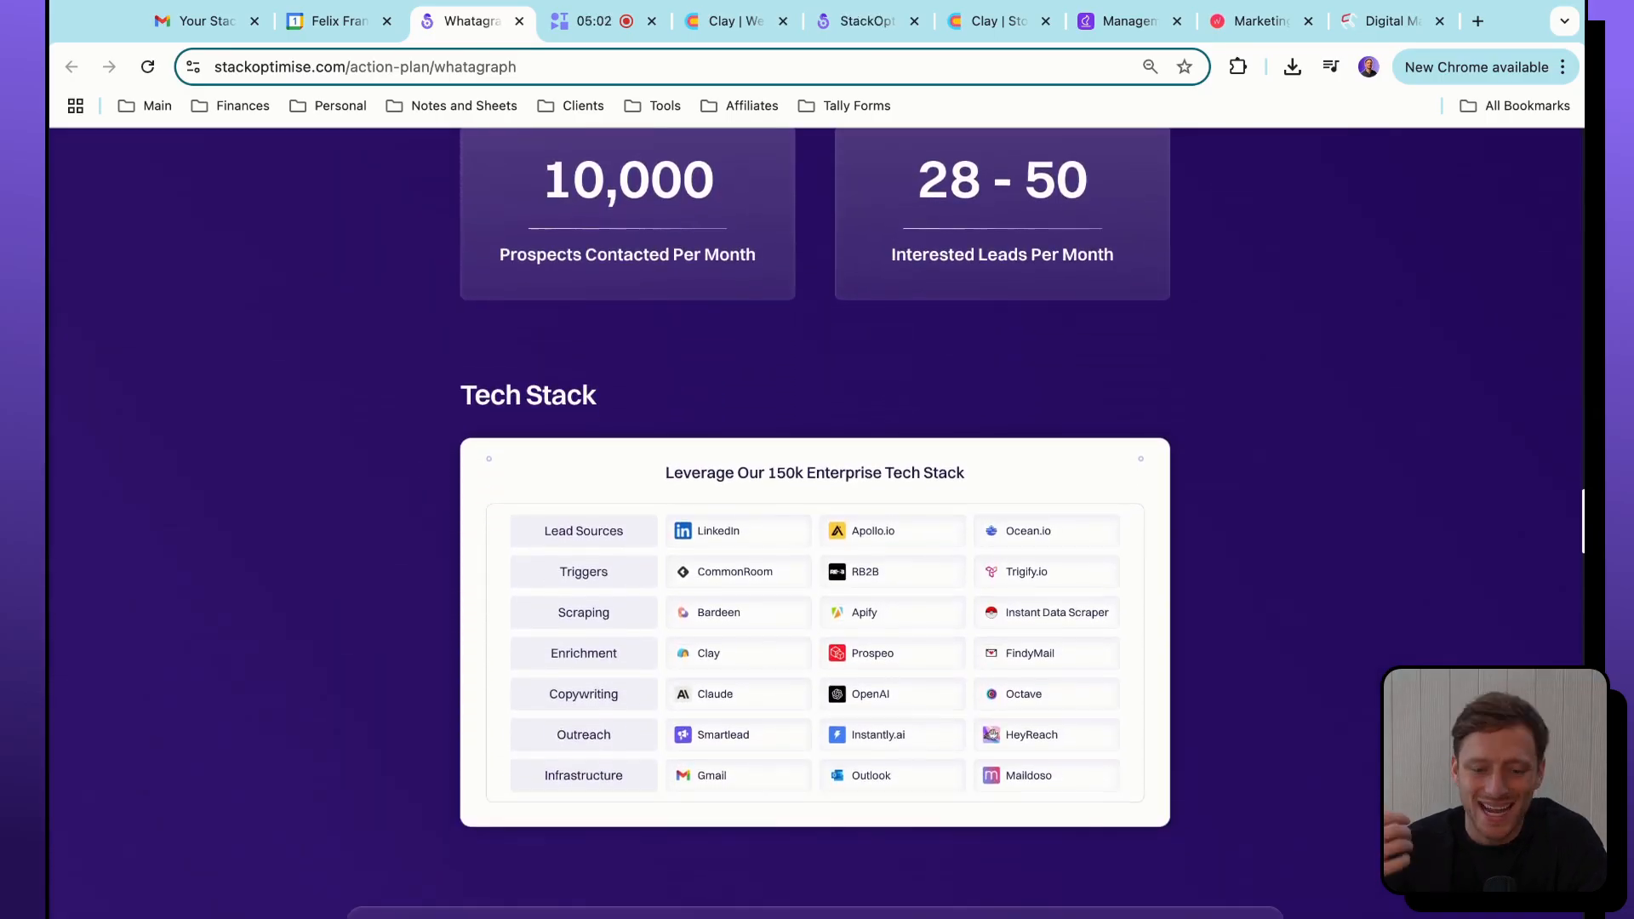
scroll(up, 3)
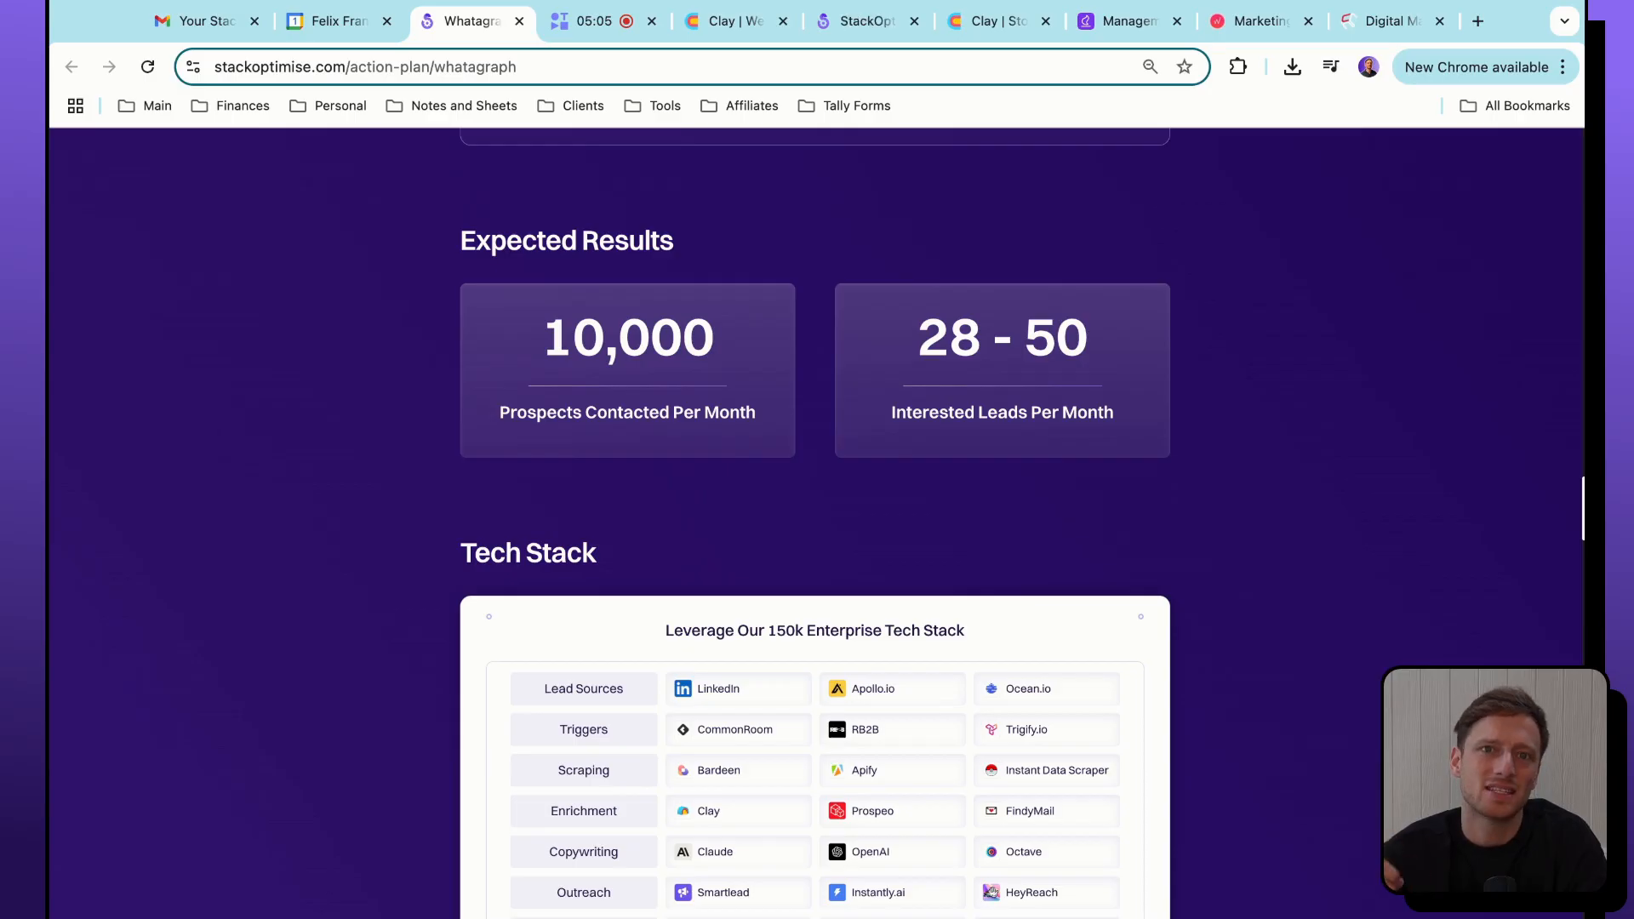
Continue down past Tech Stack, testimonials and comparison to the expert team section.
scroll(down, 3)
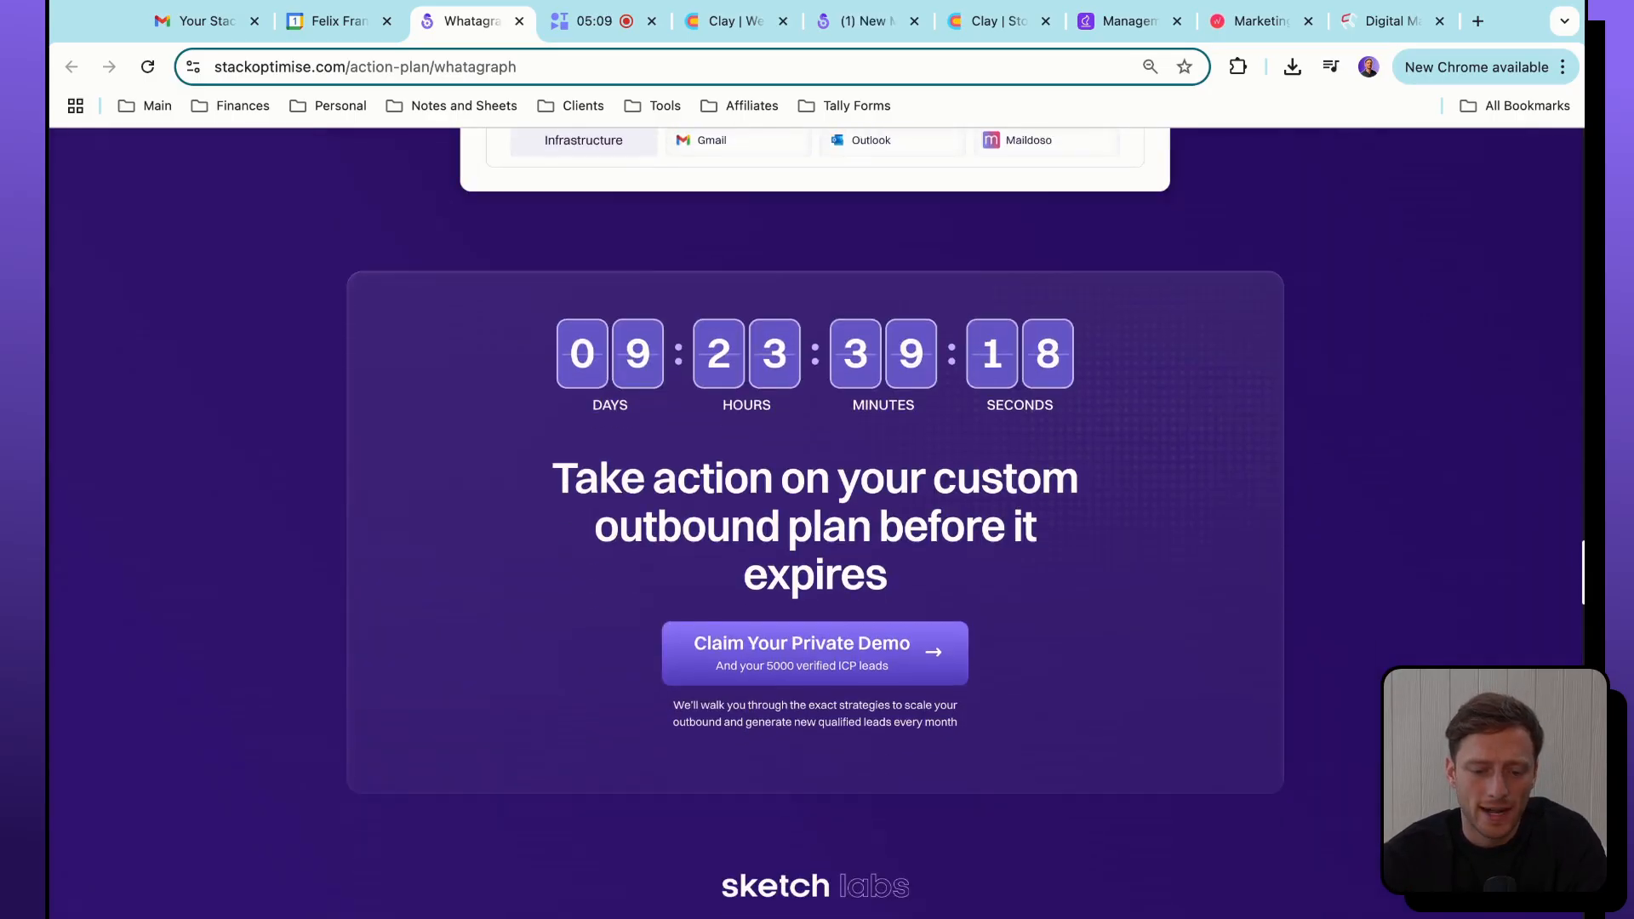
scroll(down, 3)
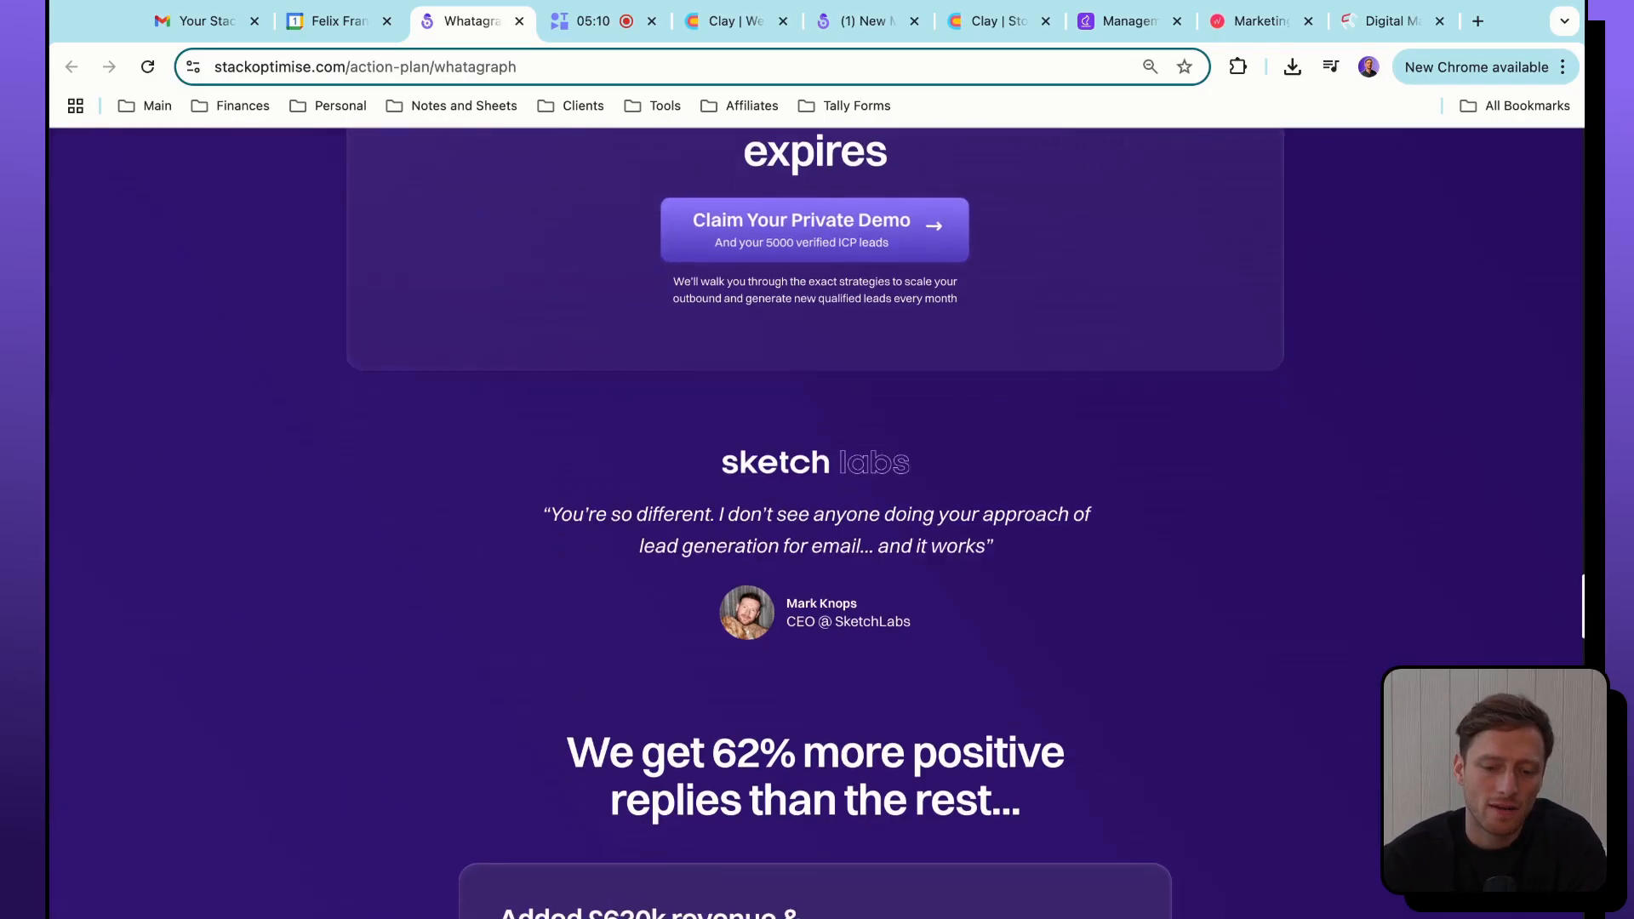
scroll(down, 3)
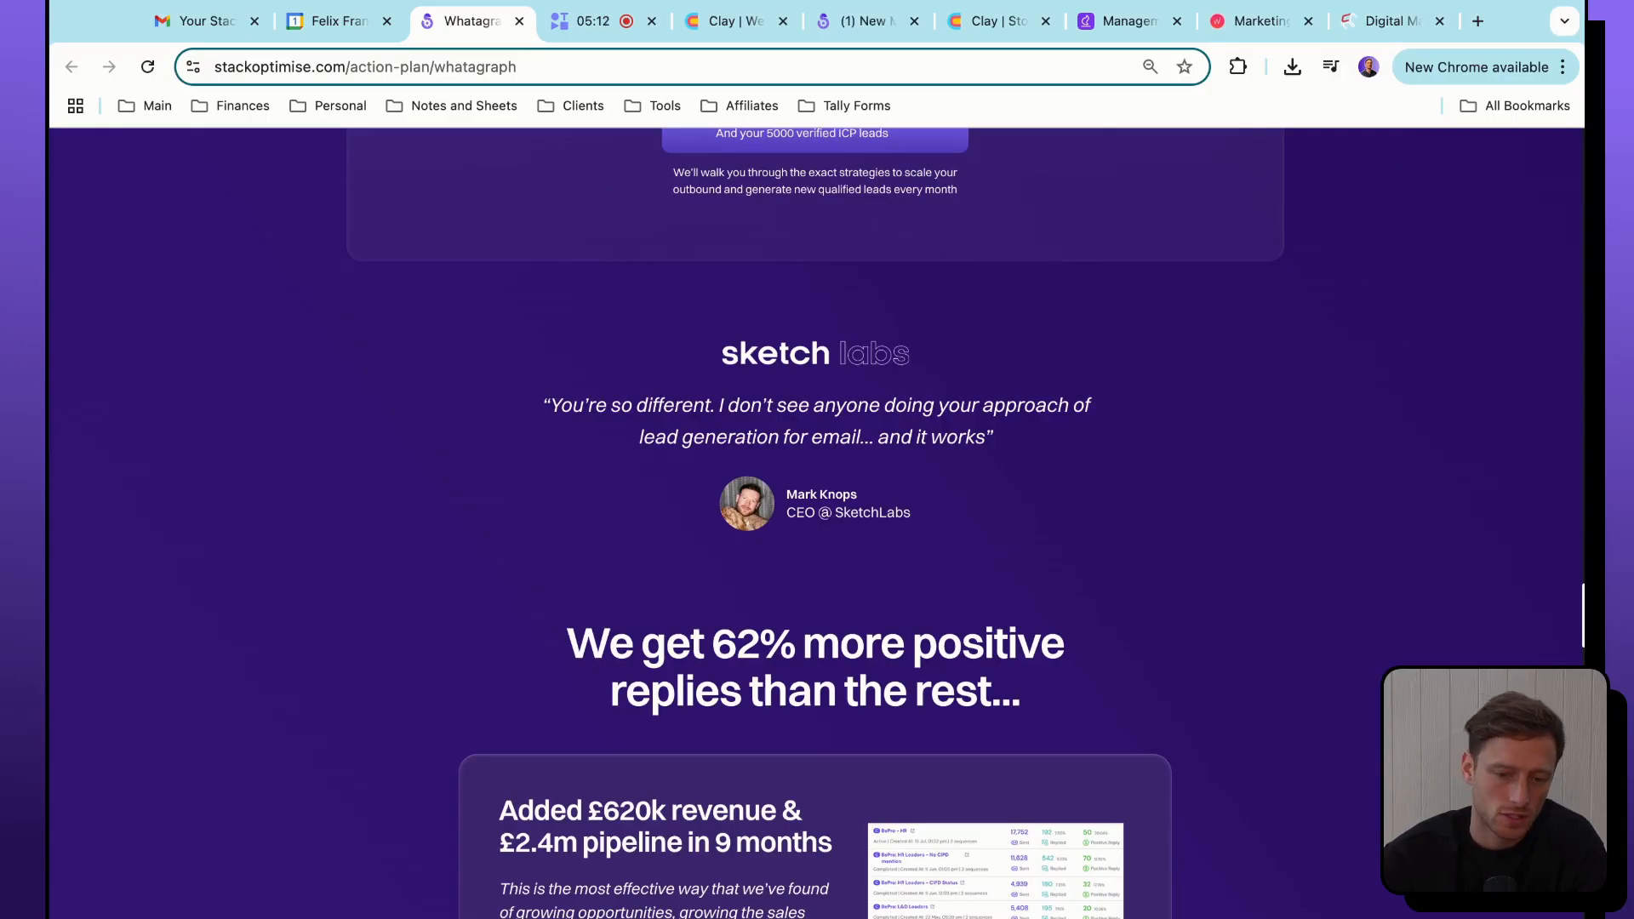
scroll(down, 3)
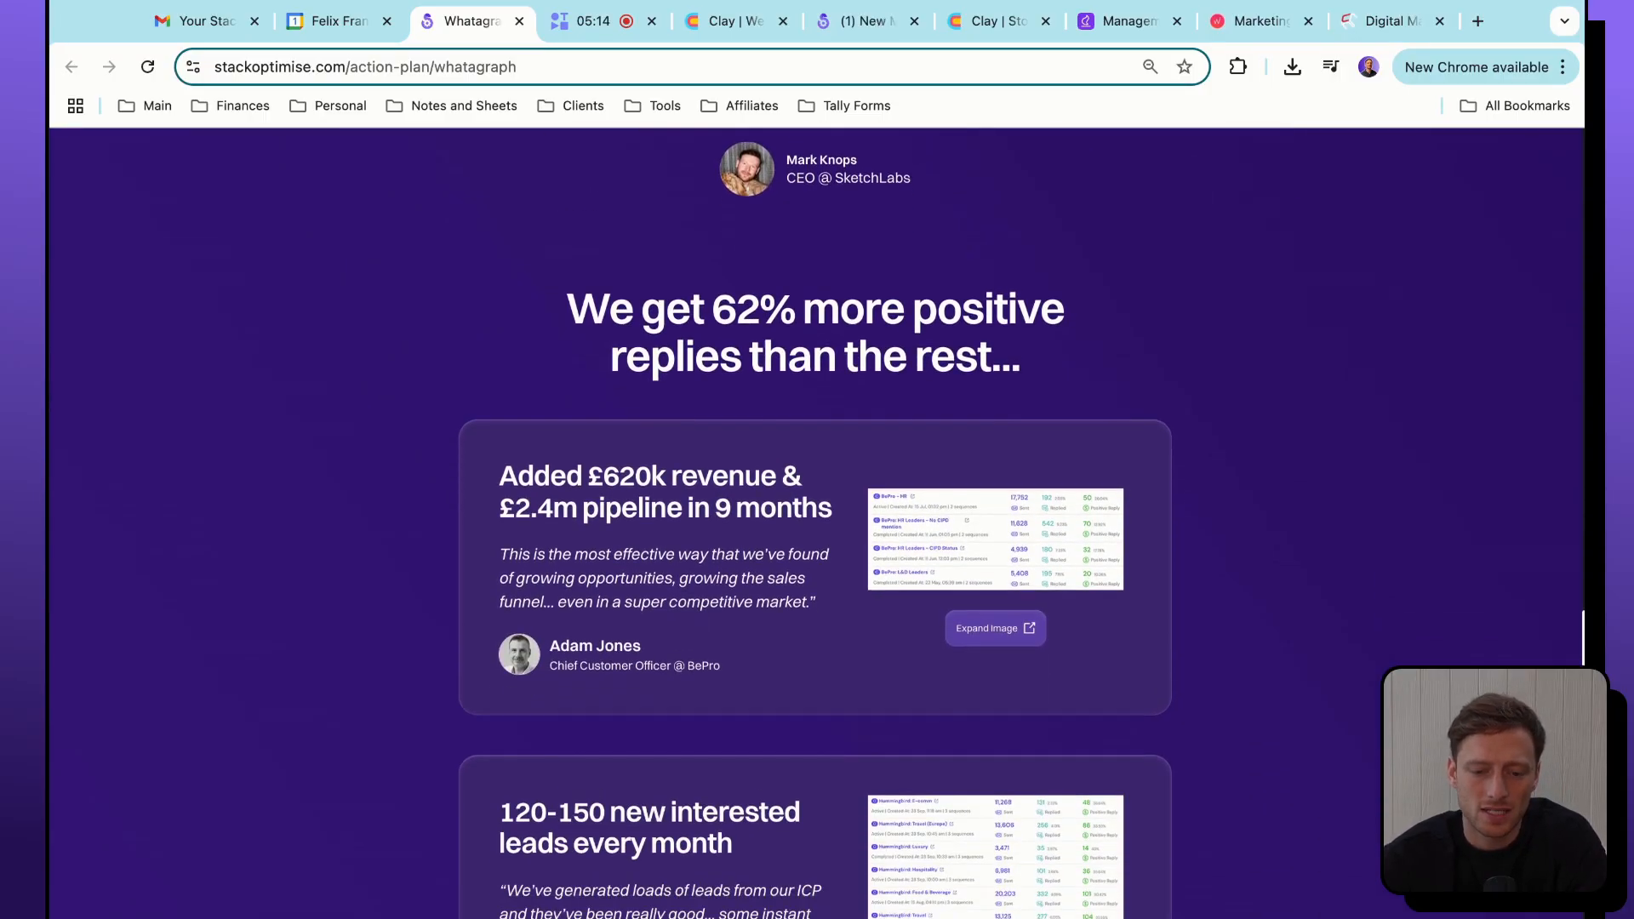
scroll(down, 3)
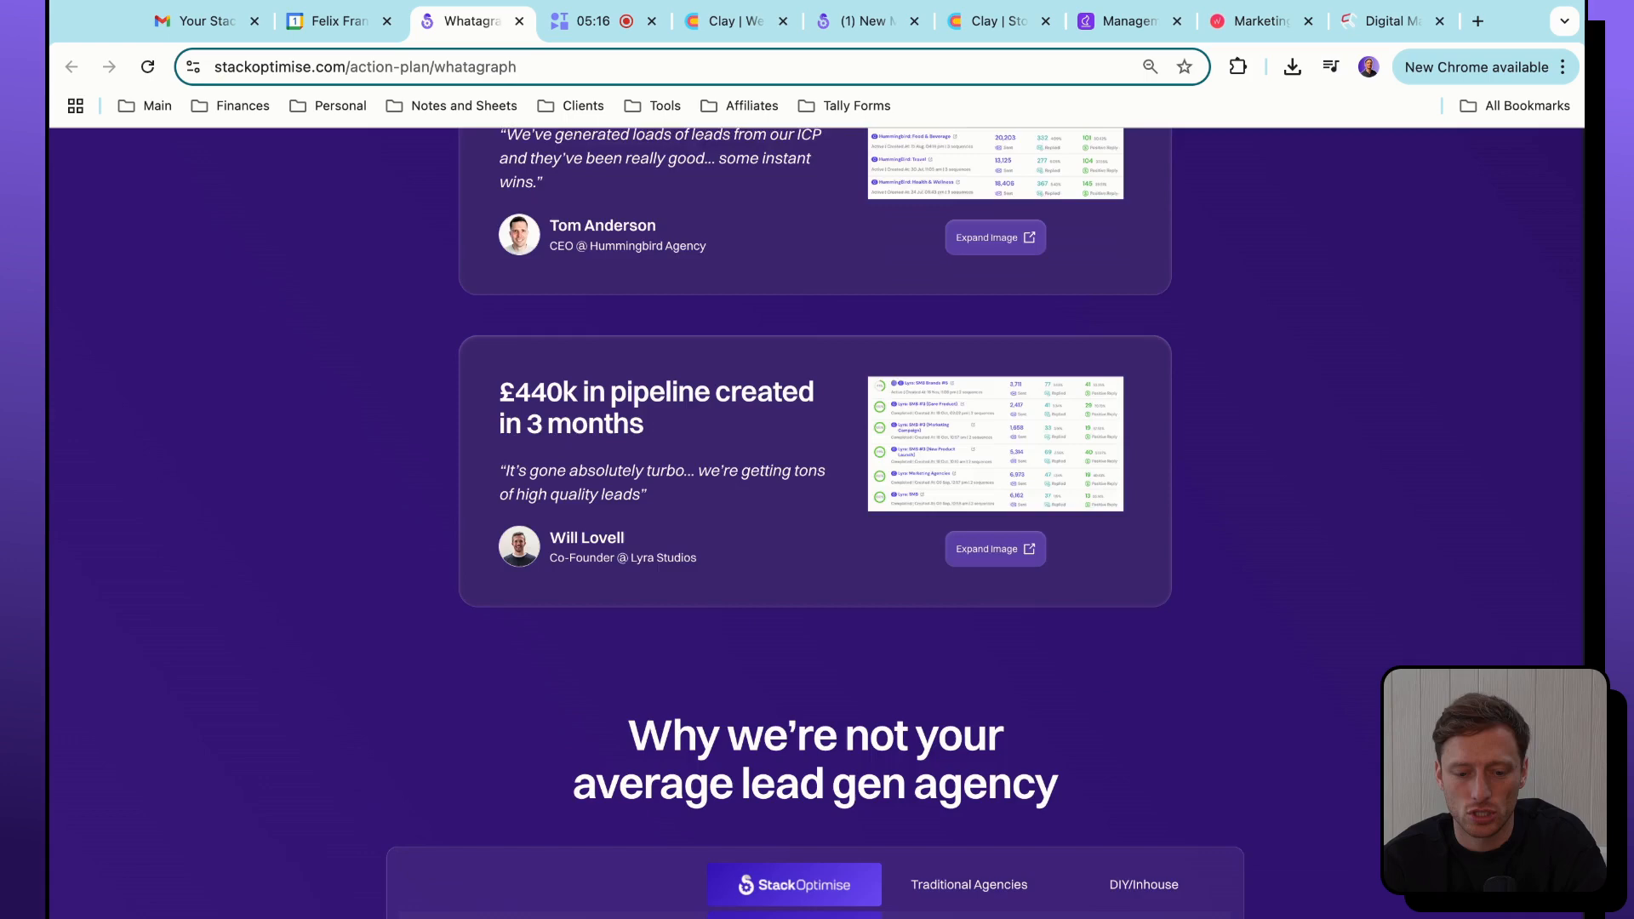
scroll(down, 3)
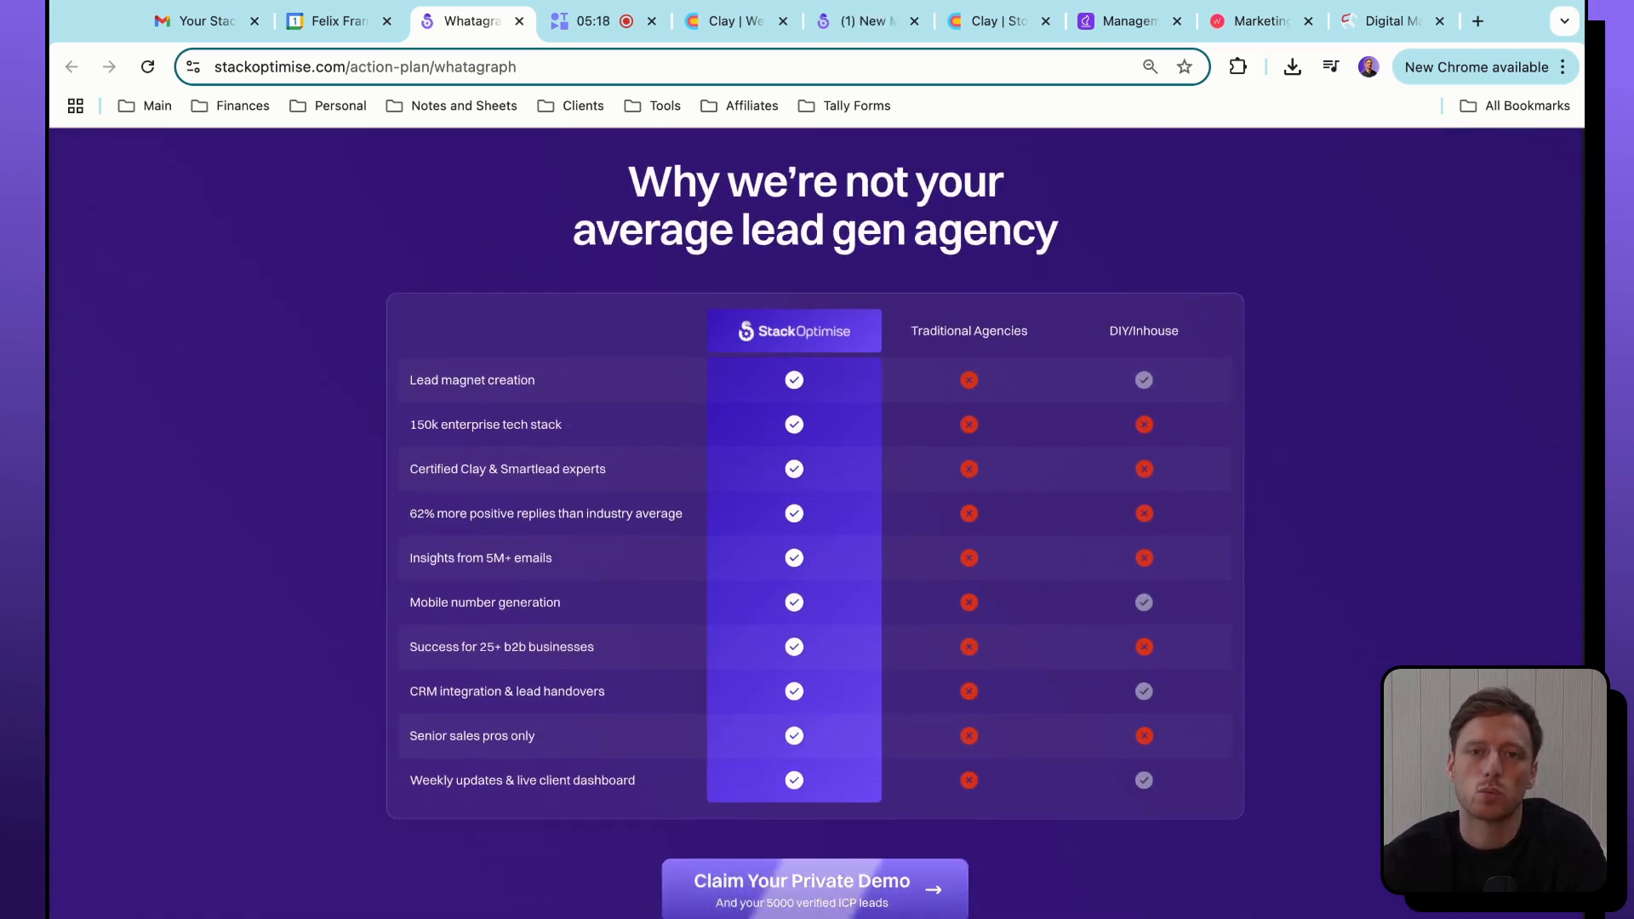
scroll(down, 3)
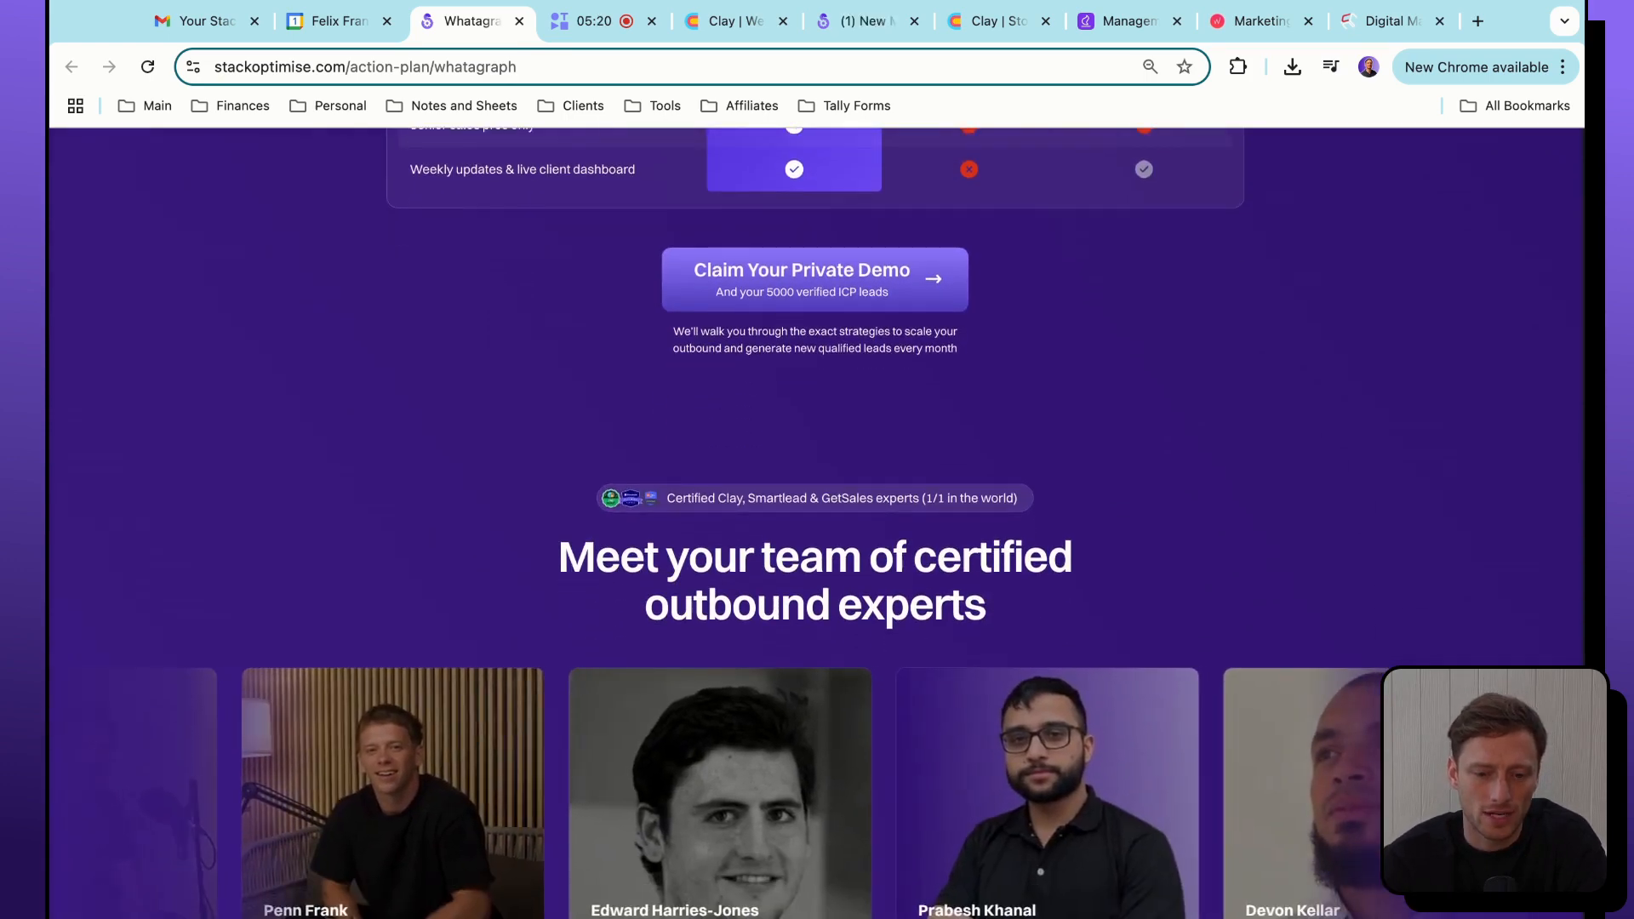
scroll(down, 3)
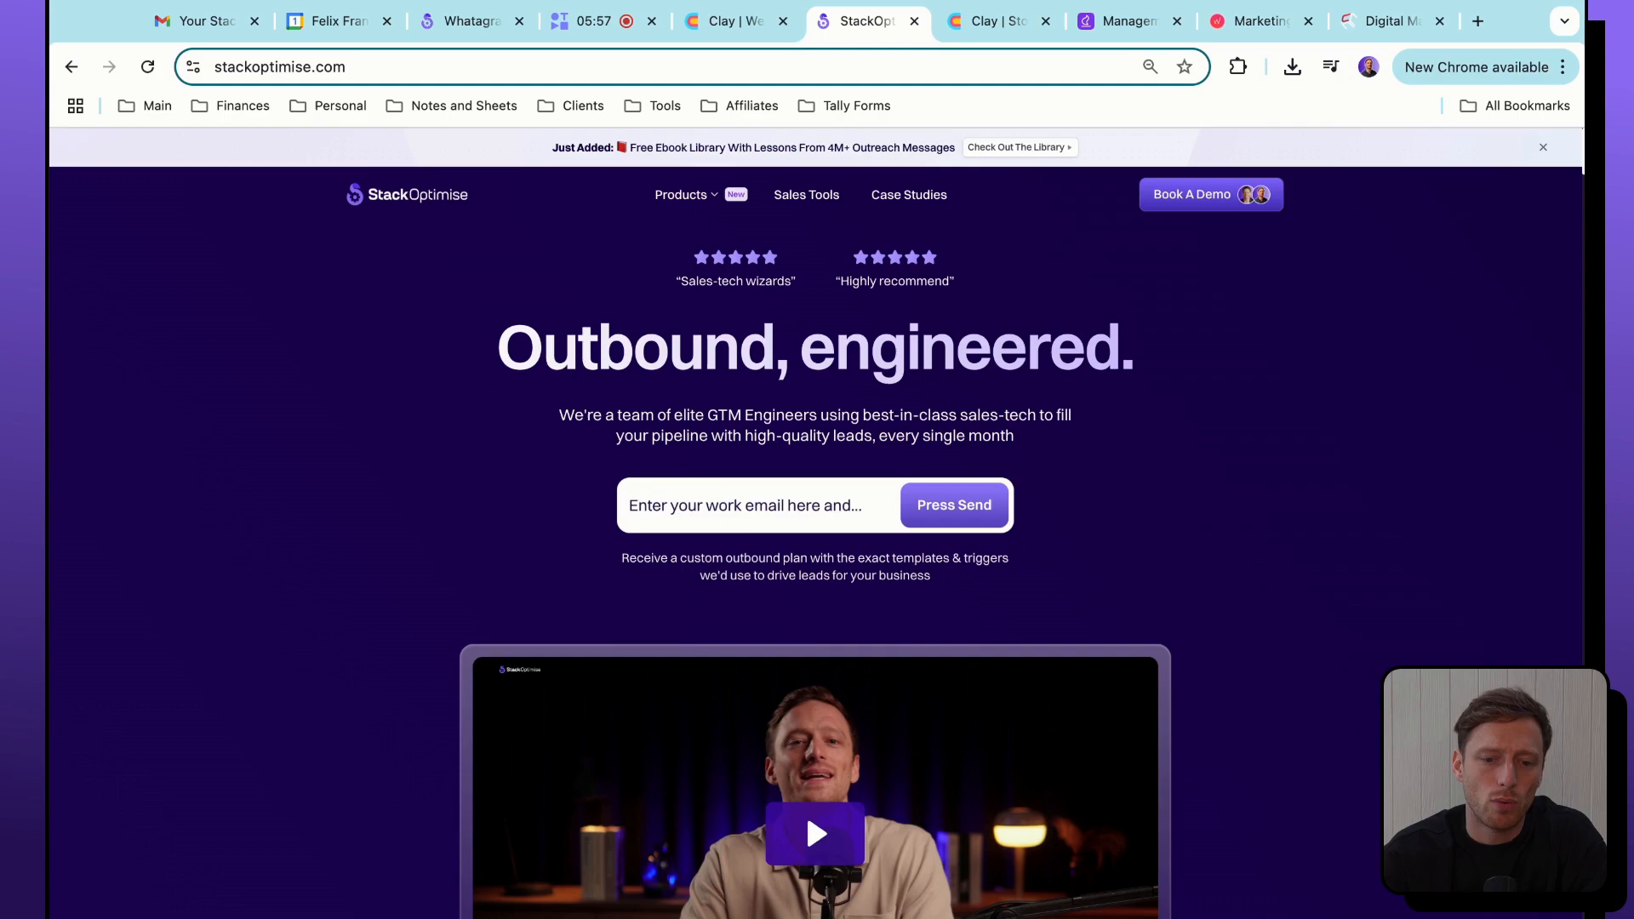
Switch to the StackOptimise homepage with its work-email signup for a custom outbound plan.
click(733, 20)
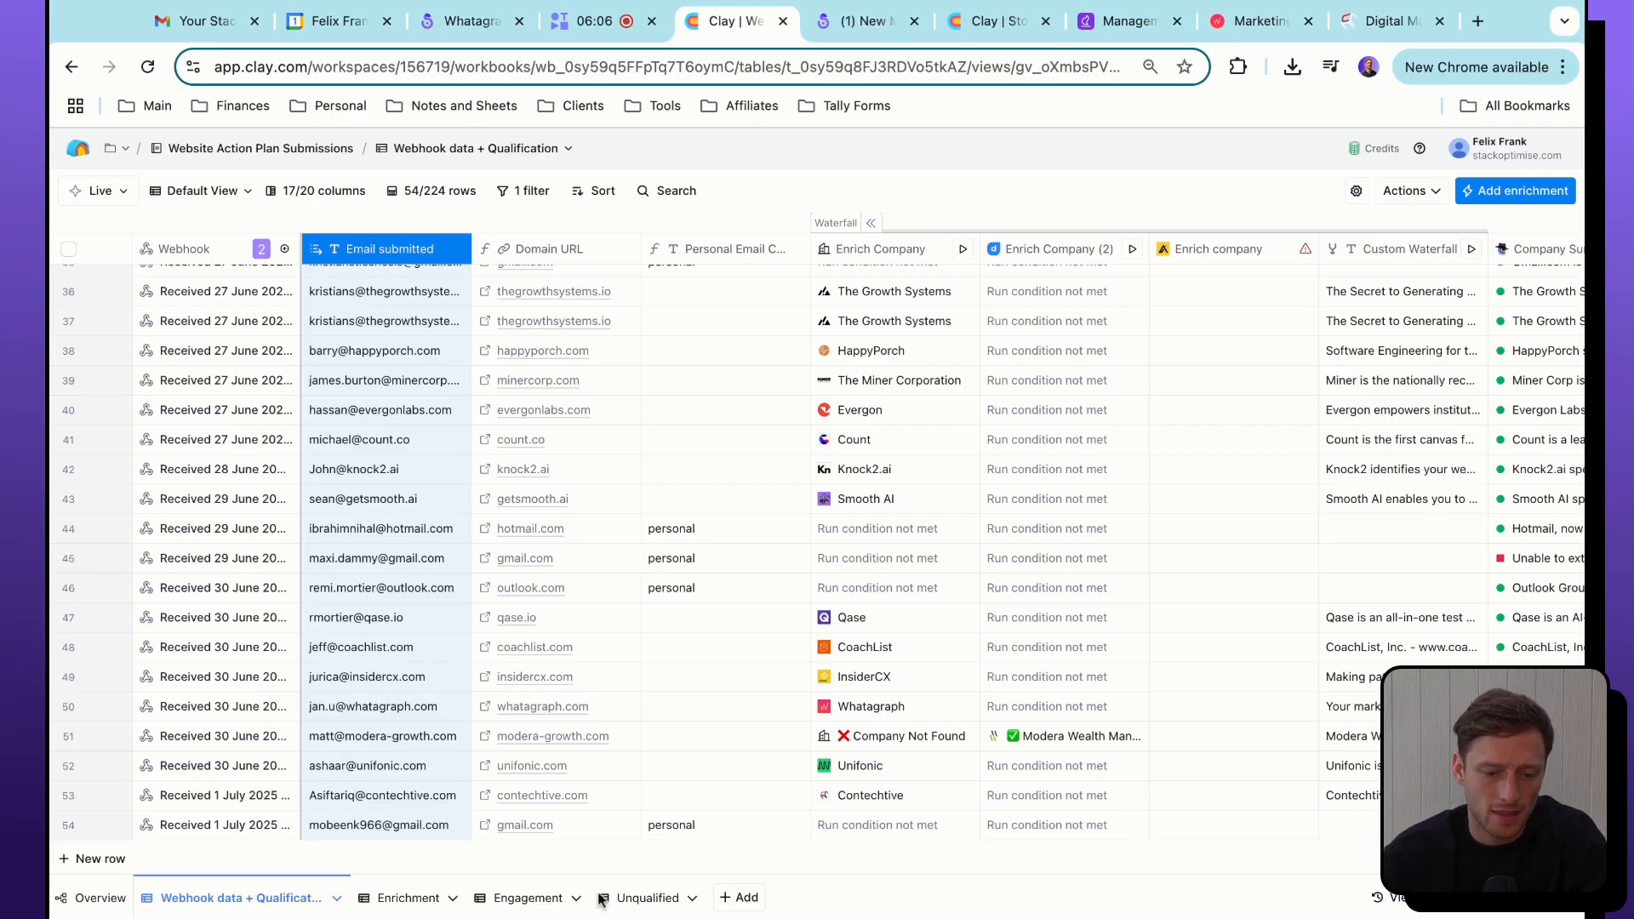
mouse_move(528, 897)
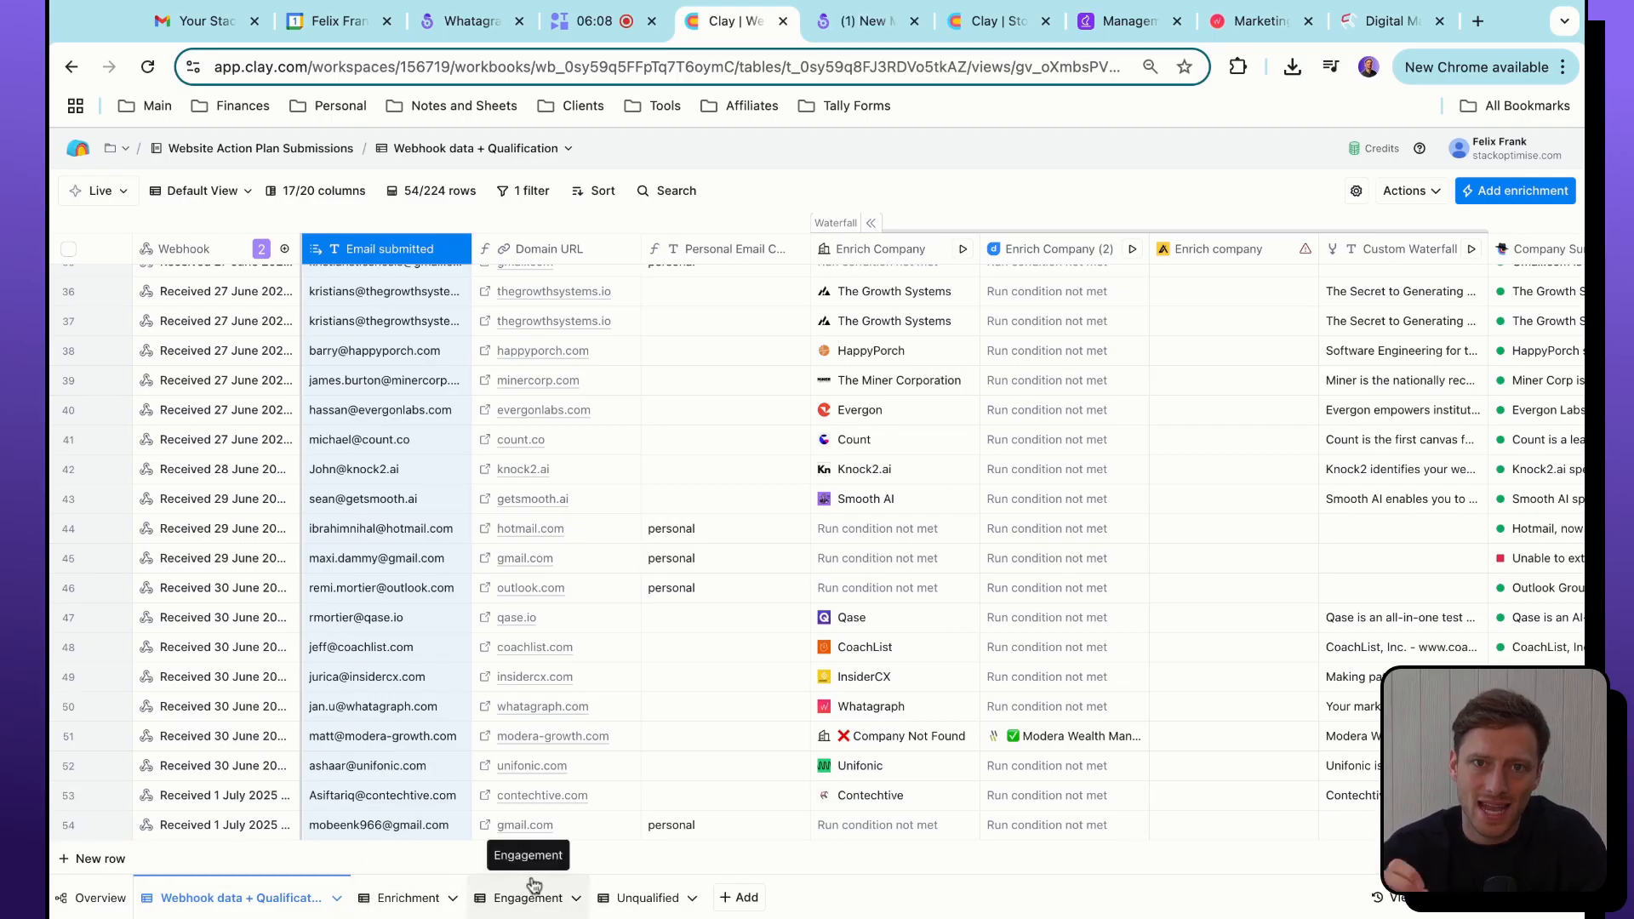
mouse_move(320, 636)
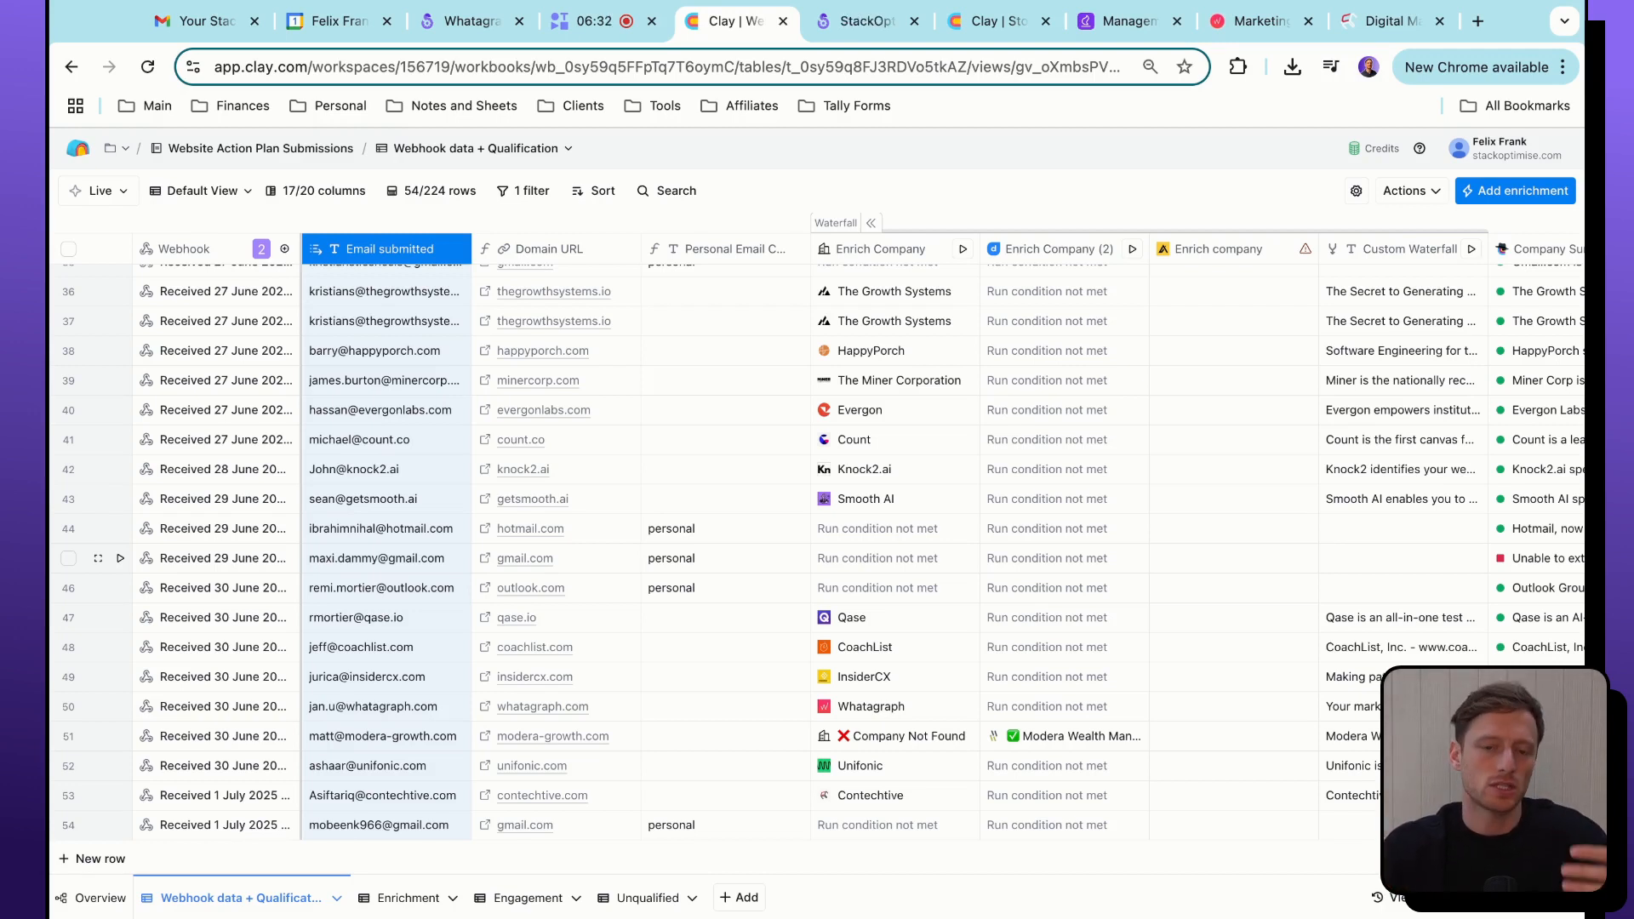
mouse_move(714, 422)
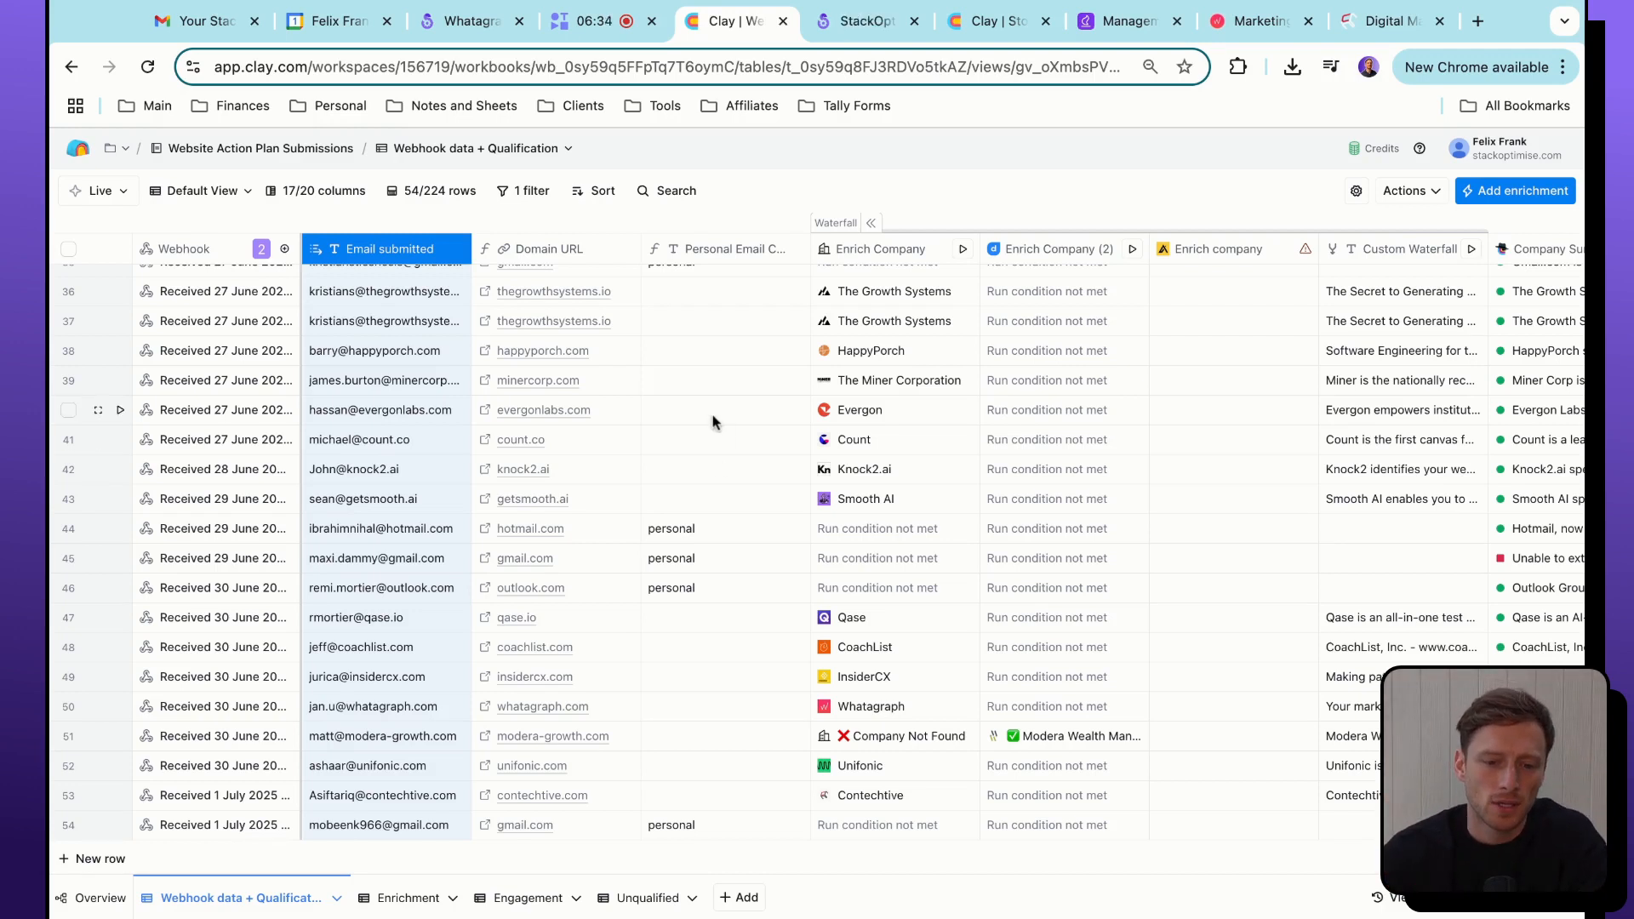
mouse_move(677, 557)
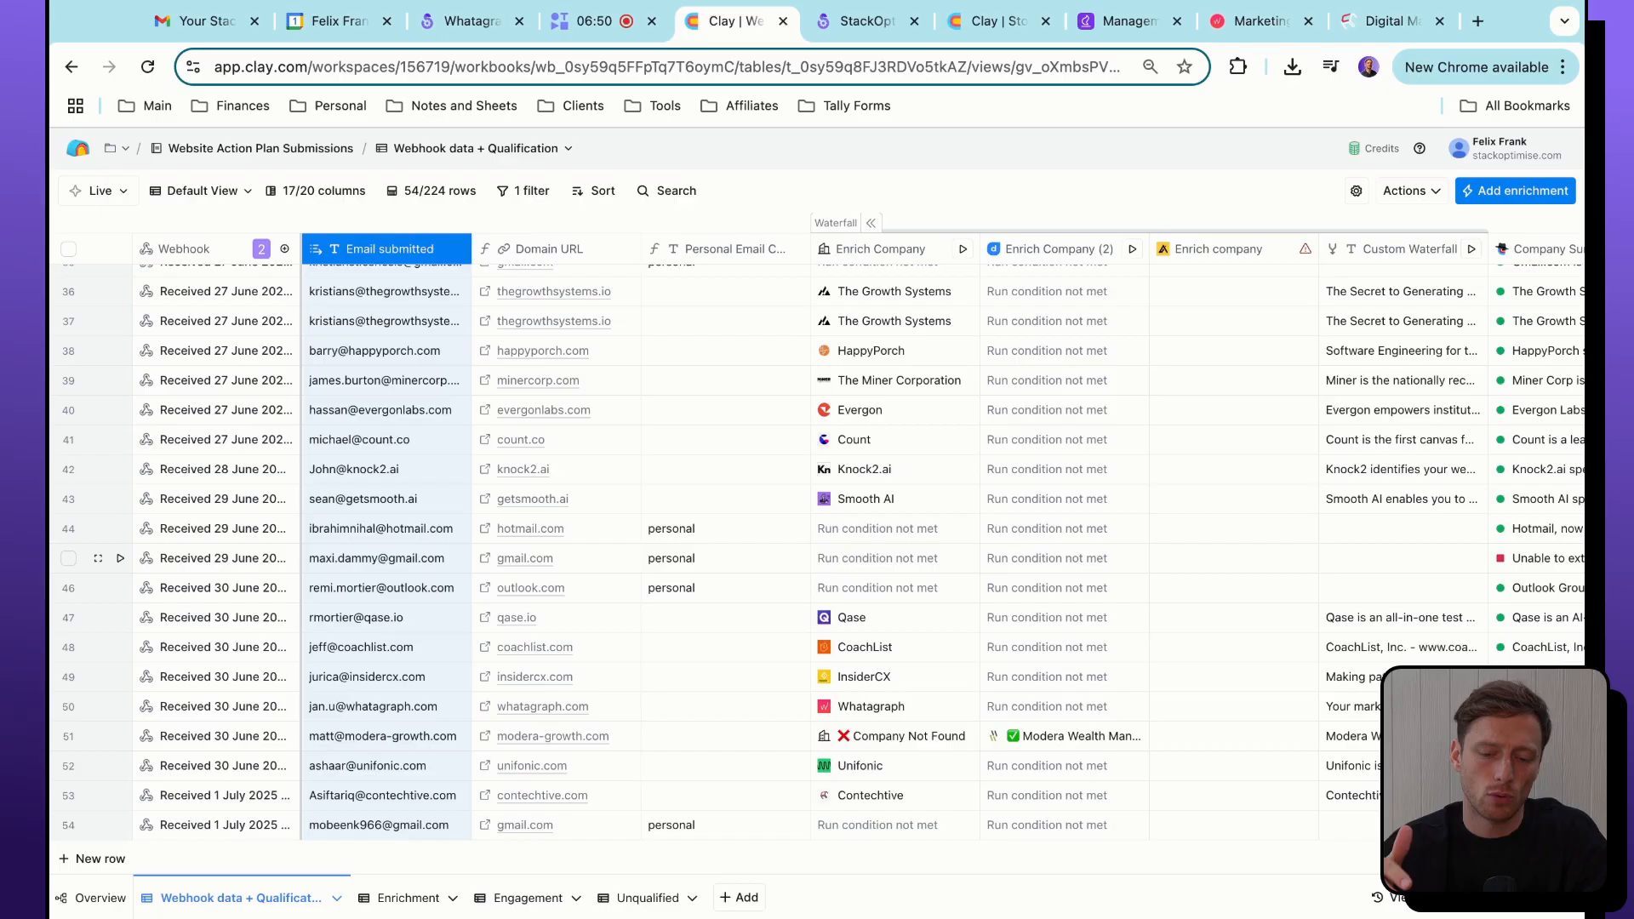
Scroll the Webhook data + Qualification table right to the company summary and classification columns.
scroll(right, 3)
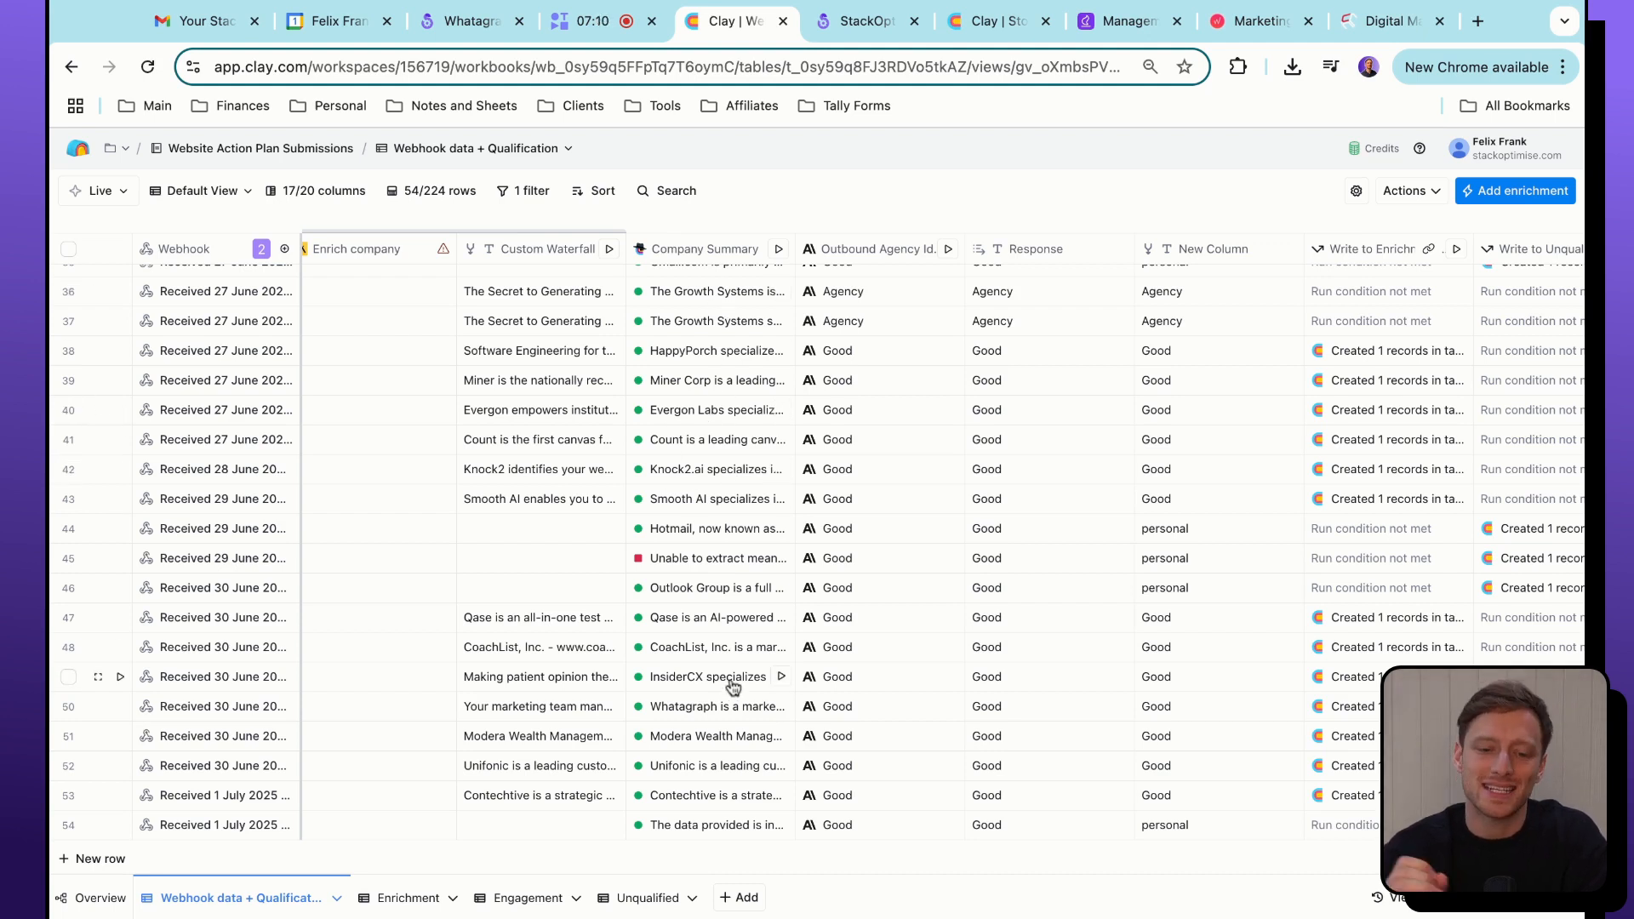
mouse_move(727, 274)
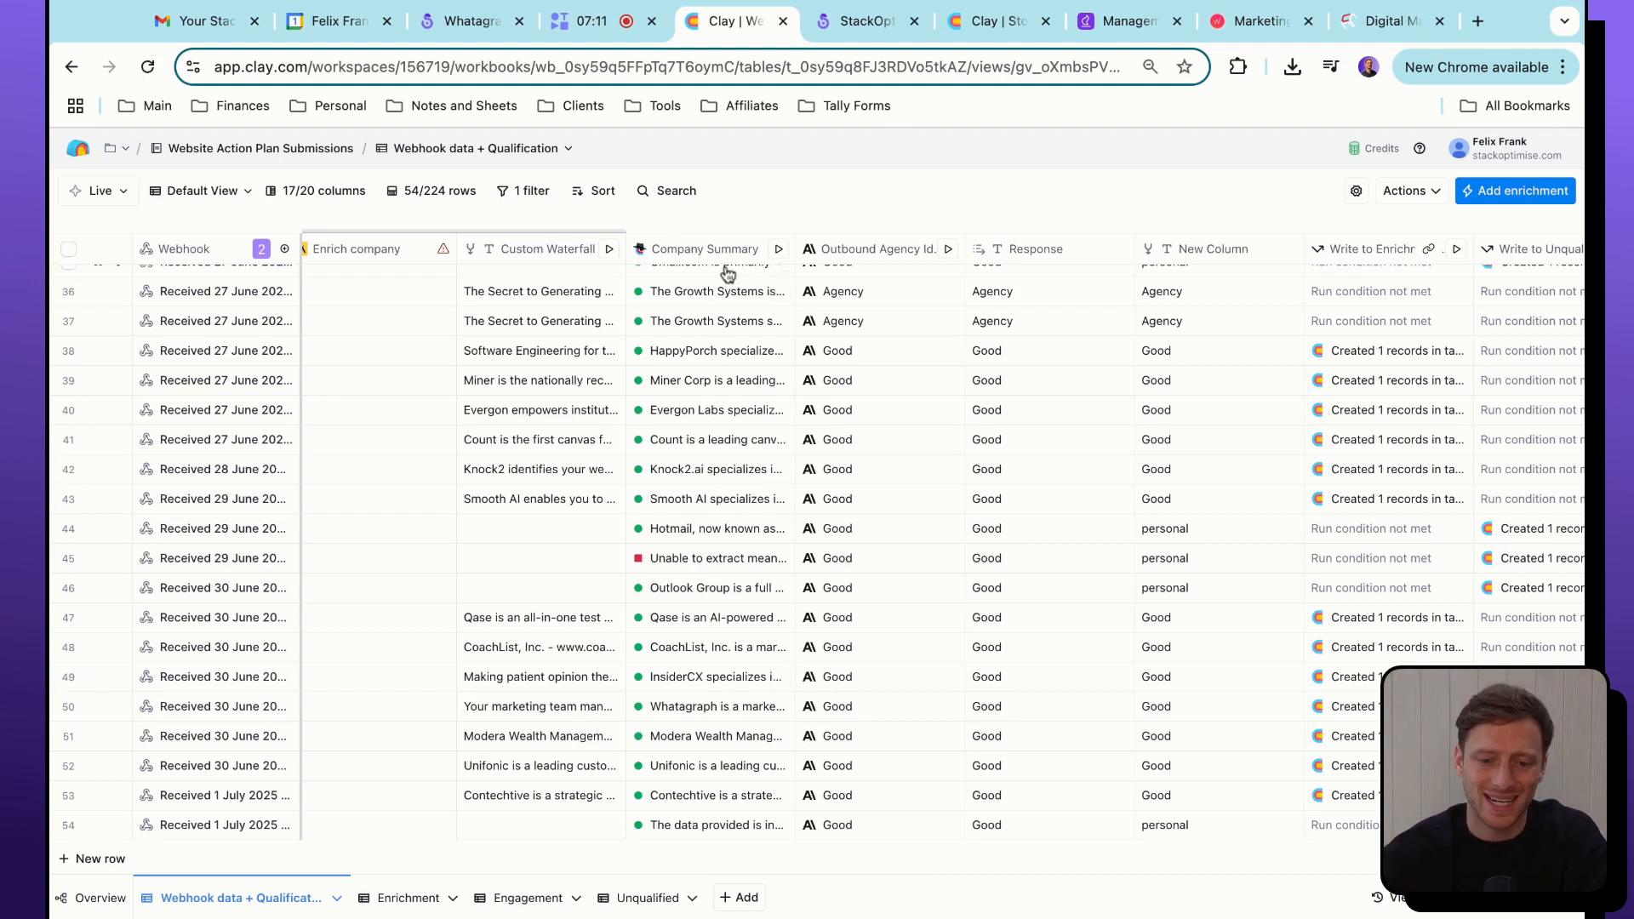
mouse_move(845, 233)
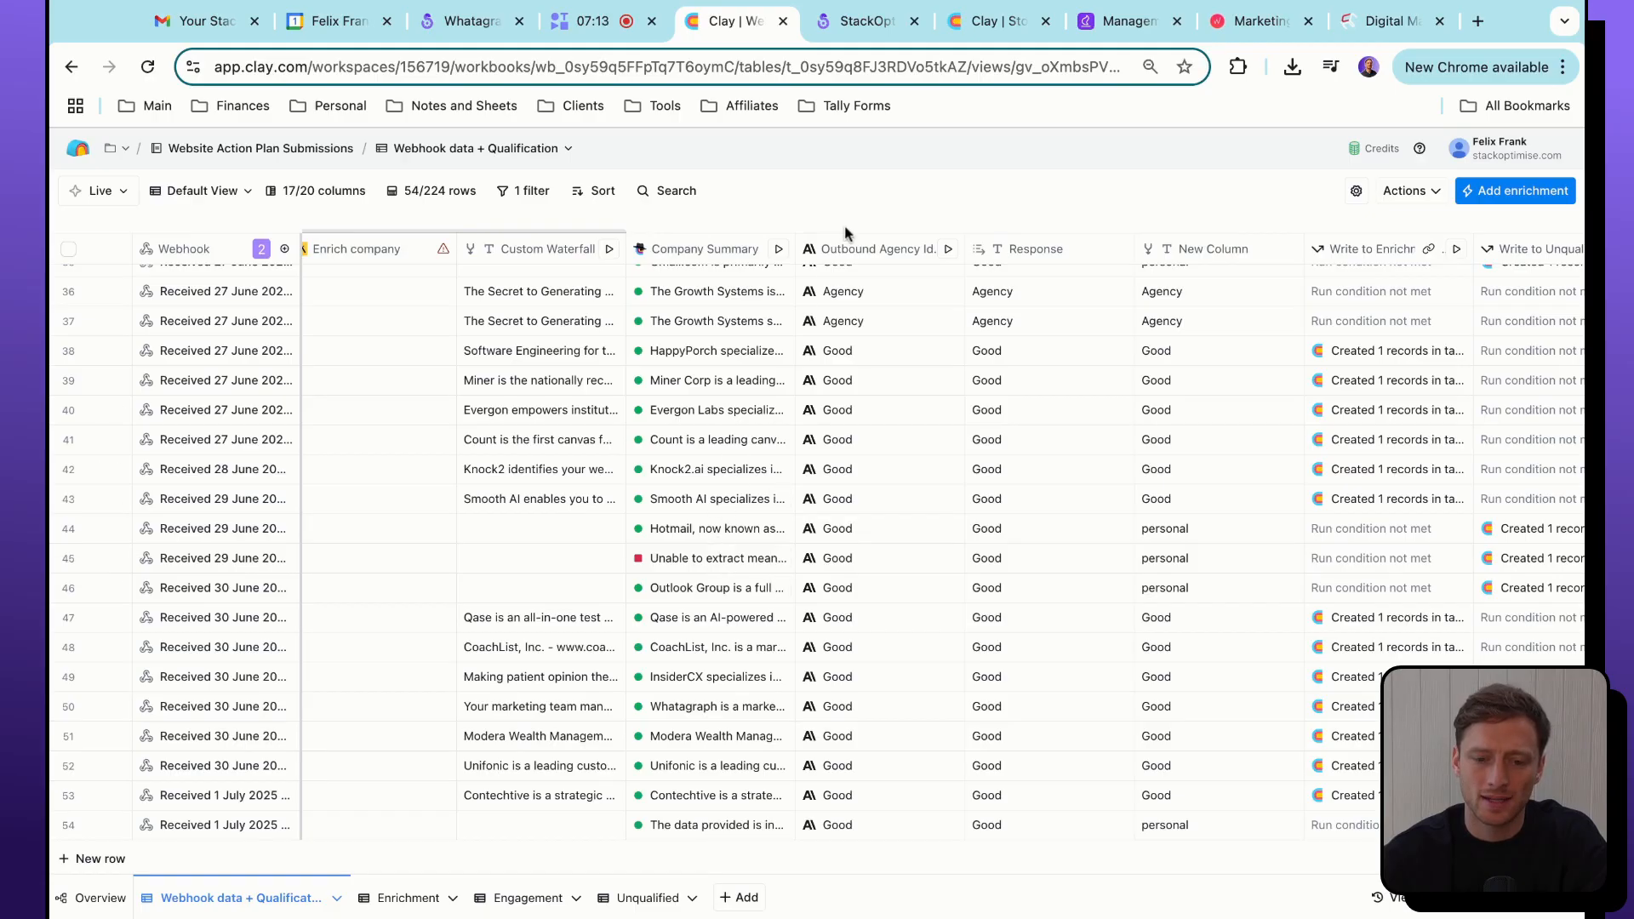
mouse_move(883, 335)
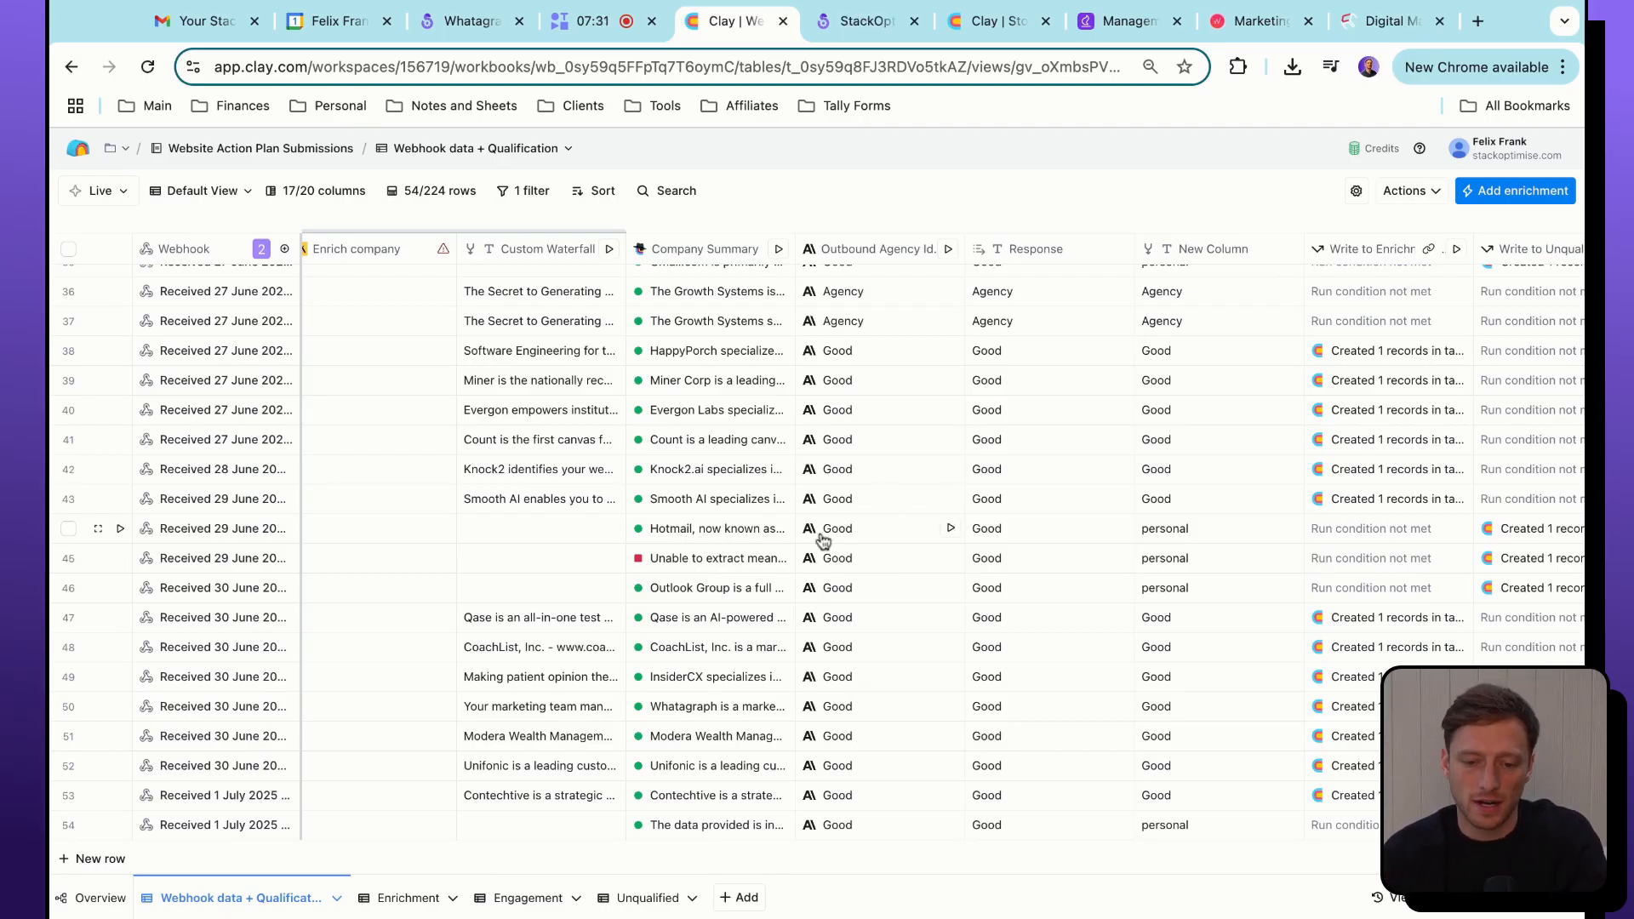
Scroll right to the Slack Send Message statuses and push-to columns for each submission.
scroll(right, 3)
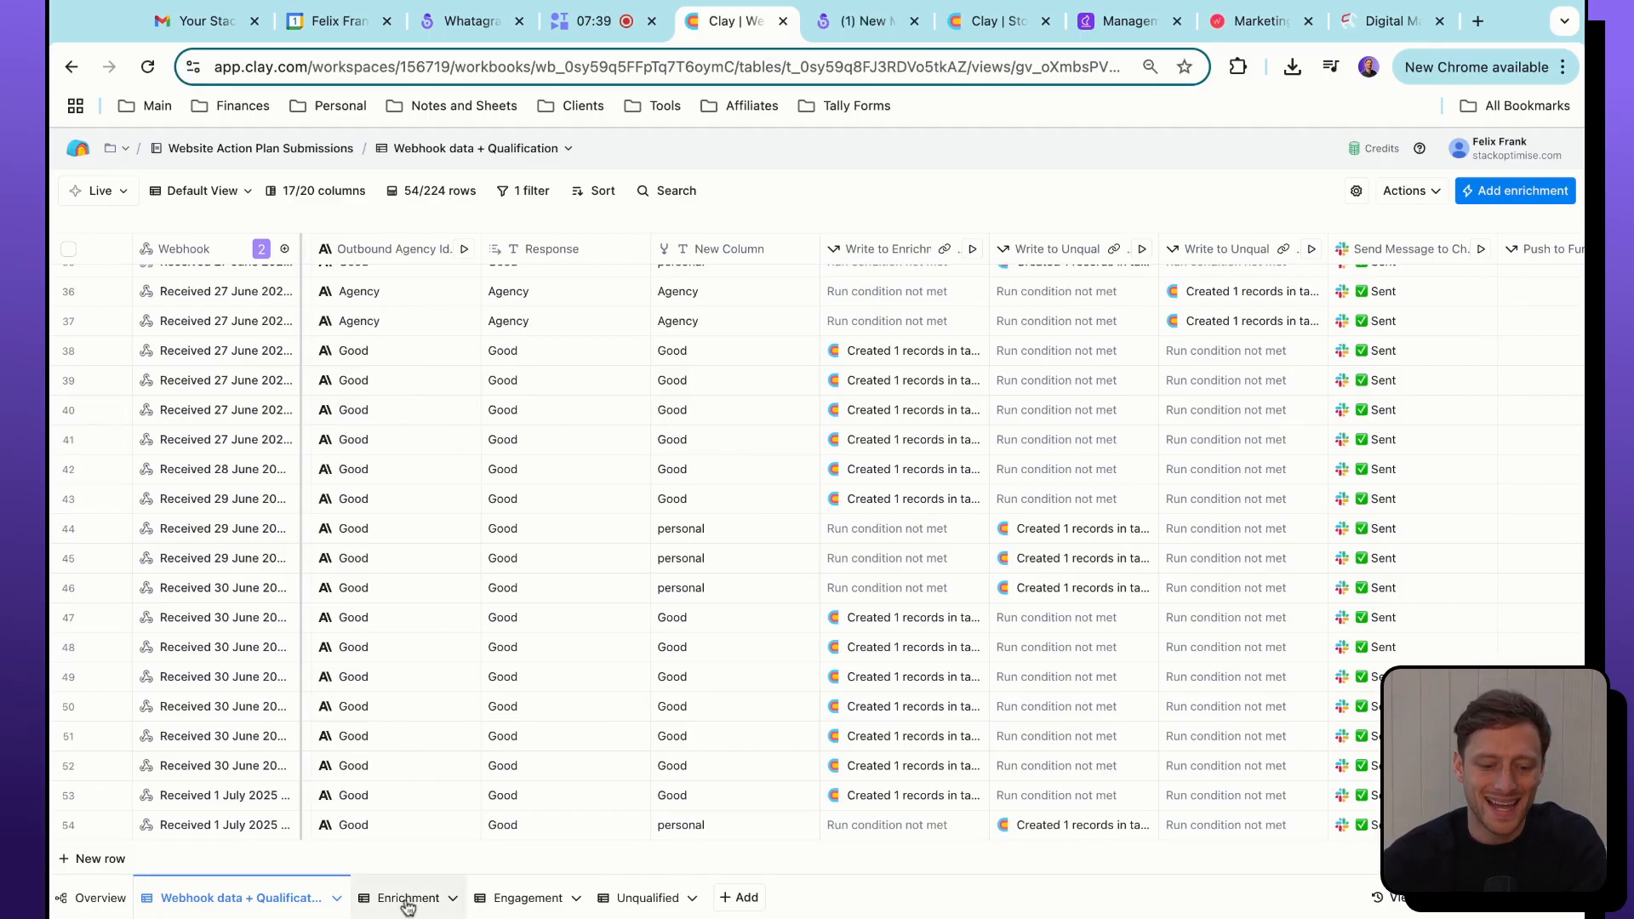
Switch to the Enrichment table and scroll across company names, logos, LinkedIn URLs and first-name columns.
click(408, 897)
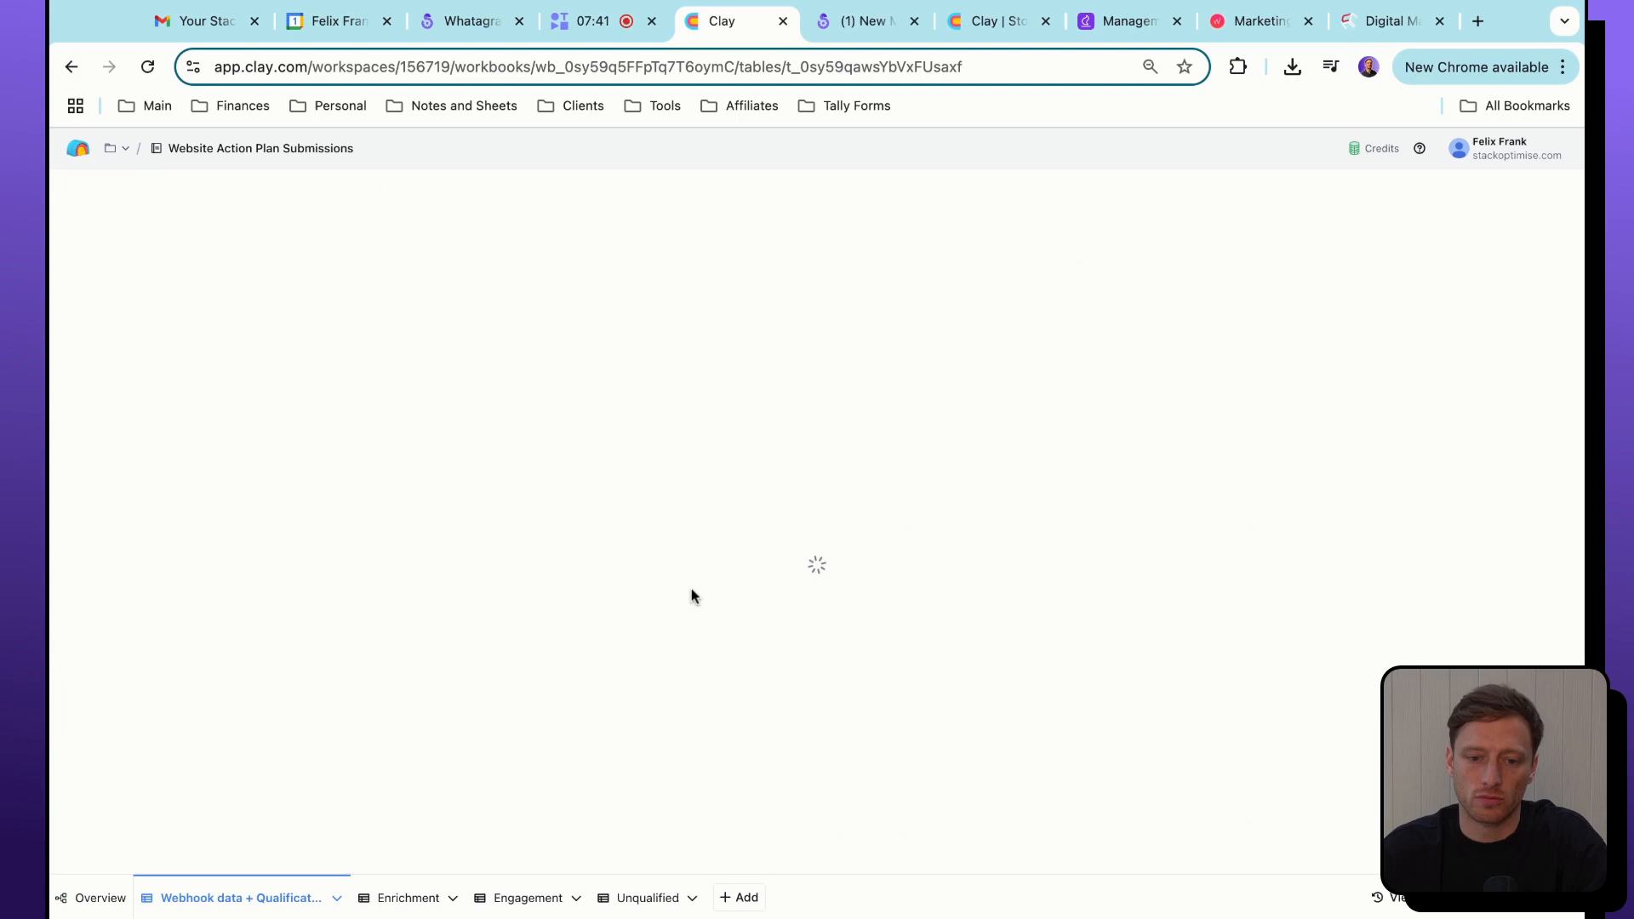
click(408, 897)
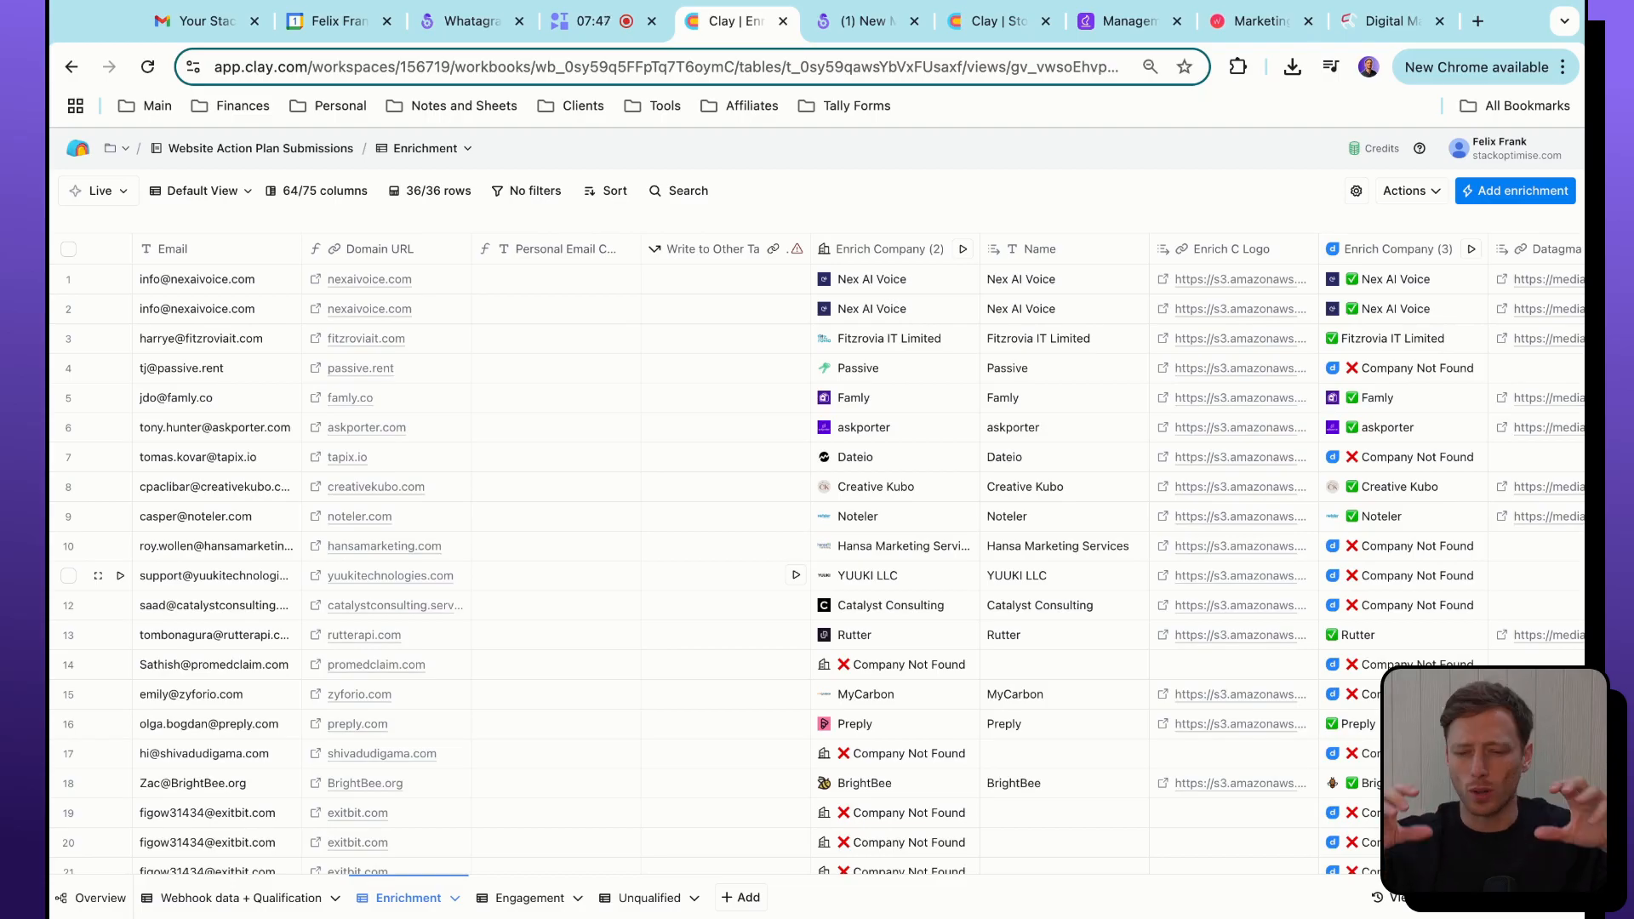
scroll(down, 3)
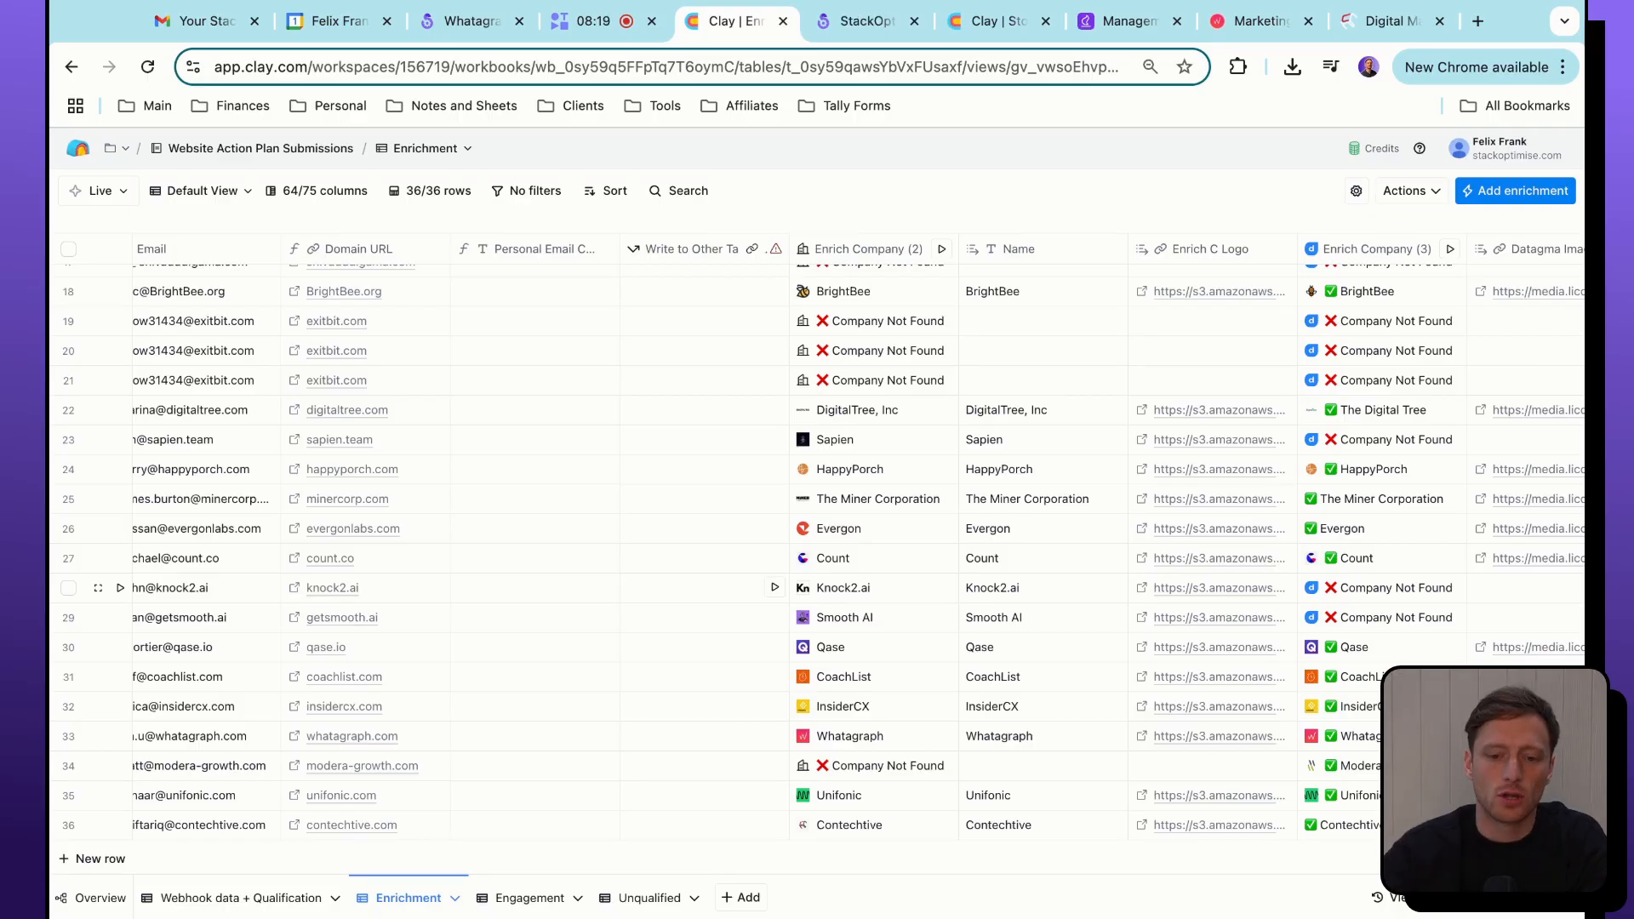
scroll(right, 3)
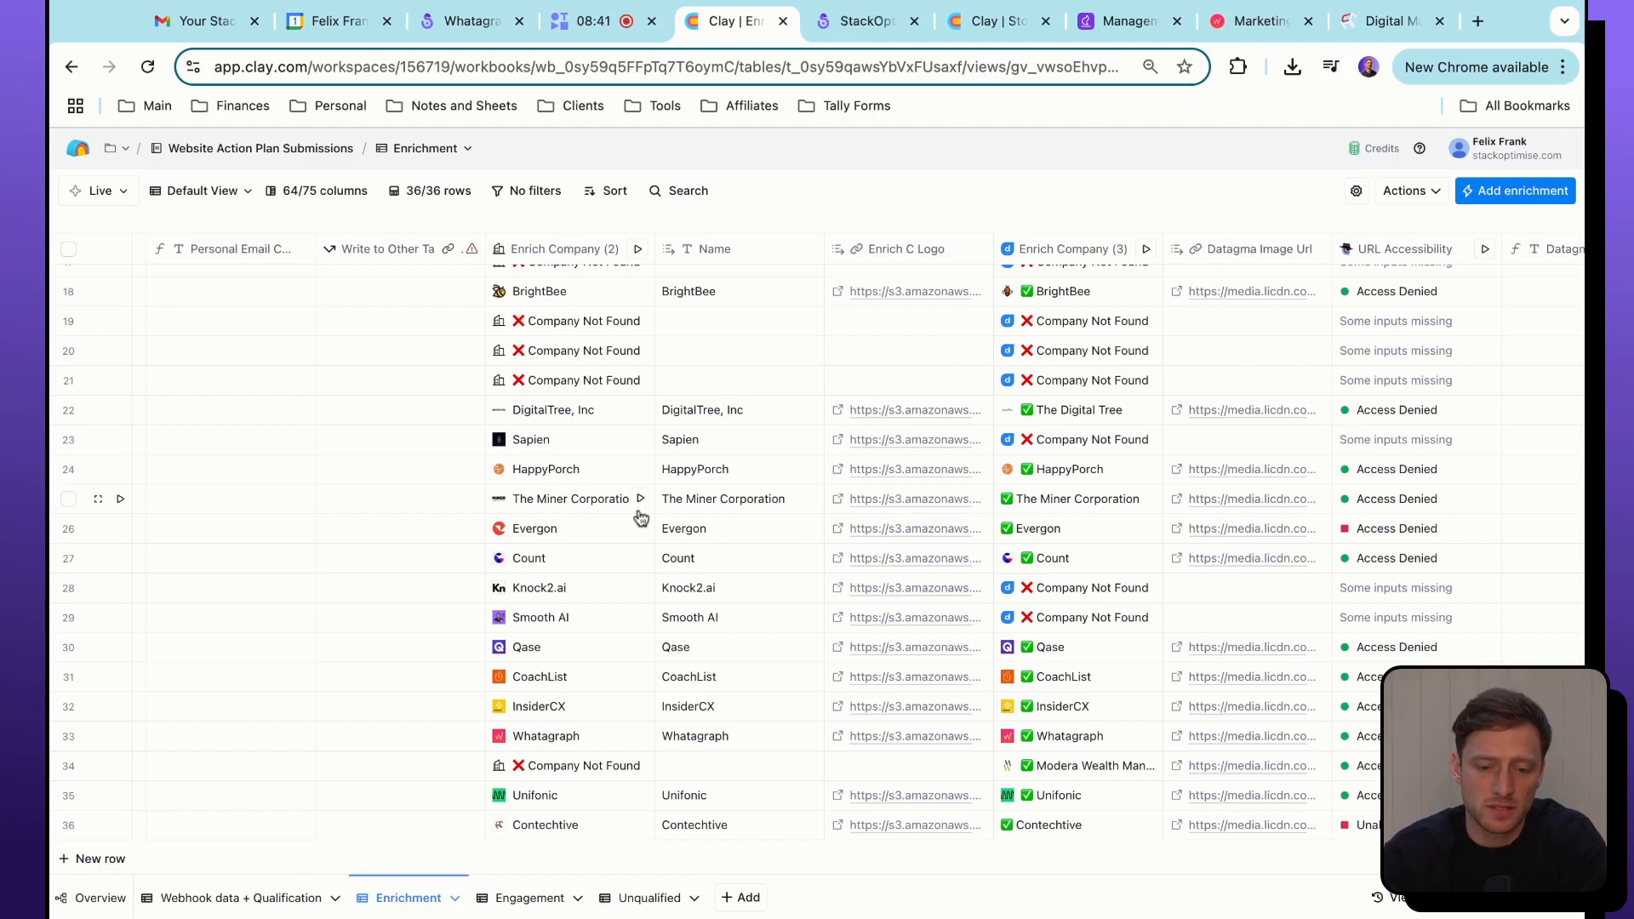
scroll(right, 3)
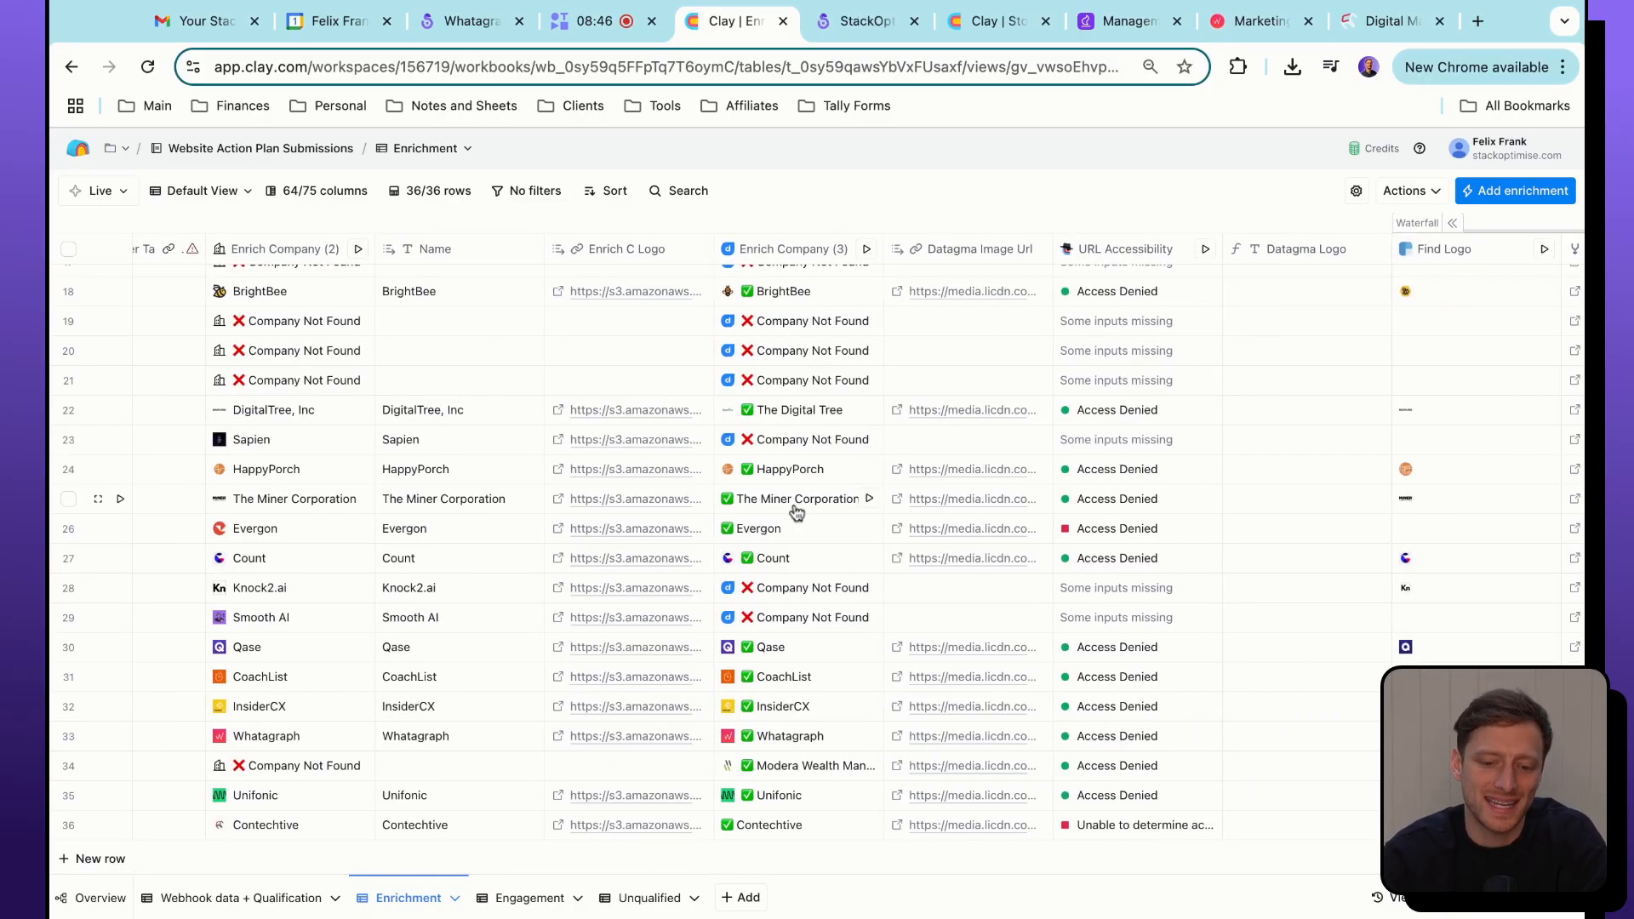
scroll(right, 3)
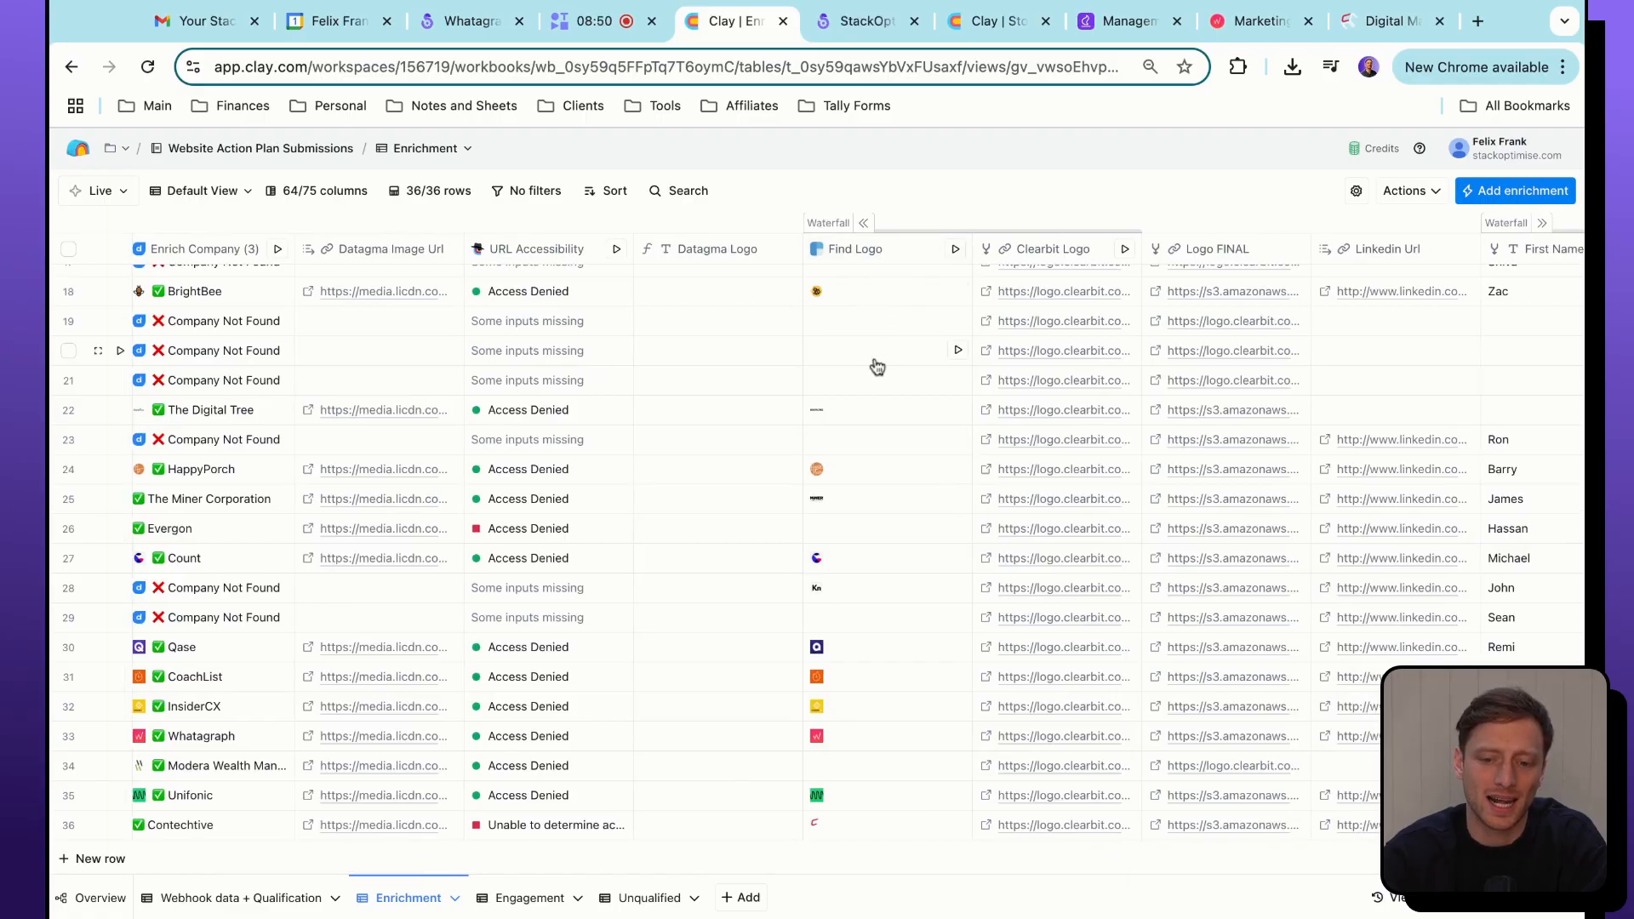
scroll(right, 3)
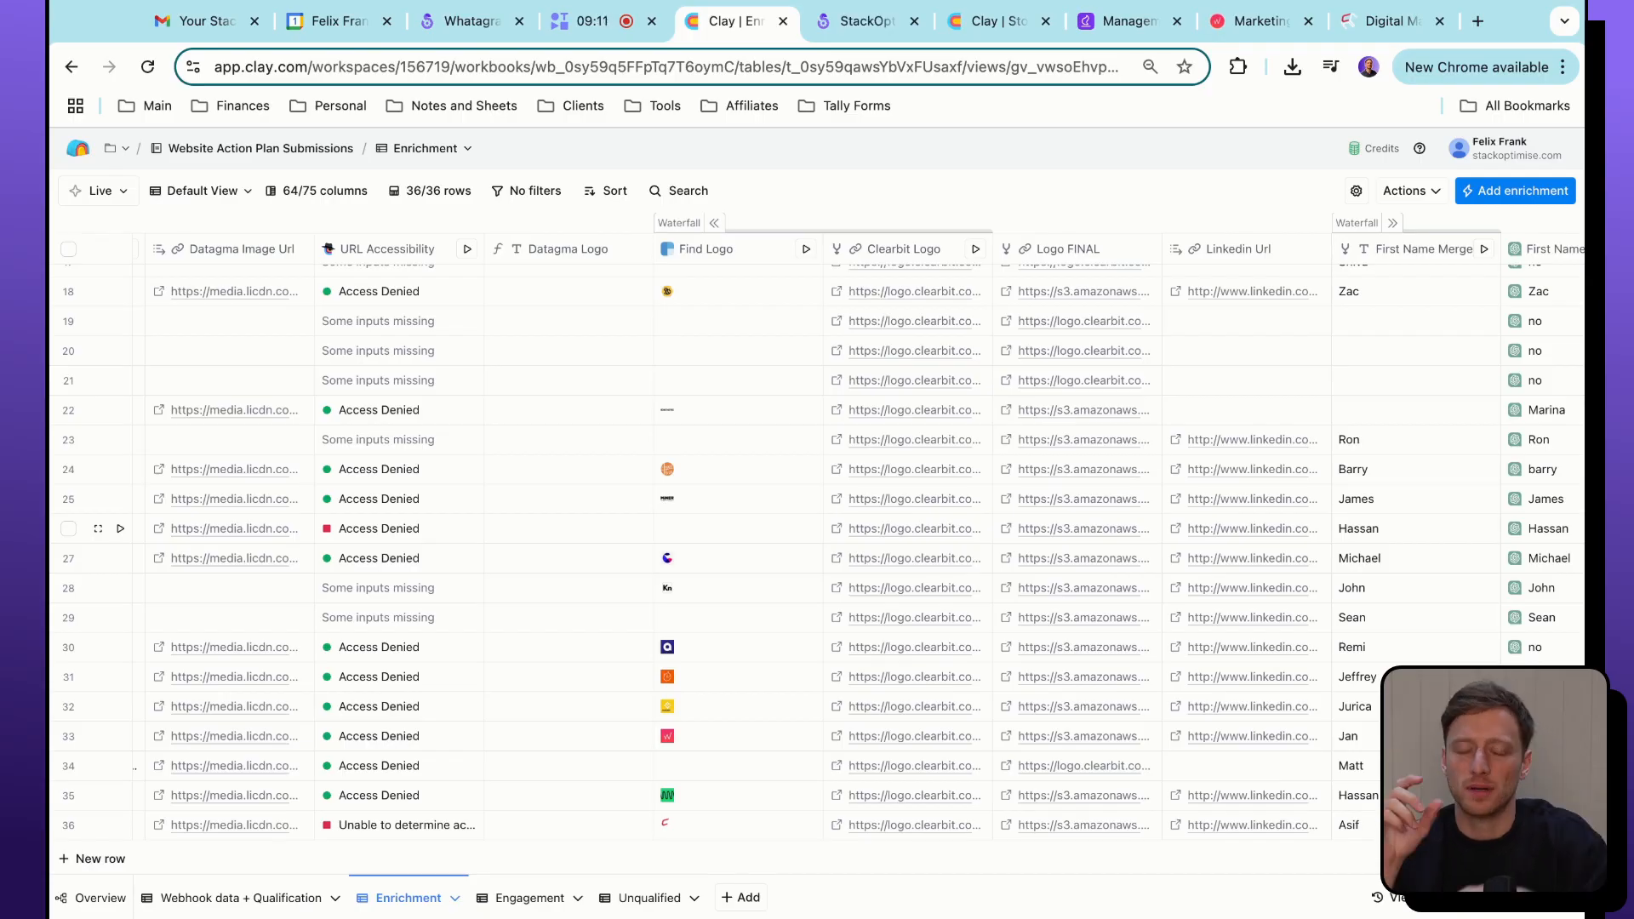
scroll(up, 3)
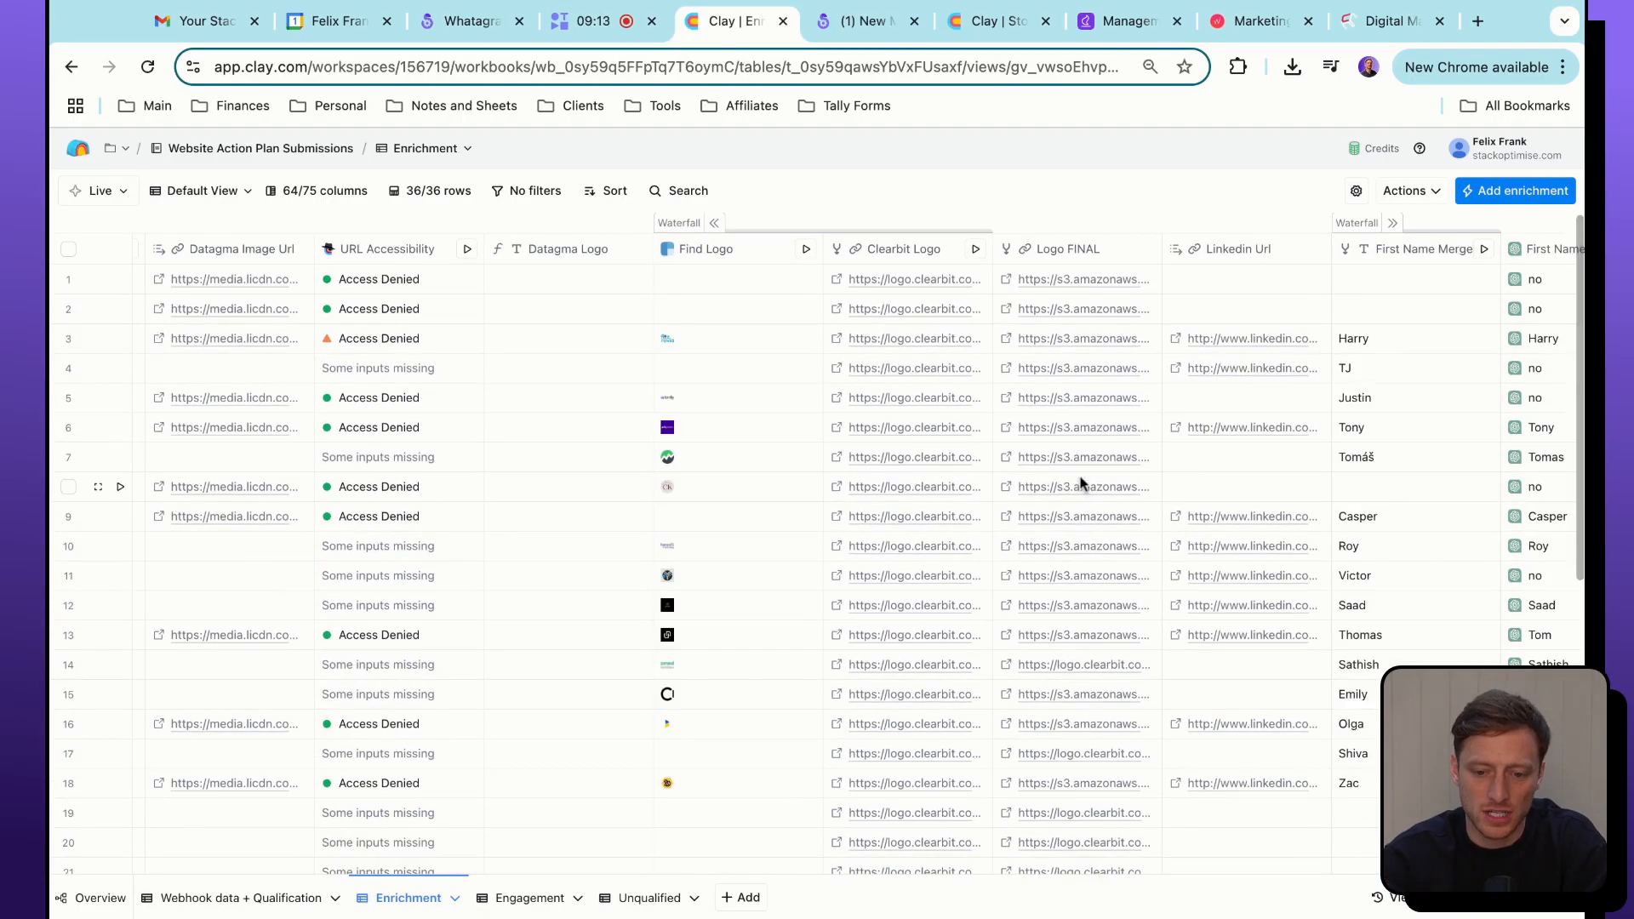
scroll(down, 3)
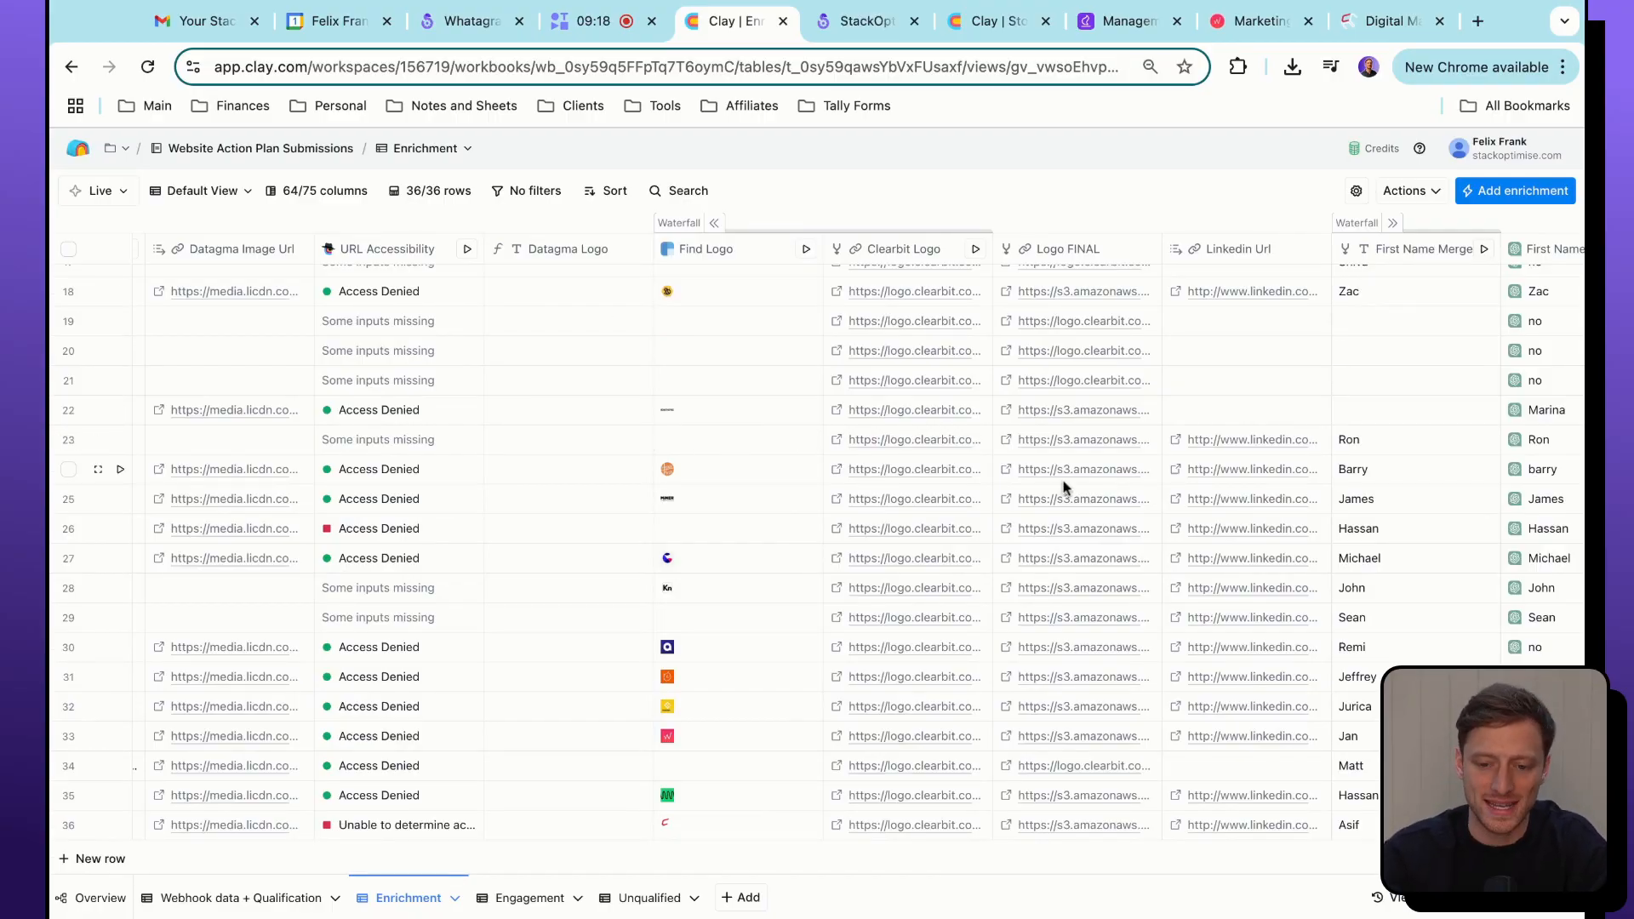
scroll(right, 3)
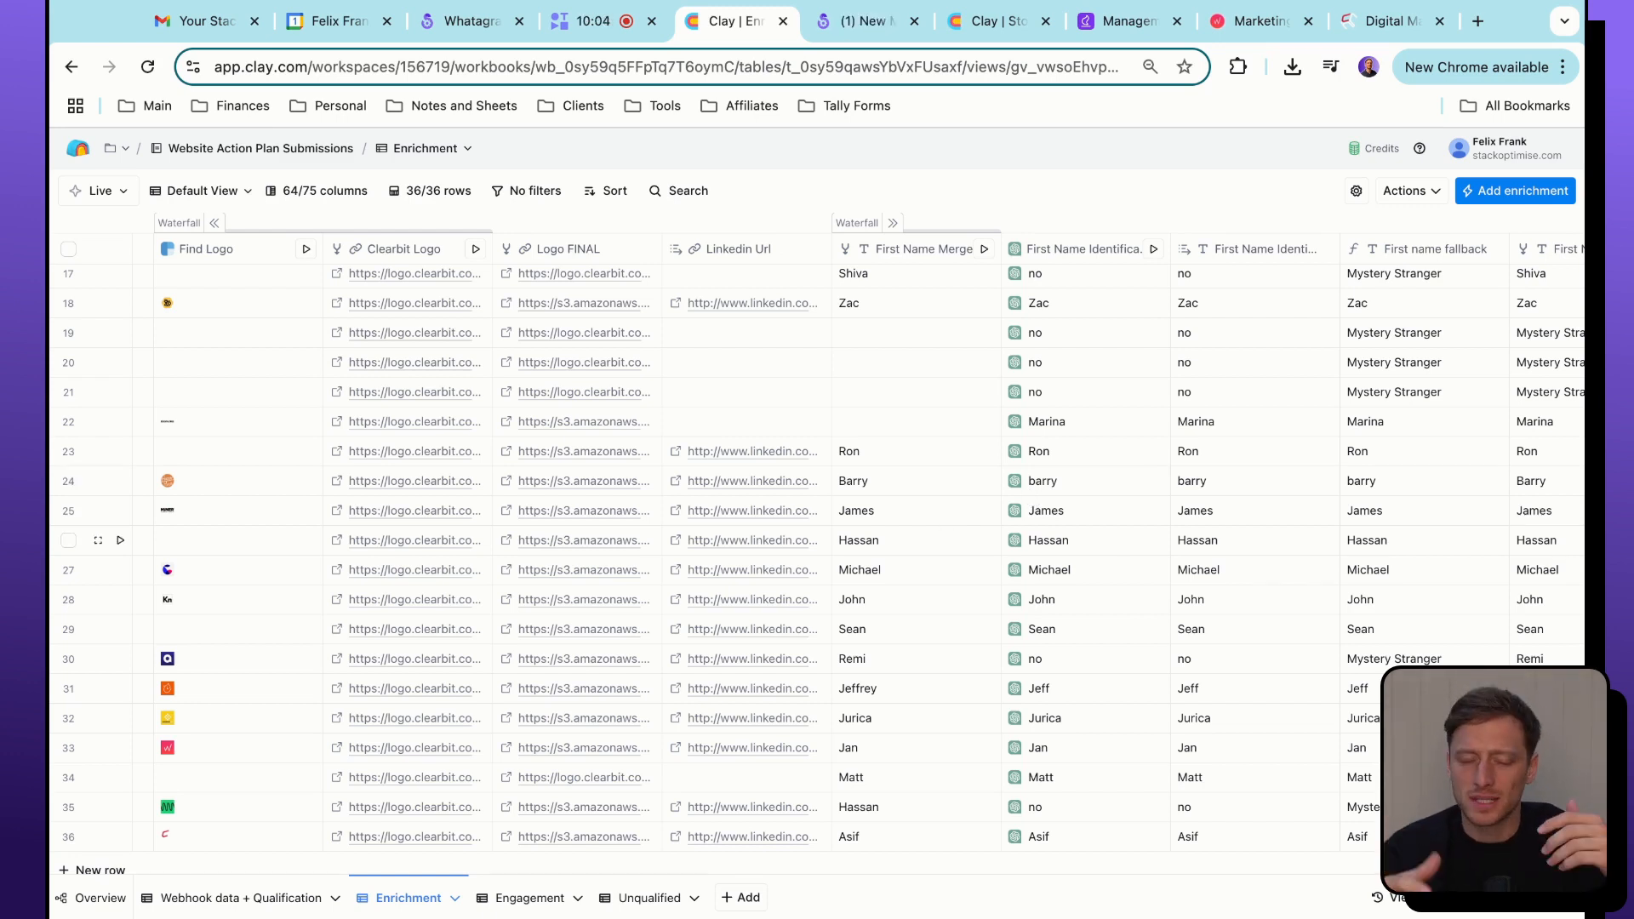
scroll(right, 3)
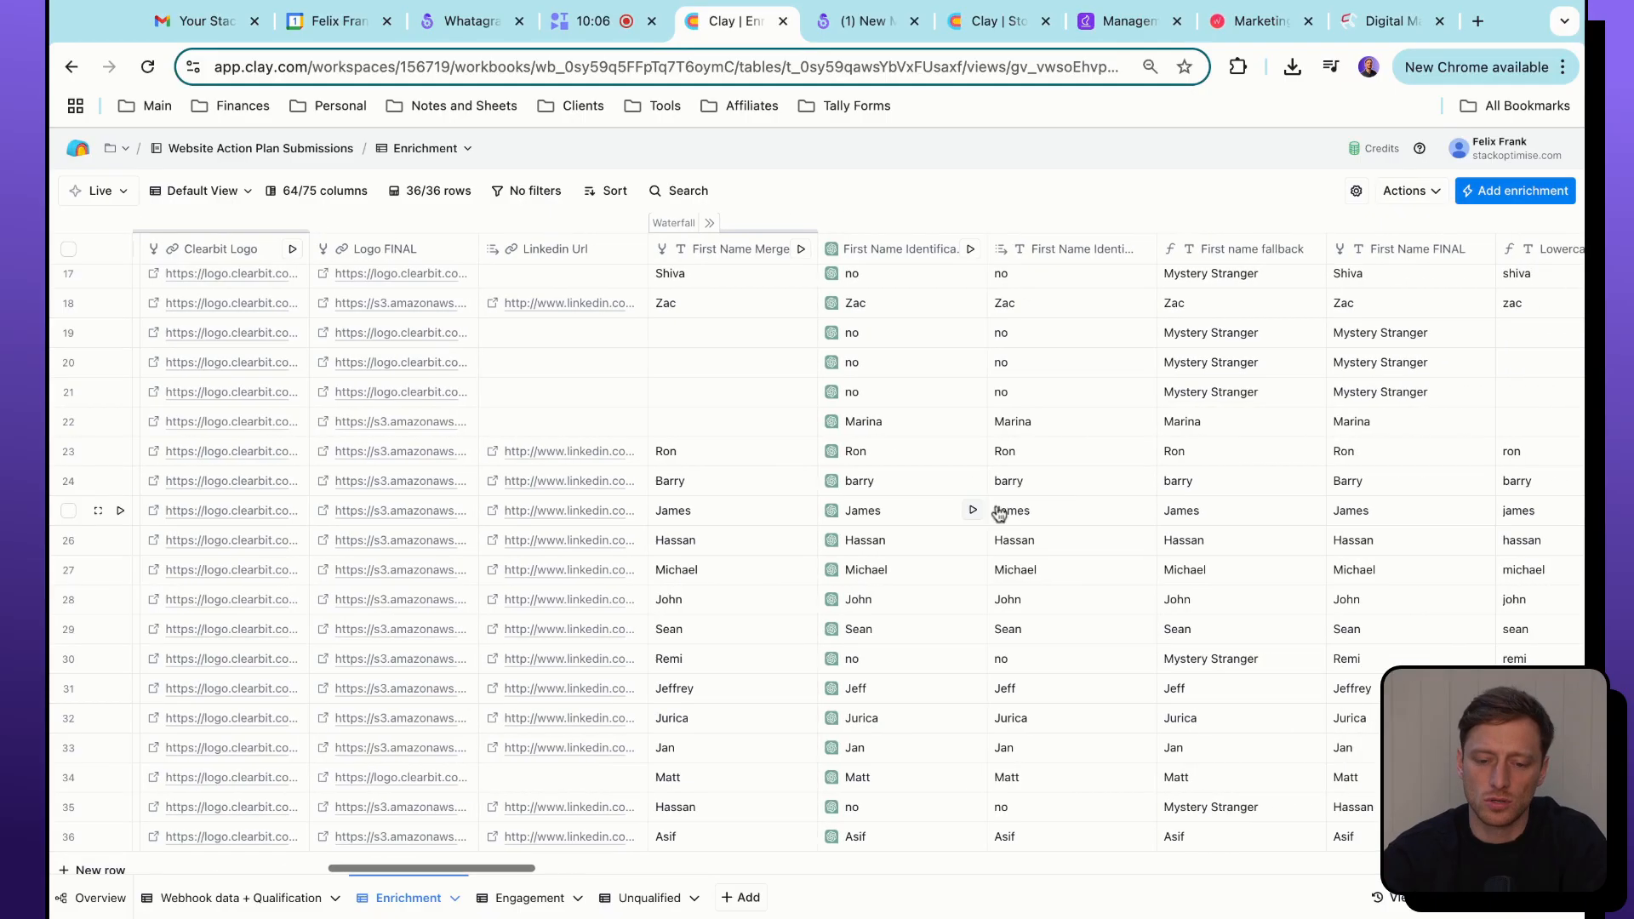
scroll(right, 3)
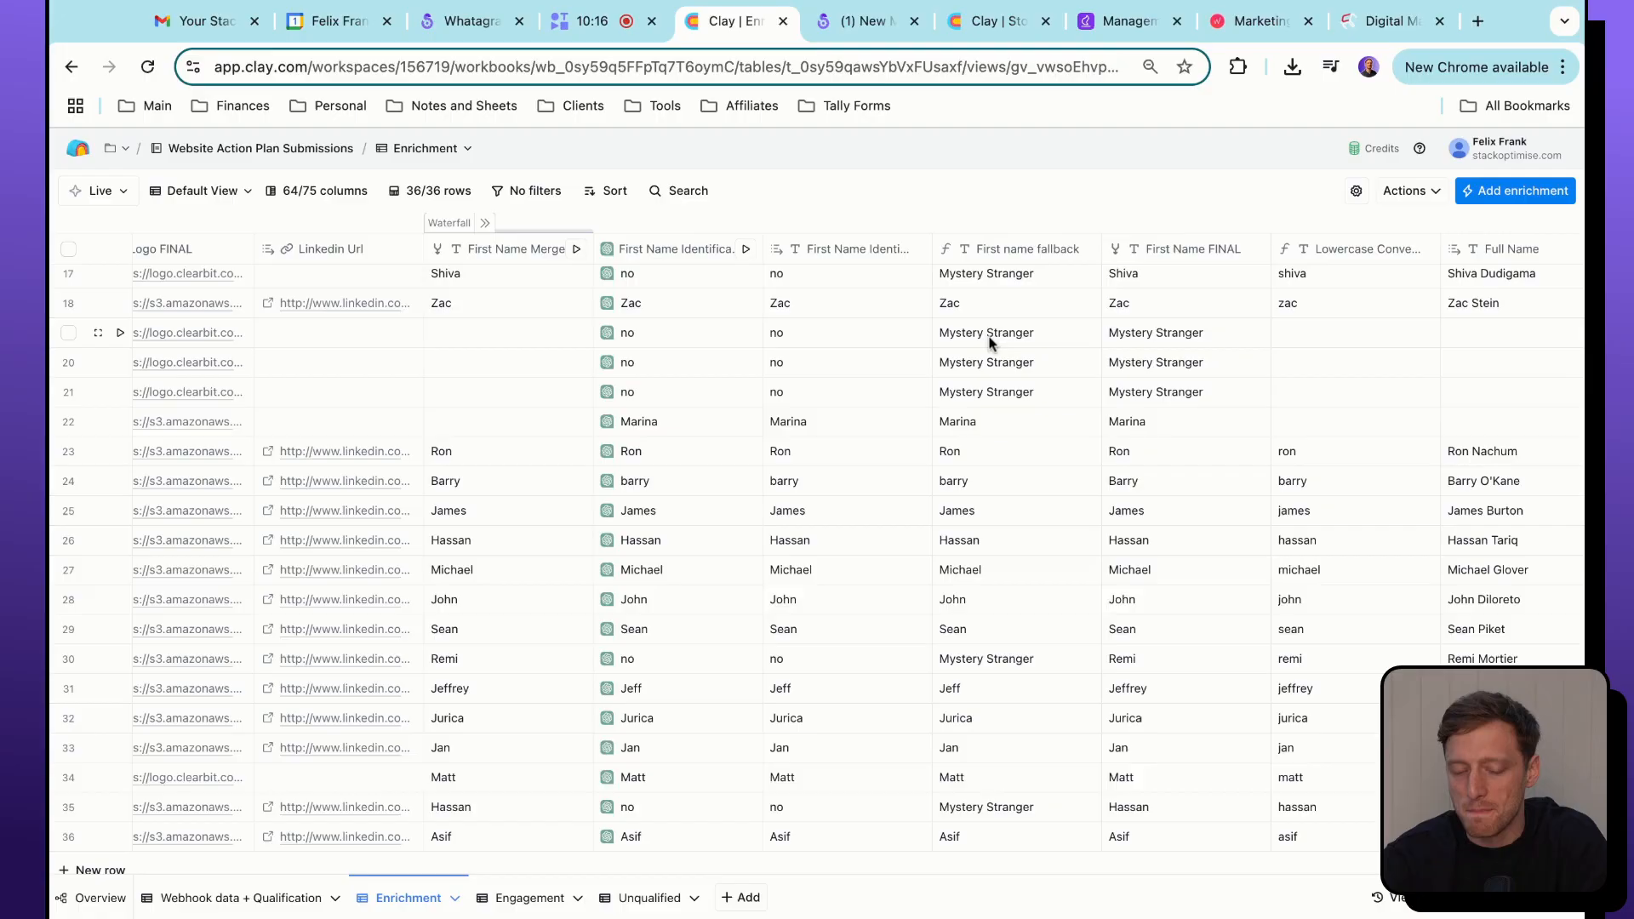
scroll(right, 3)
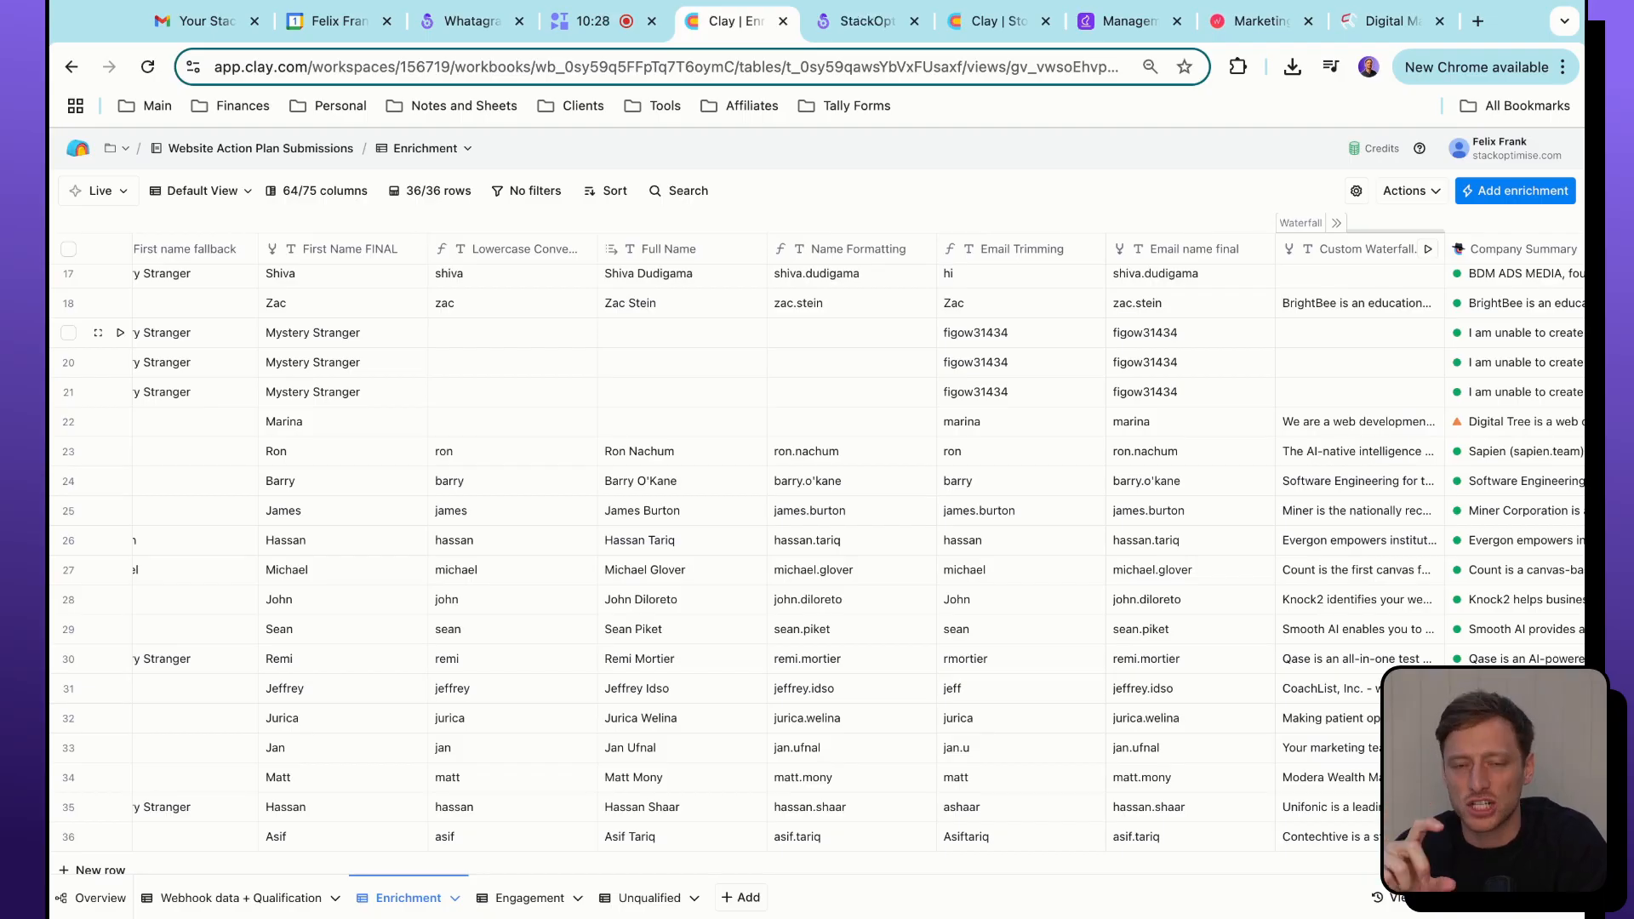
scroll(right, 3)
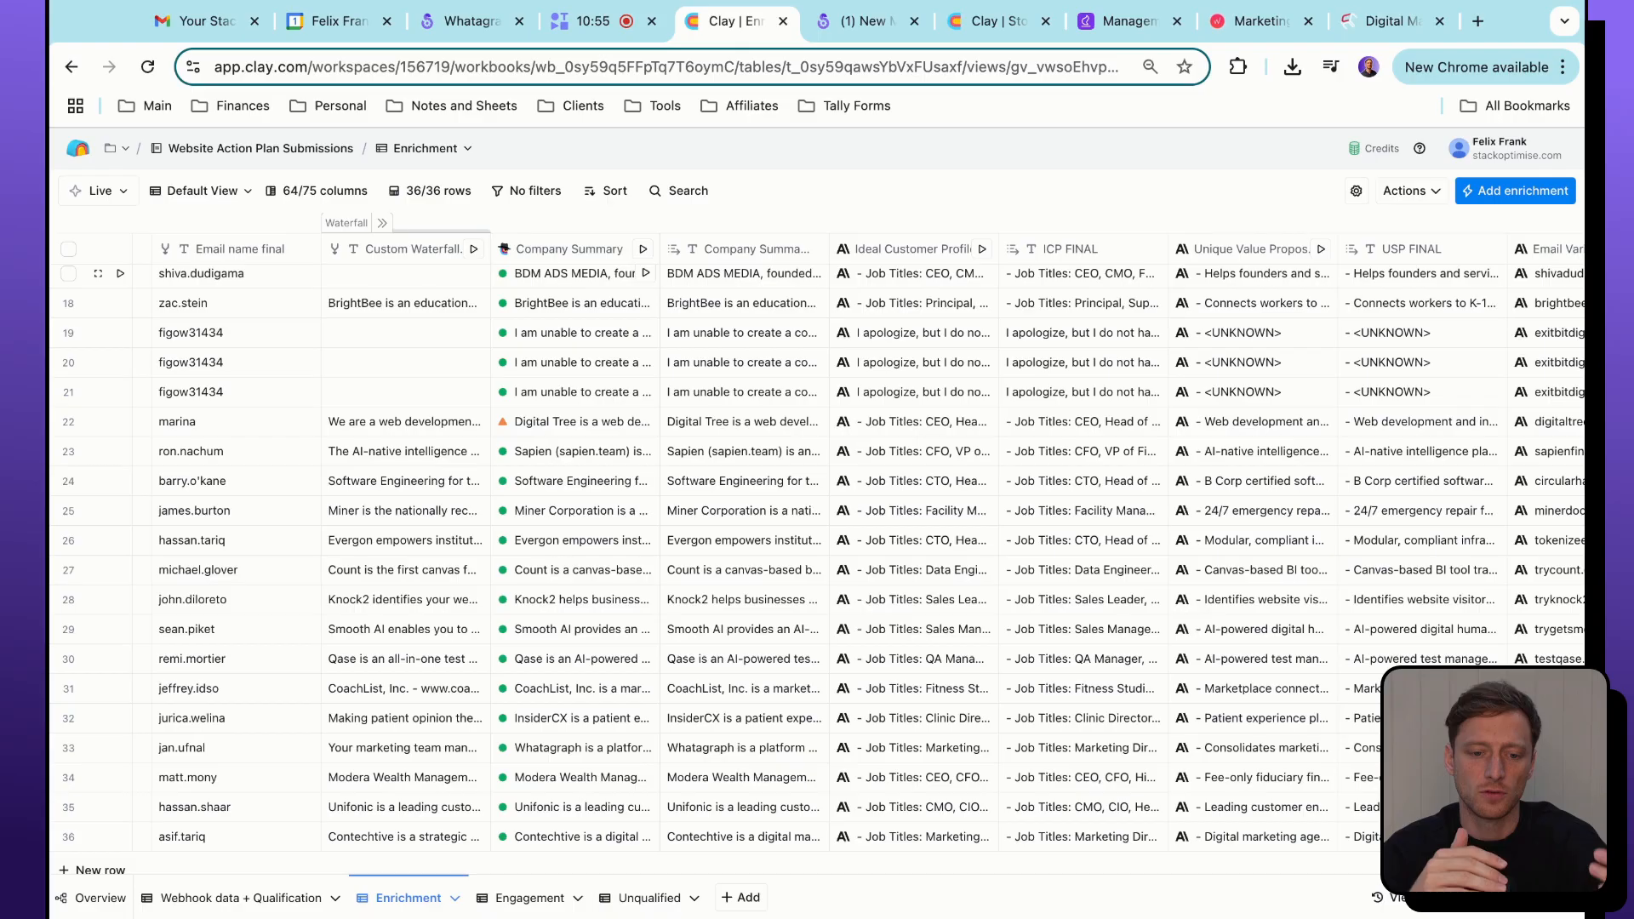
scroll(right, 3)
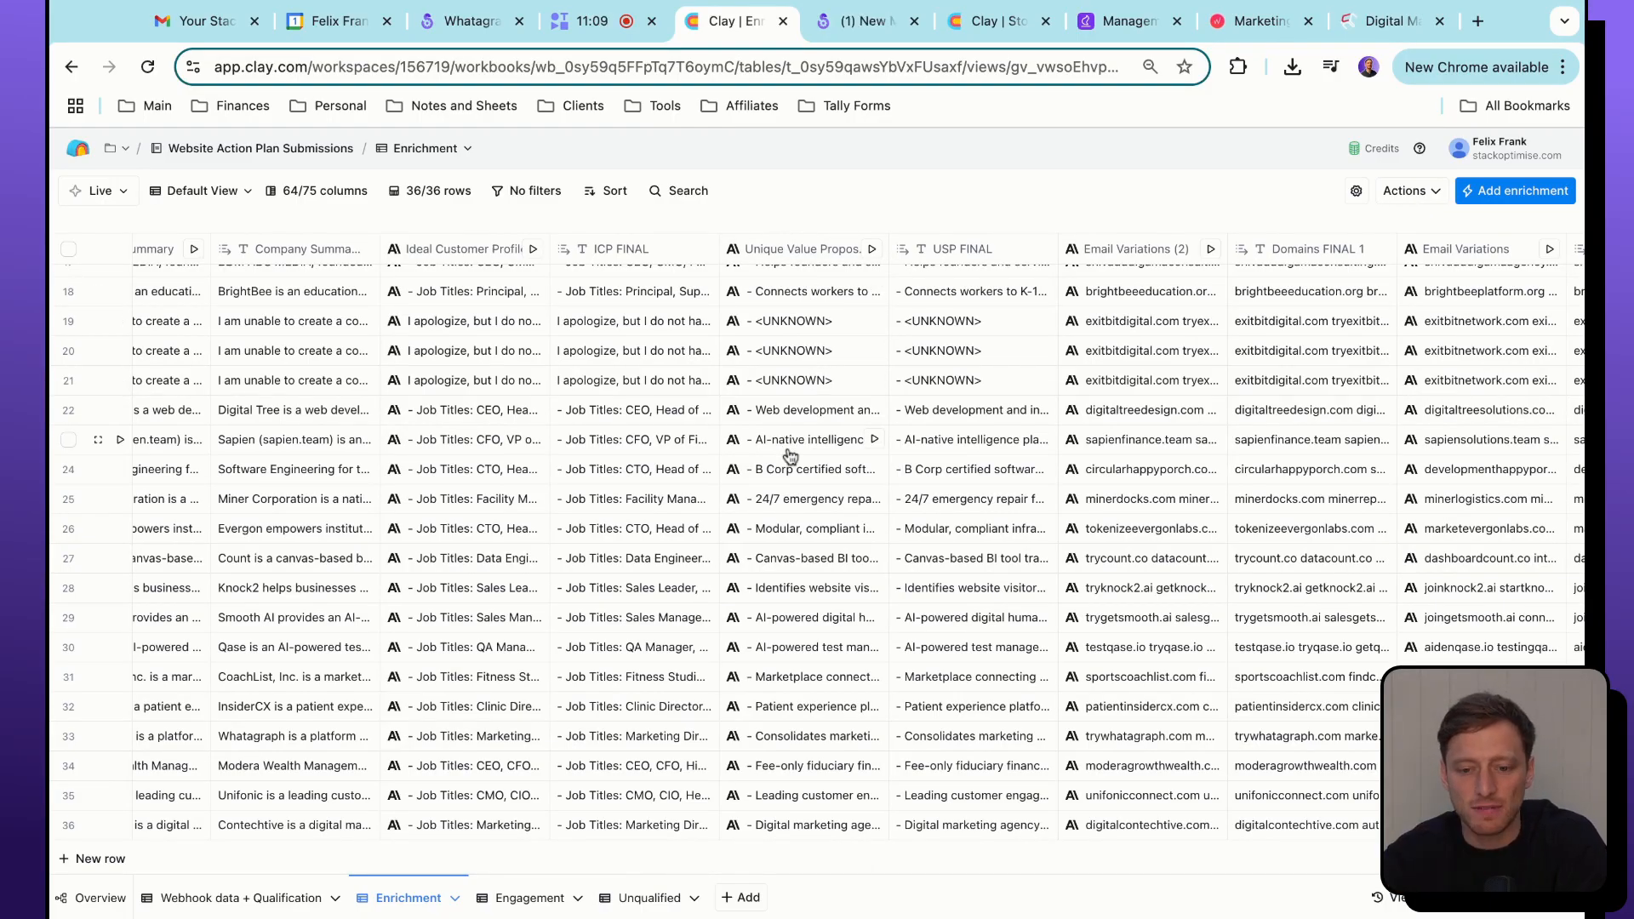
scroll(right, 3)
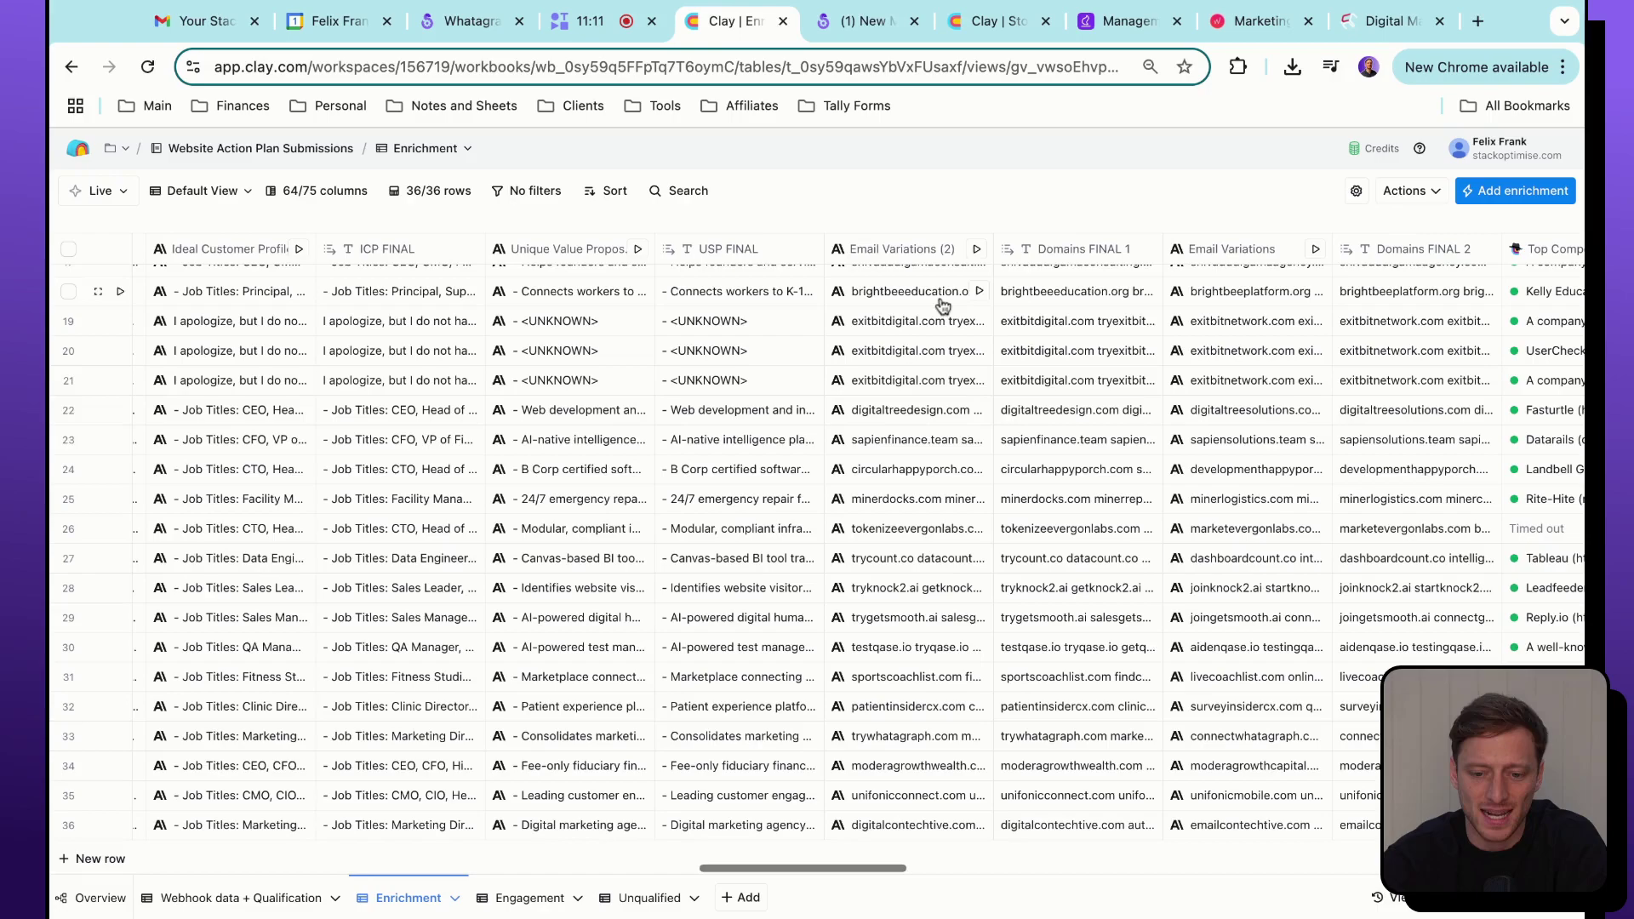
scroll(right, 3)
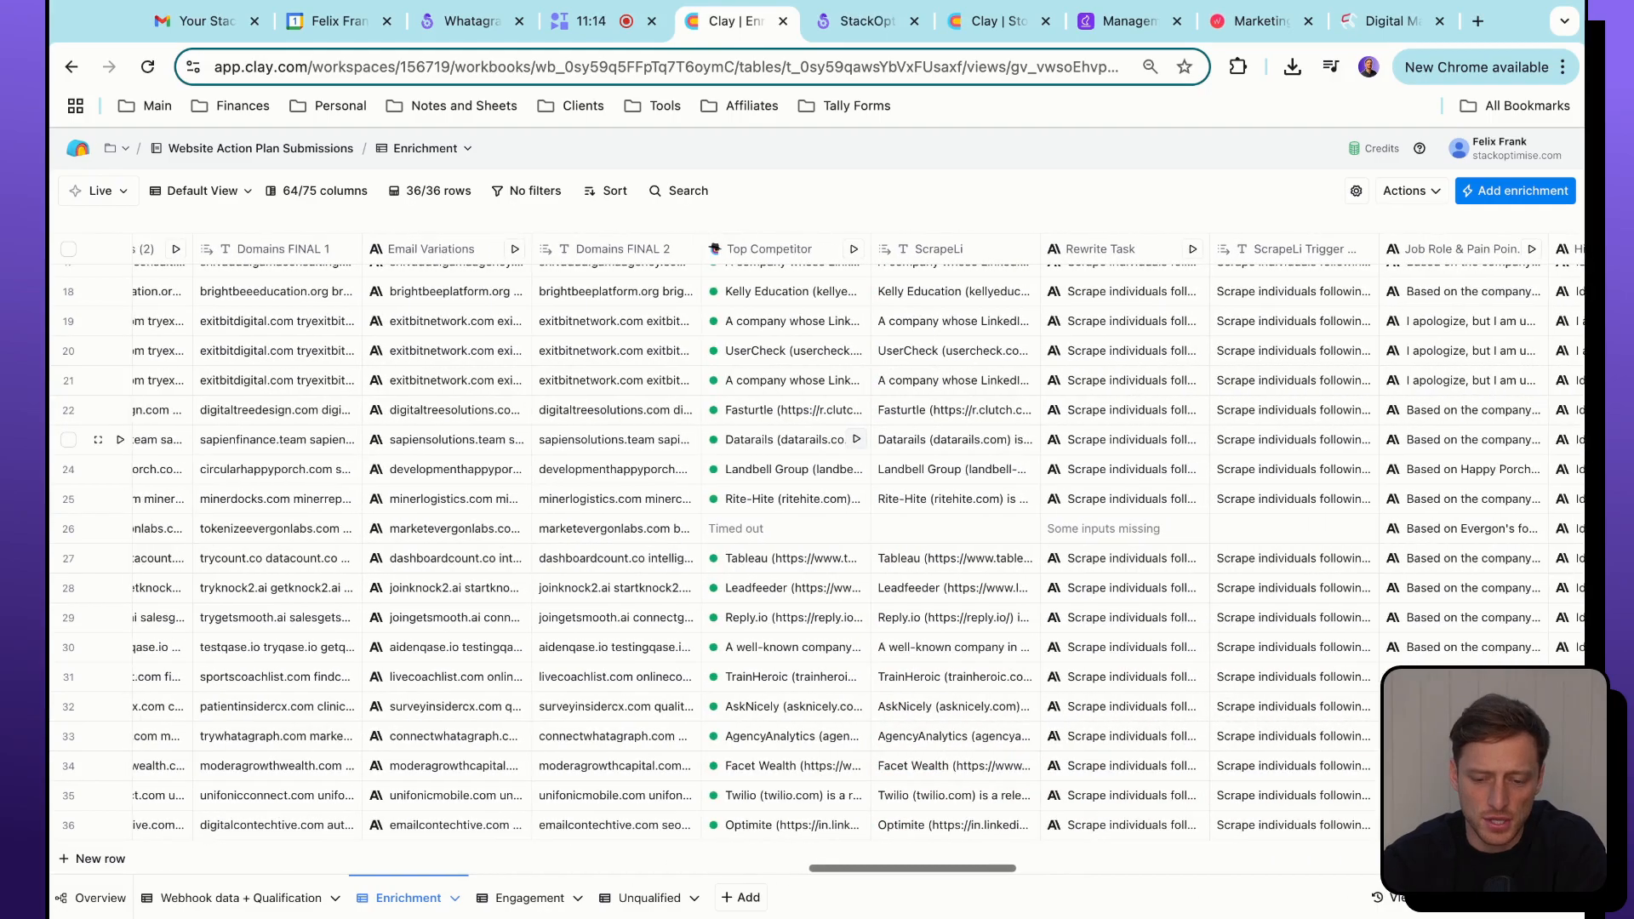
scroll(right, 3)
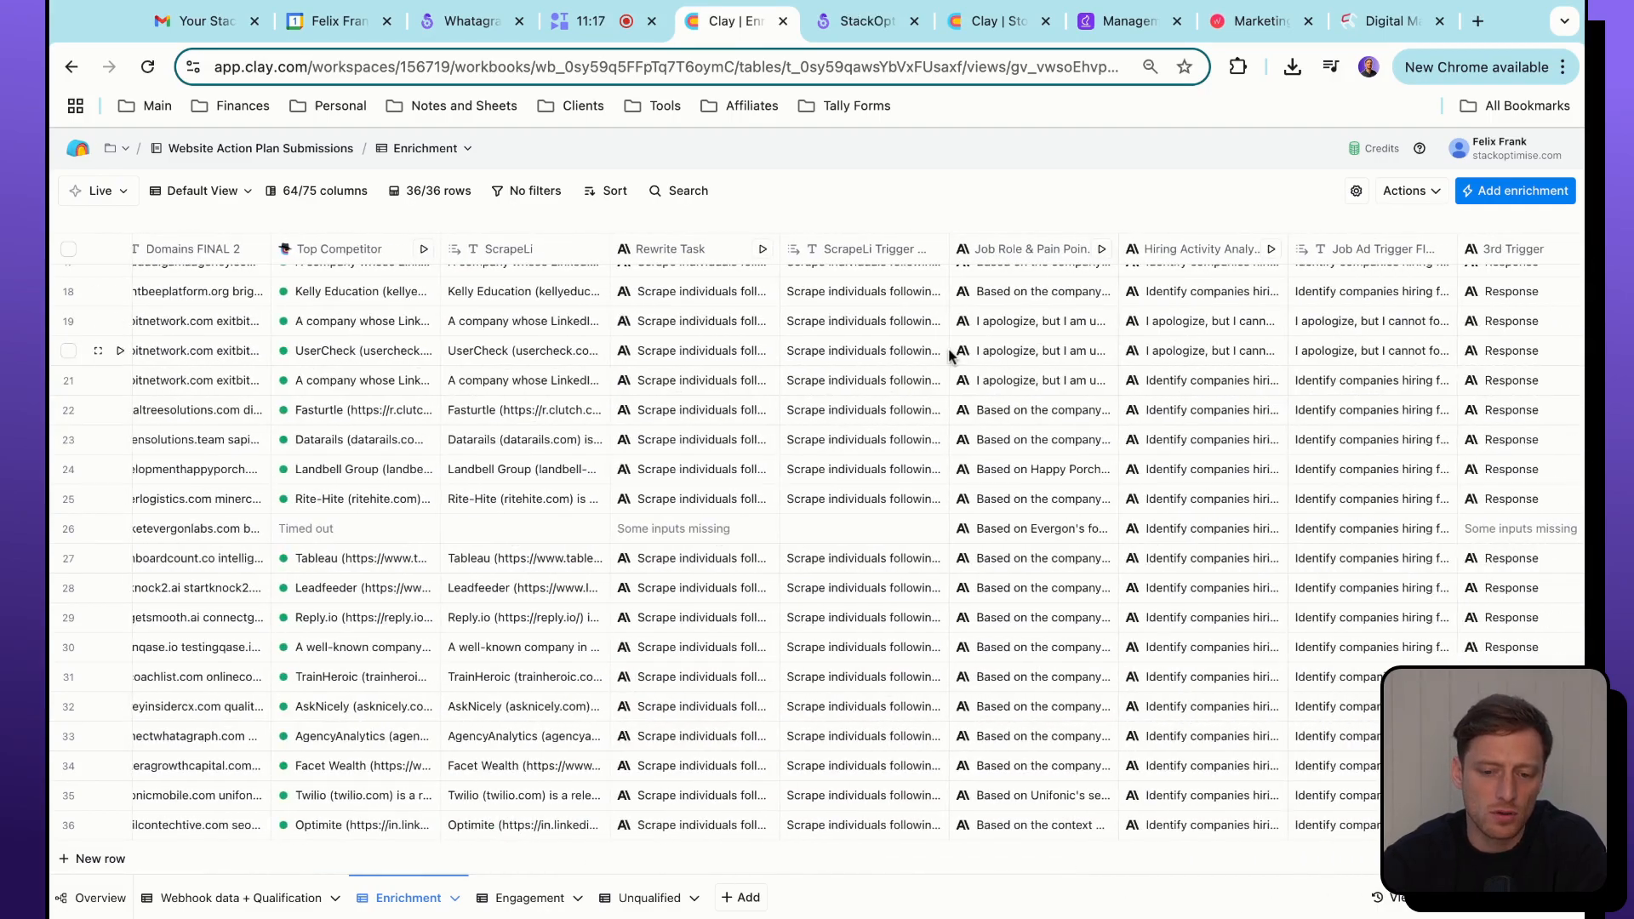
scroll(right, 3)
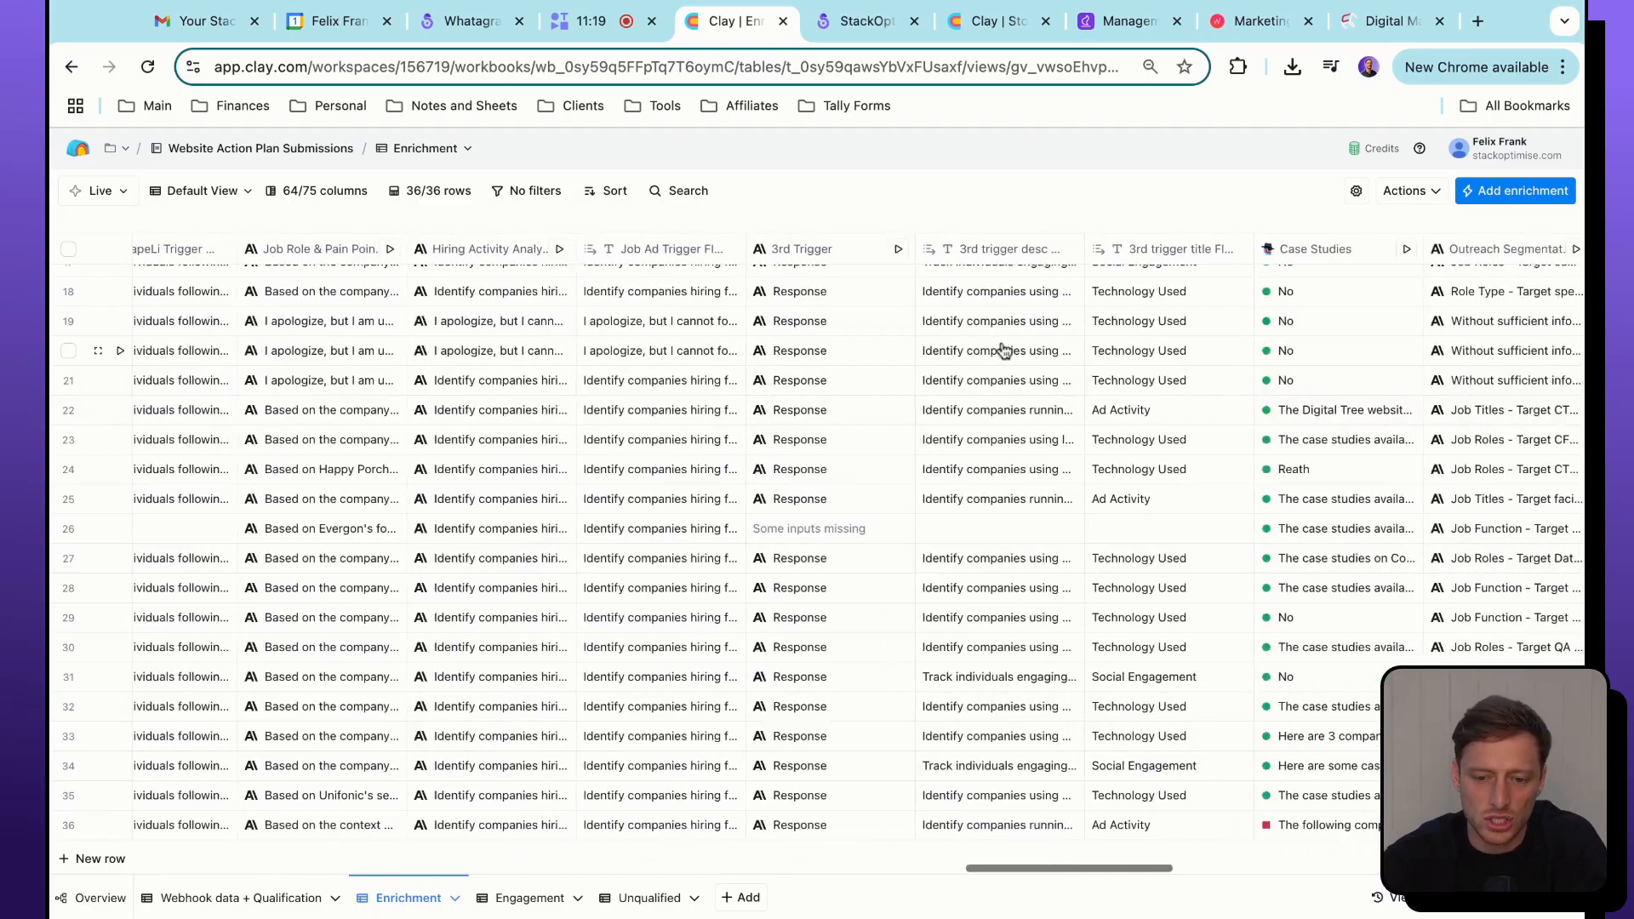
scroll(right, 3)
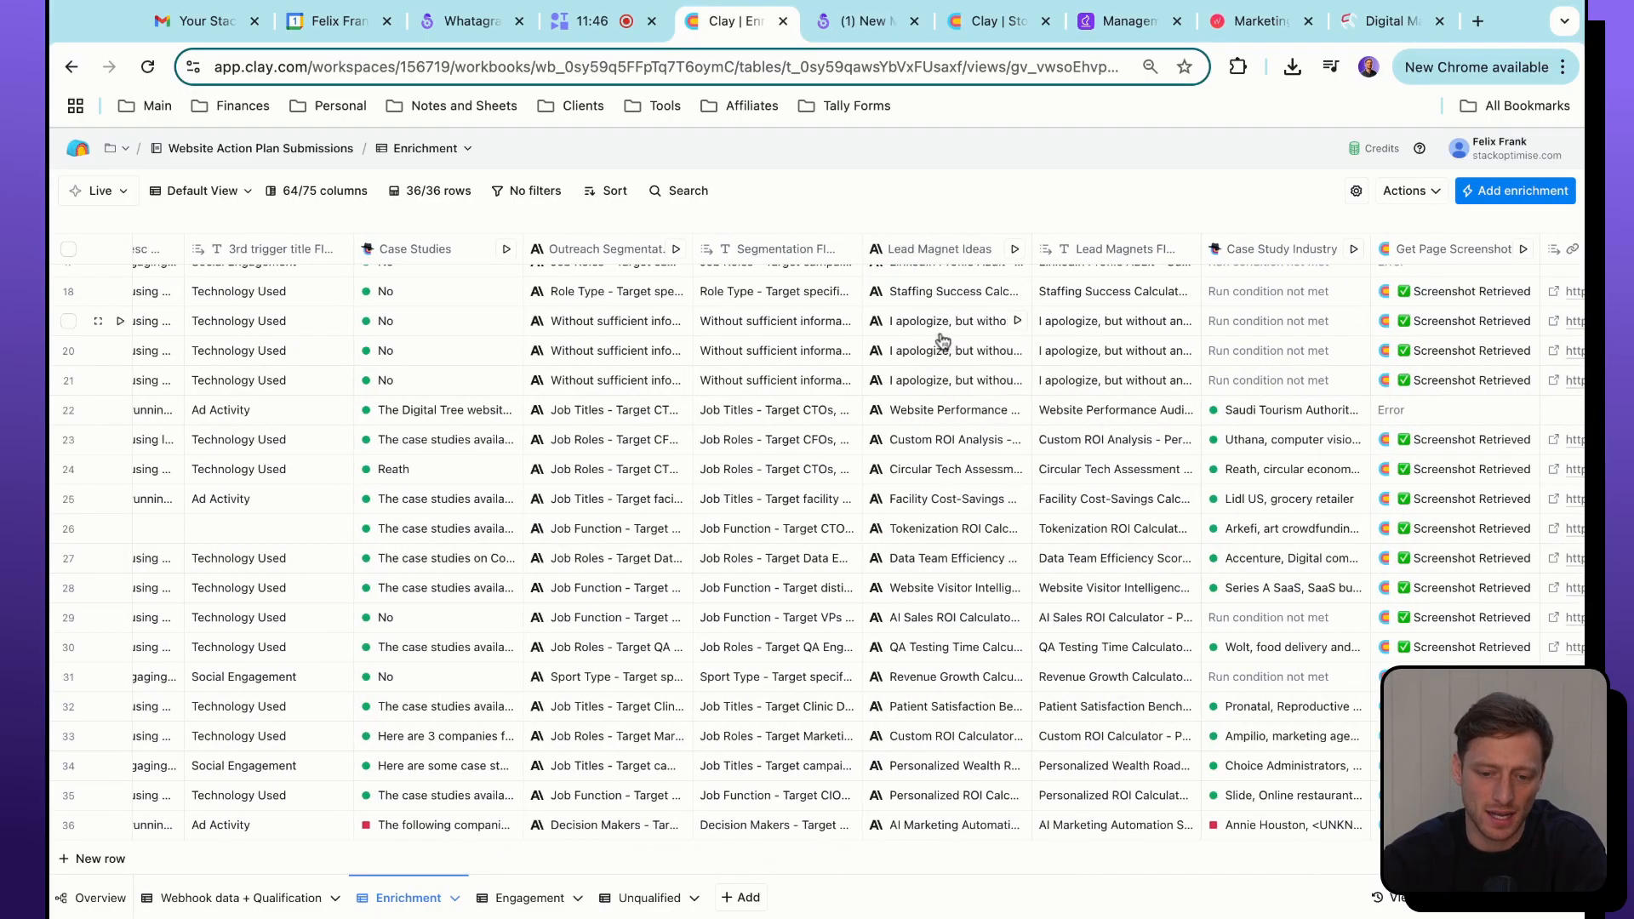
scroll(right, 3)
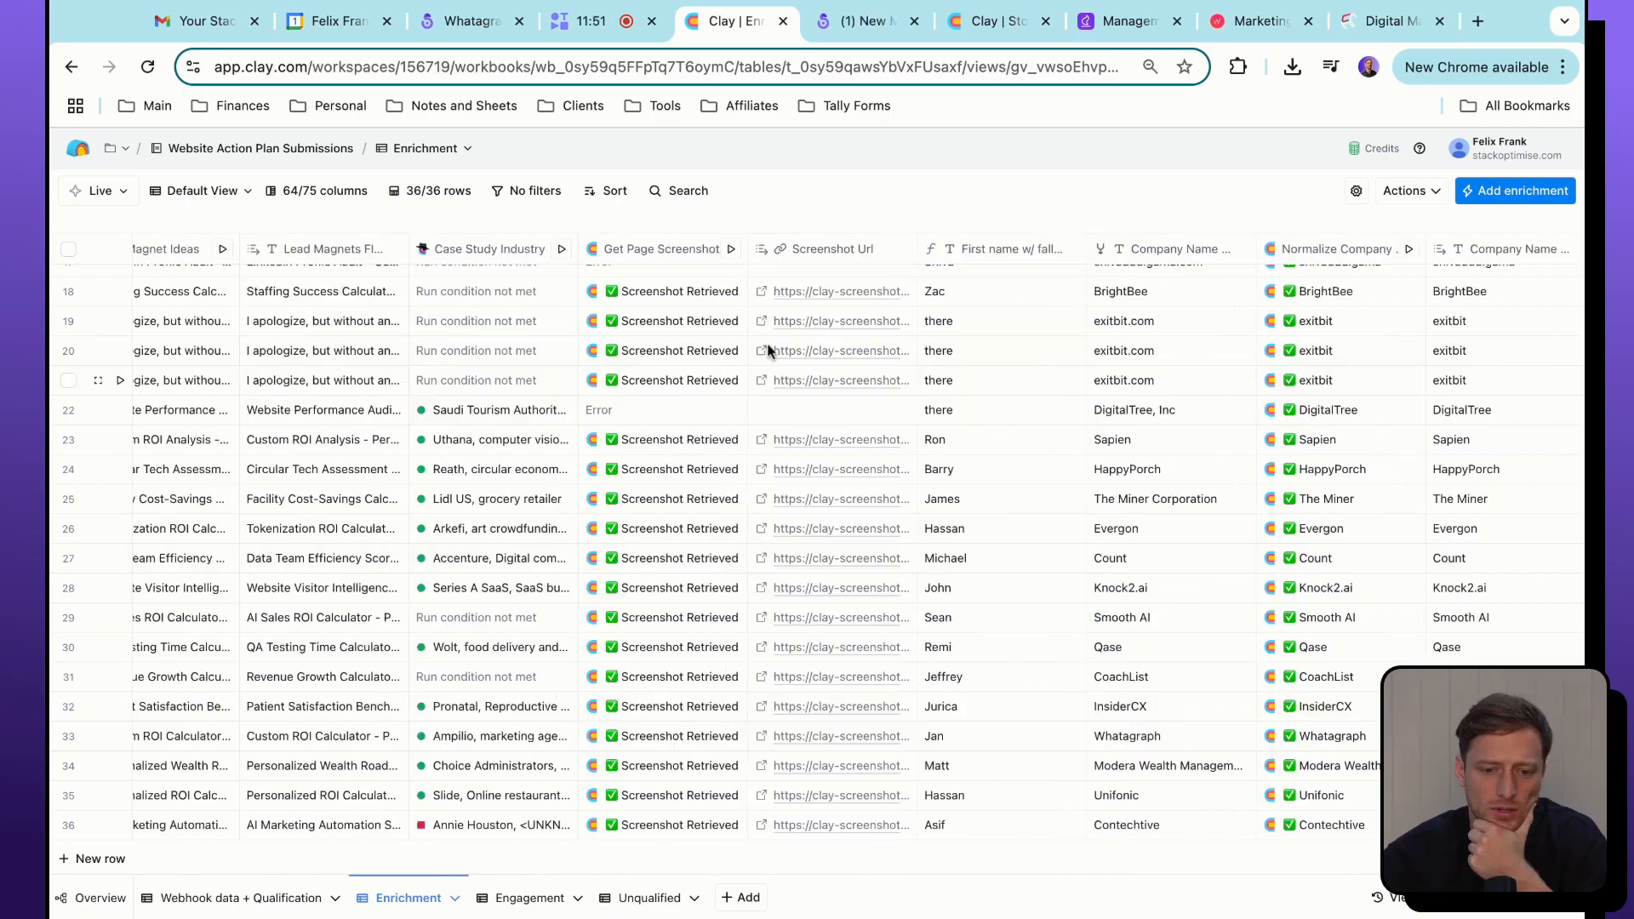
scroll(right, 3)
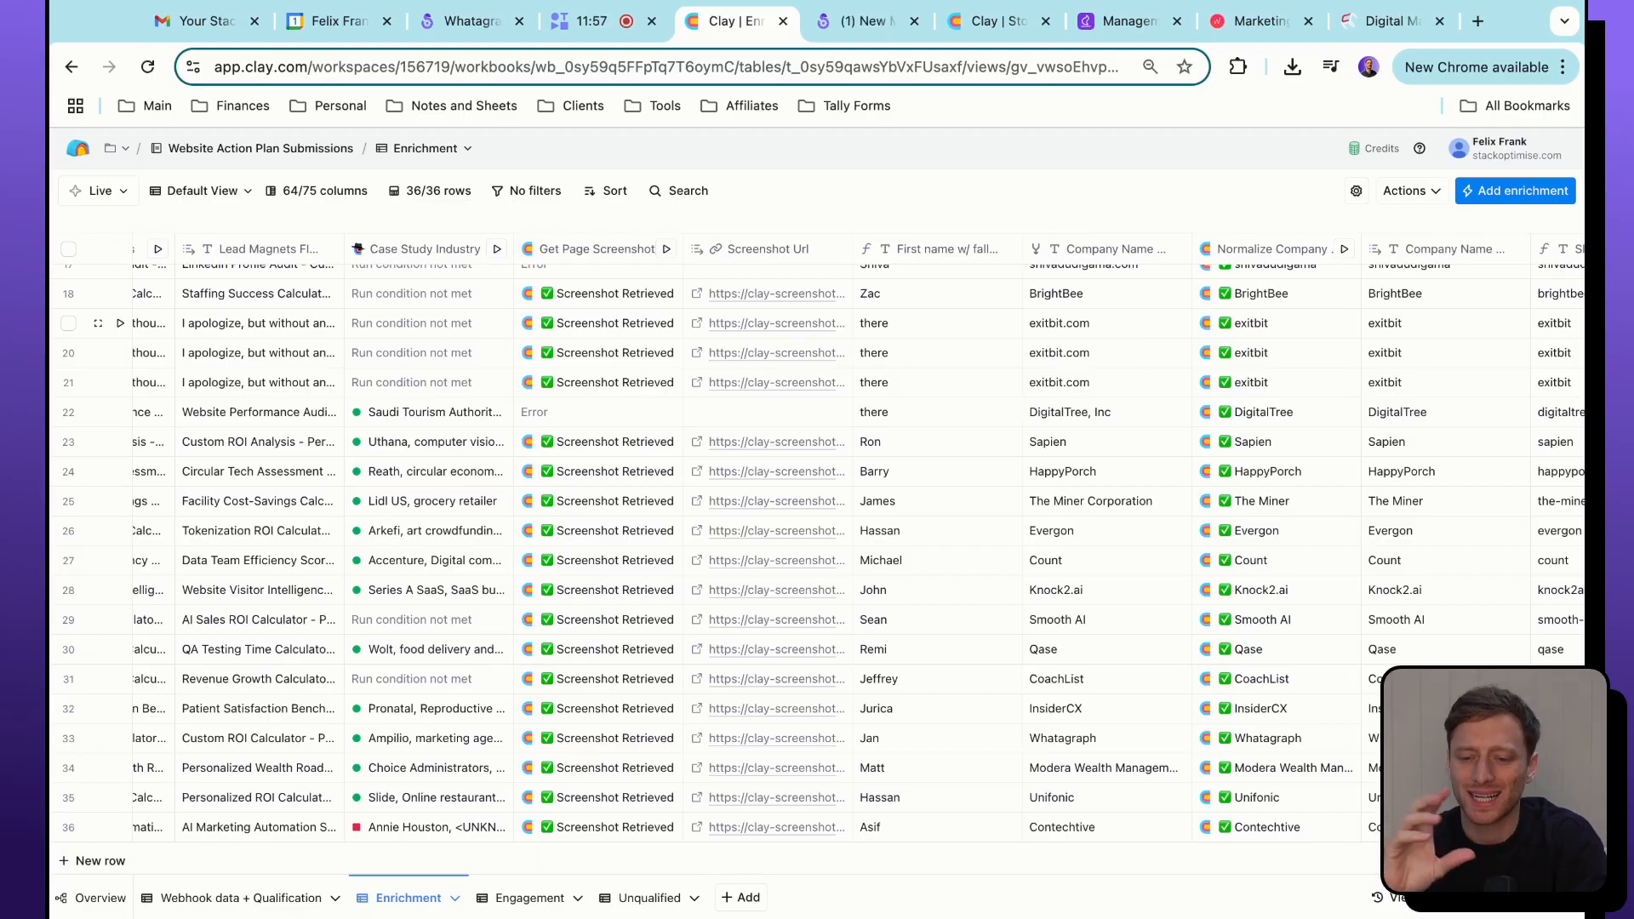
scroll(right, 3)
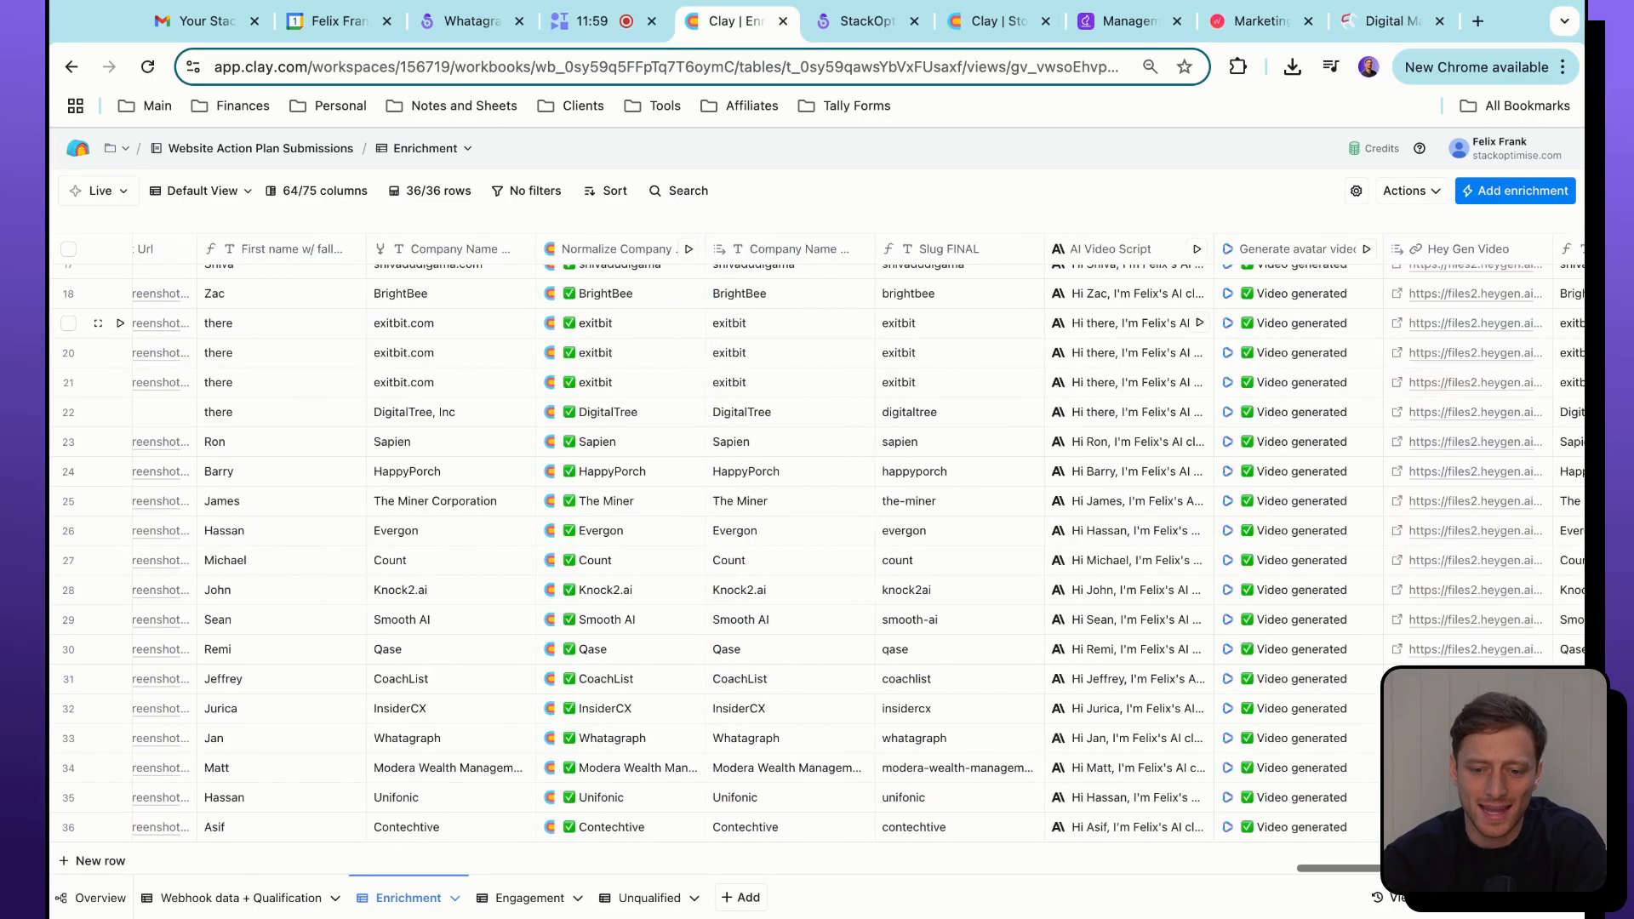
scroll(right, 3)
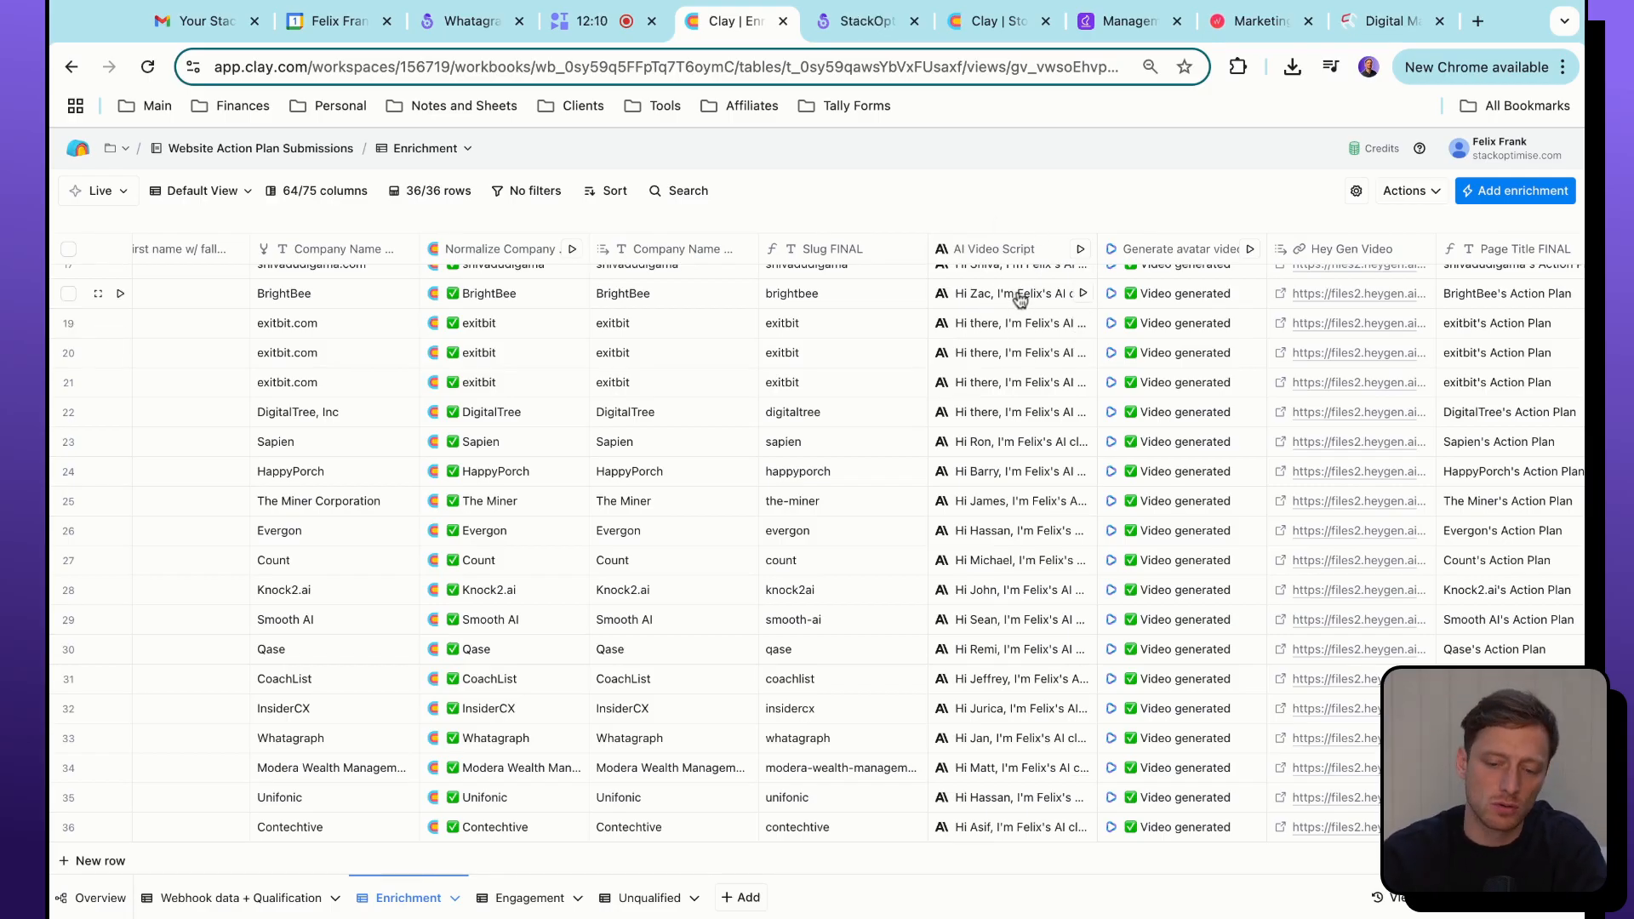
View the AI Video Script column's Claude 3.5 Sonnet prompt settings, then close the panel.
click(994, 247)
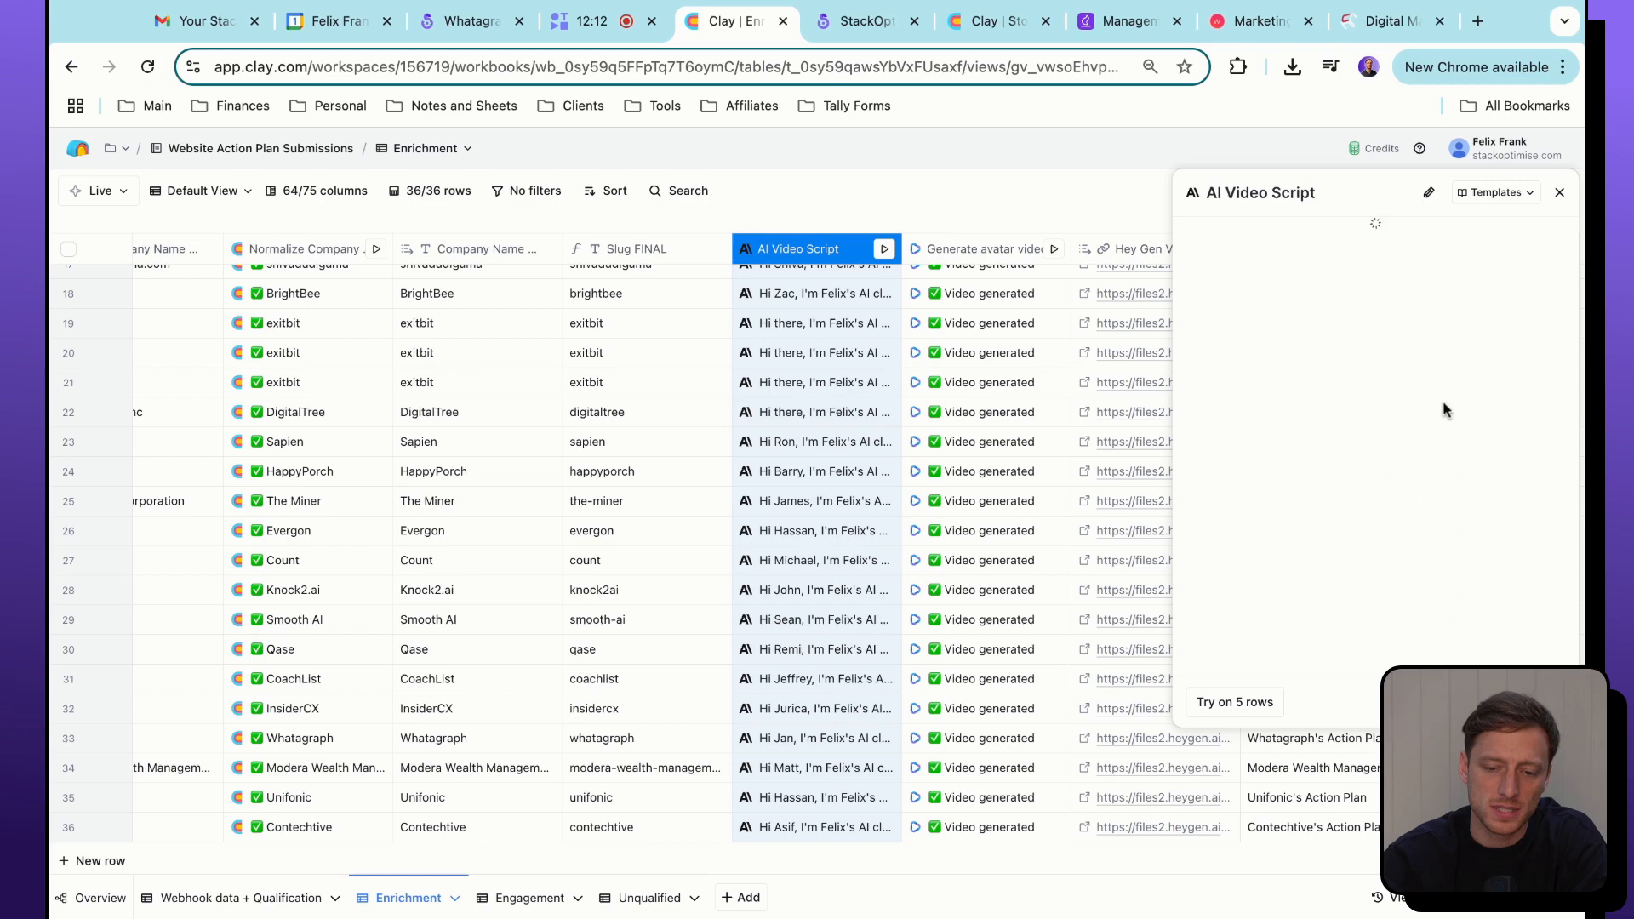
mouse_move(1428, 513)
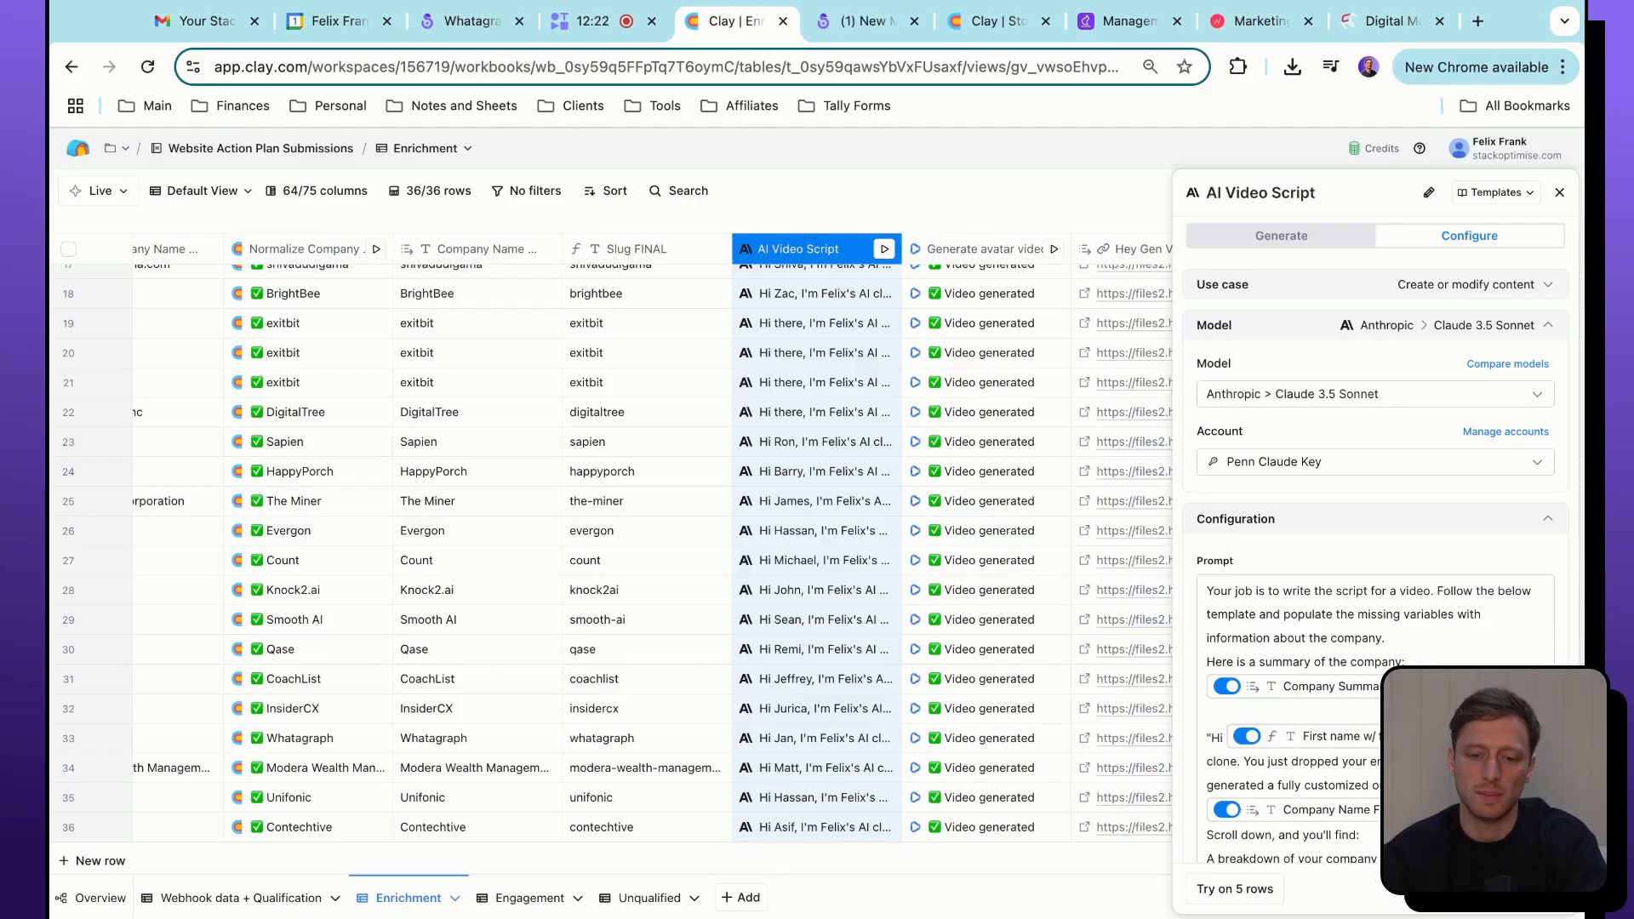
click(1559, 192)
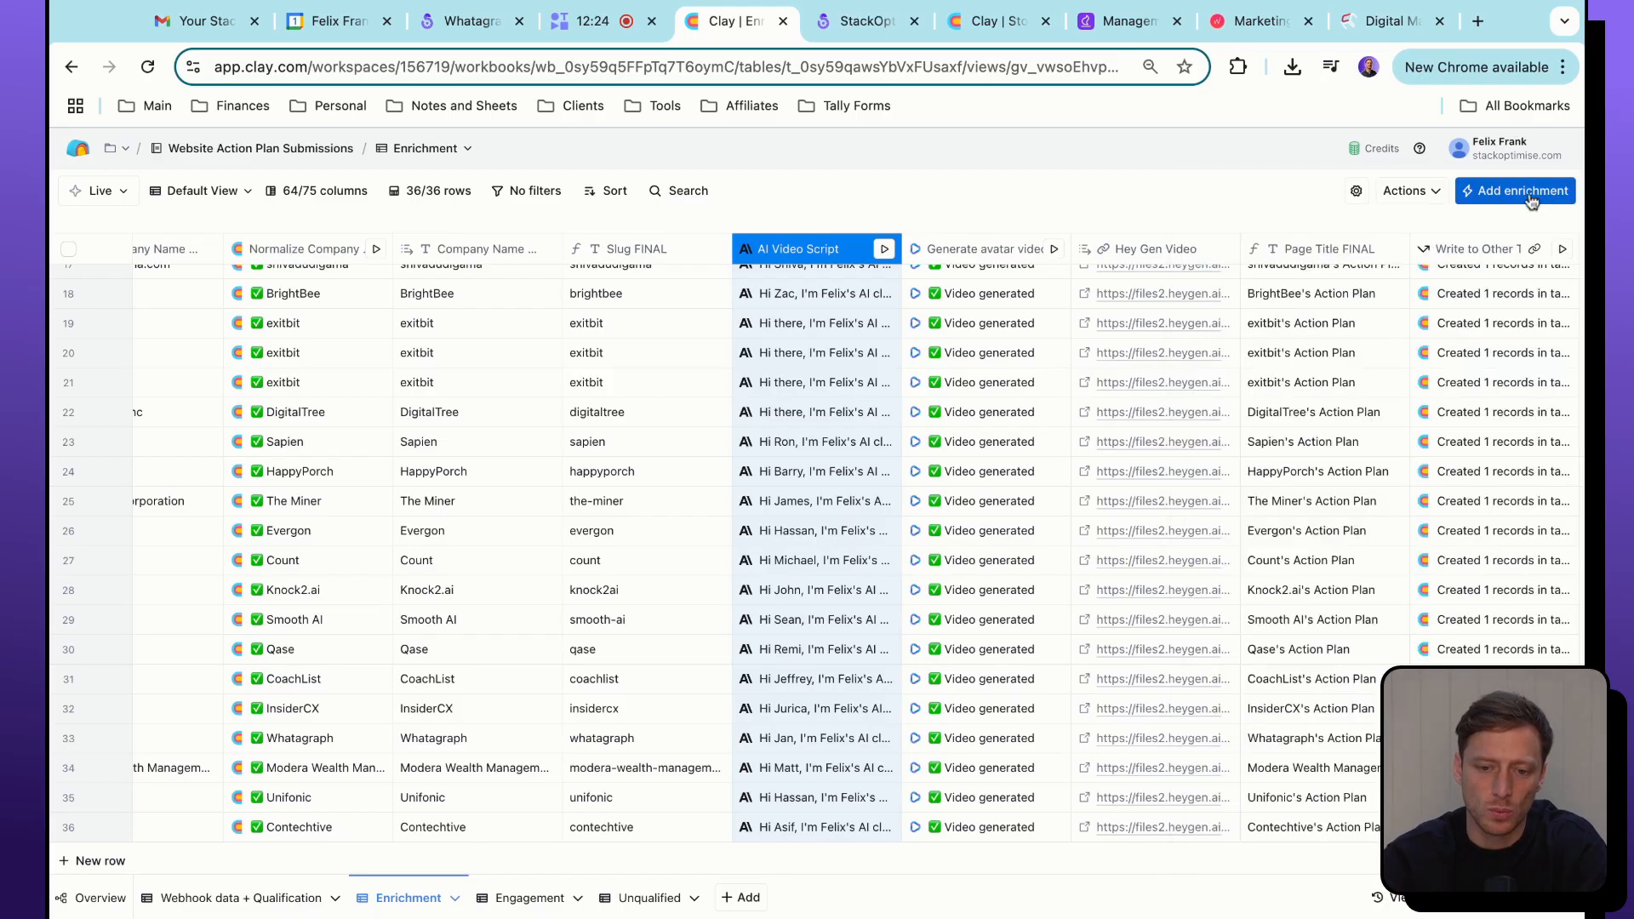
click(984, 248)
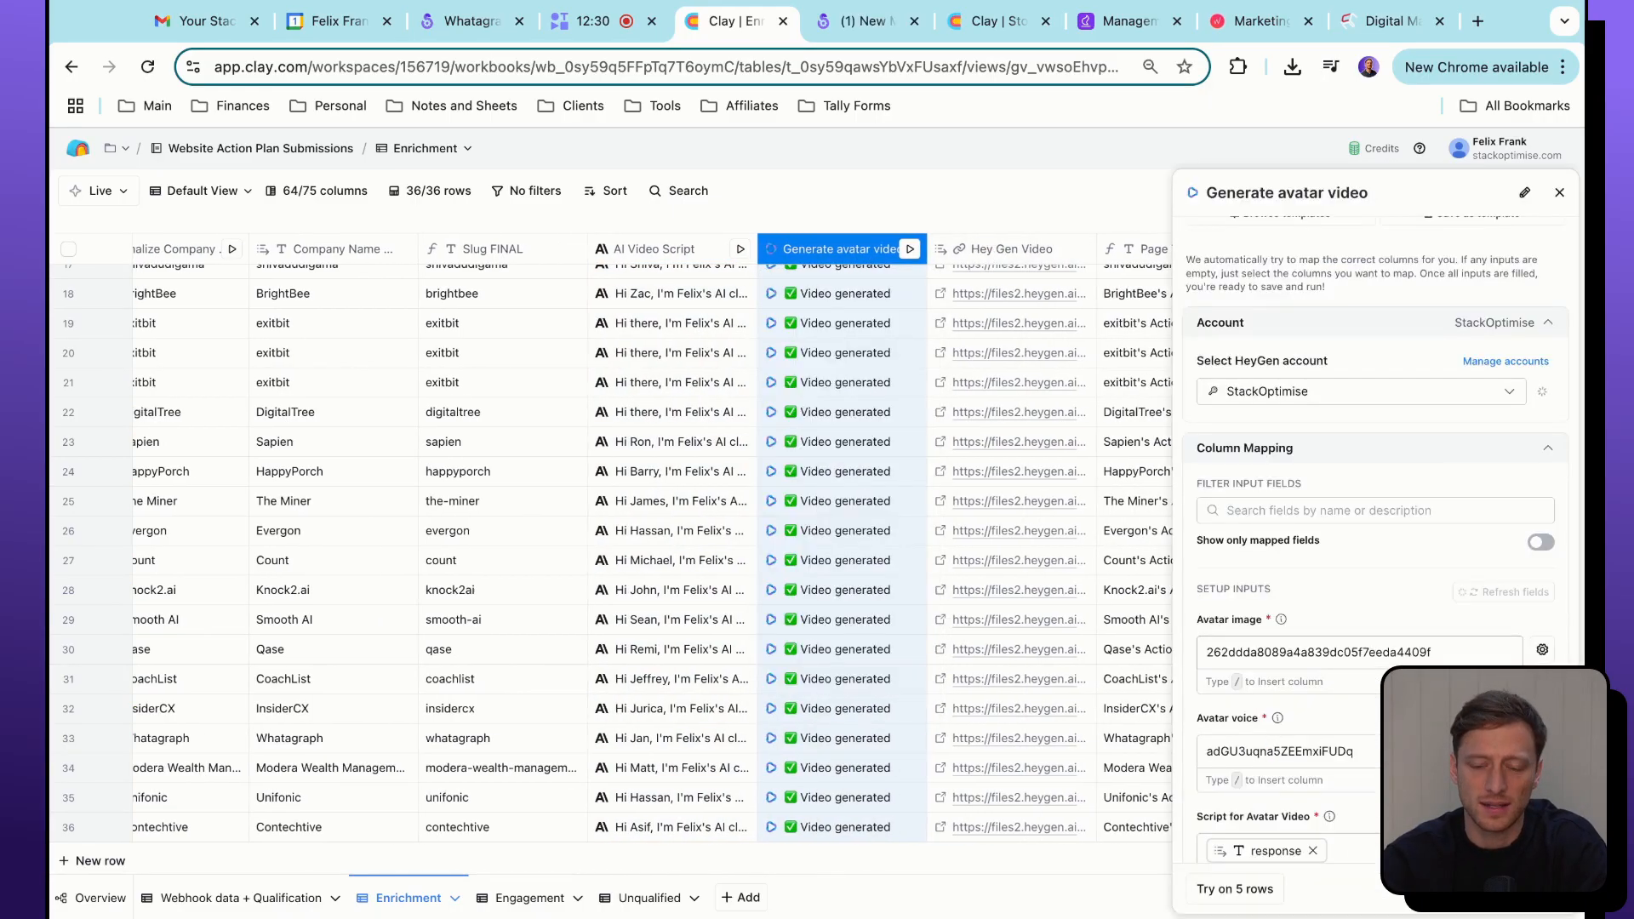
scroll(down, 3)
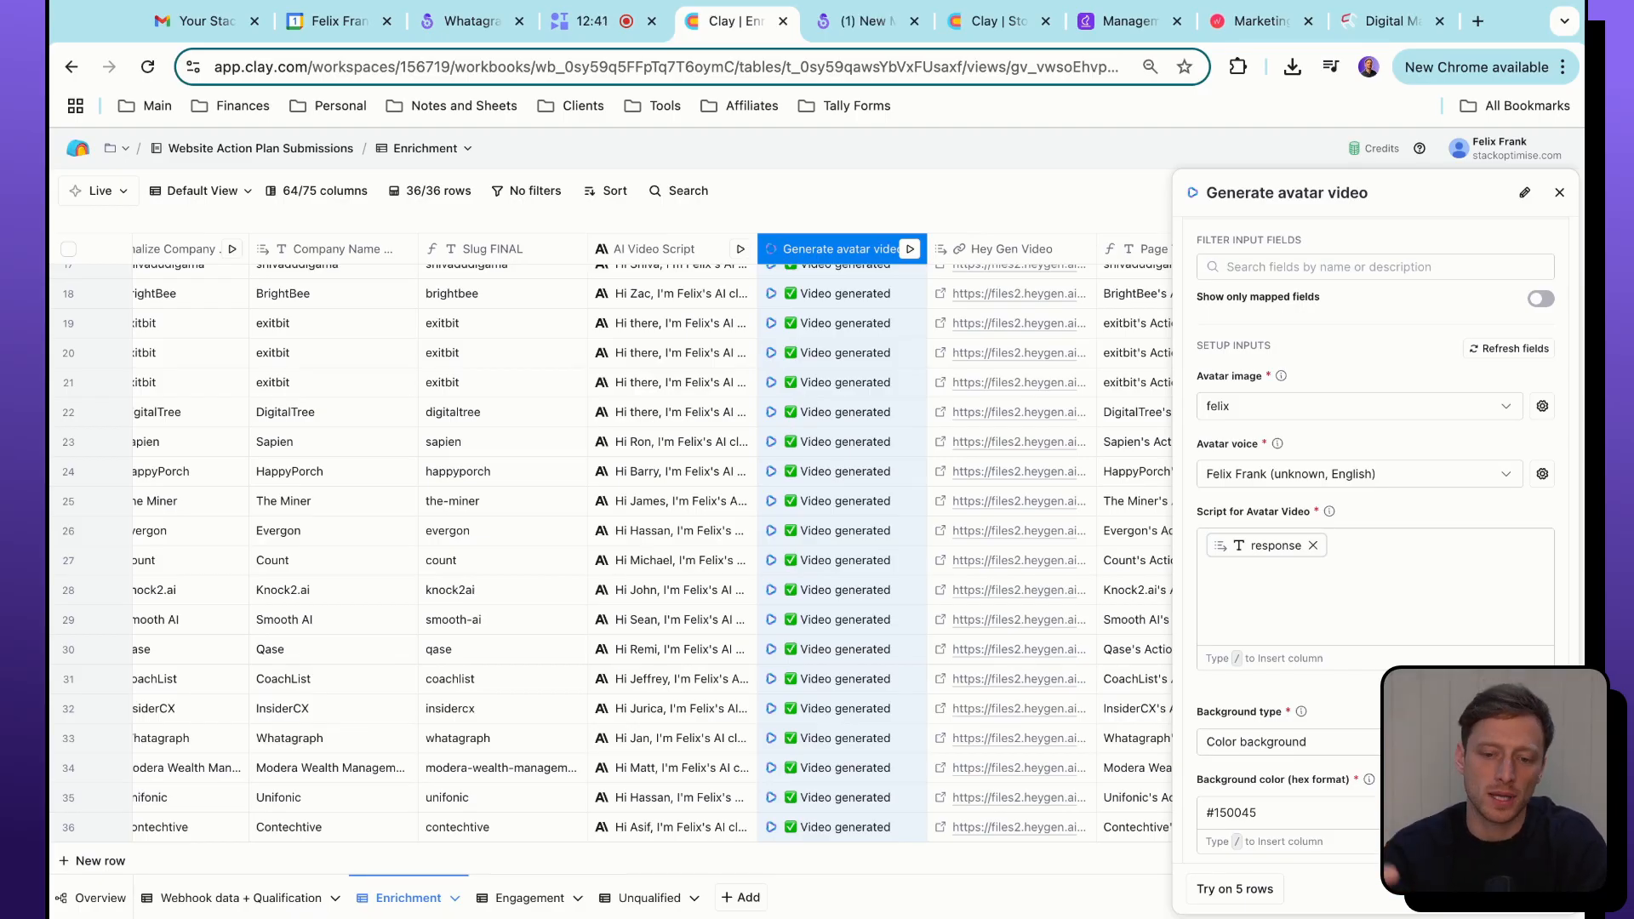
click(1559, 193)
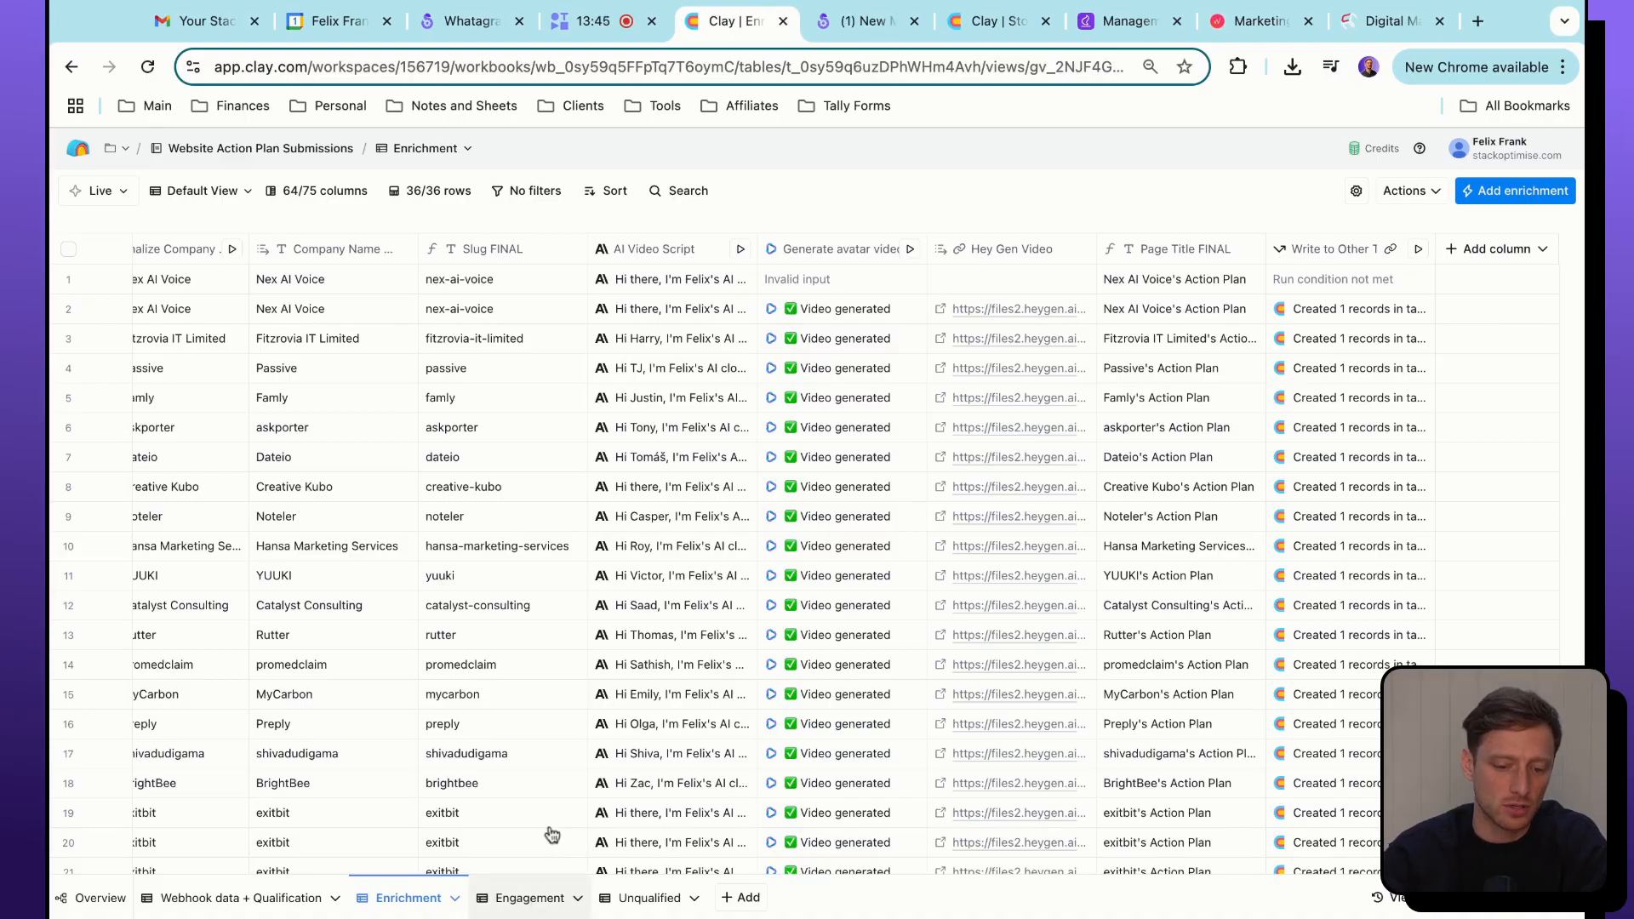
Switch to the Engagement sheet and scroll right past email copy, slugs and HeyGen links to the Webflow Create collection item column.
click(528, 897)
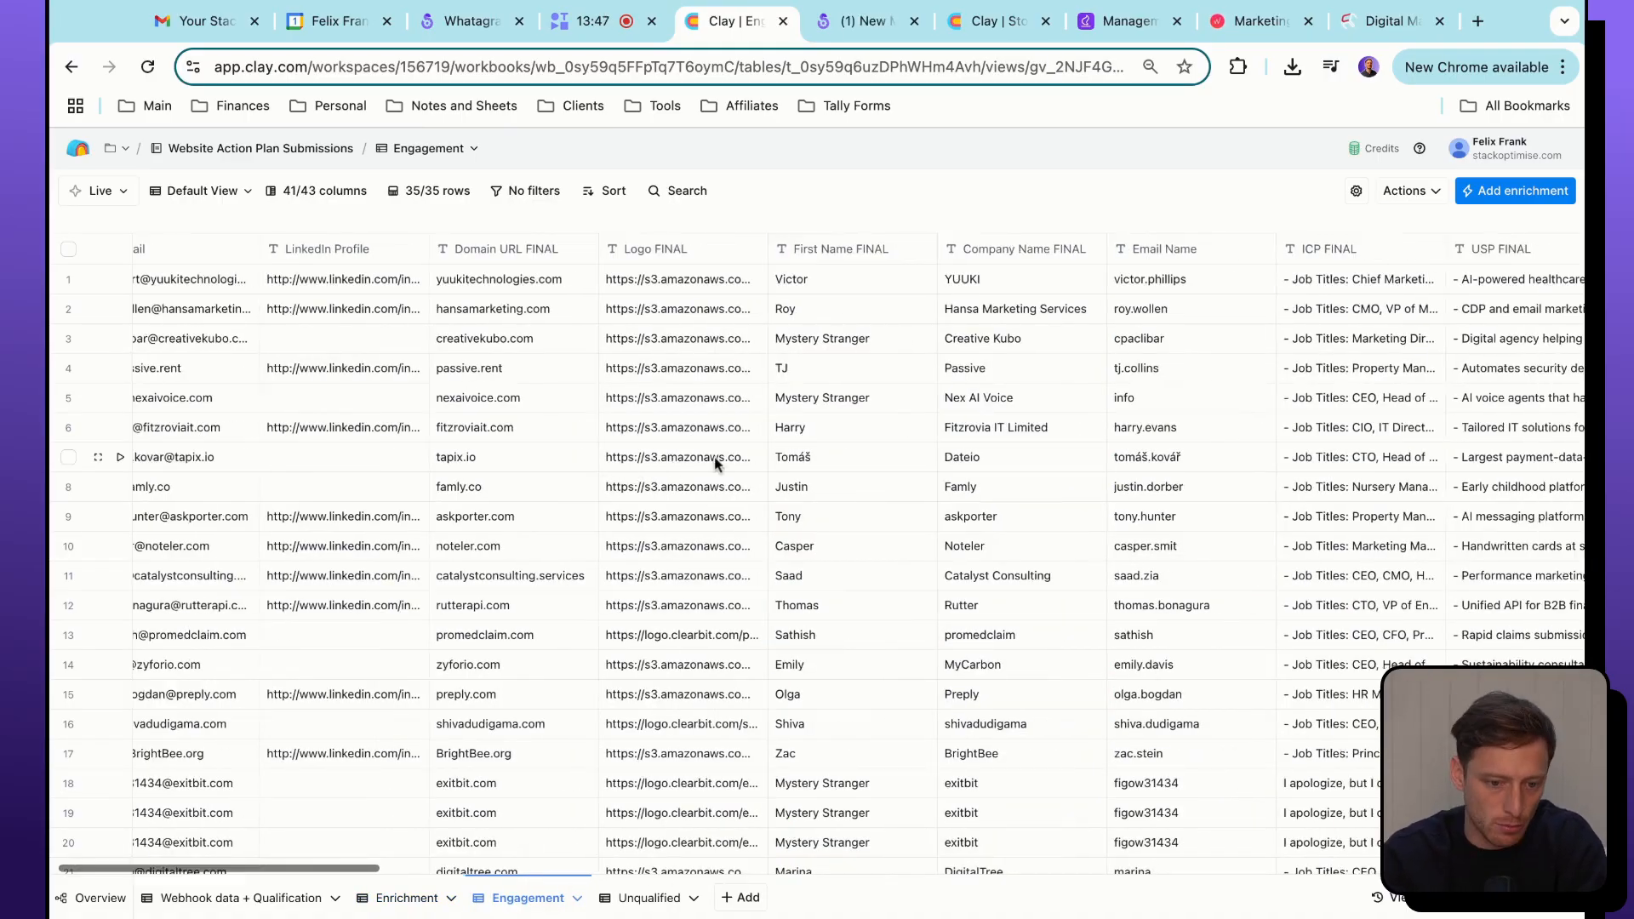
scroll(right, 3)
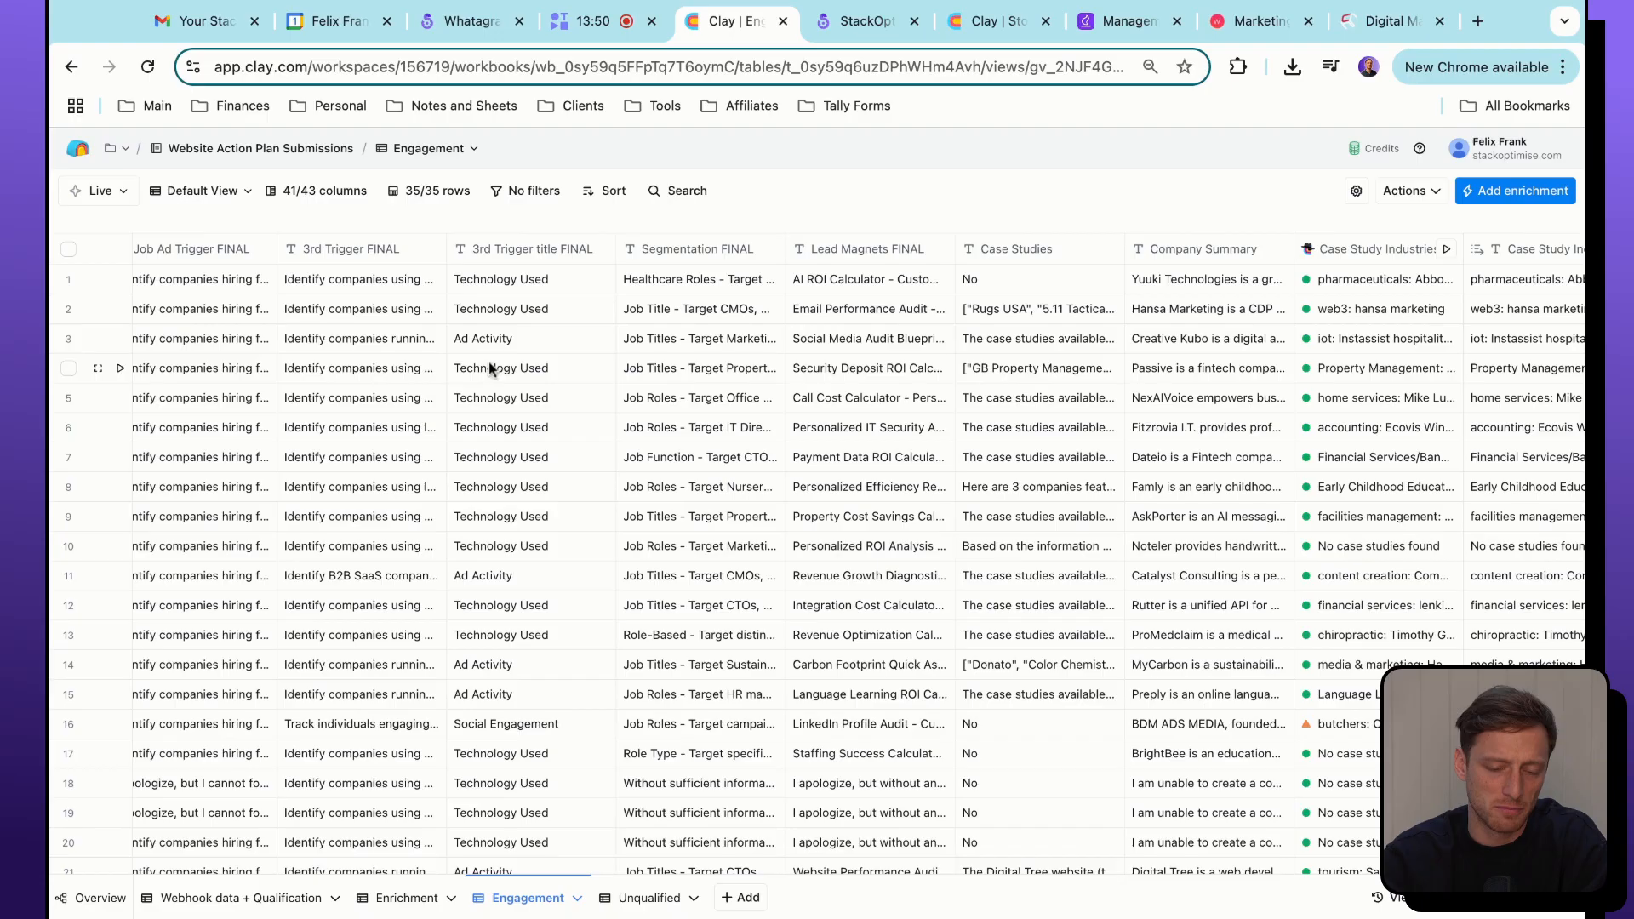
scroll(right, 3)
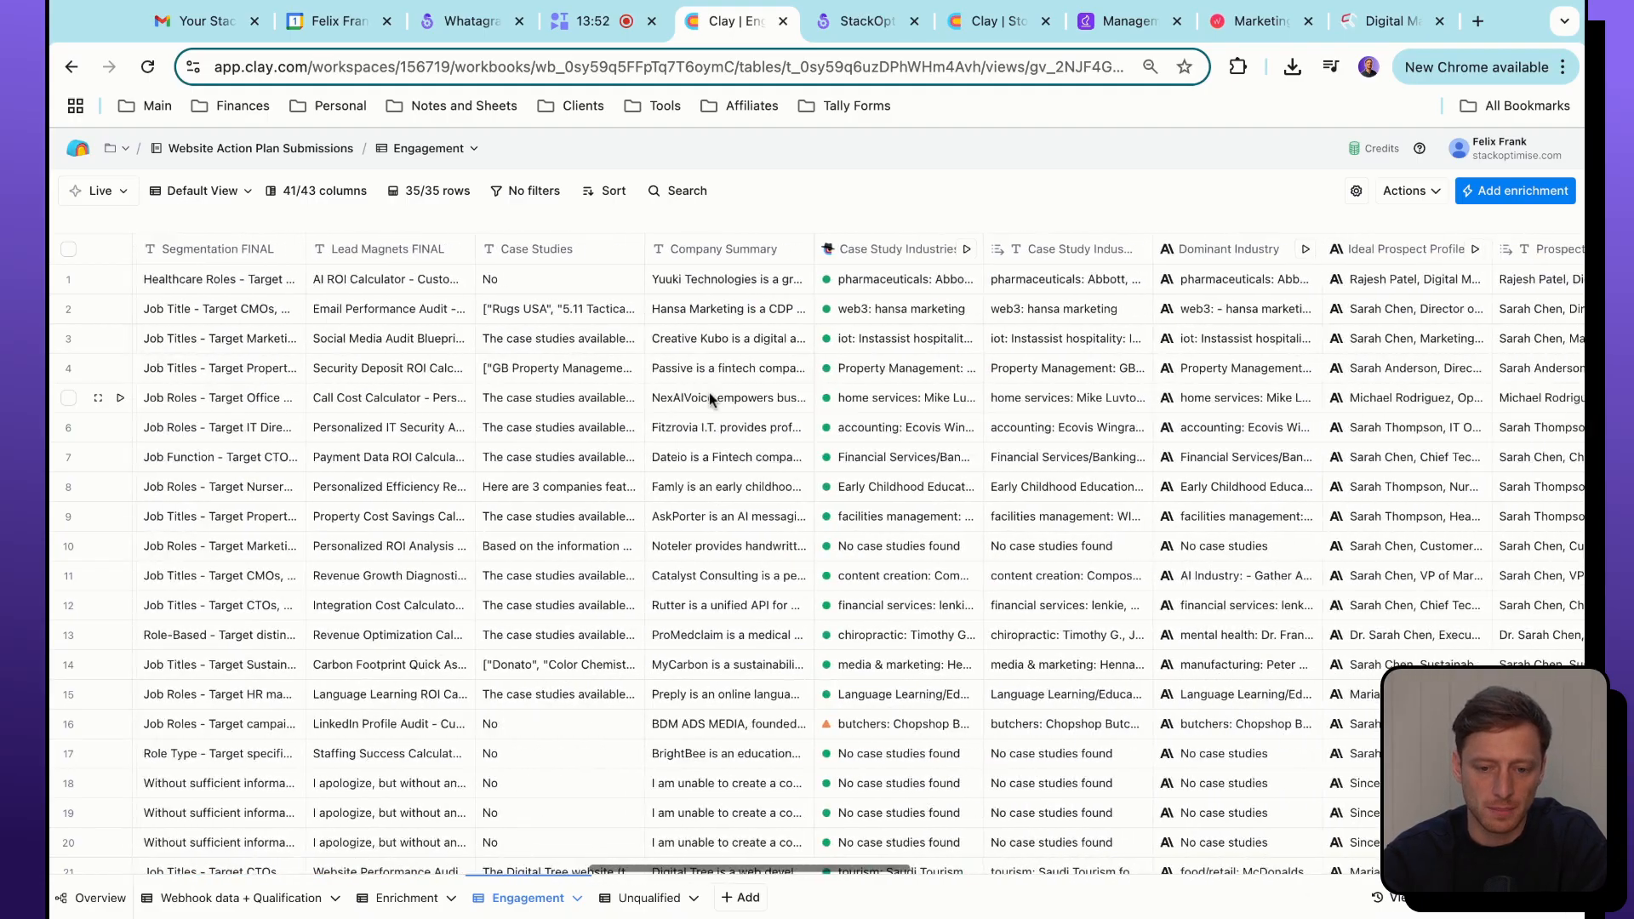
scroll(right, 3)
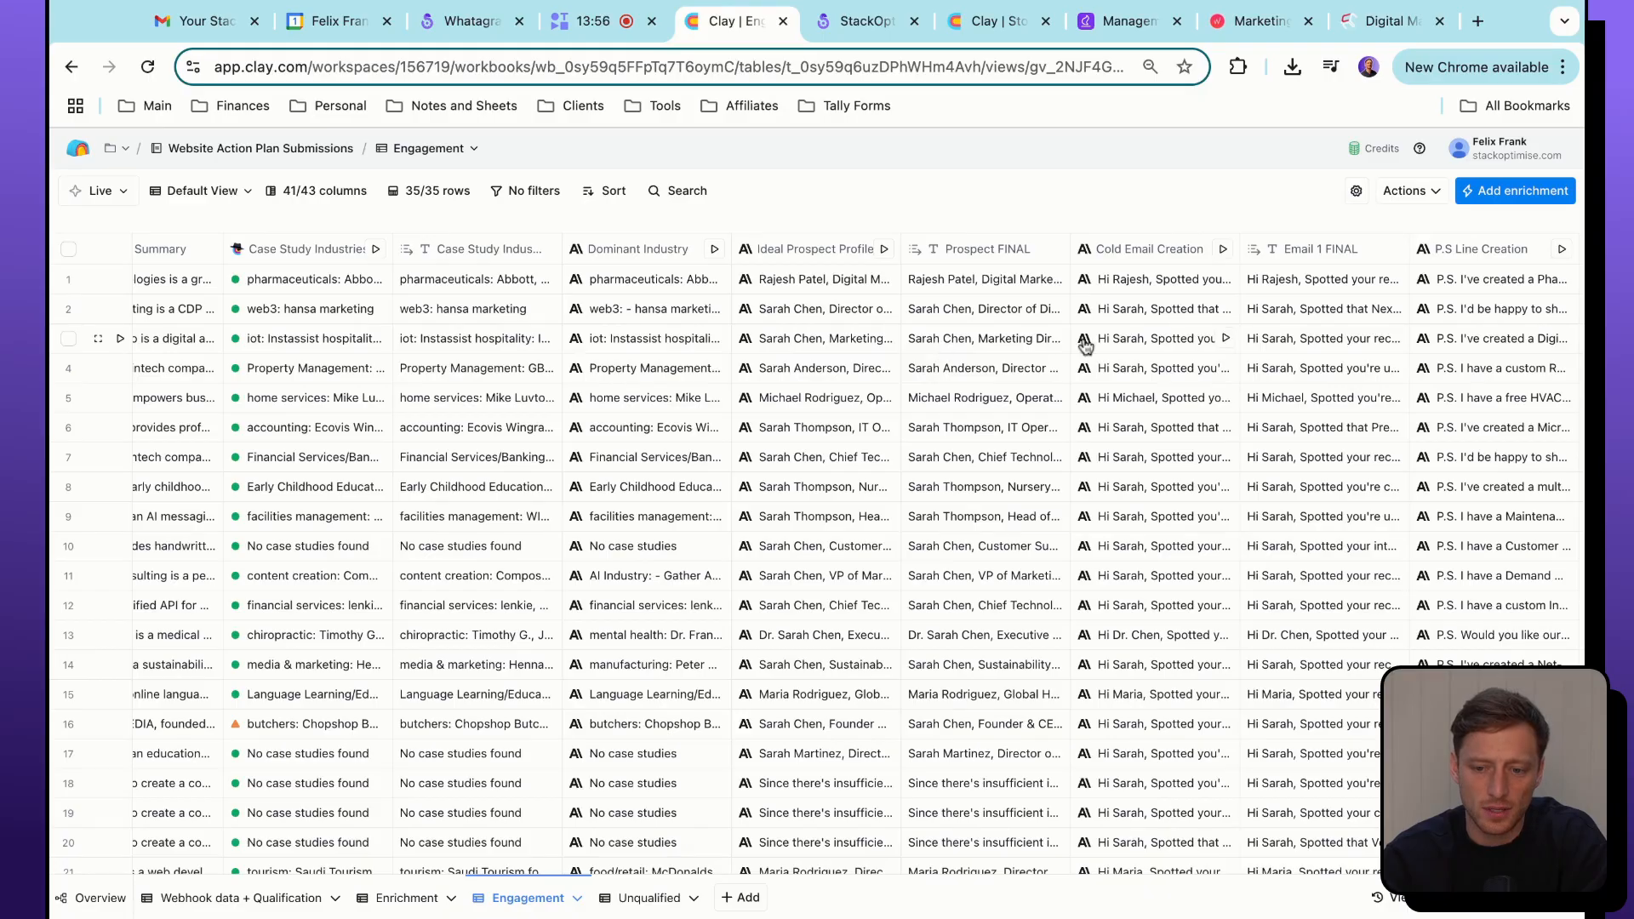
scroll(right, 3)
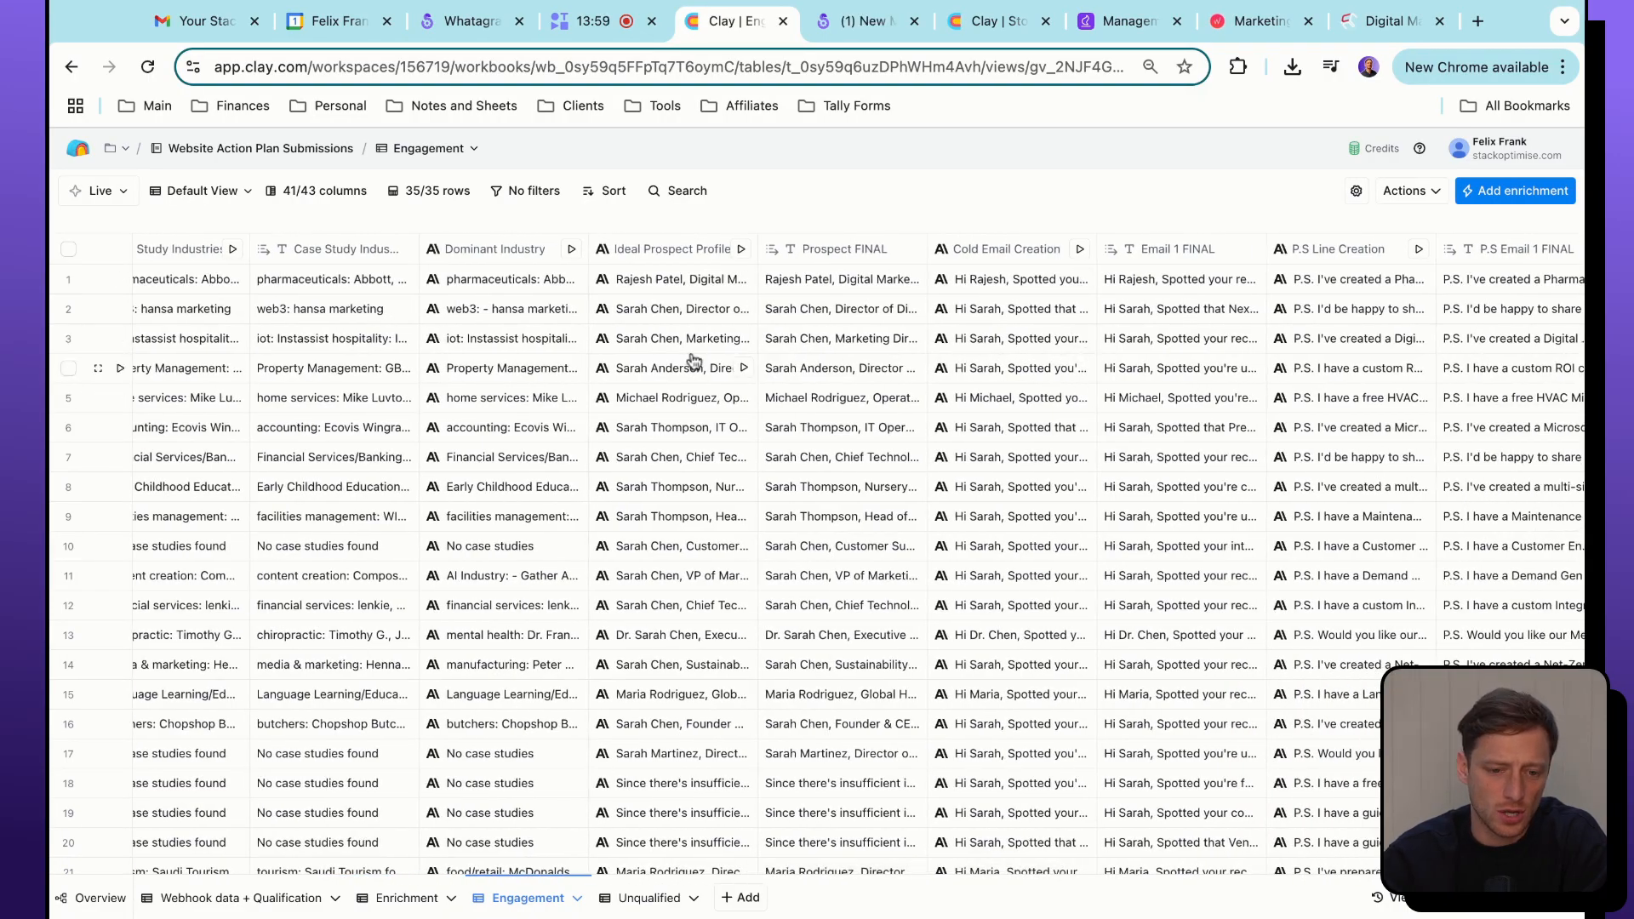
scroll(right, 3)
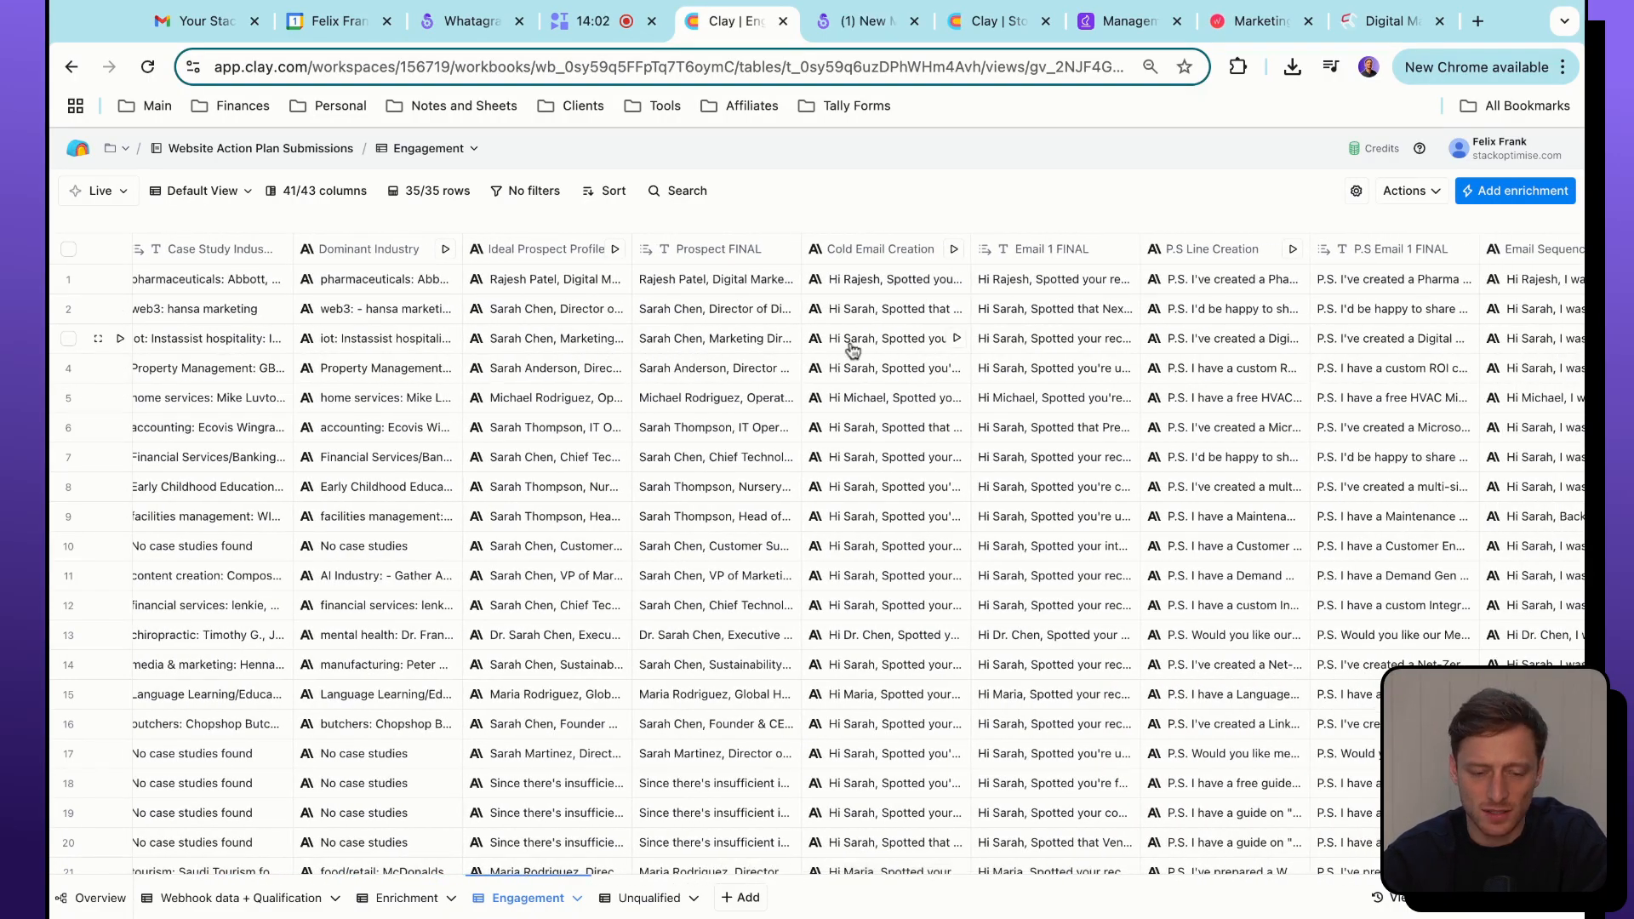
scroll(right, 3)
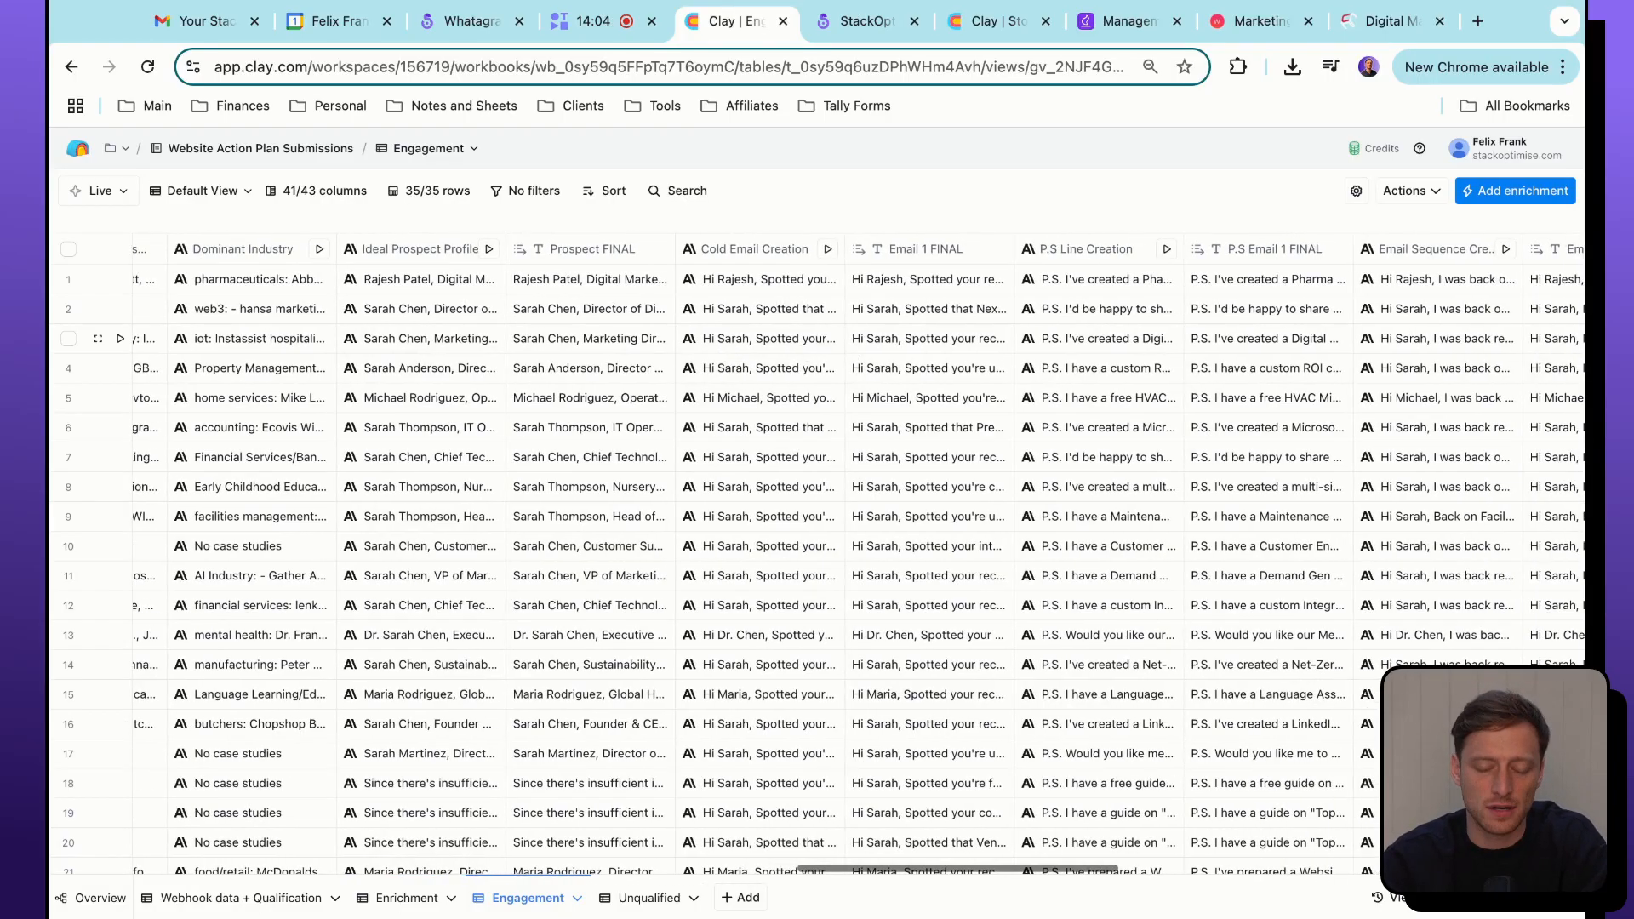
scroll(right, 3)
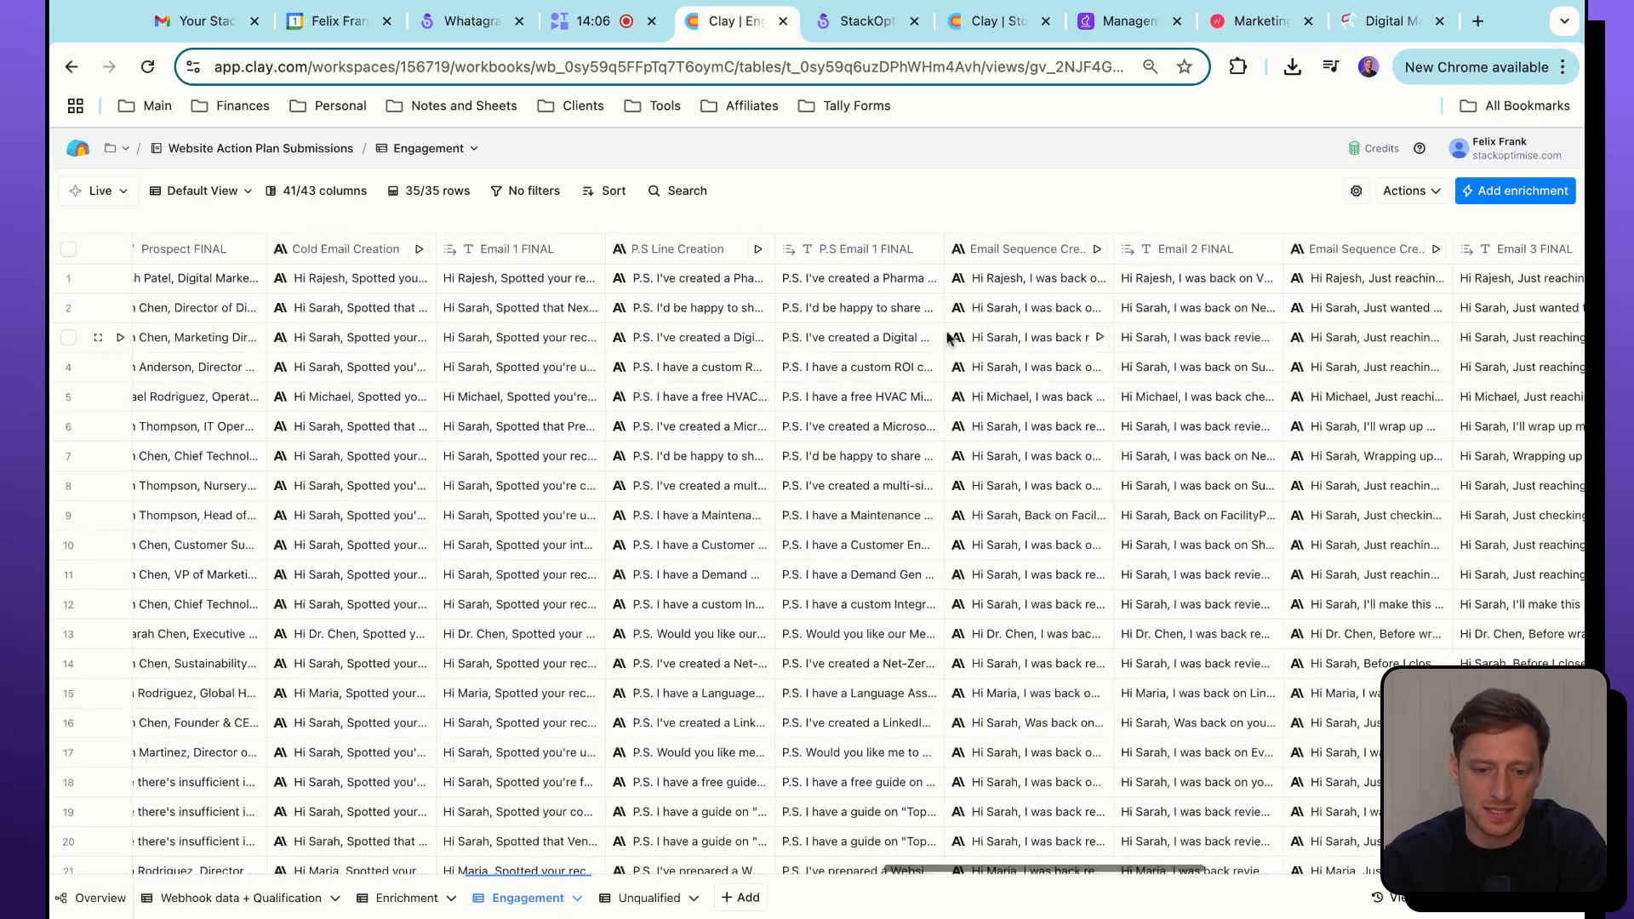
scroll(right, 3)
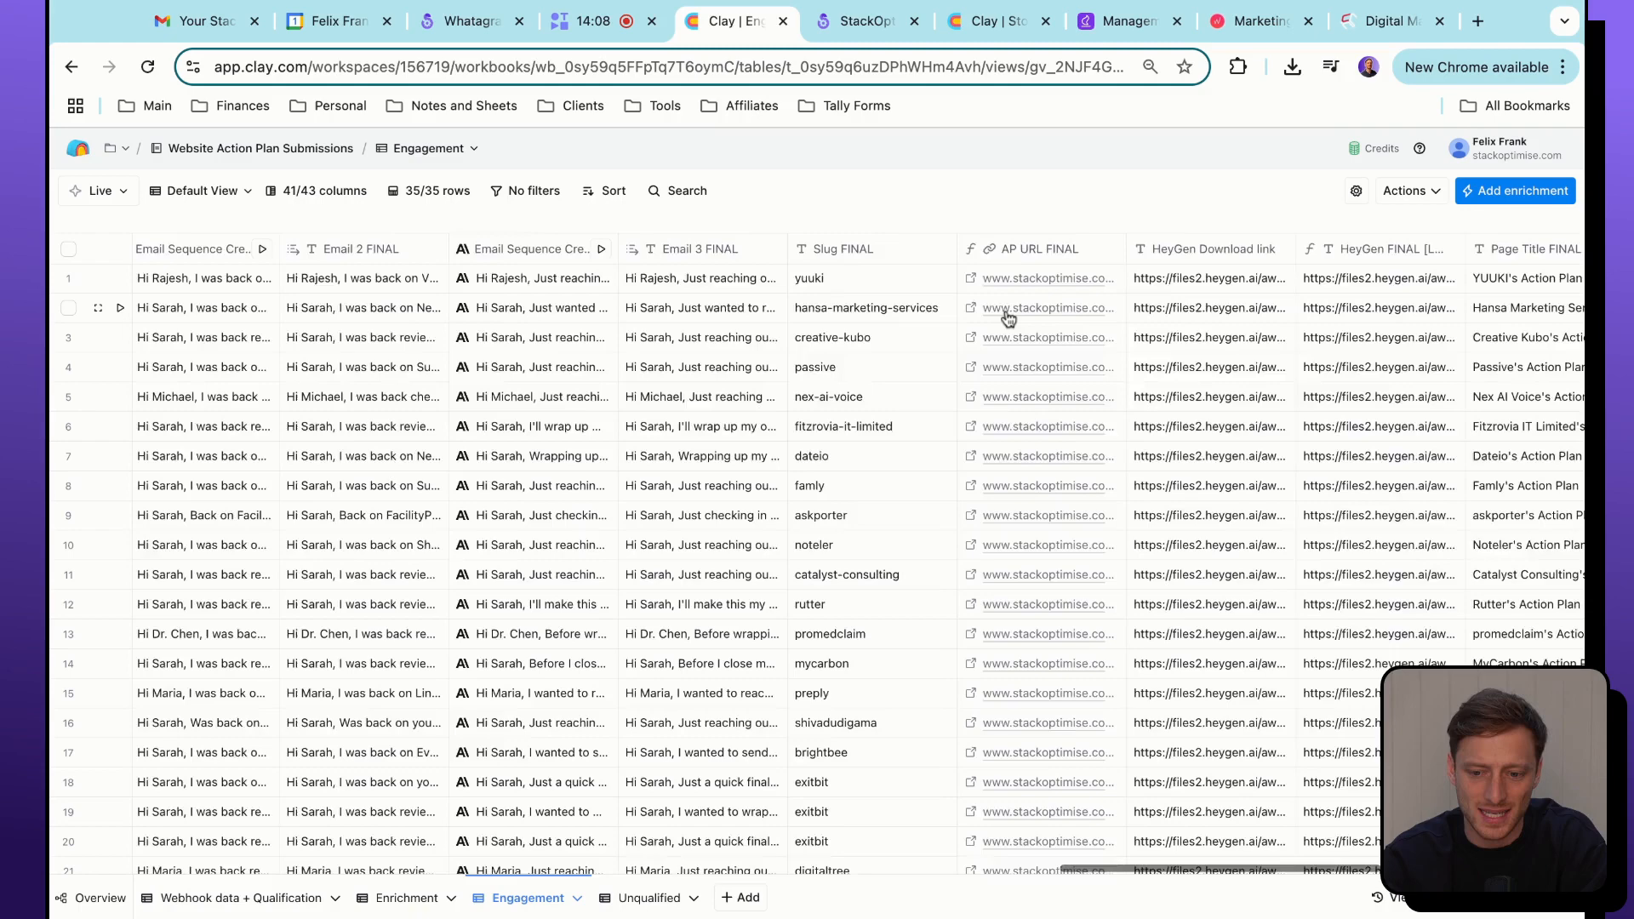
scroll(right, 3)
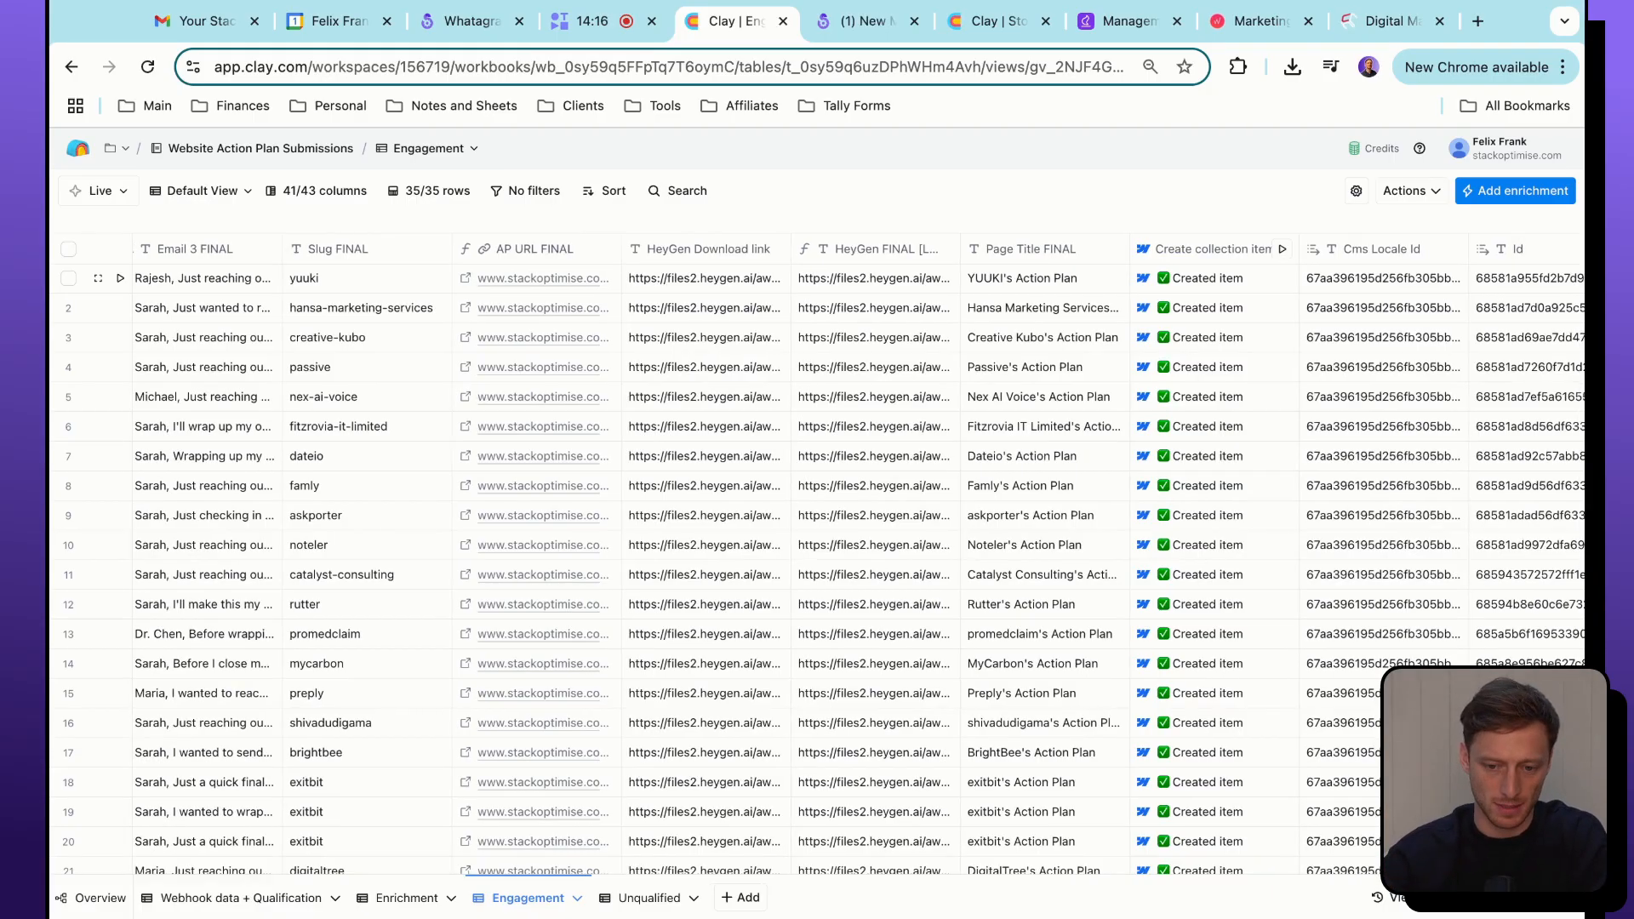
scroll(right, 3)
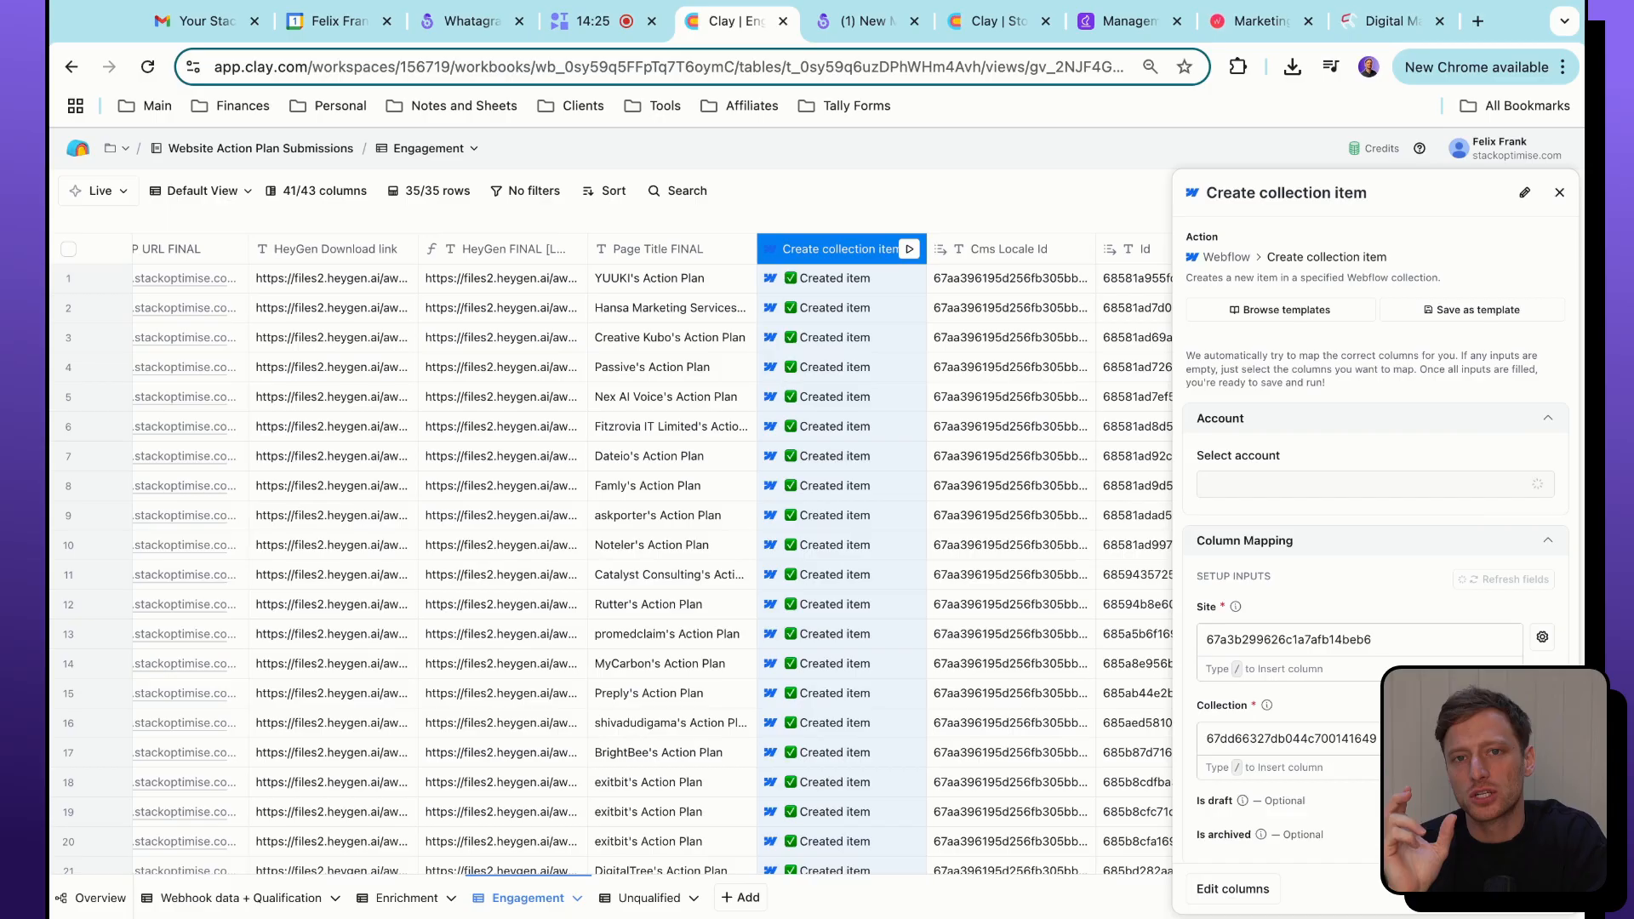
scroll(down, 3)
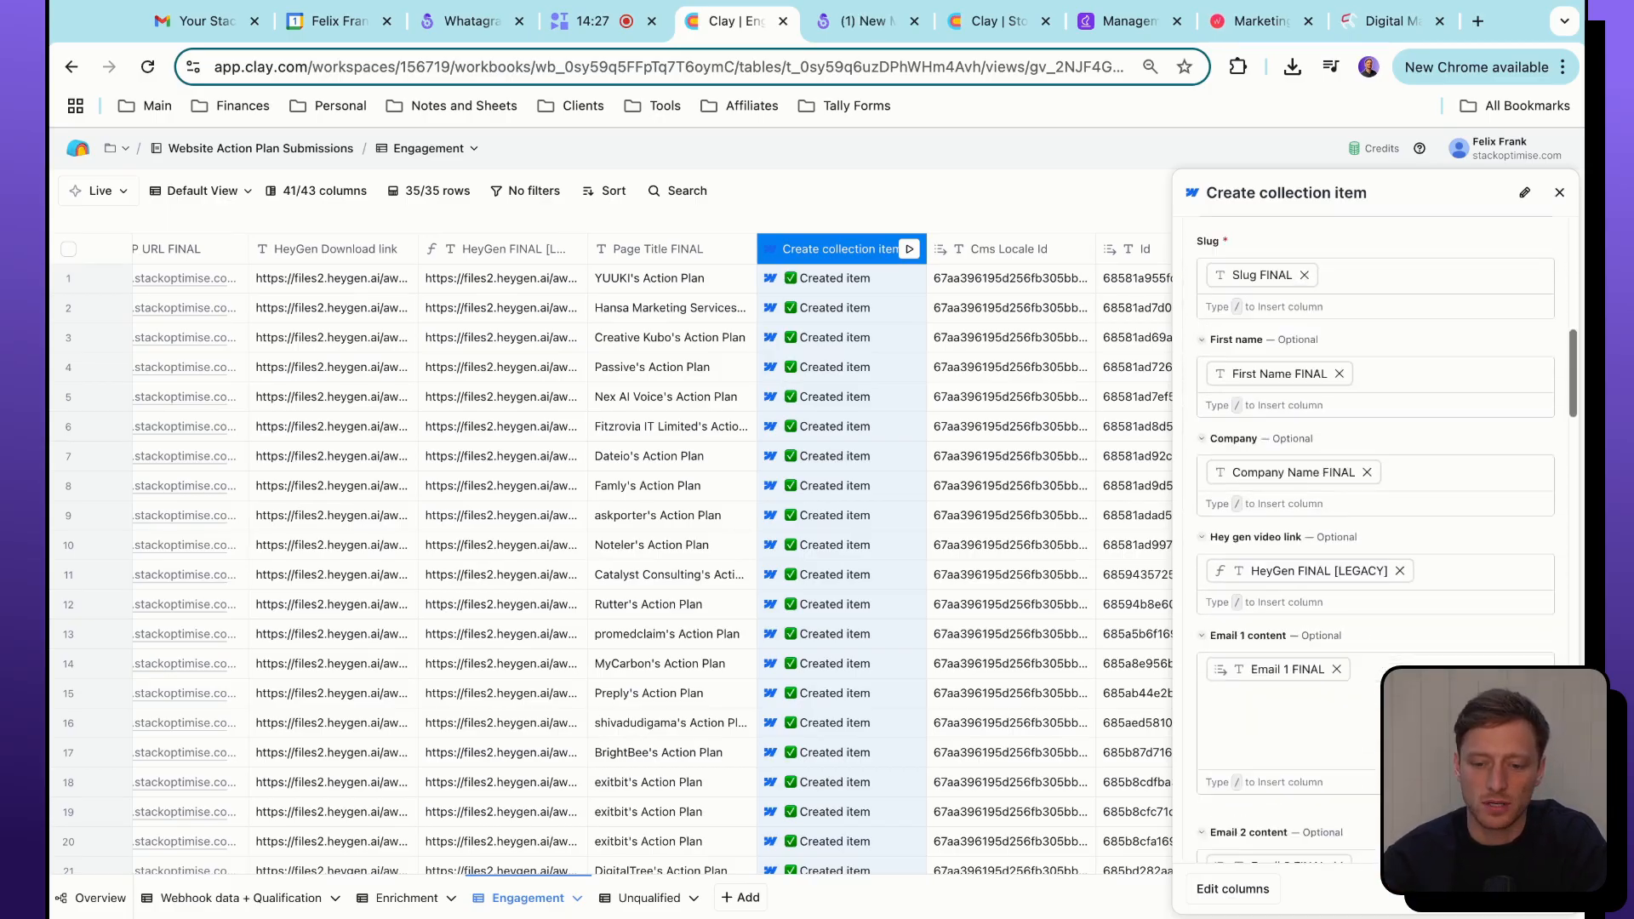
scroll(down, 3)
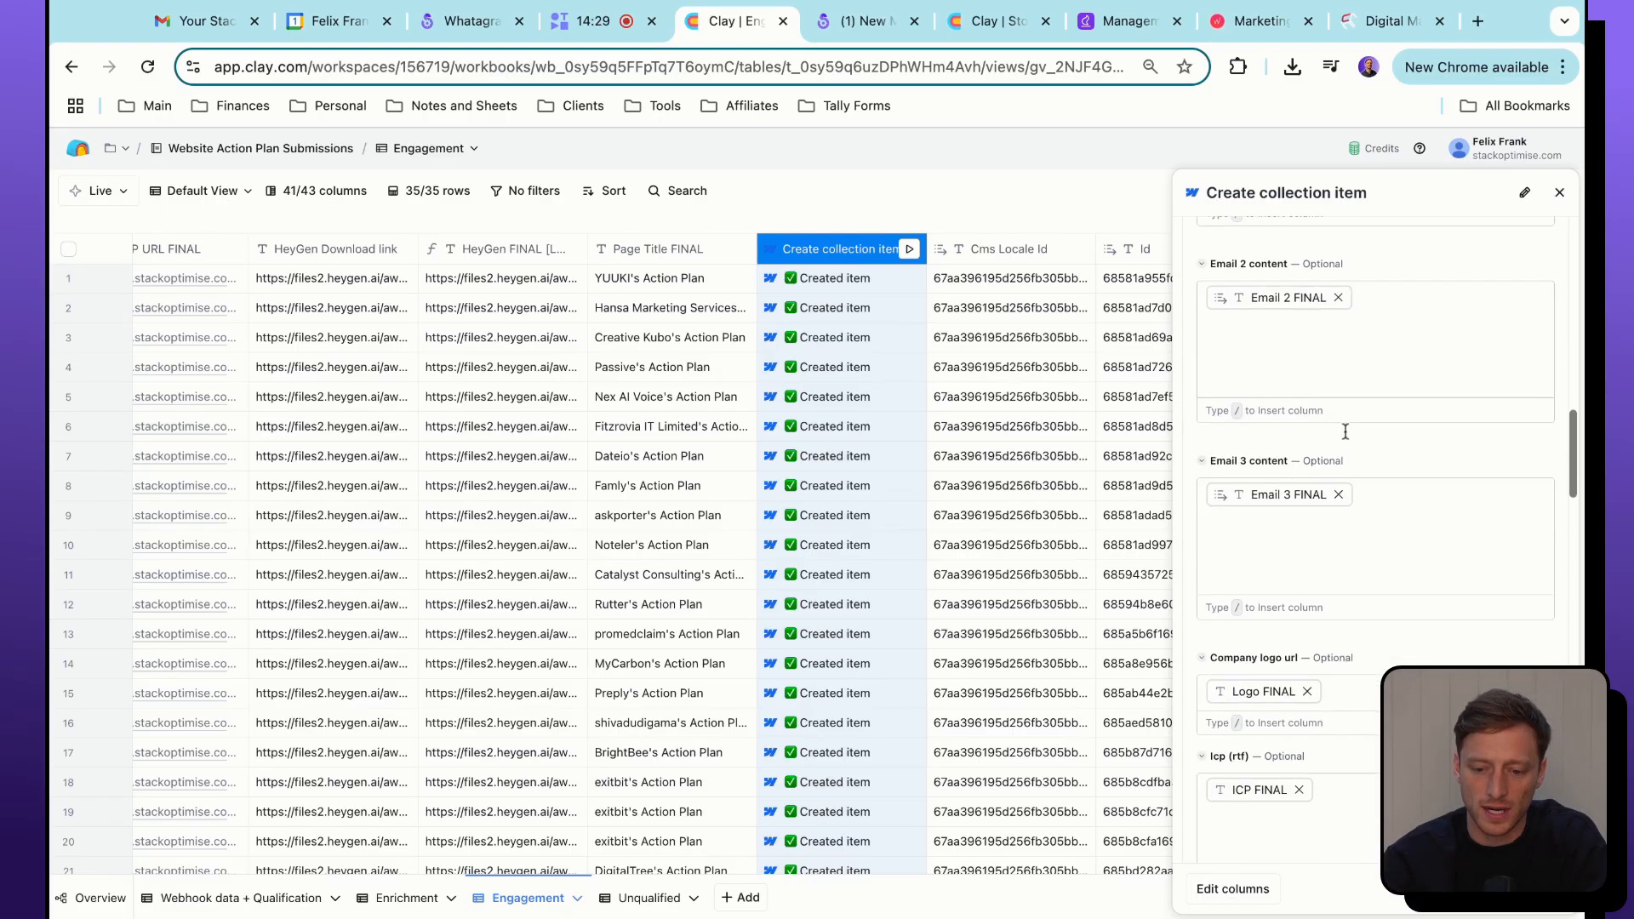
scroll(down, 3)
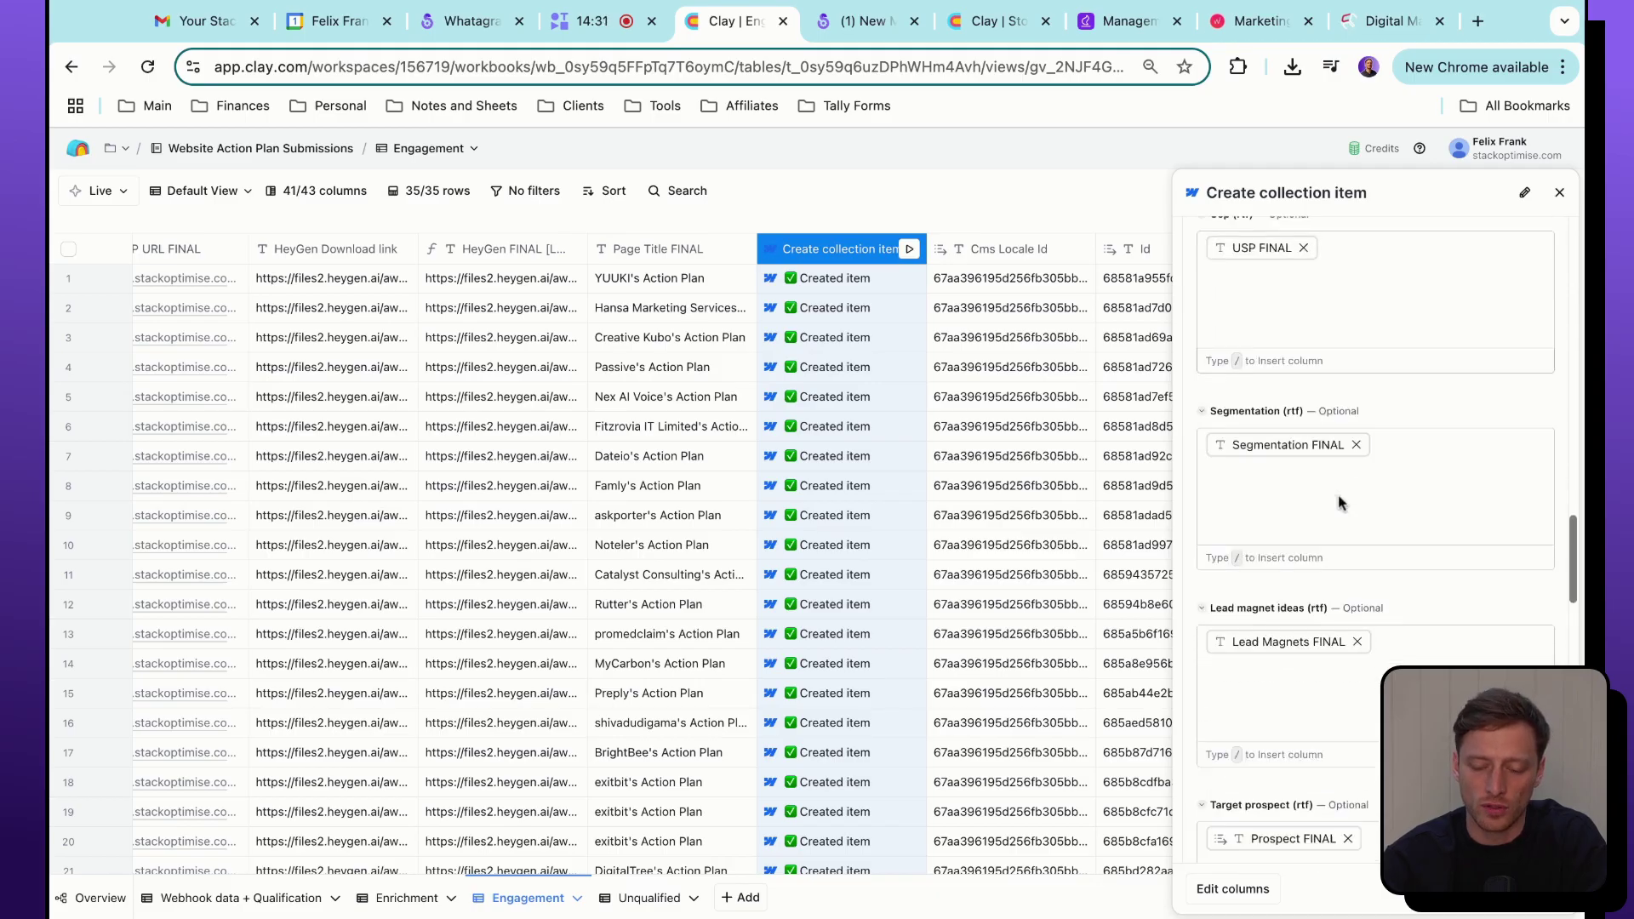
scroll(down, 3)
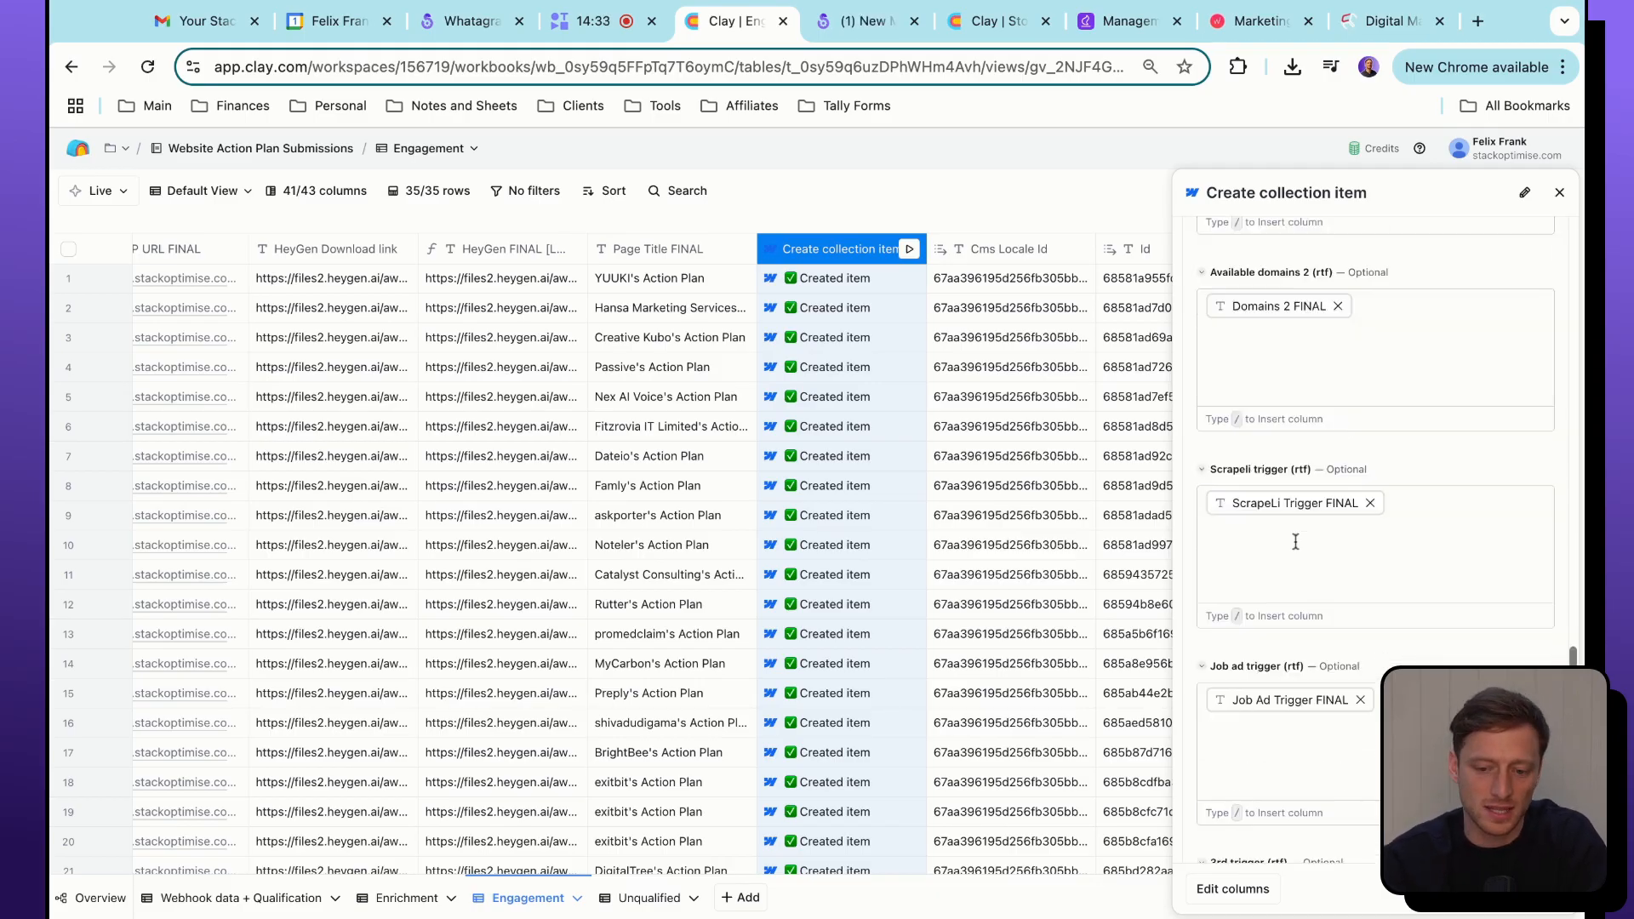
scroll(down, 3)
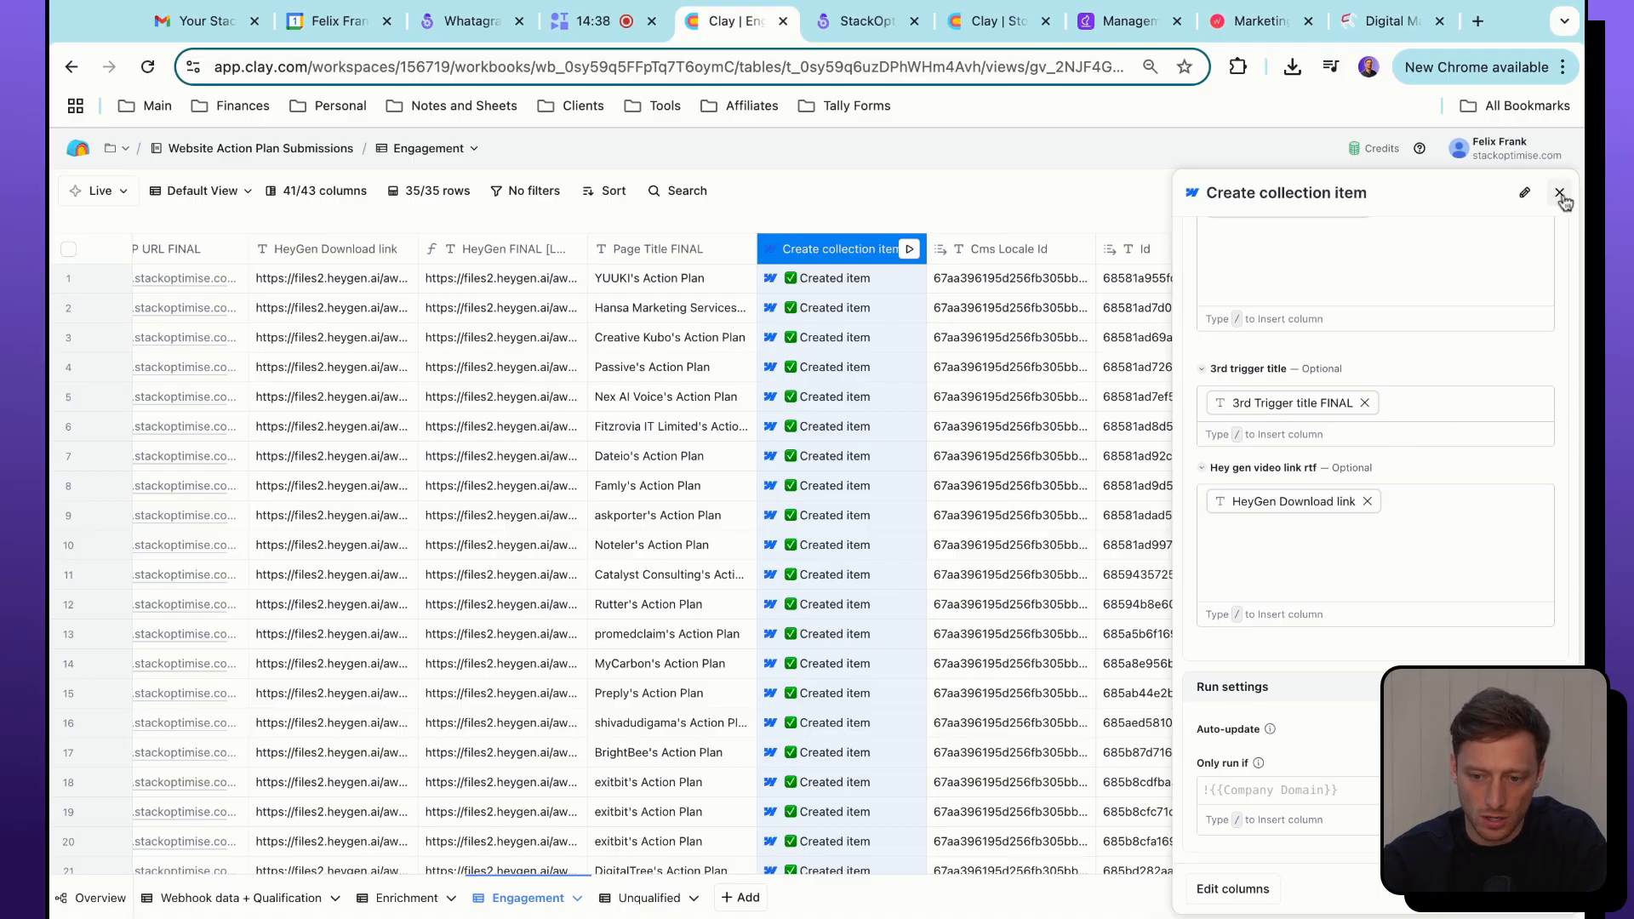
click(1559, 194)
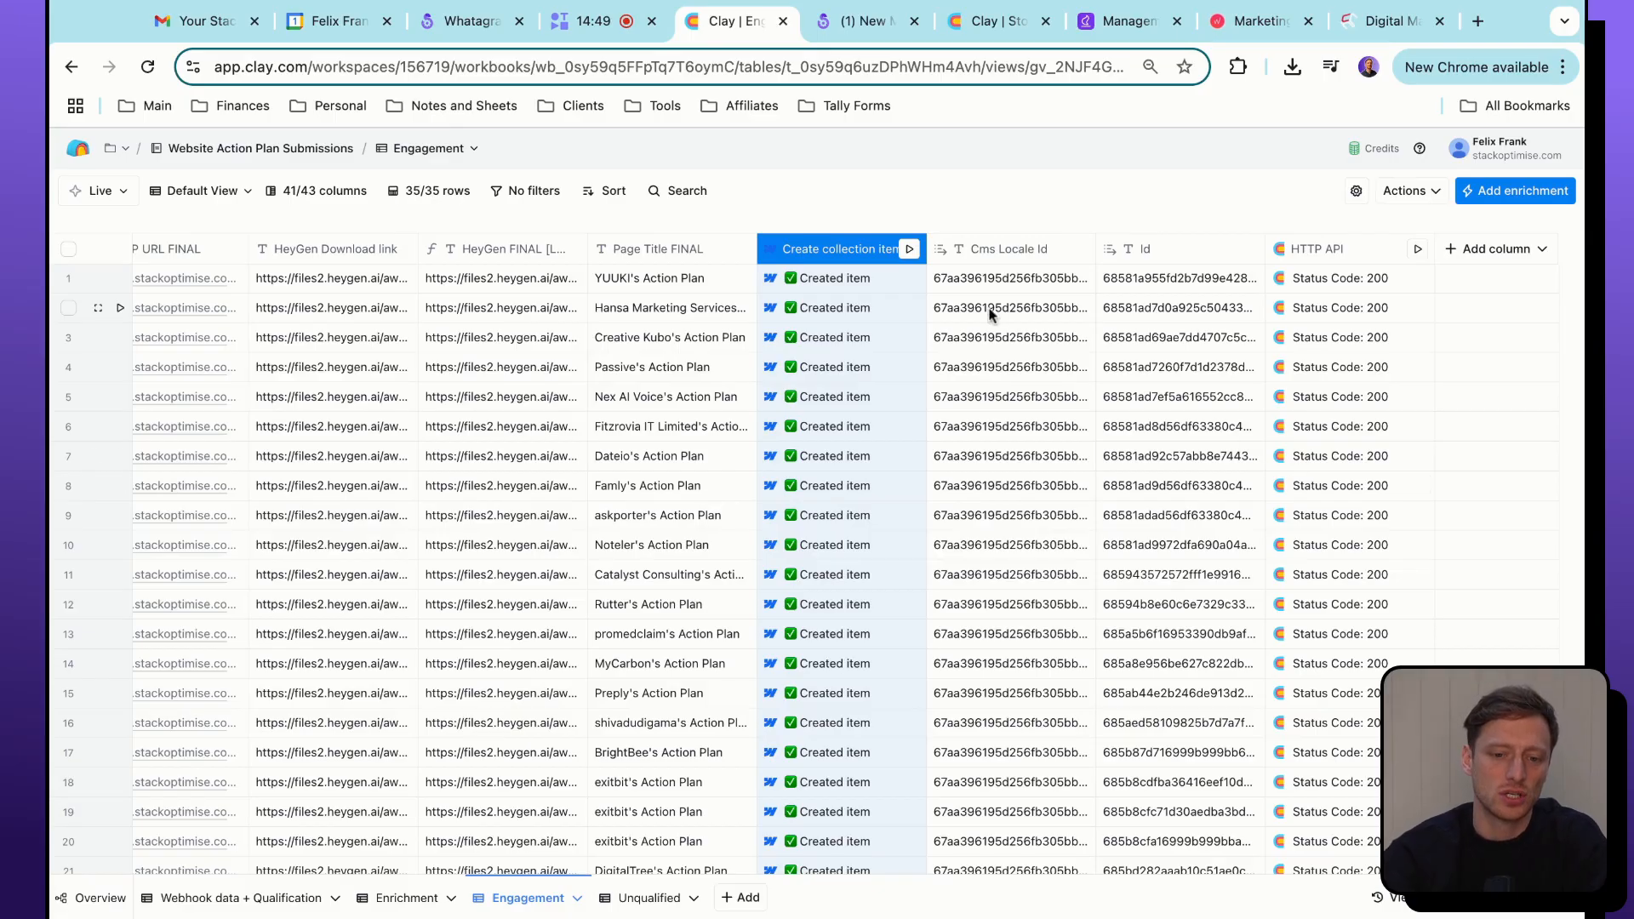
mouse_move(739, 260)
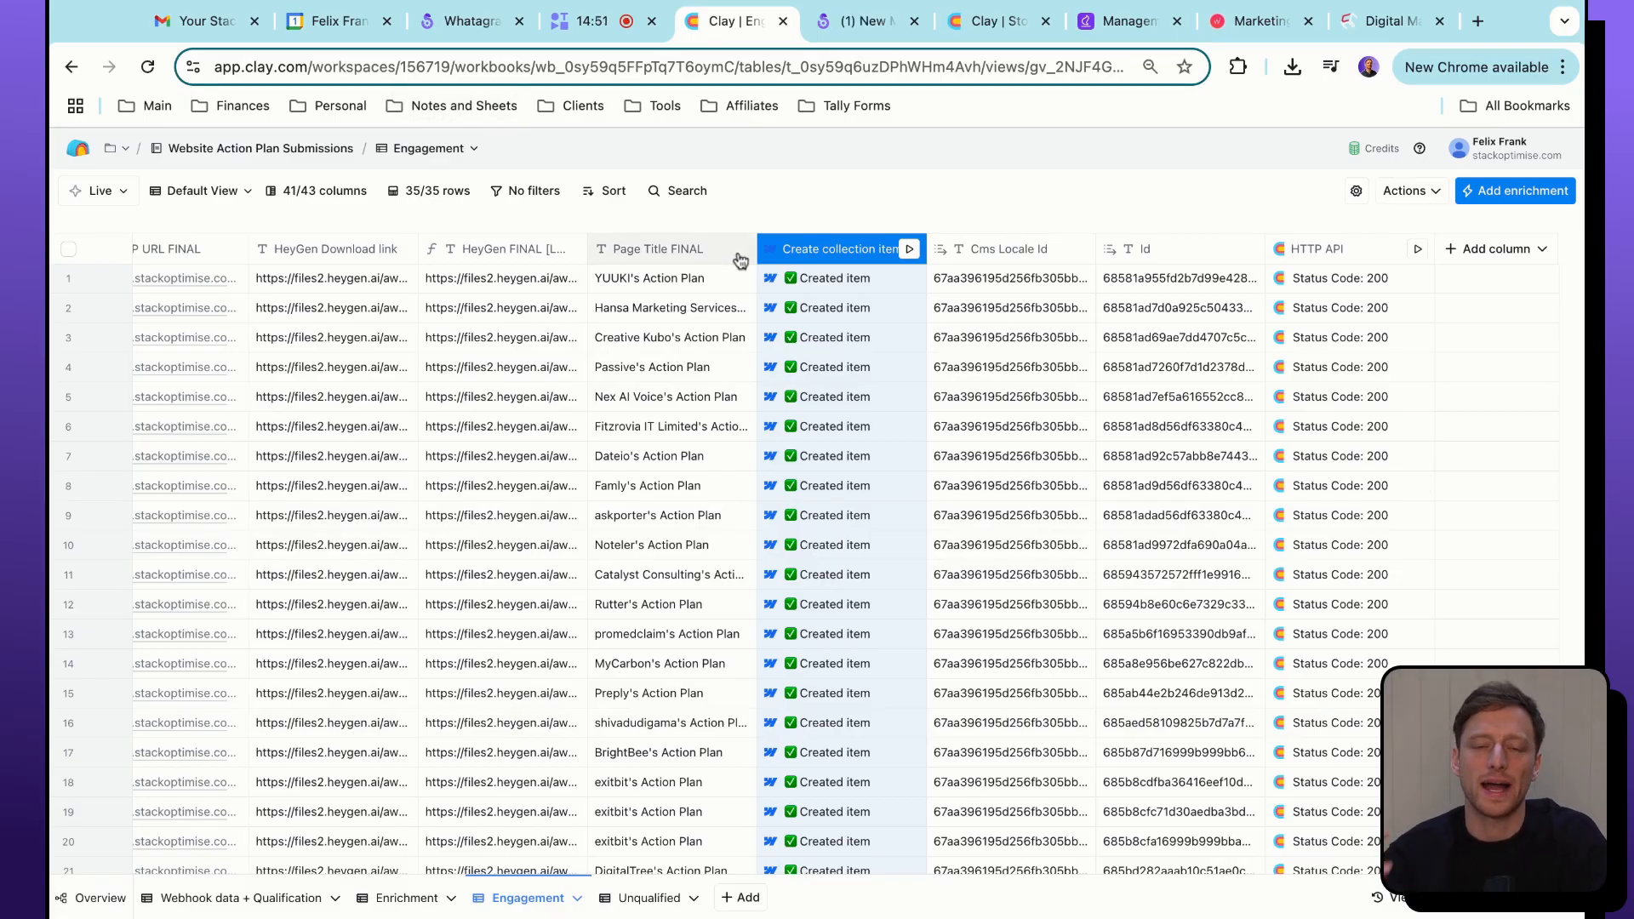